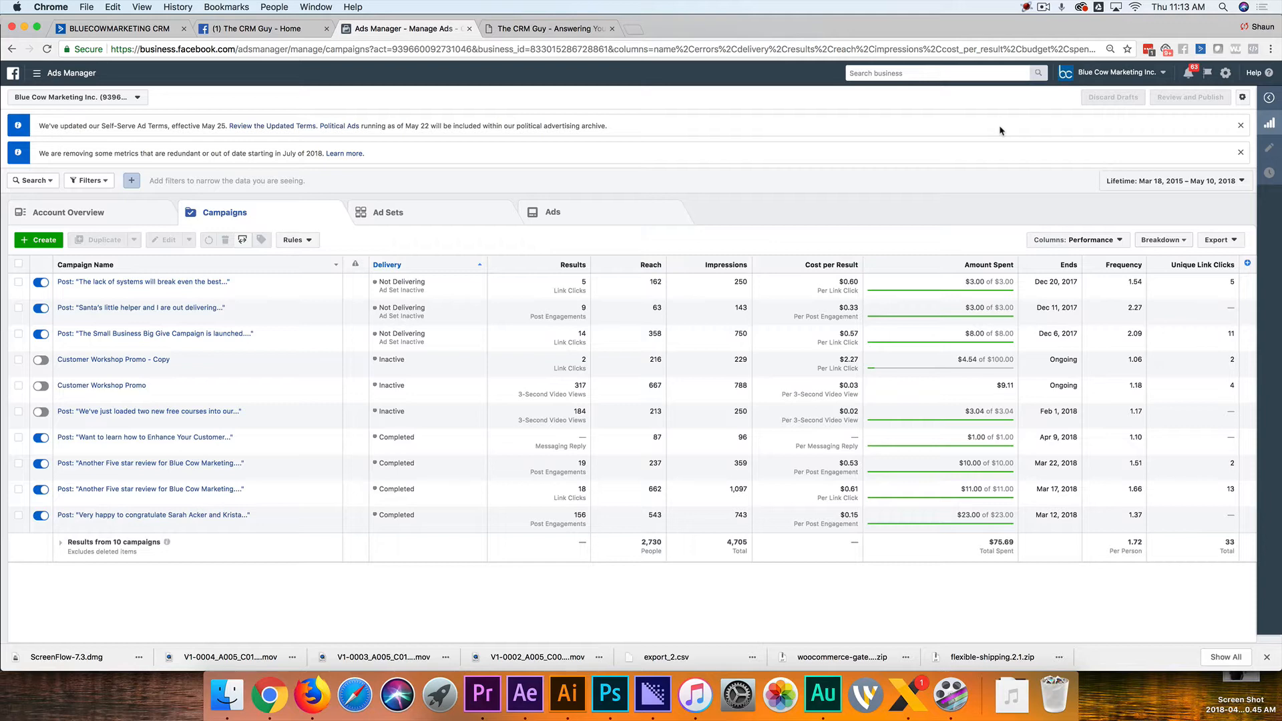
pyautogui.moveTo(999, 132)
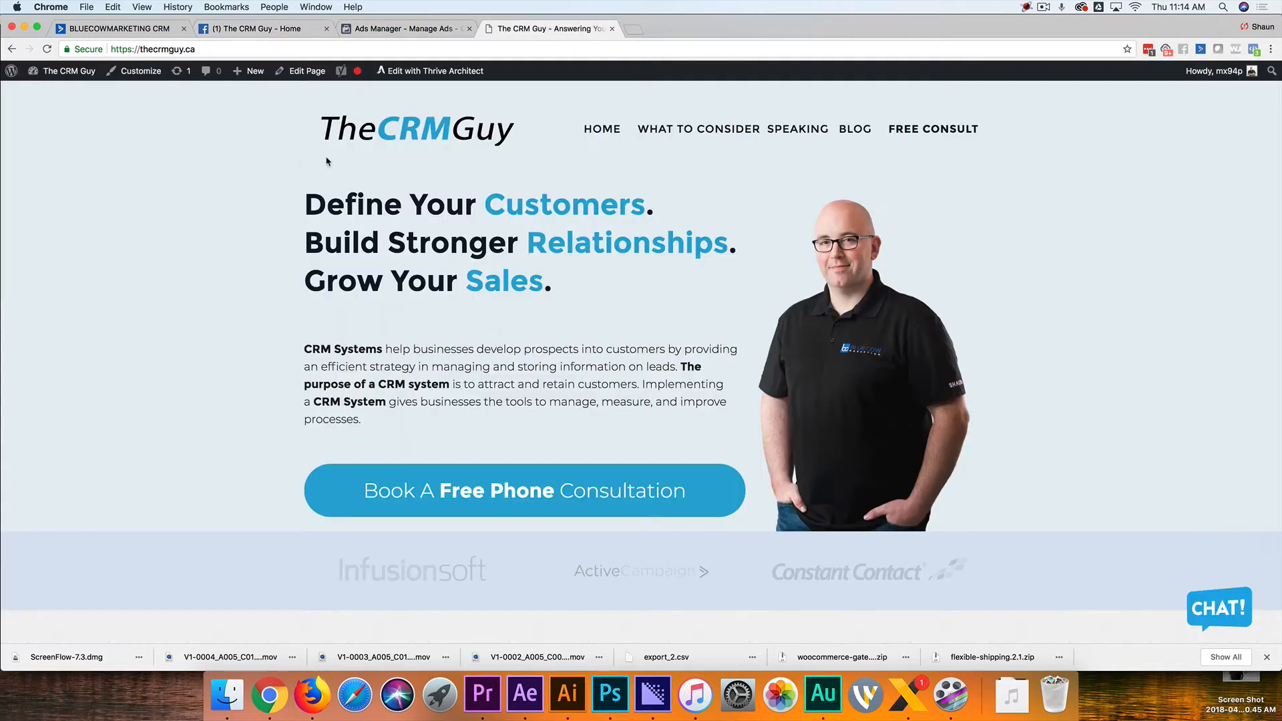
pyautogui.moveTo(504, 106)
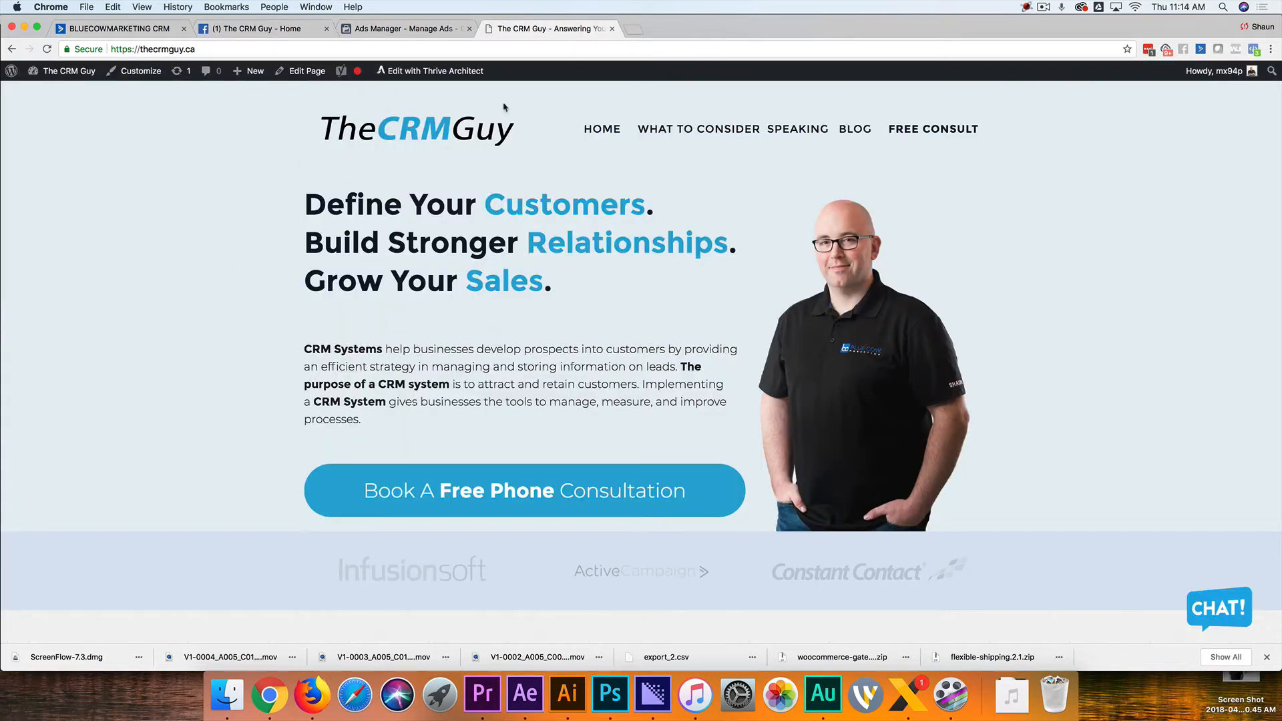
# Look over The CRM Guy Facebook Page, then return to the Ads Manager campaigns list
pyautogui.click(262, 29)
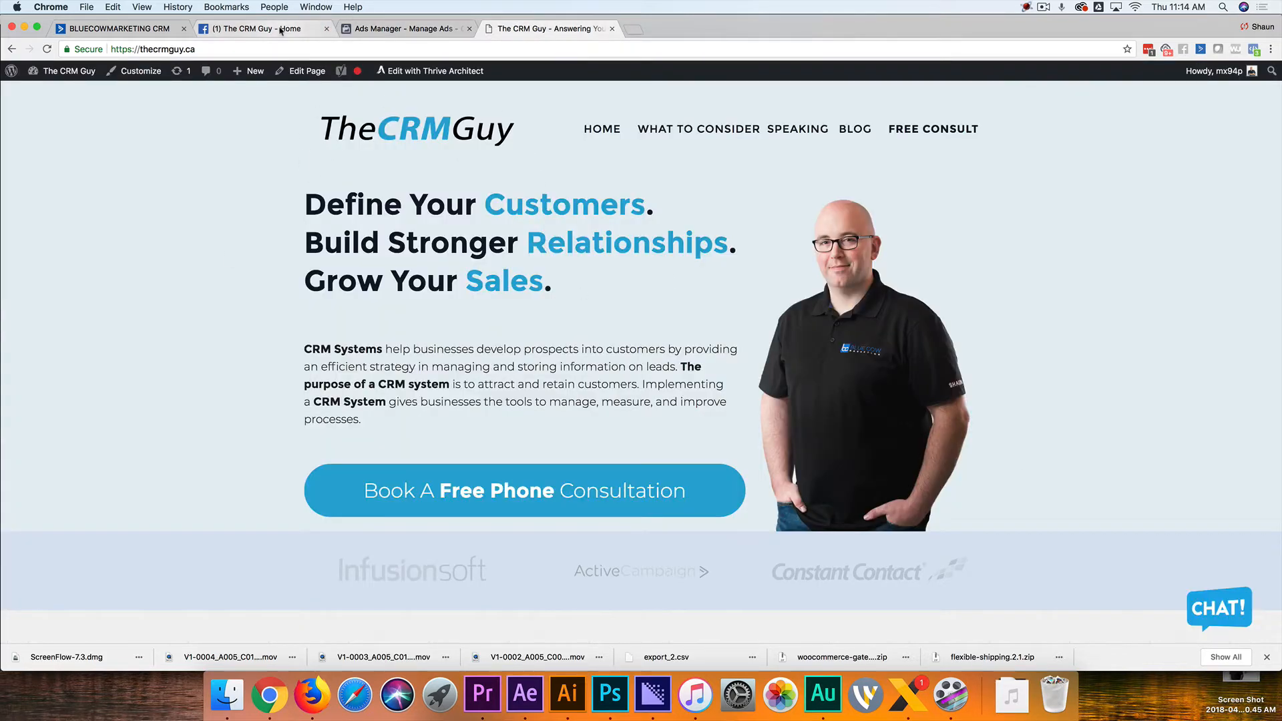
pyautogui.click(254, 28)
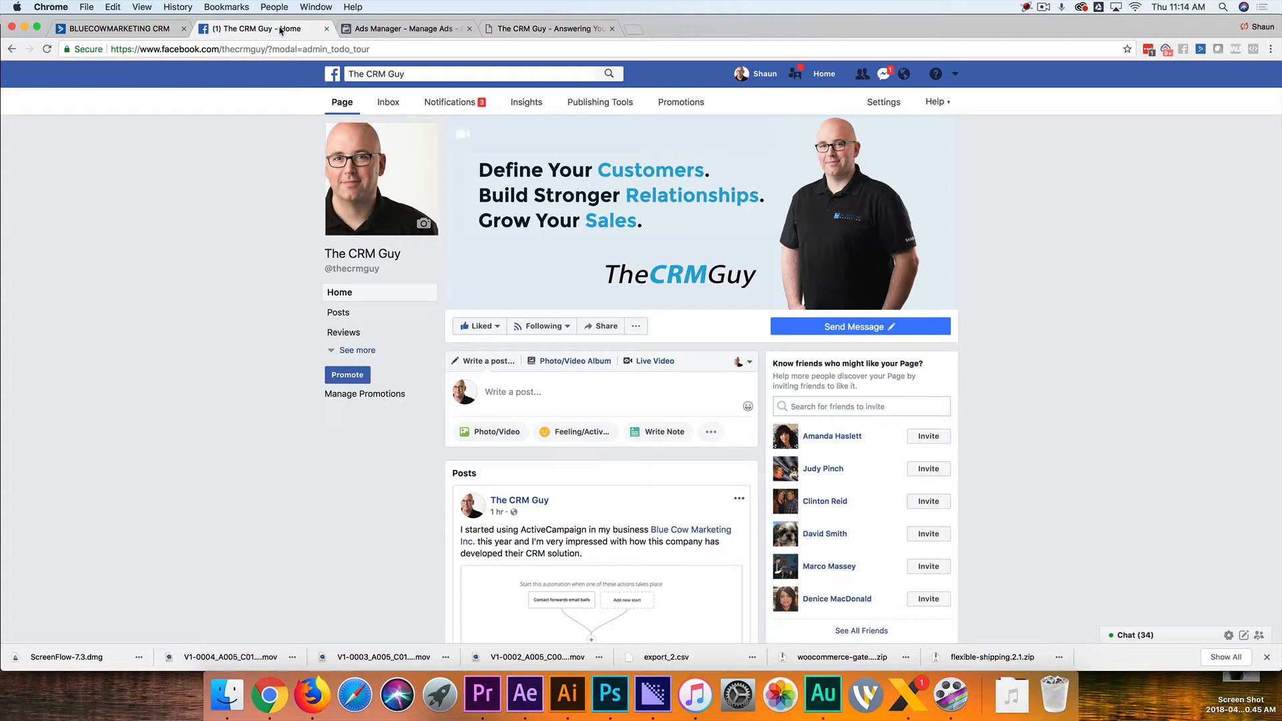
pyautogui.click(401, 29)
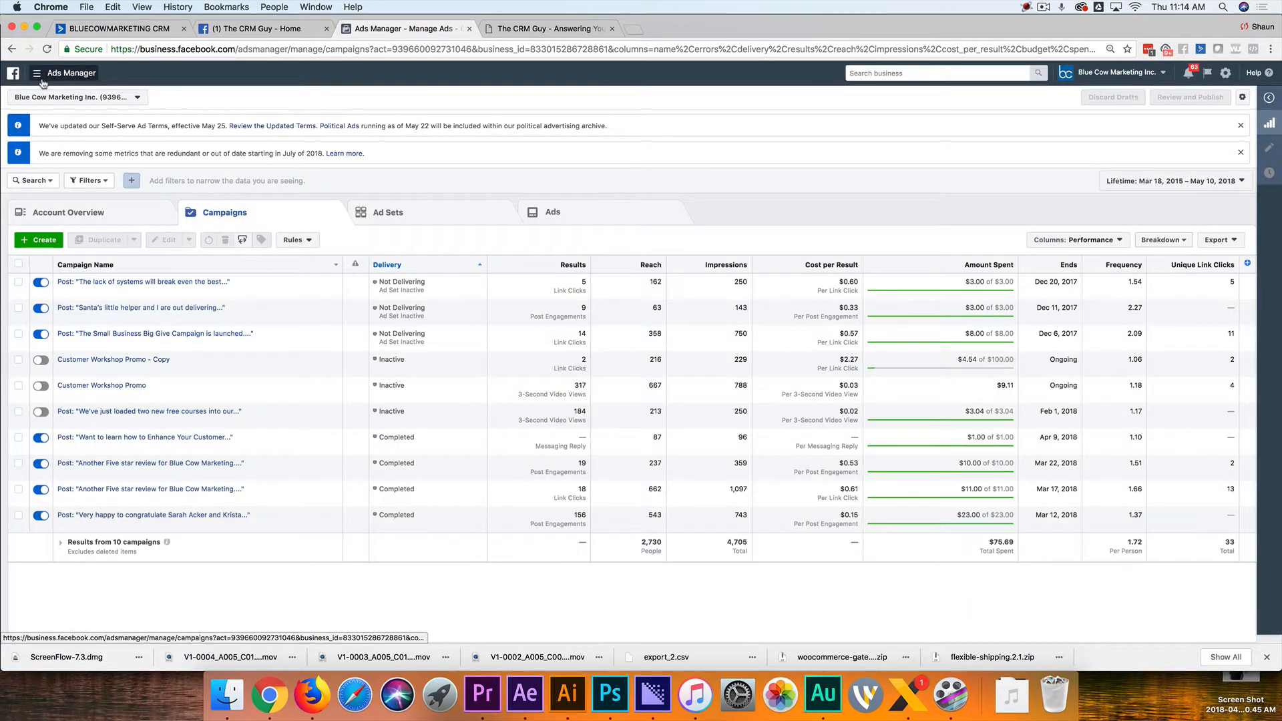
# Open The CRM Guy pixel's activity details under the Blue Cow Marketing Inc. business in Pixels
pyautogui.click(37, 72)
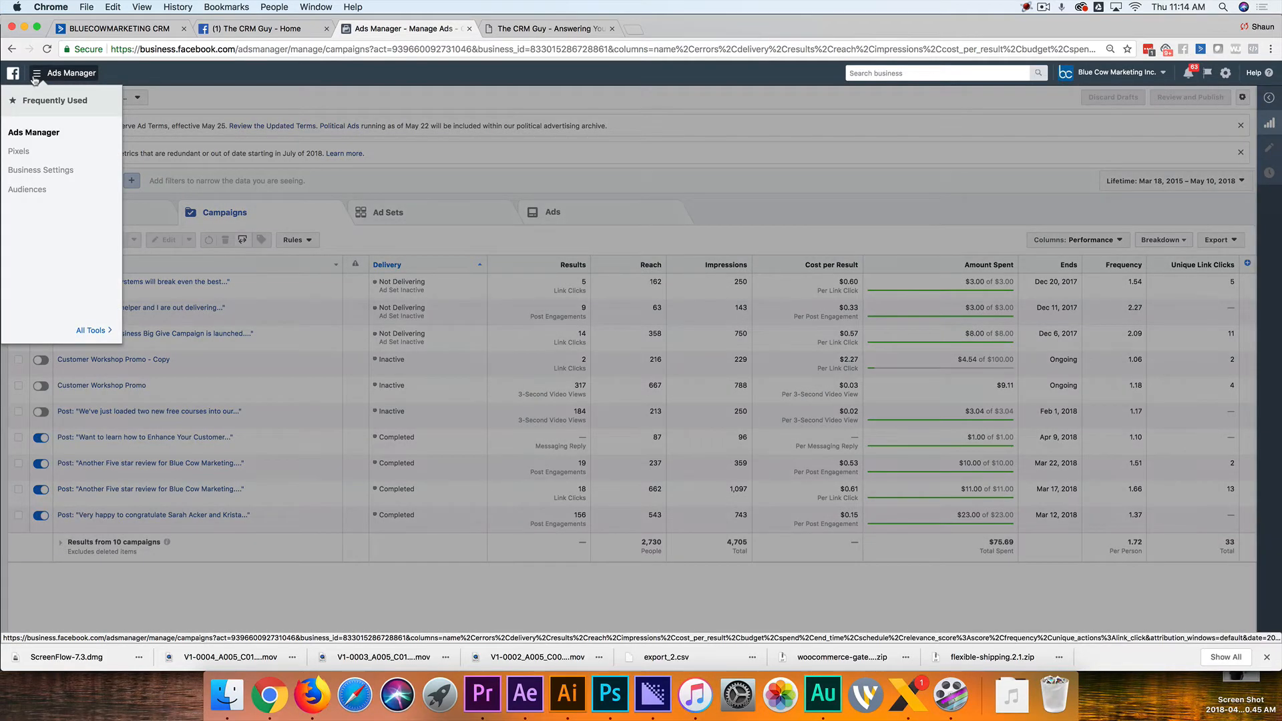
pyautogui.moveTo(18, 152)
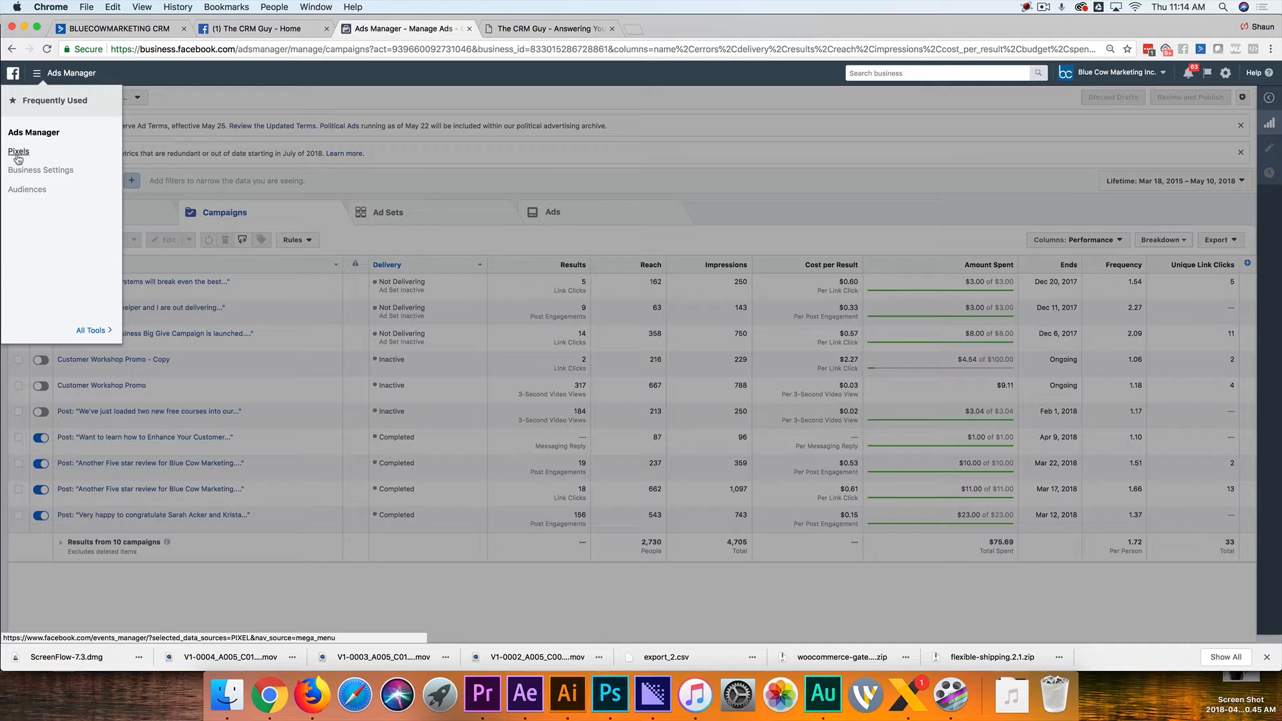
pyautogui.click(18, 152)
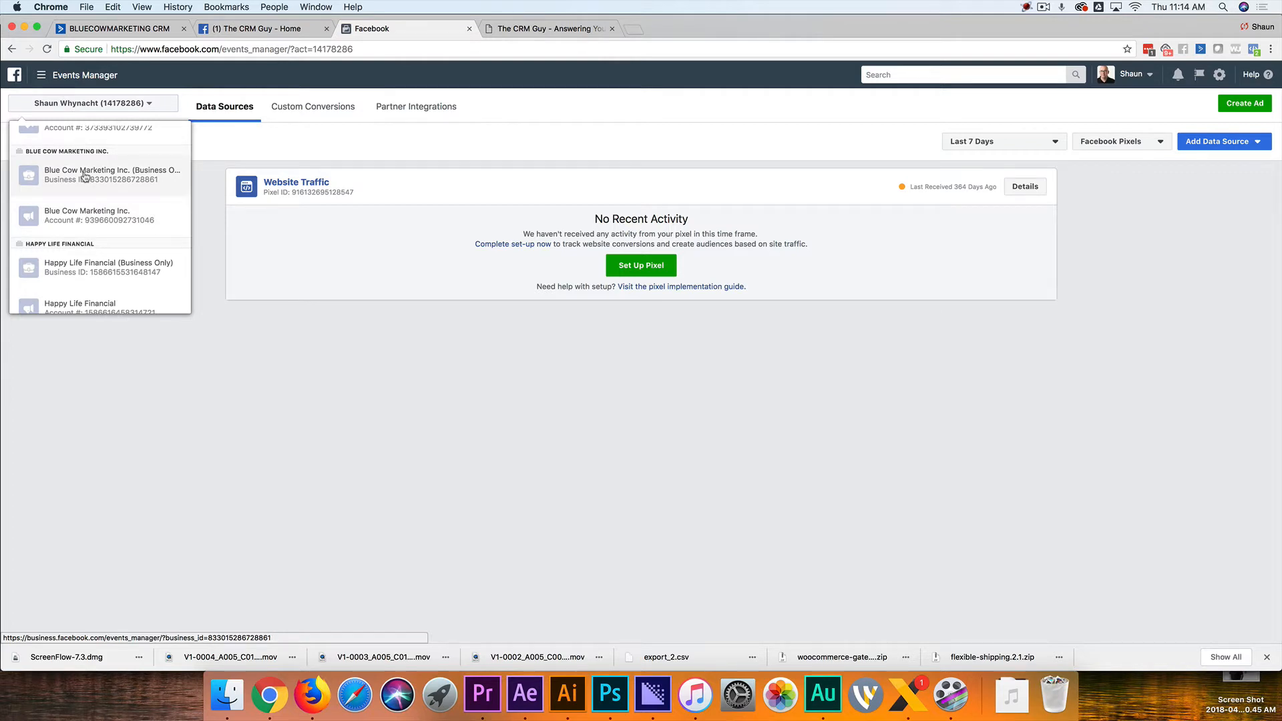
pyautogui.click(113, 174)
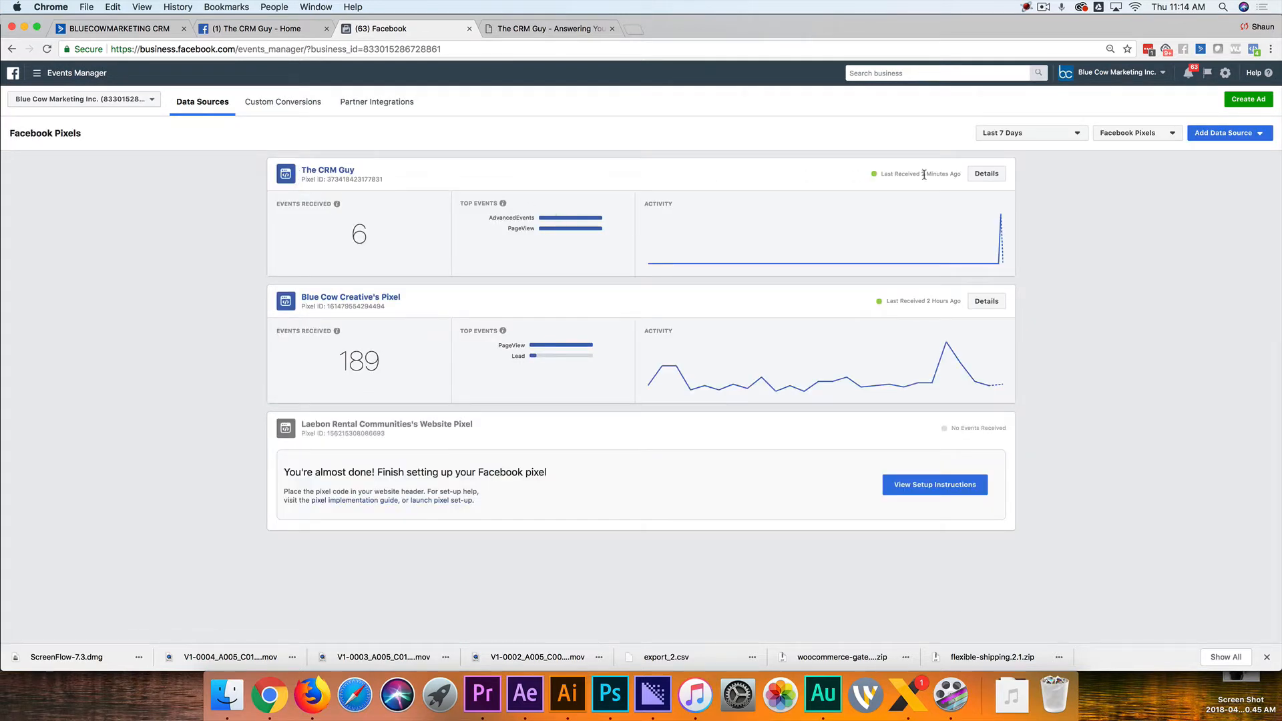
pyautogui.moveTo(764, 189)
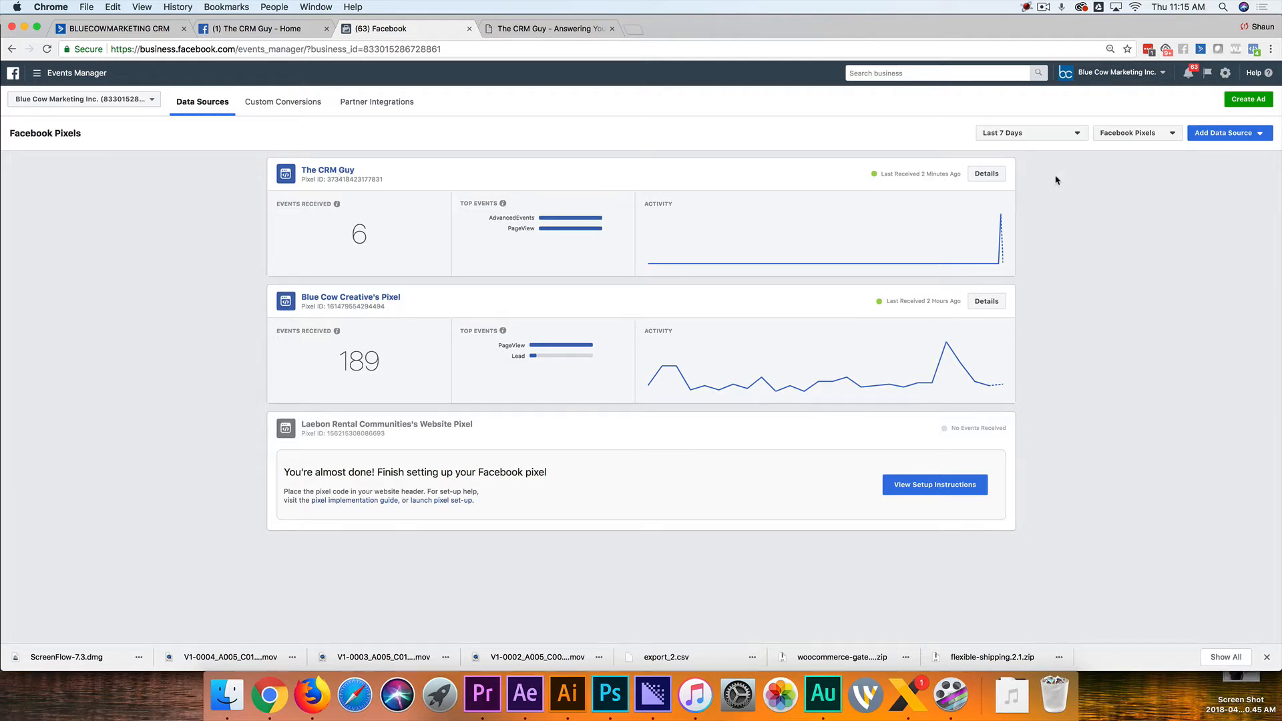
pyautogui.click(985, 174)
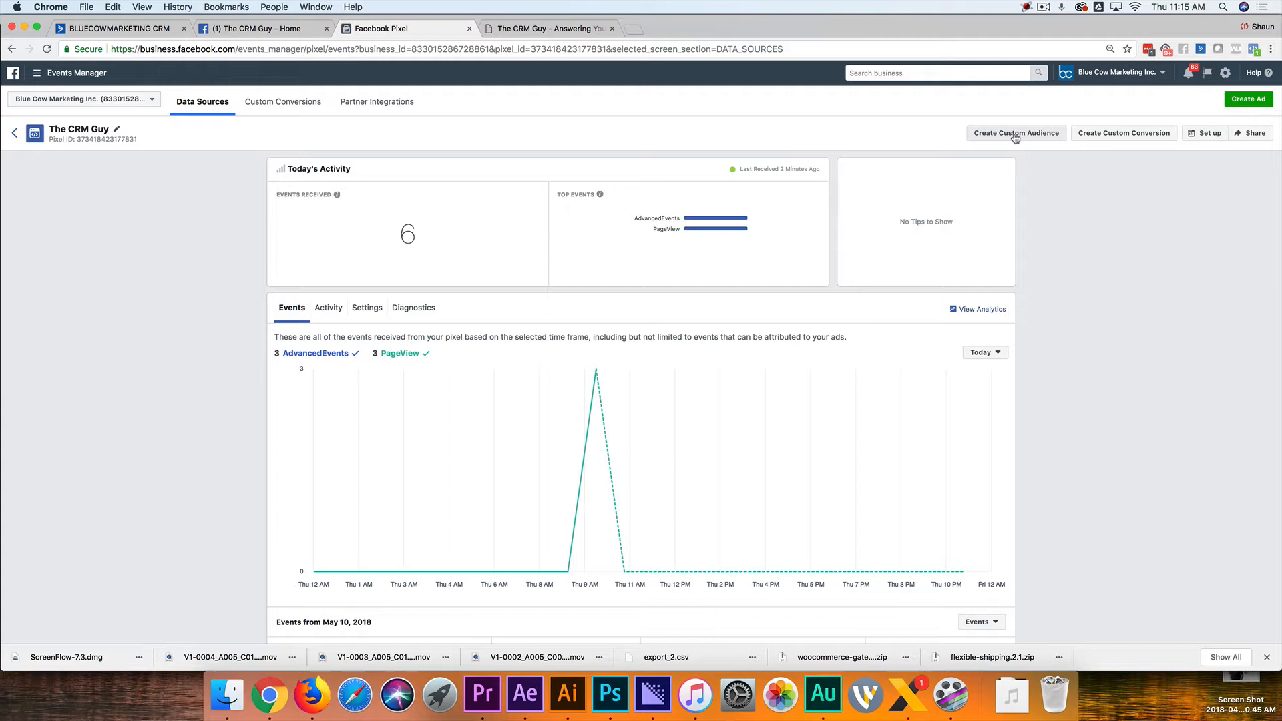
pyautogui.moveTo(91, 203)
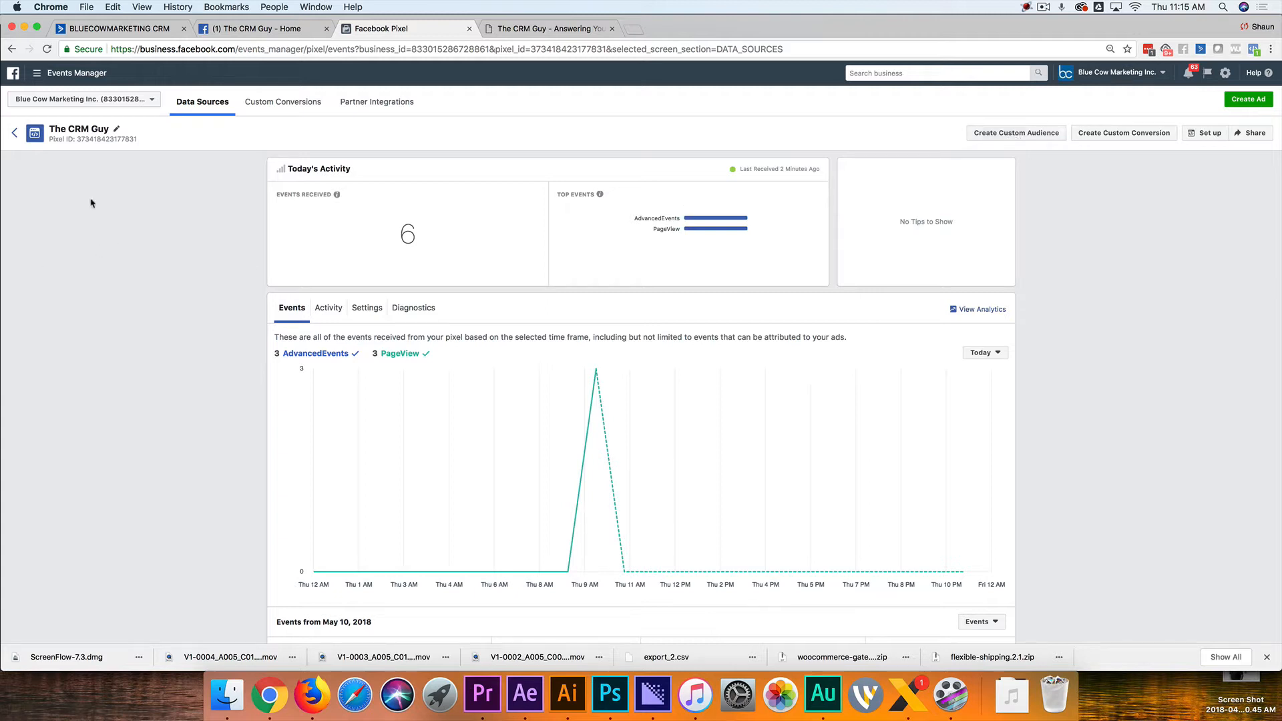
# Open the Audiences list under Assets in All Tools for Blue Cow Marketing Inc
pyautogui.click(37, 73)
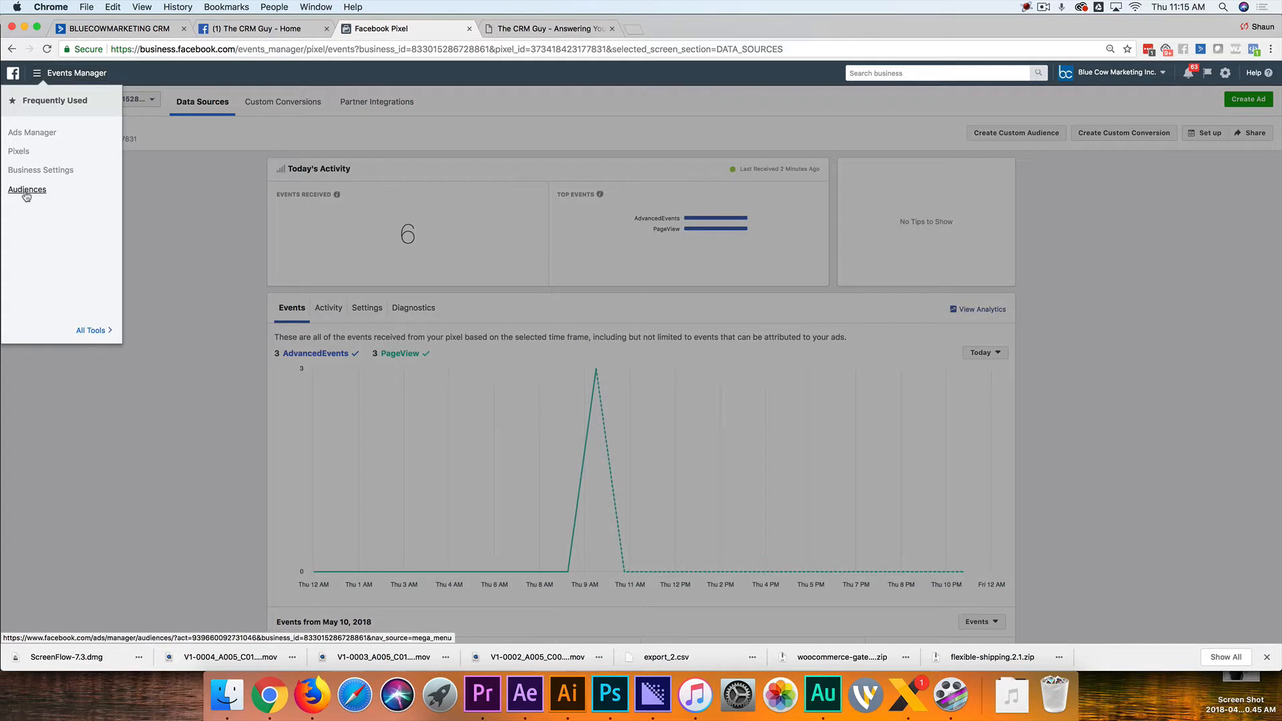
pyautogui.moveTo(39, 132)
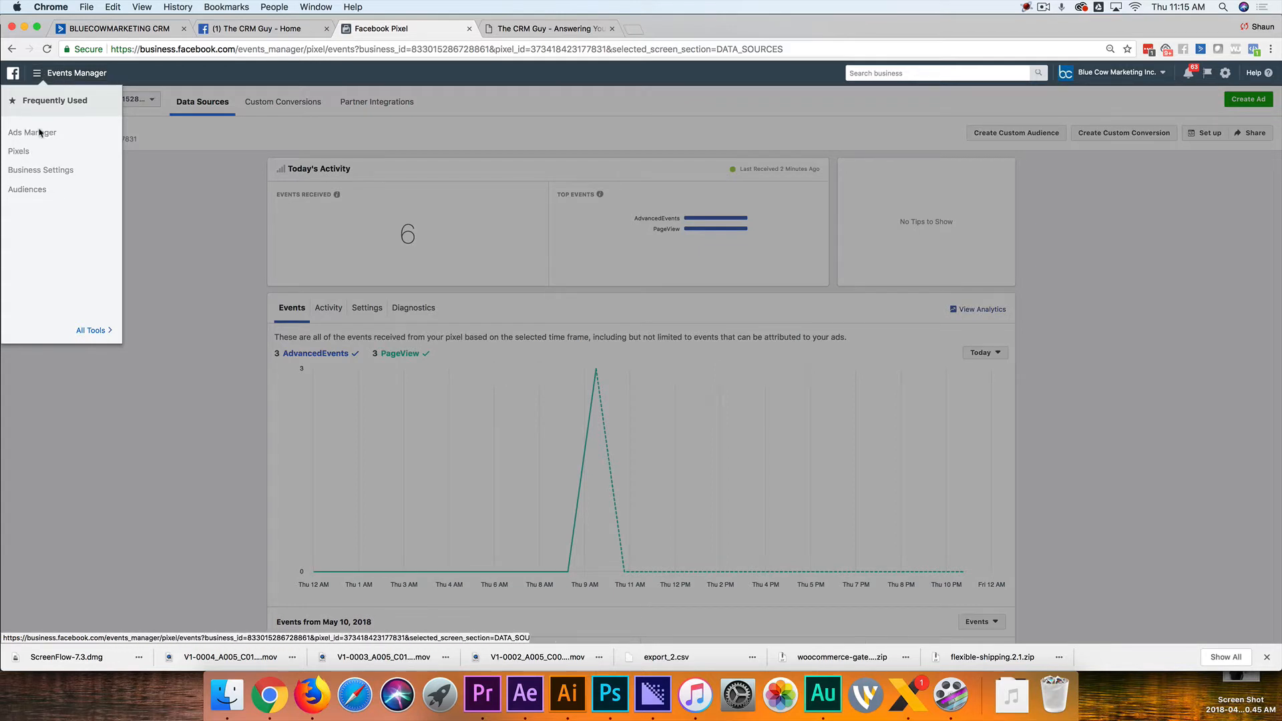
pyautogui.moveTo(92, 321)
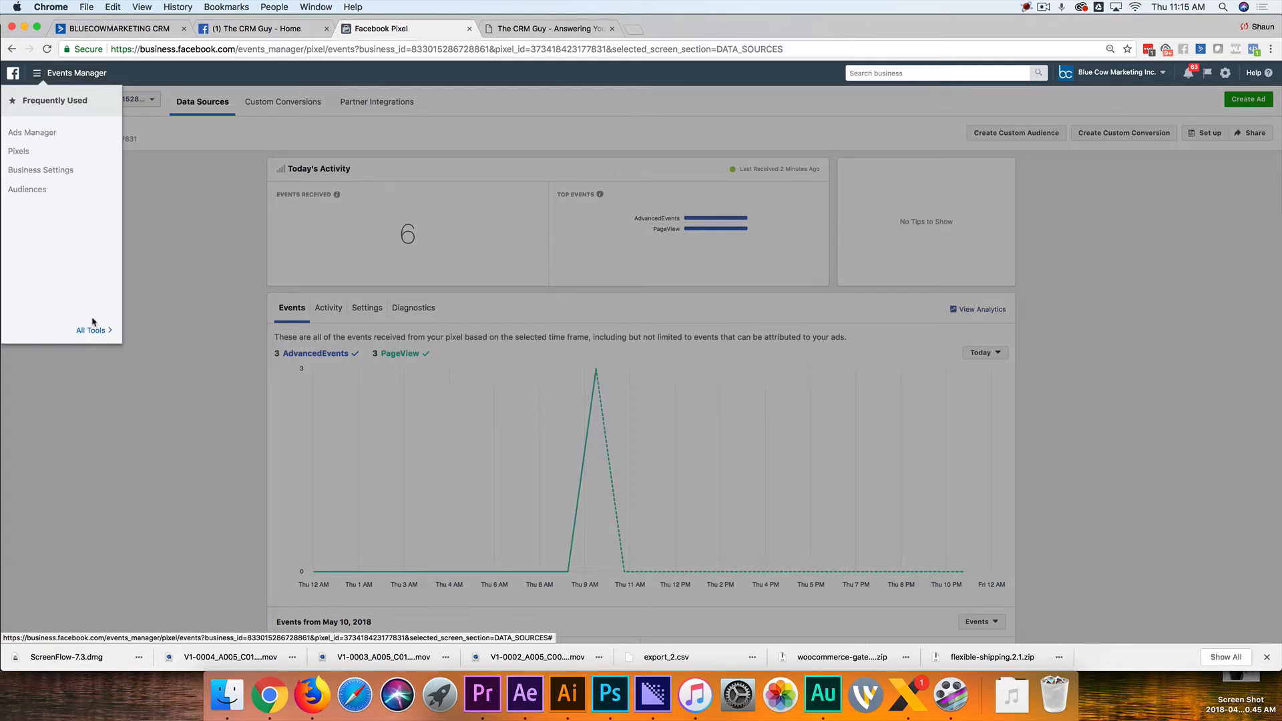
pyautogui.click(90, 330)
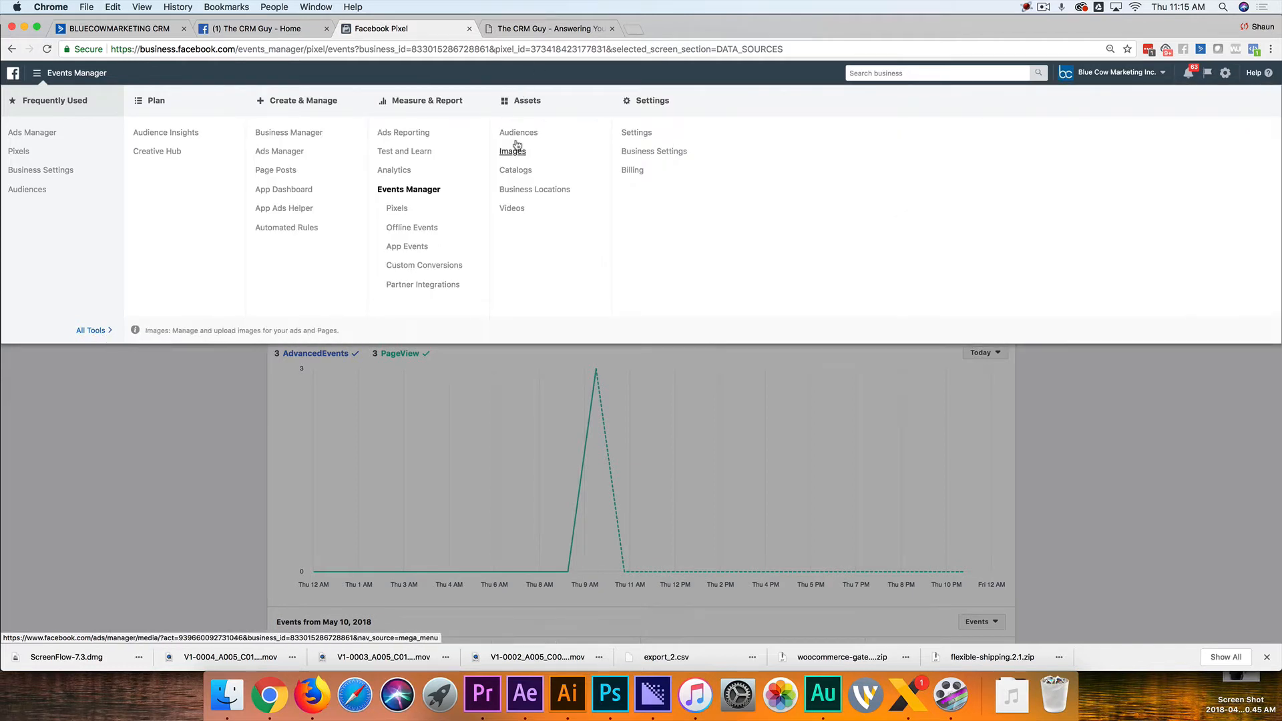
pyautogui.click(512, 150)
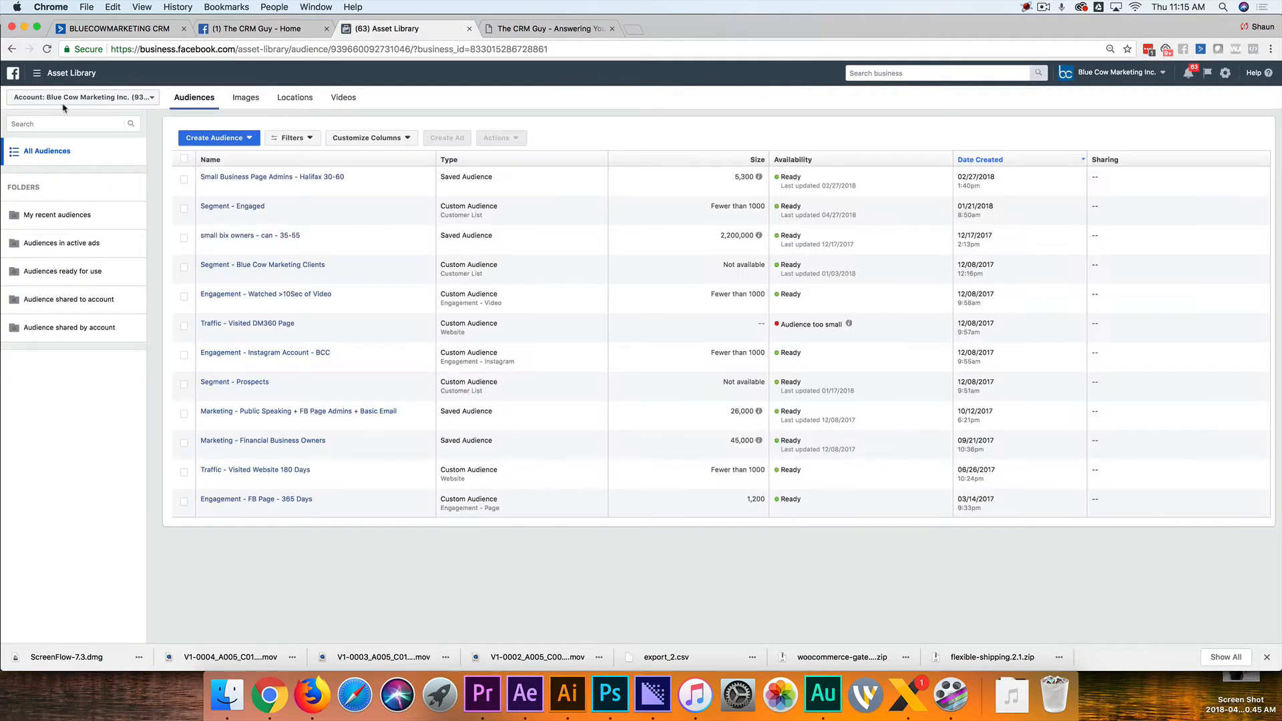
pyautogui.moveTo(272, 177)
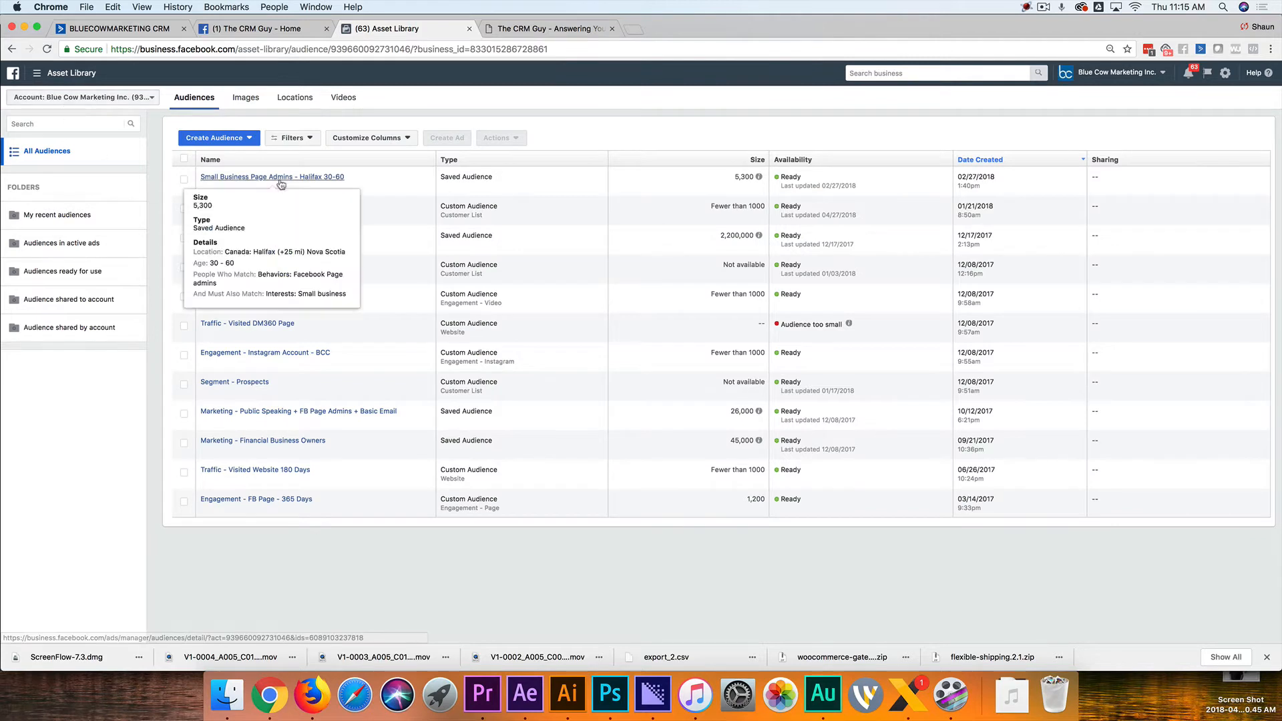
pyautogui.moveTo(464, 343)
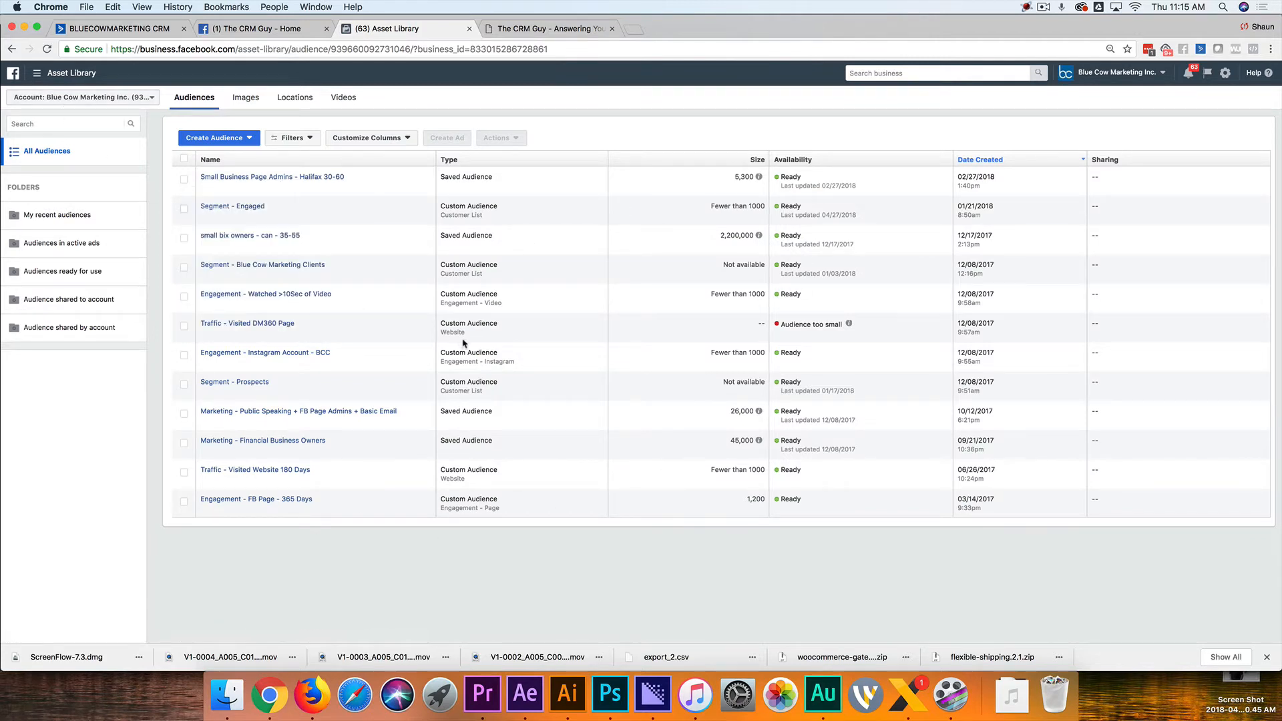
pyautogui.moveTo(255, 469)
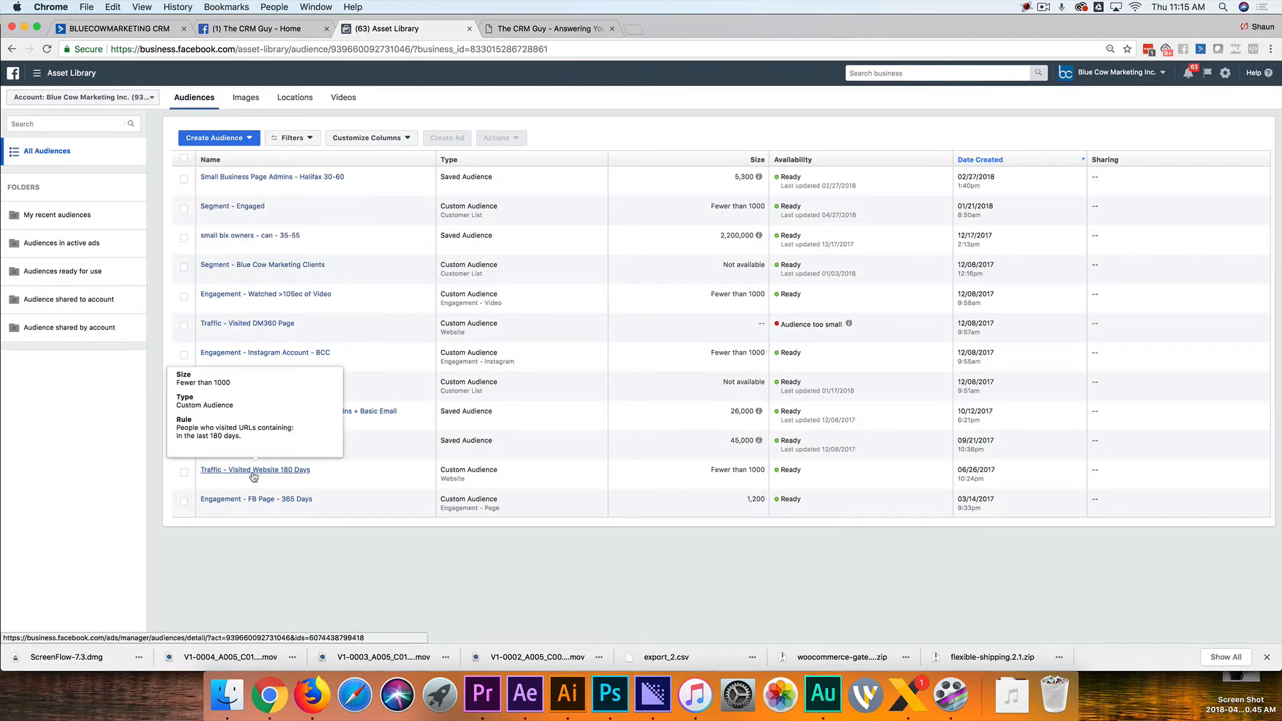
# Start a website-traffic custom audience using The CRM Guy pixel
pyautogui.click(216, 137)
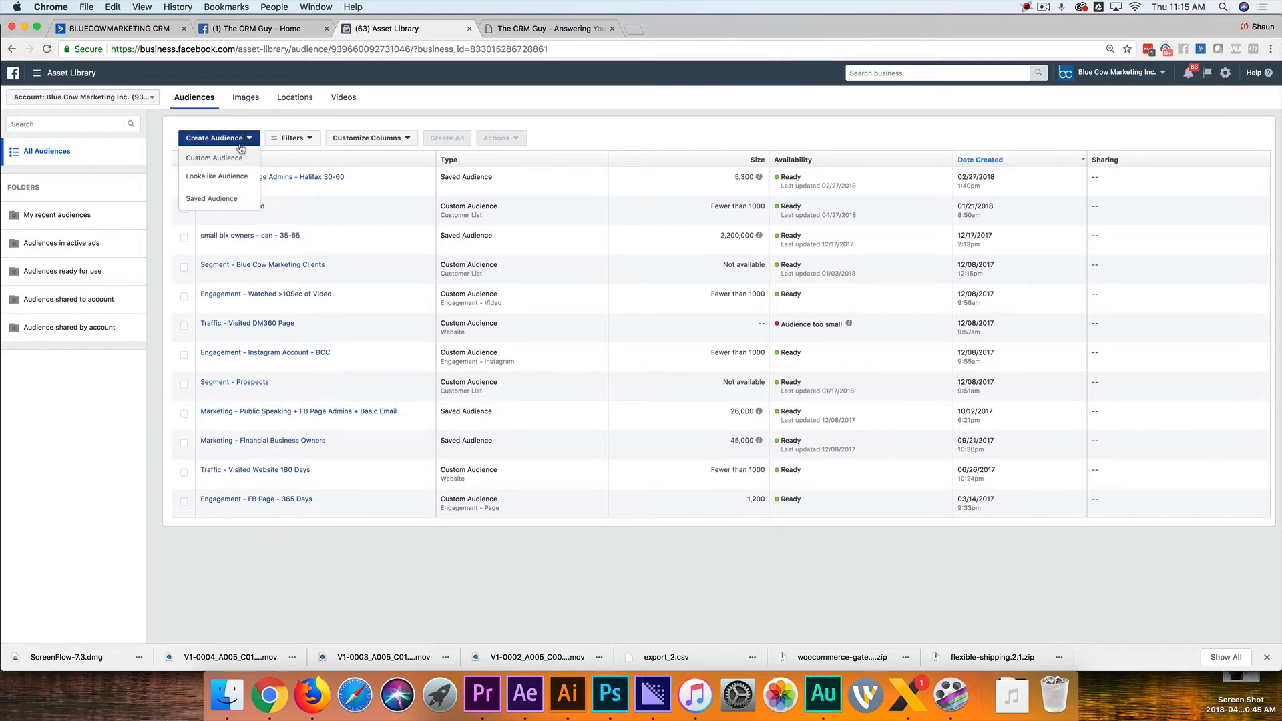
pyautogui.click(219, 137)
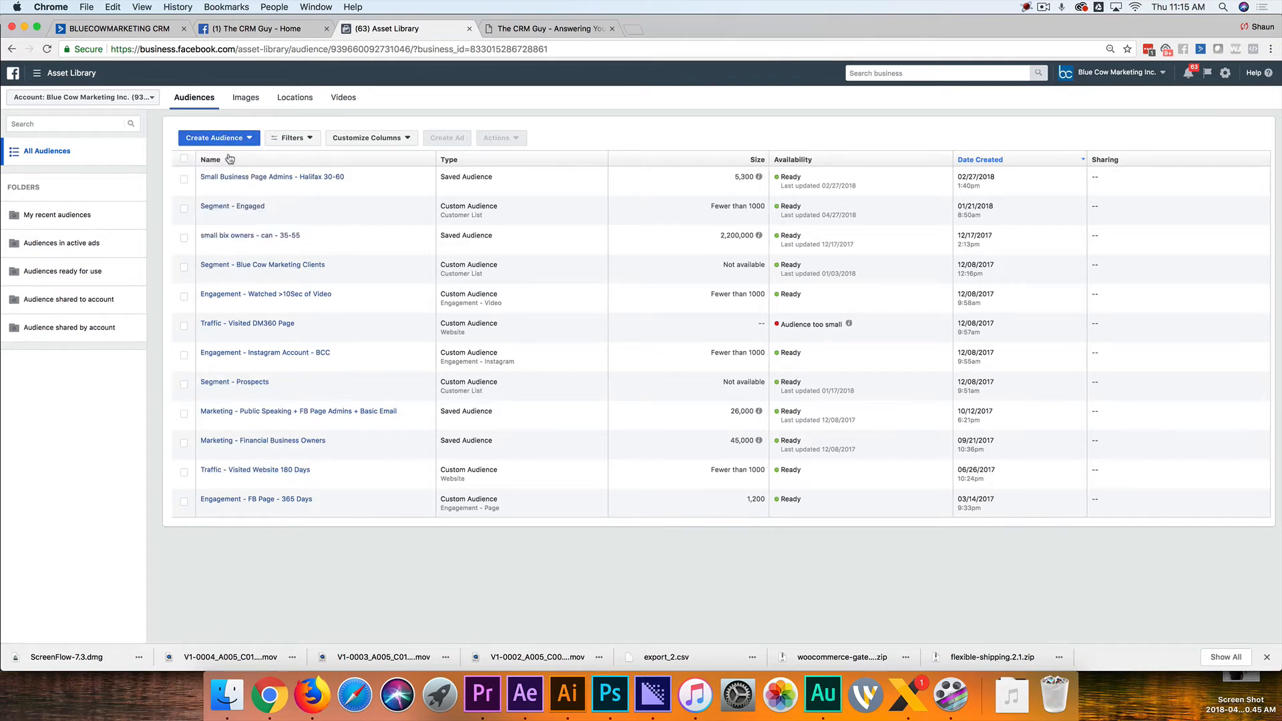
pyautogui.click(215, 138)
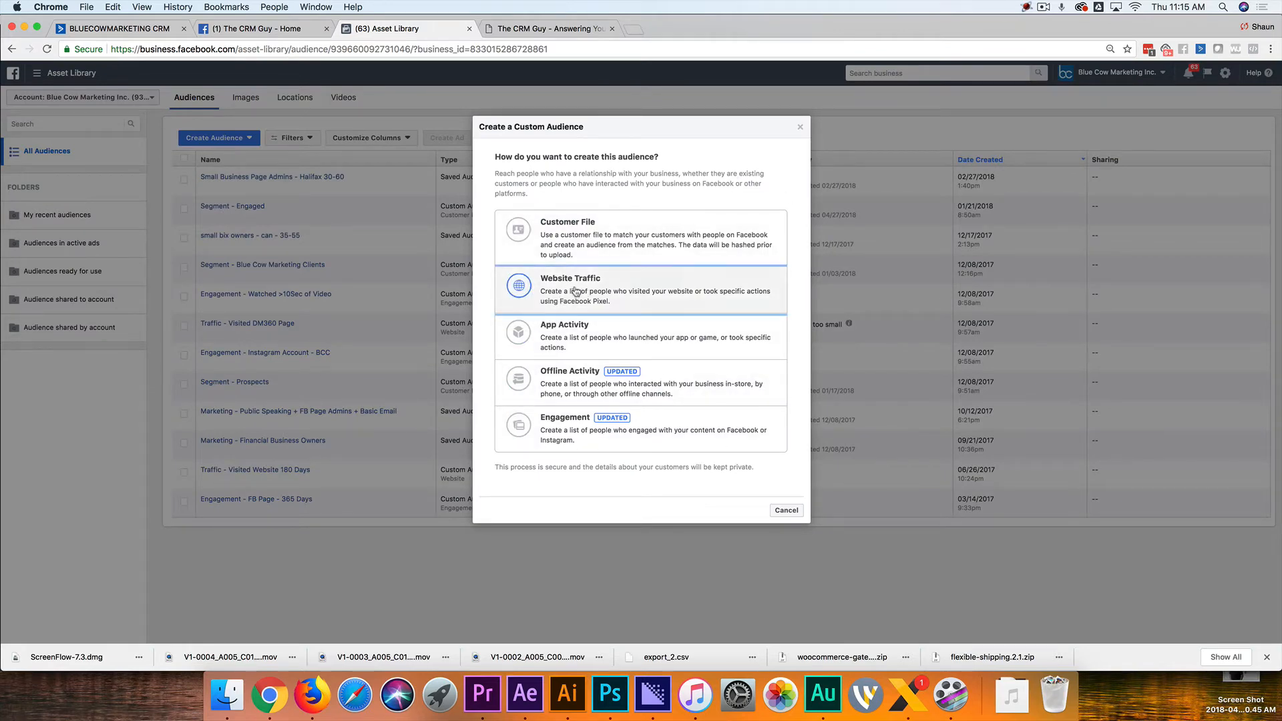
pyautogui.click(570, 288)
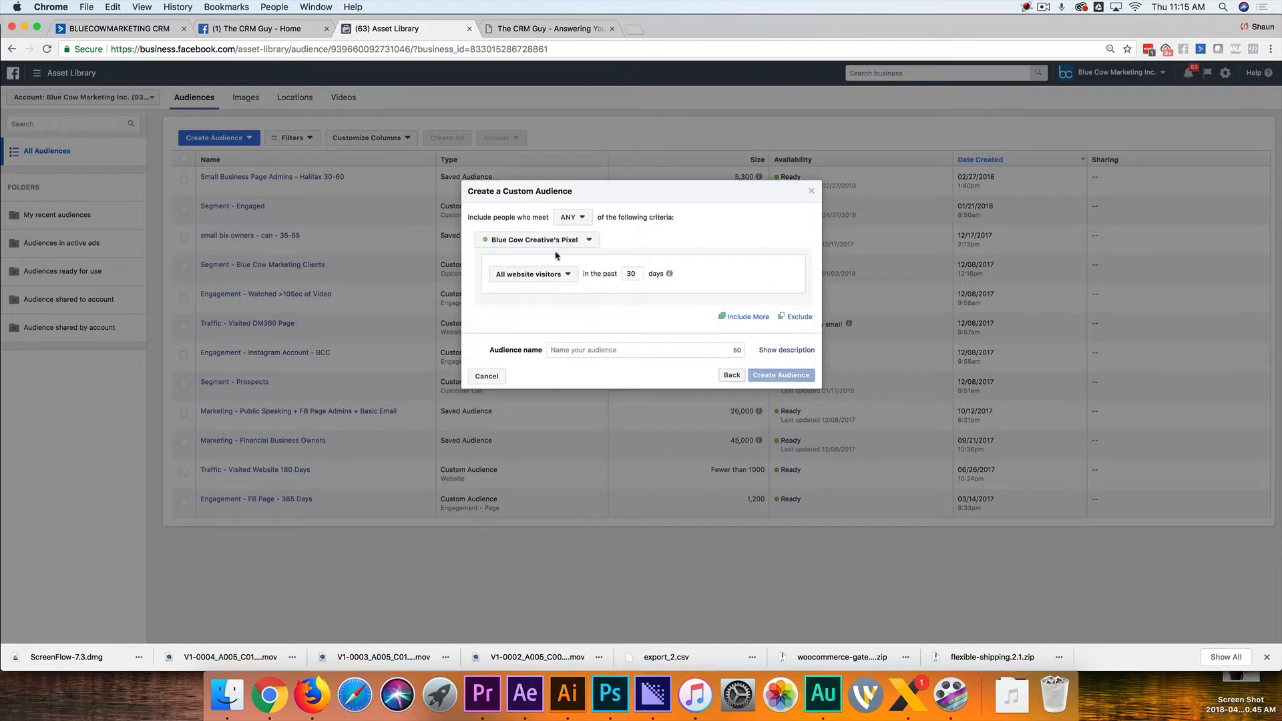
pyautogui.click(536, 240)
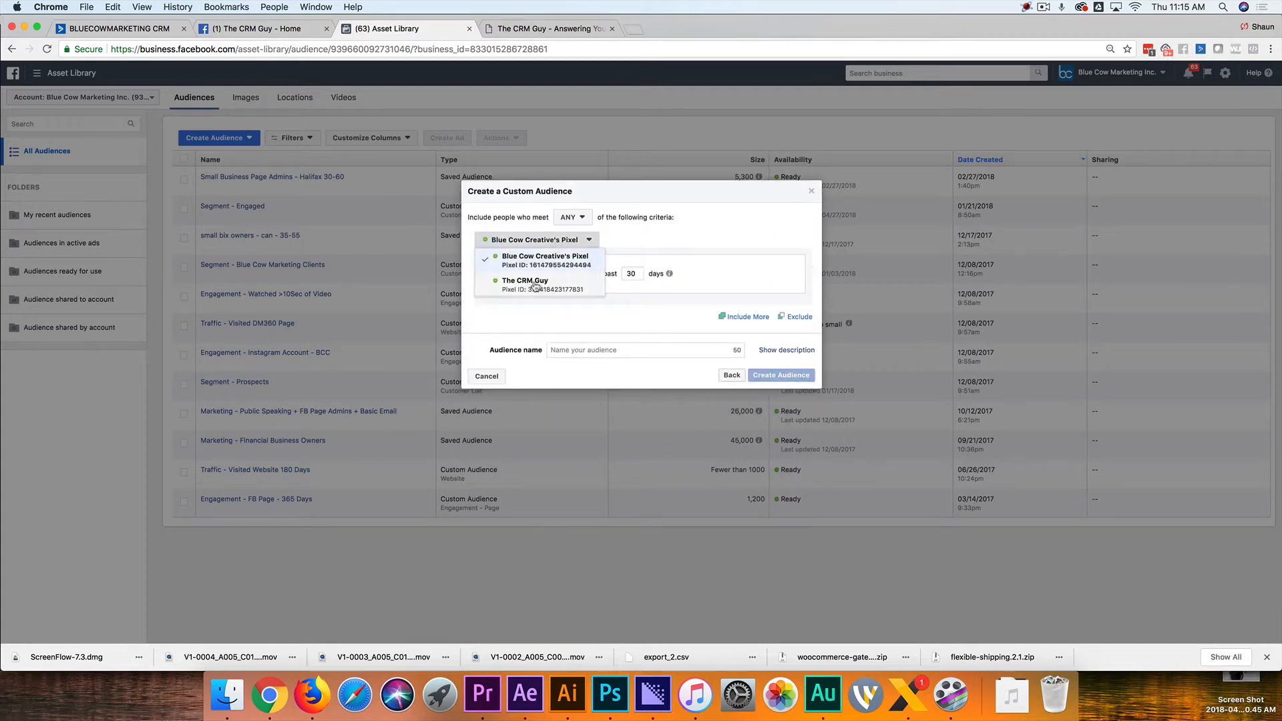
pyautogui.click(526, 285)
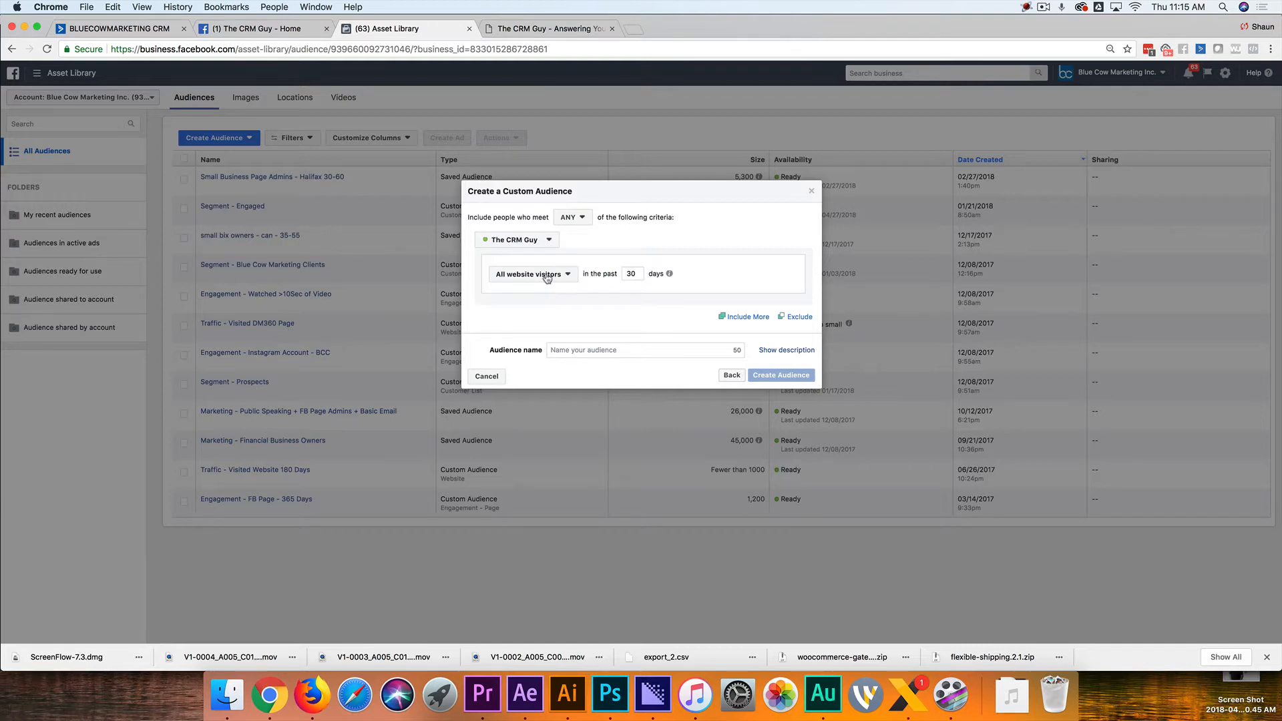
pyautogui.moveTo(546, 278)
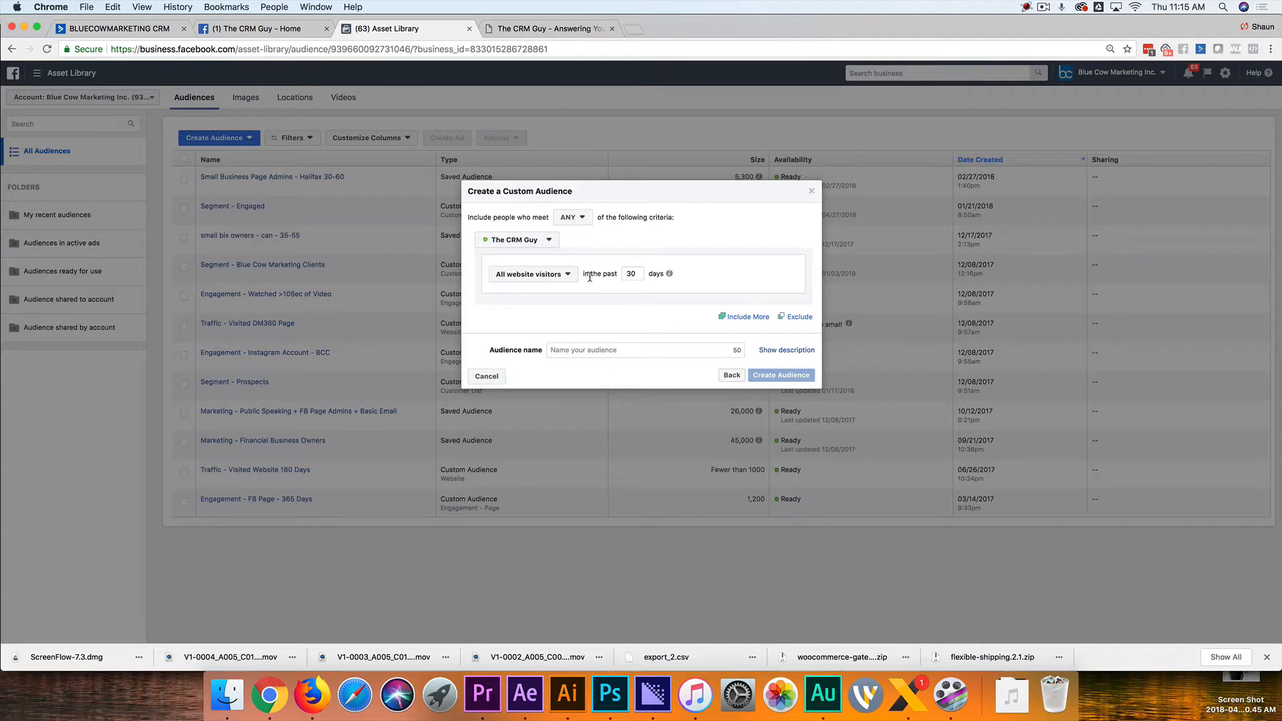
# Name the 30-day audience 'CRMGuy - All Site Visitors - 30' and create it
pyautogui.click(644, 350)
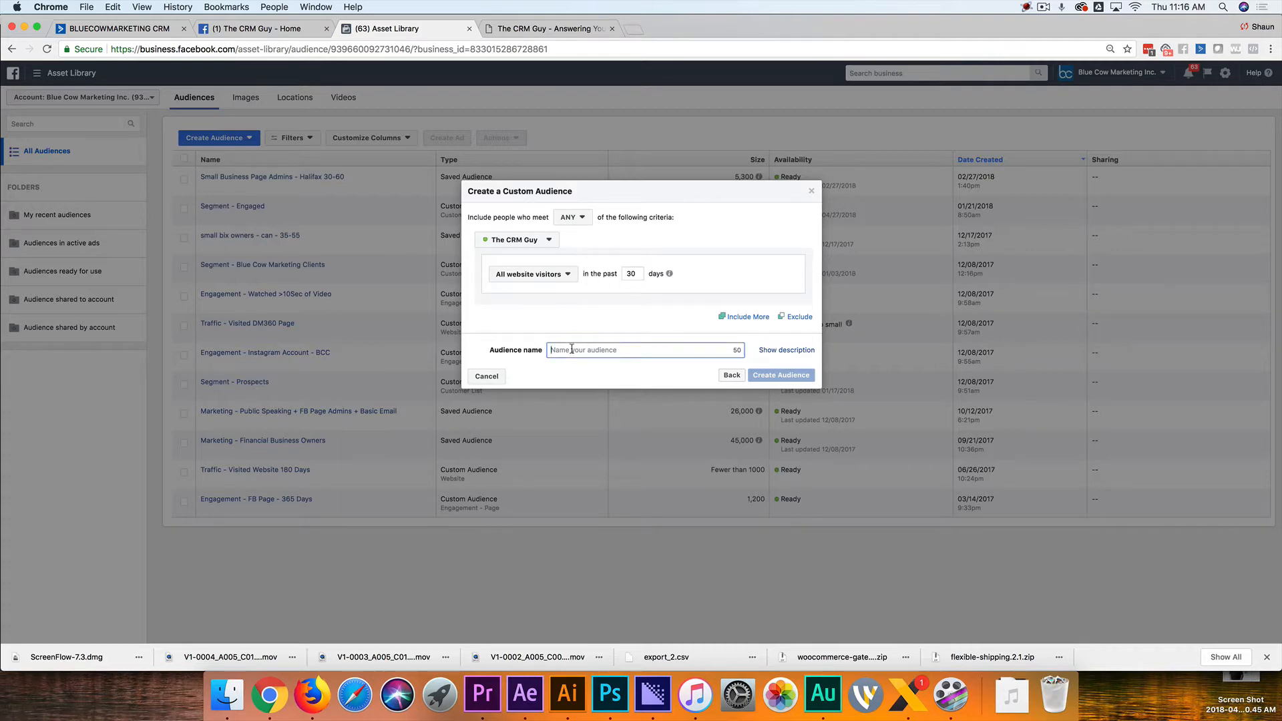
pyautogui.write('CRMGuy - All Site')
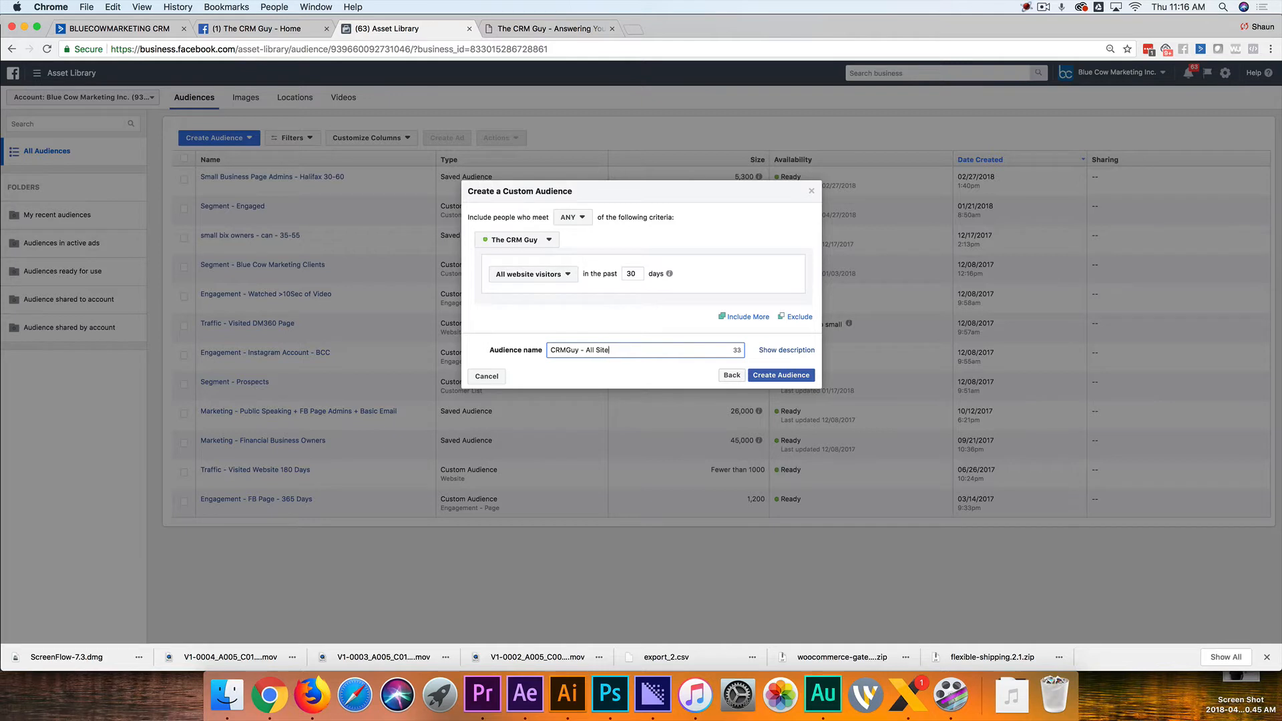
pyautogui.write('Vist')
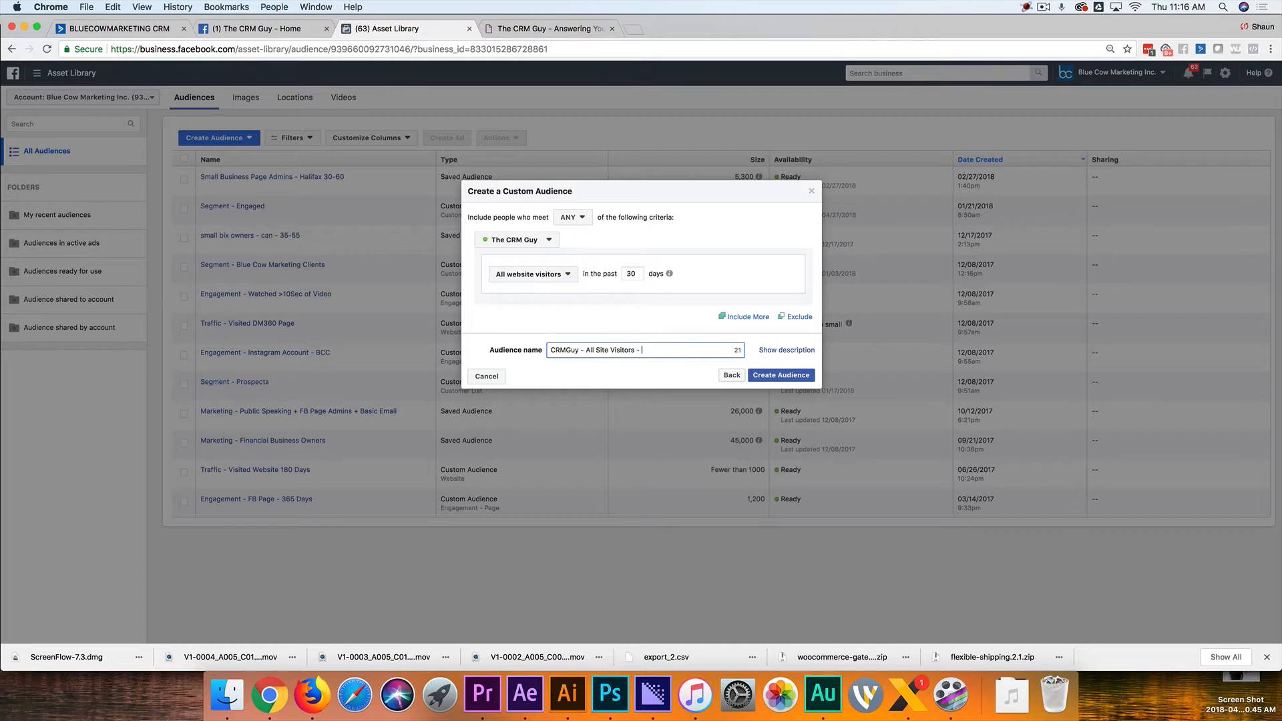
pyautogui.write('30')
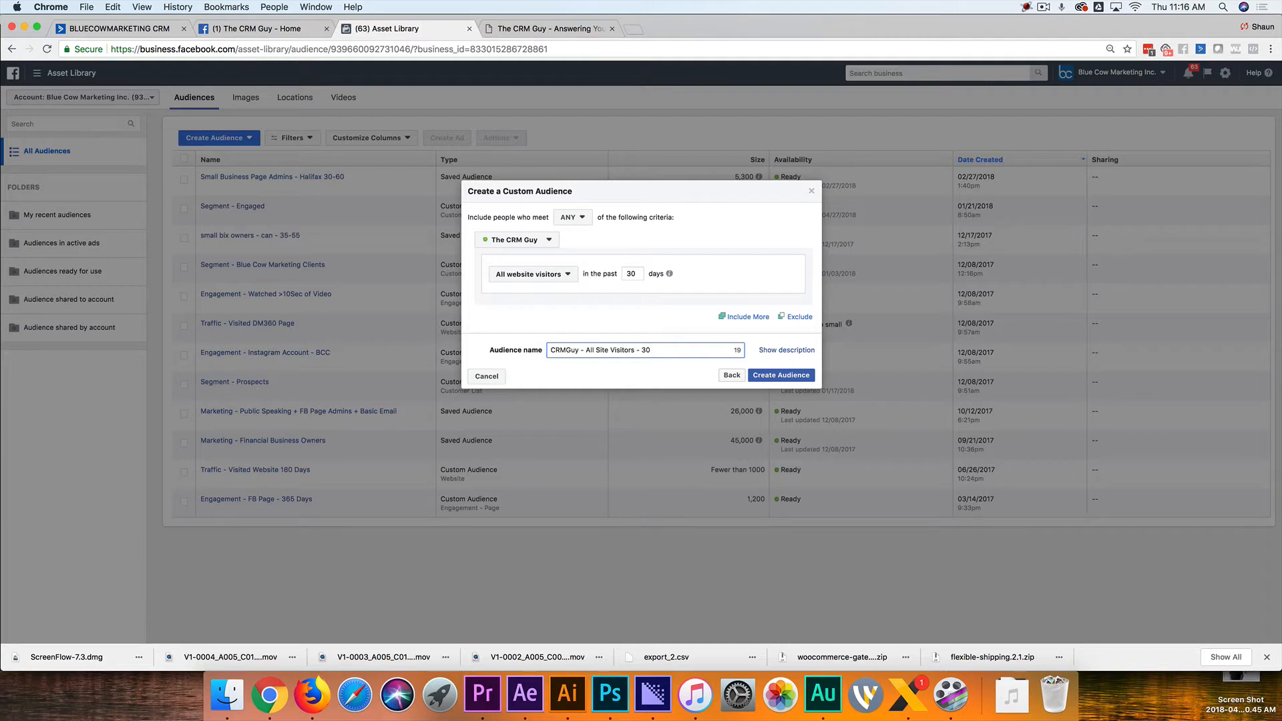
pyautogui.click(779, 375)
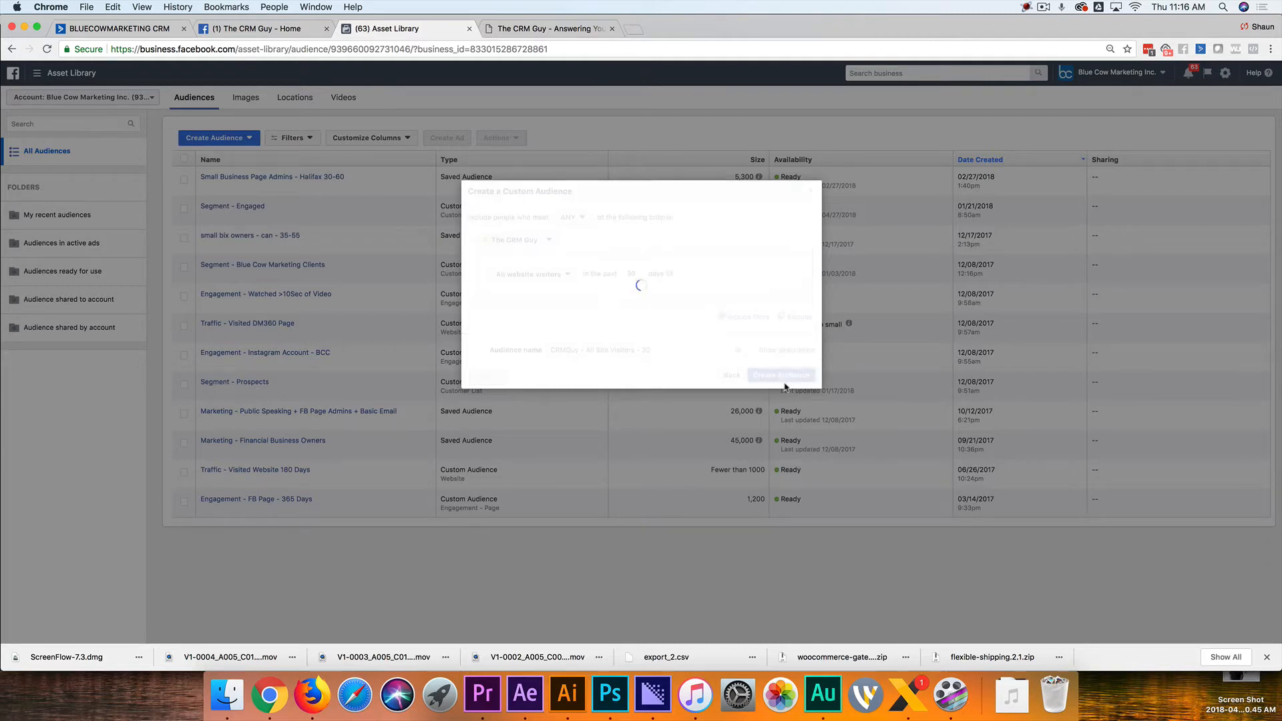
# Start another website custom audience with a 60-day retention window
pyautogui.click(779, 375)
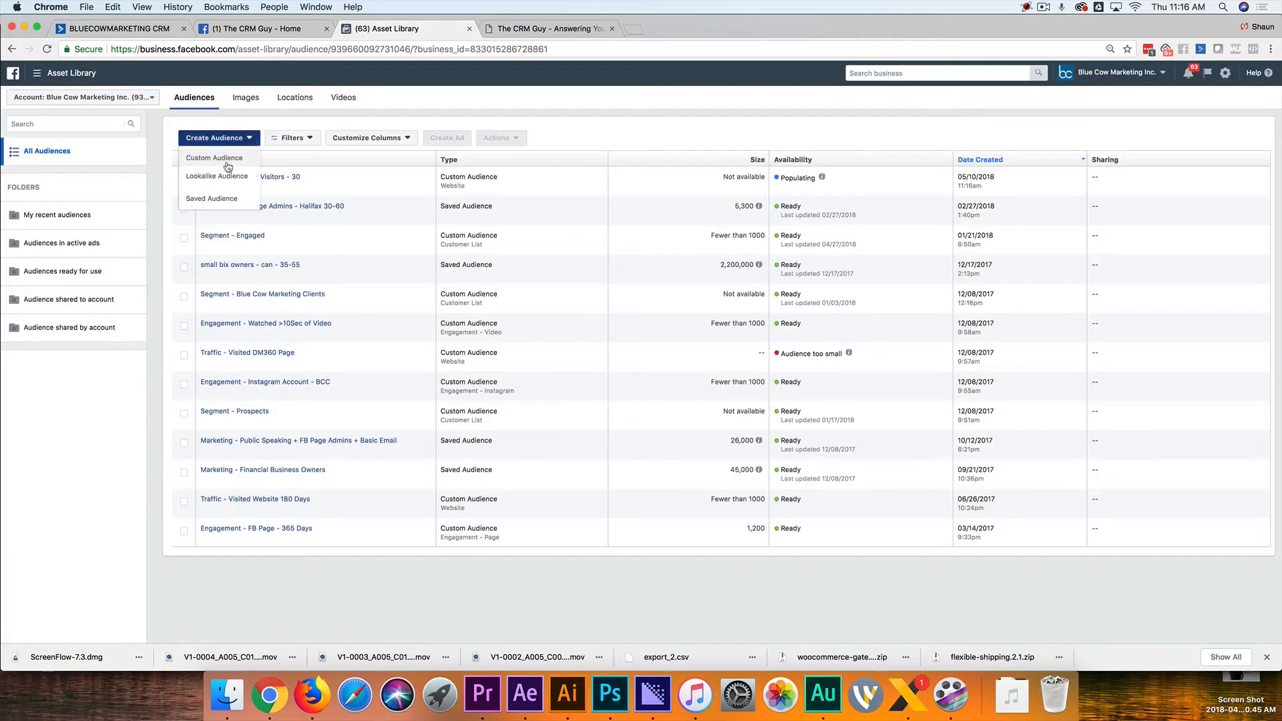
pyautogui.click(215, 157)
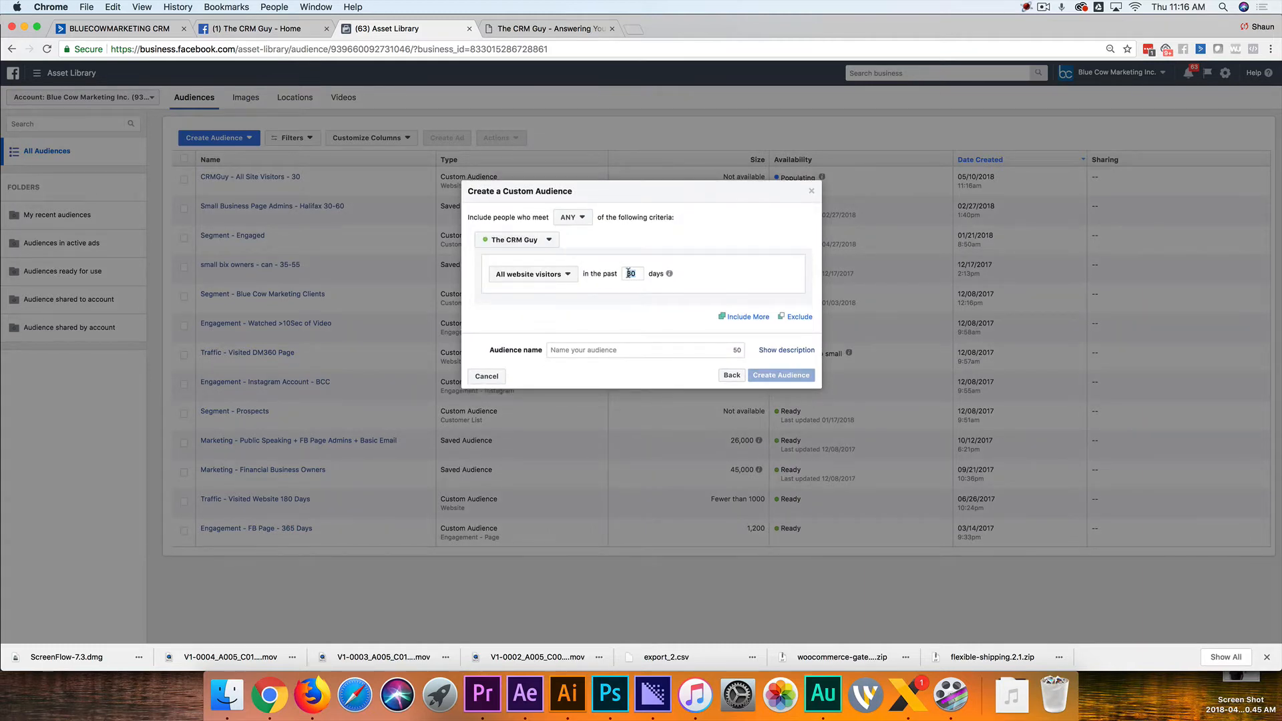
pyautogui.write('60')
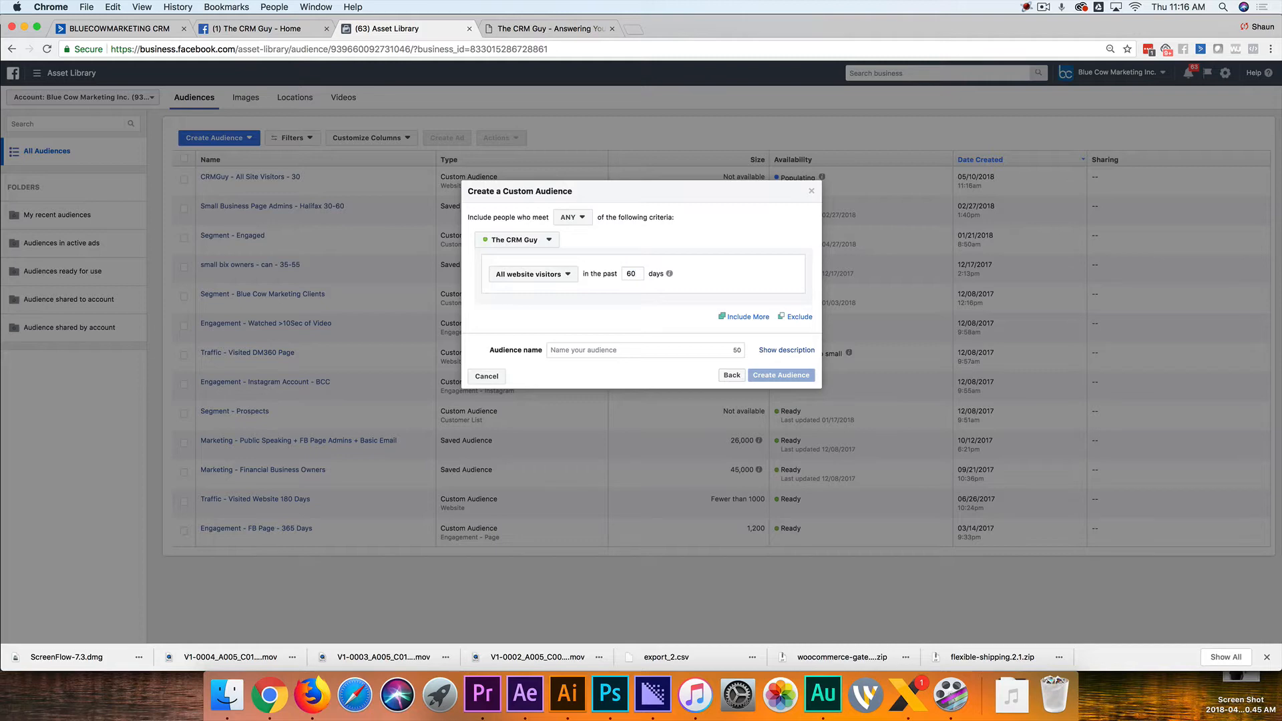
# Name it 'CRMGuy - All Site Visitors - 60', create it and dismiss the confirmation
pyautogui.click(645, 350)
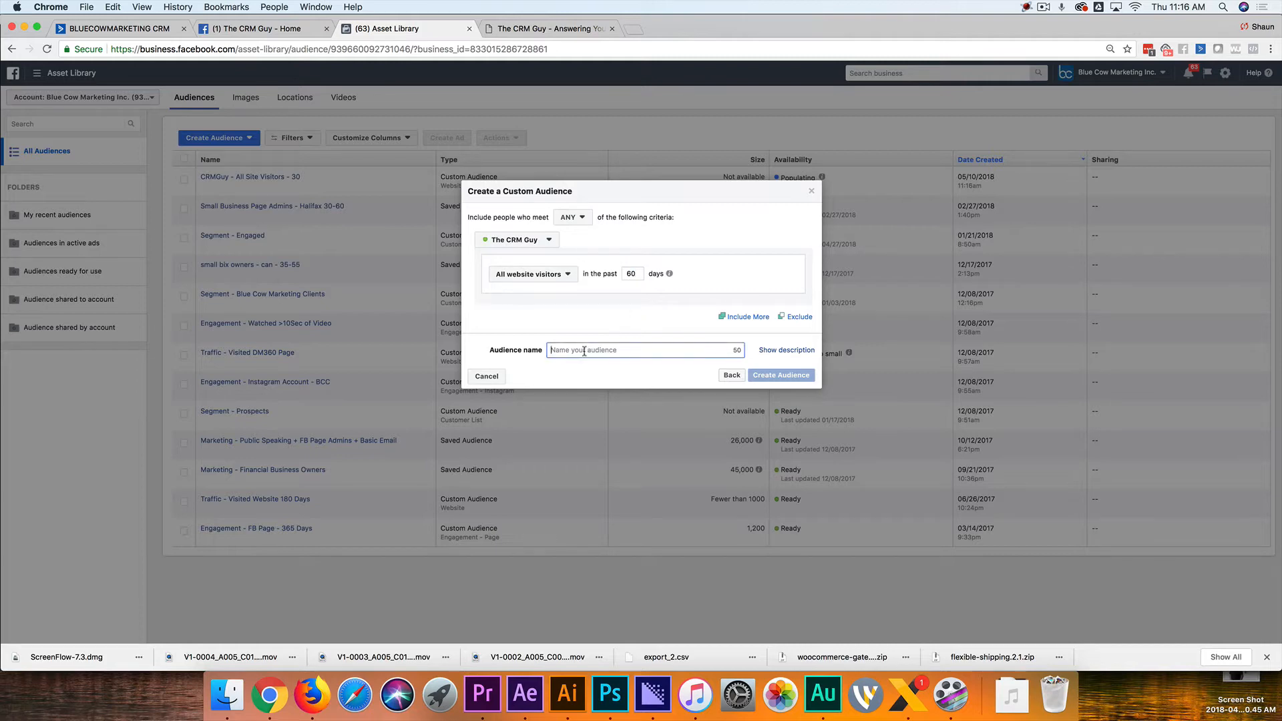
pyautogui.write('CRMGuy -')
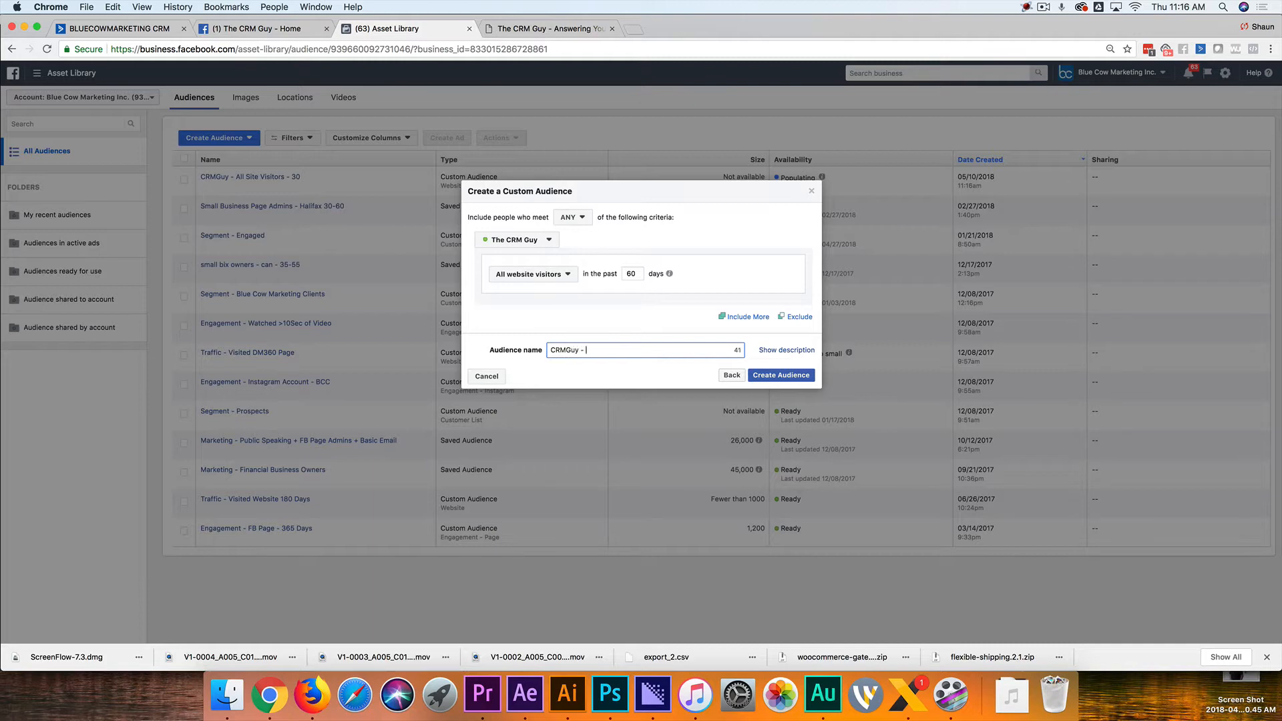
pyautogui.write('All Site Visitors - 60')
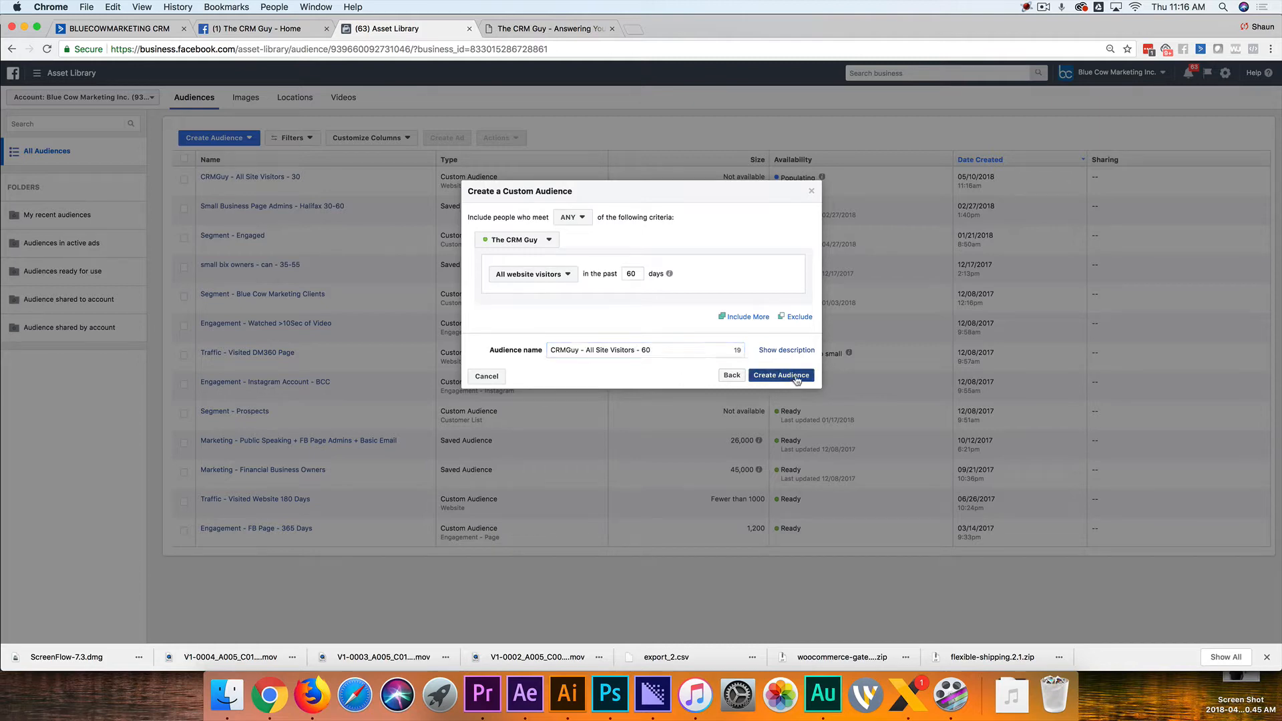
pyautogui.click(780, 375)
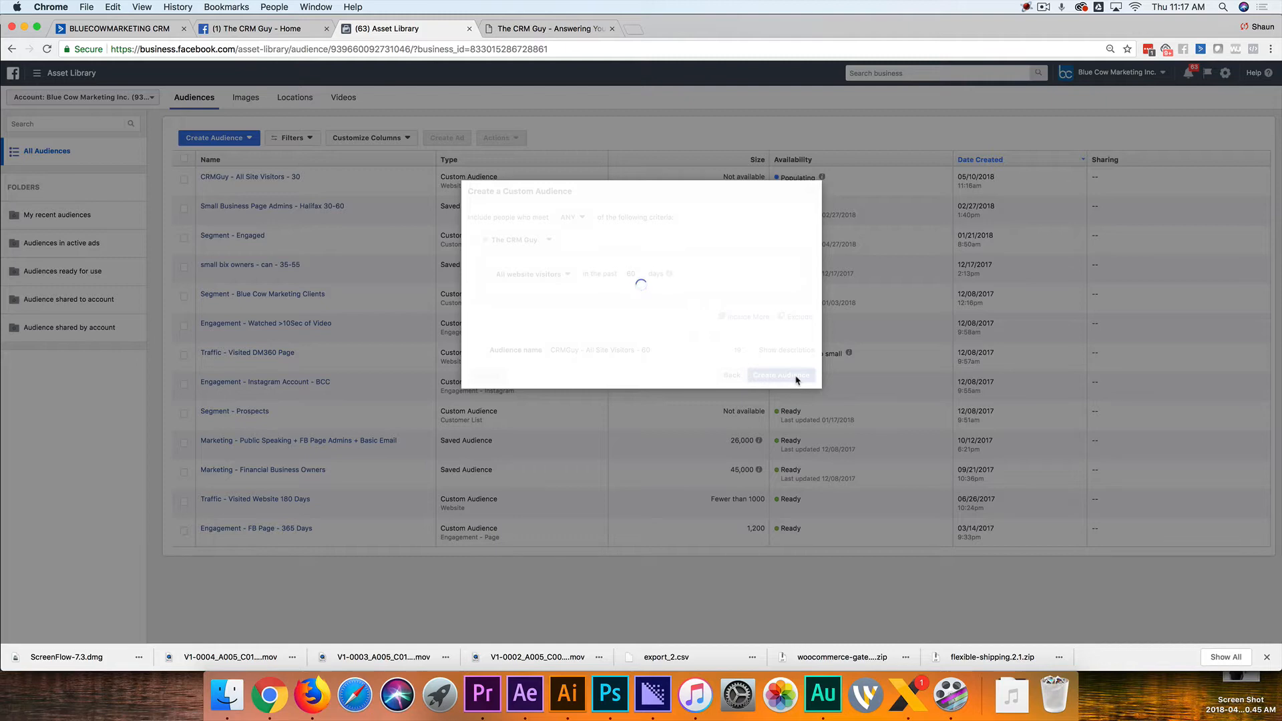
pyautogui.click(778, 374)
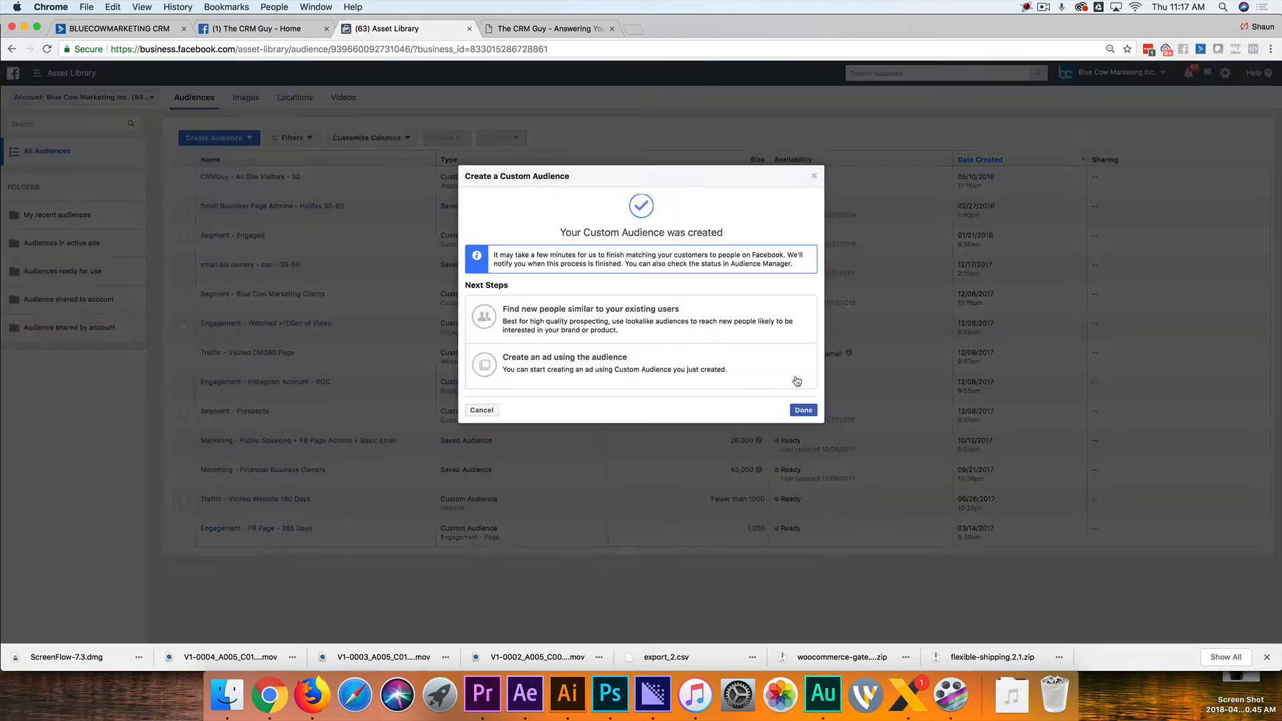
pyautogui.click(802, 410)
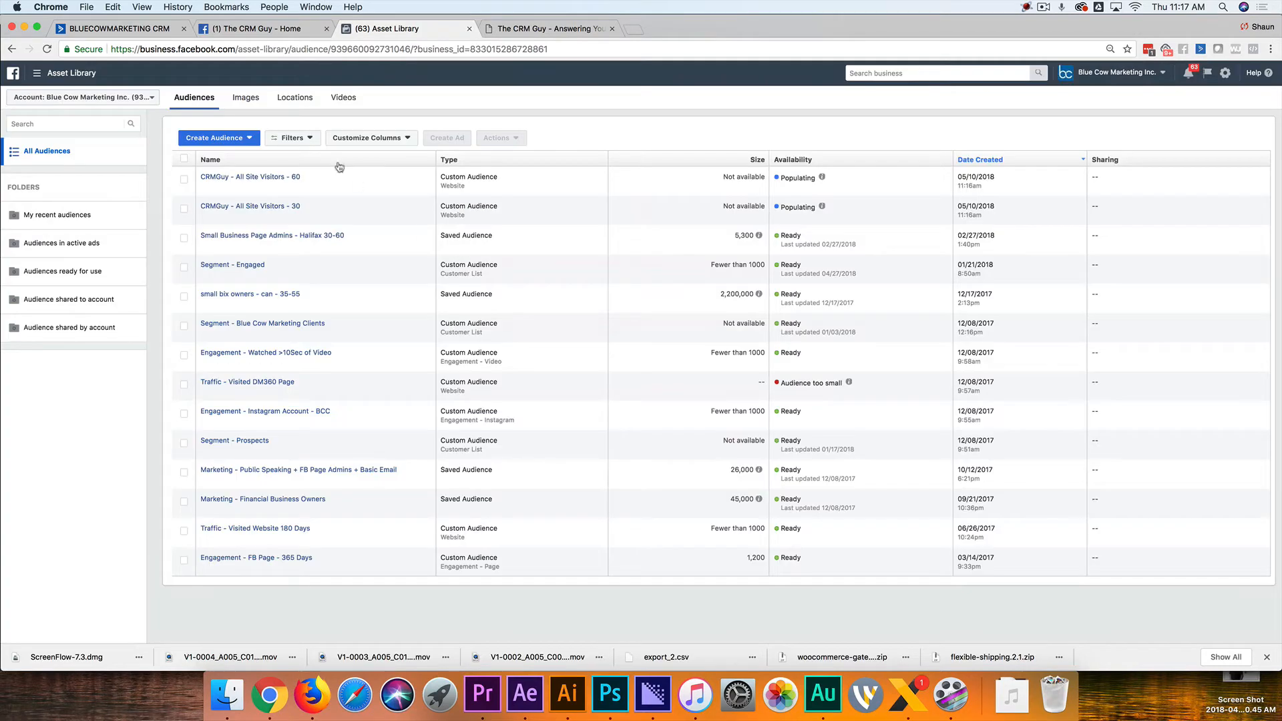
# Create the 180-day website audience 'CRMGuy - All Site Visitors - 180' from The CRM Guy pixel
pyautogui.click(215, 137)
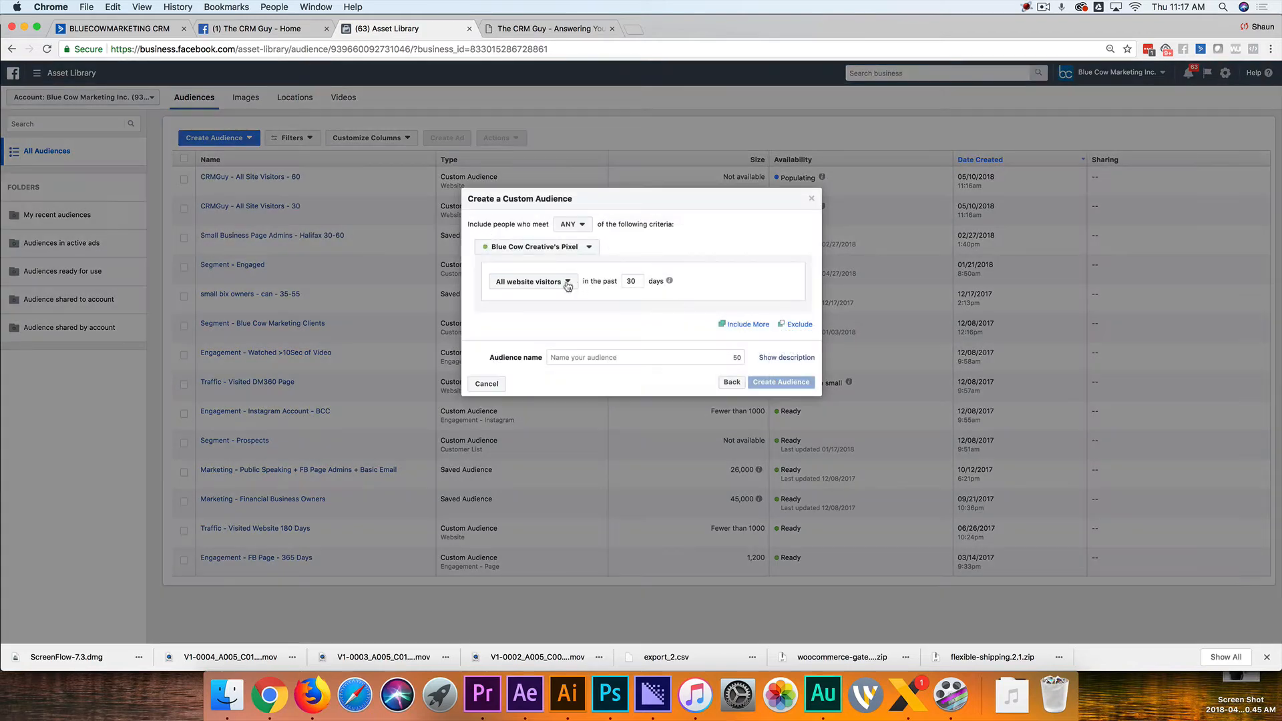
pyautogui.write('180')
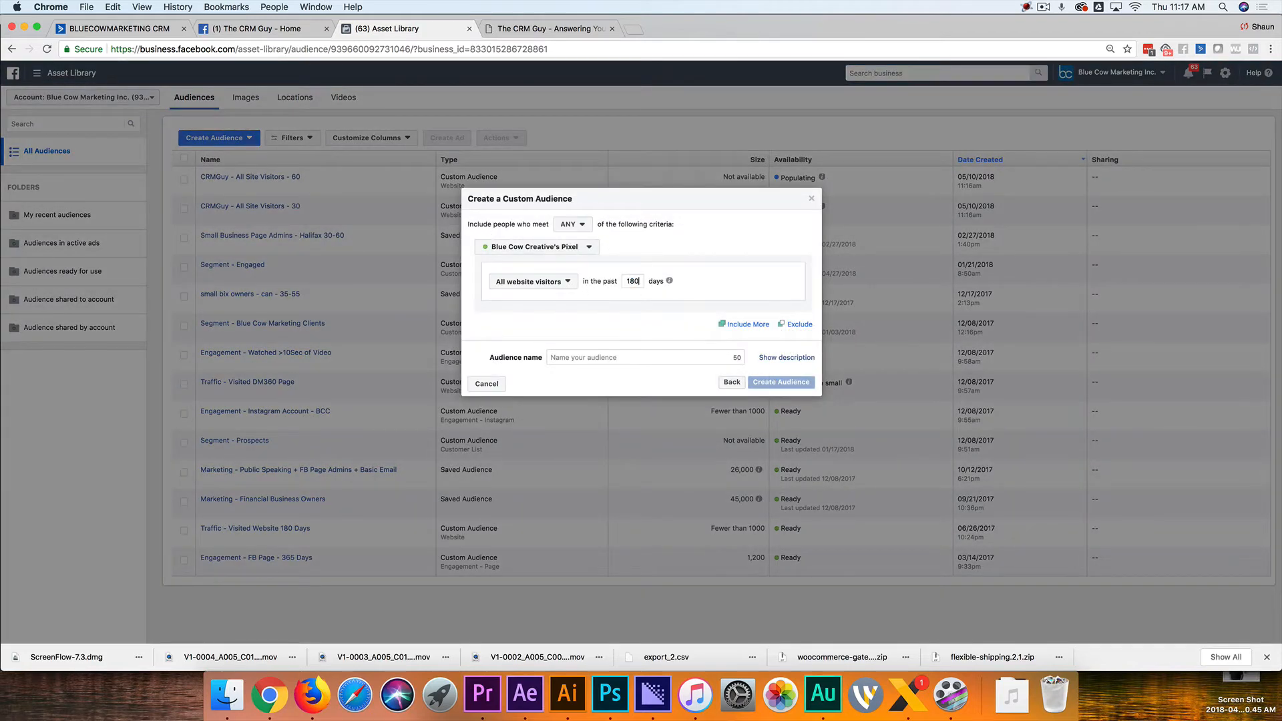
pyautogui.click(536, 247)
pyautogui.write('C')
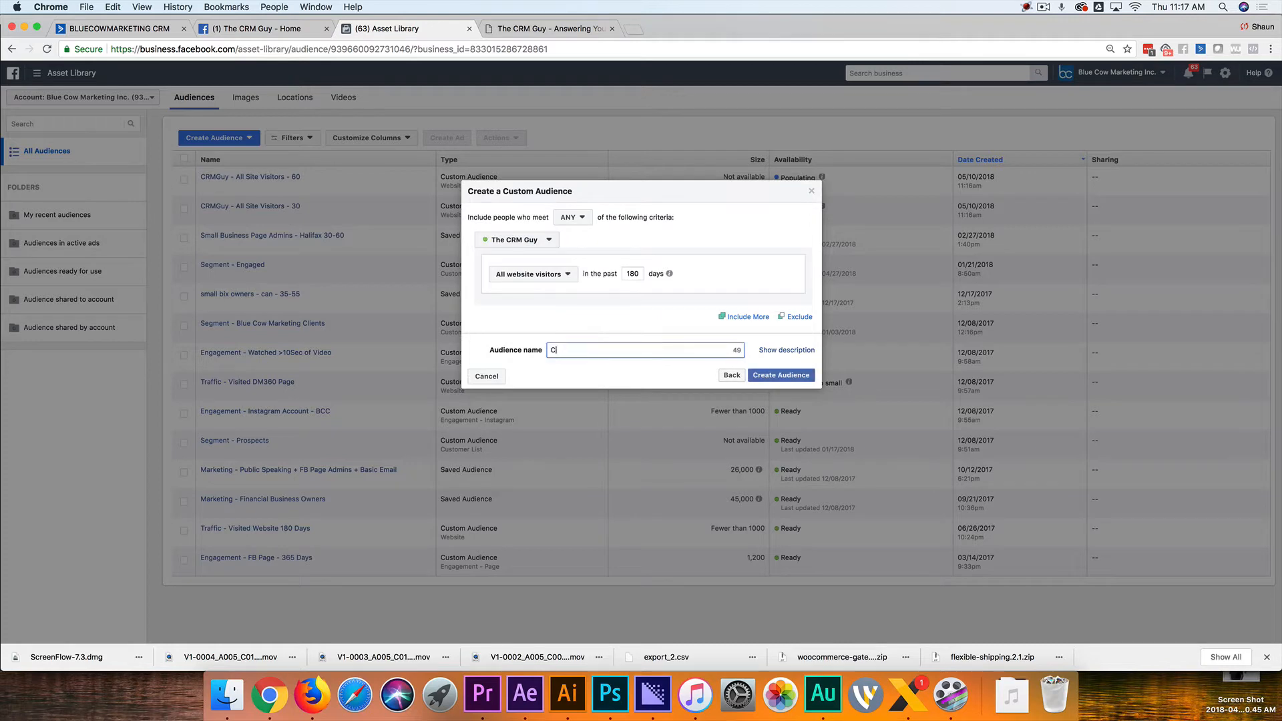
pyautogui.write('RMGuy -')
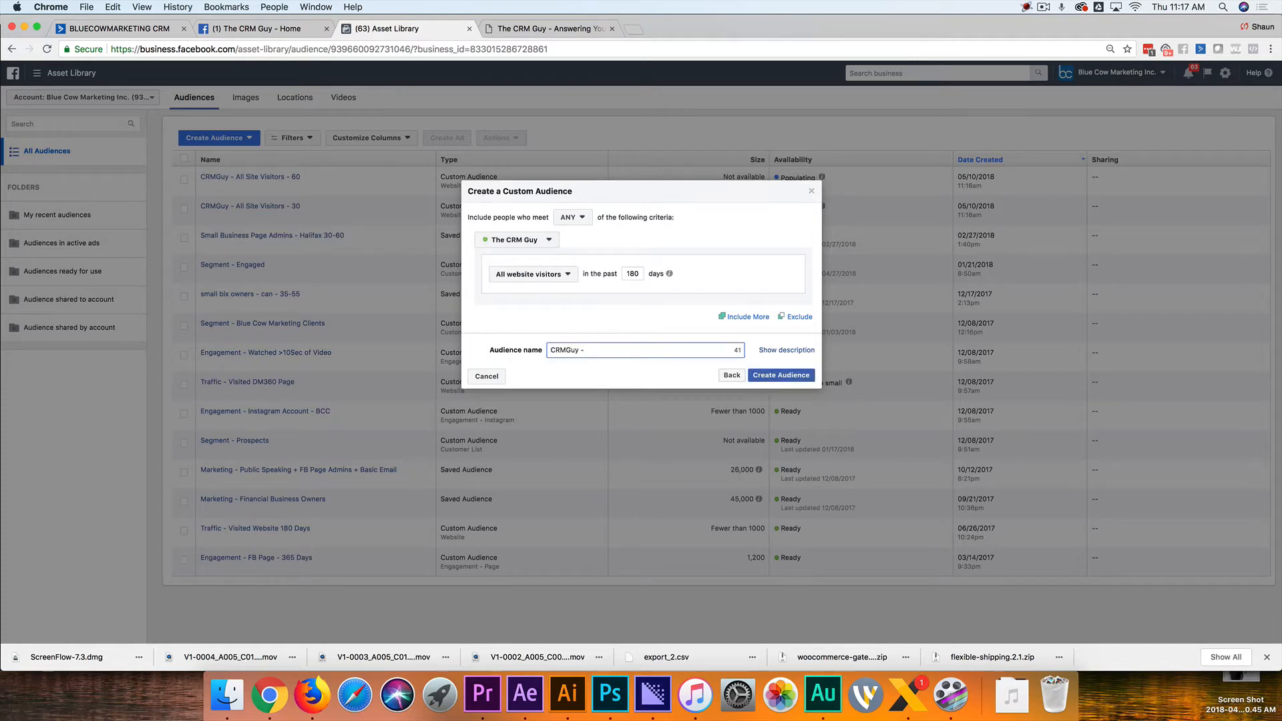
pyautogui.write('All Site Visitors -')
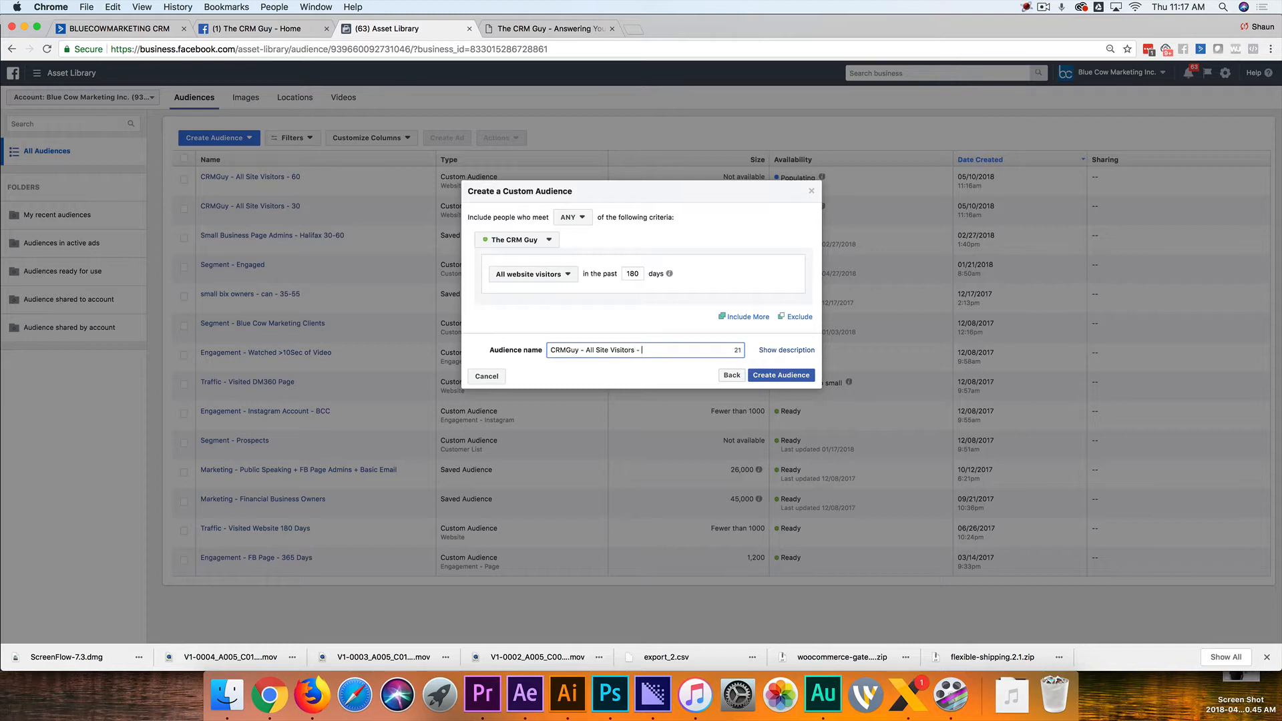
pyautogui.write('180')
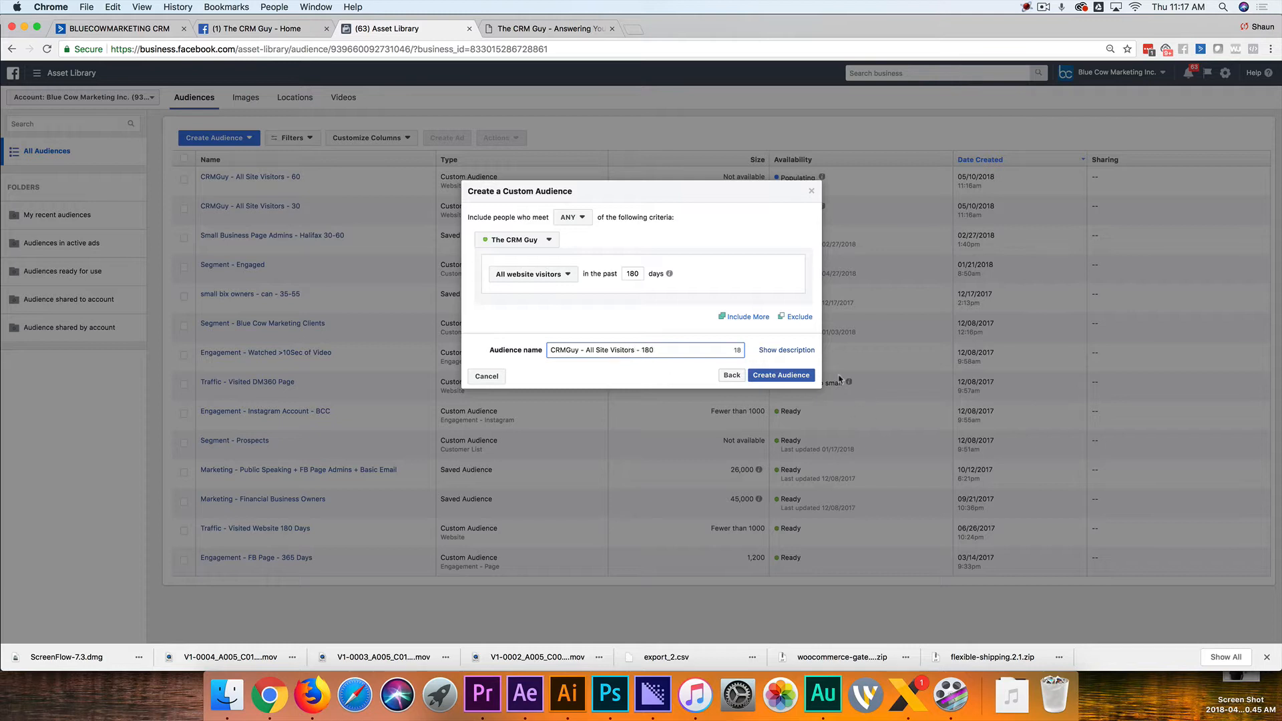
pyautogui.click(779, 375)
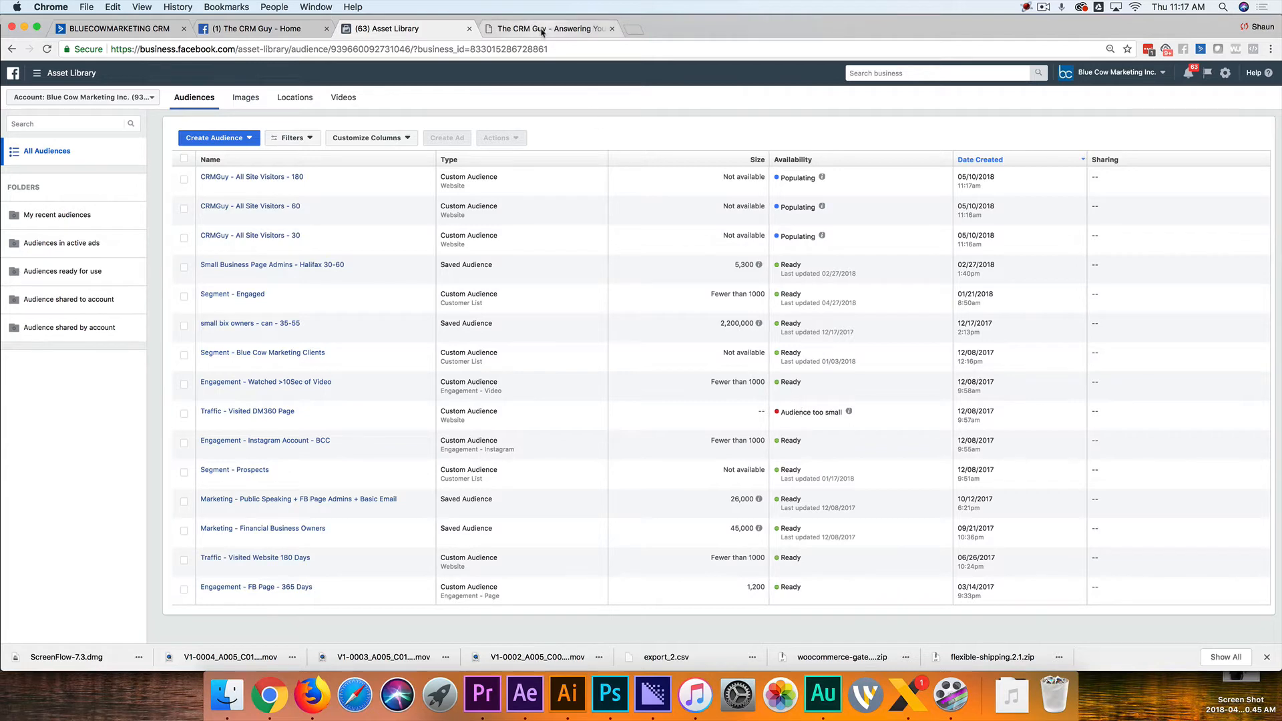
# Browse The CRM Guy What to Consider page, copy its address path, and return to Ads Manager
pyautogui.click(548, 28)
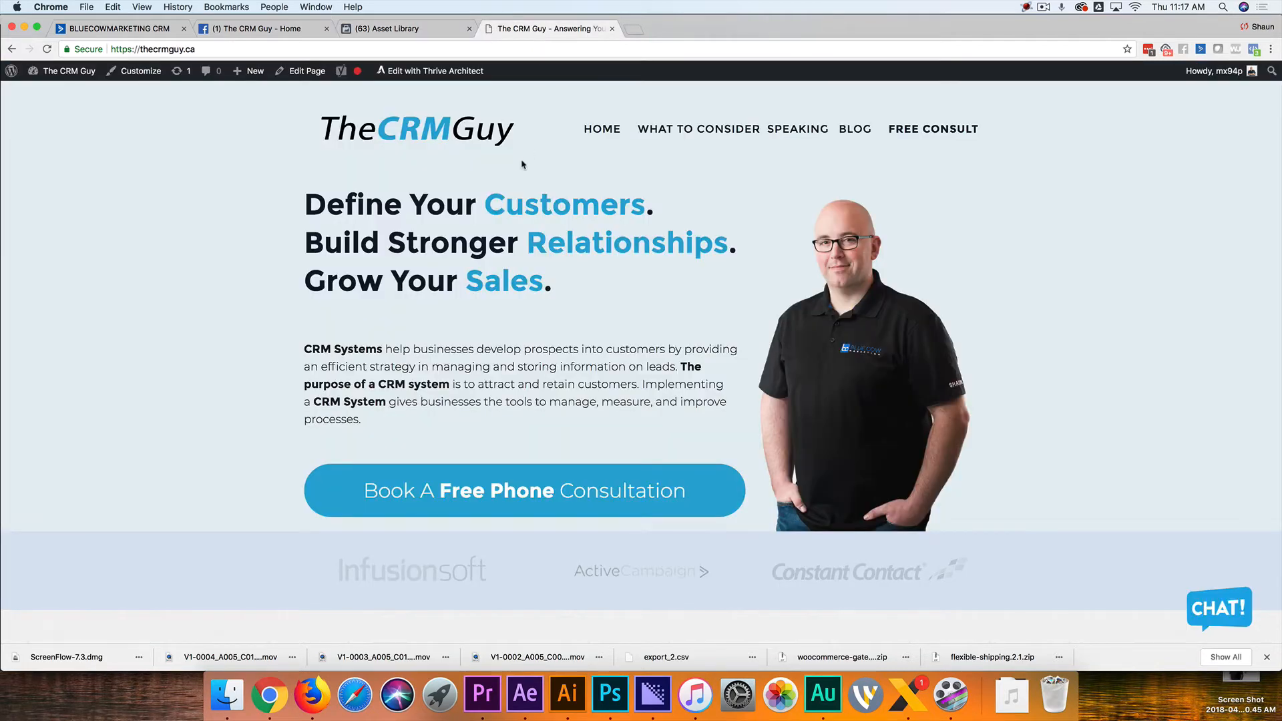
pyautogui.moveTo(608, 185)
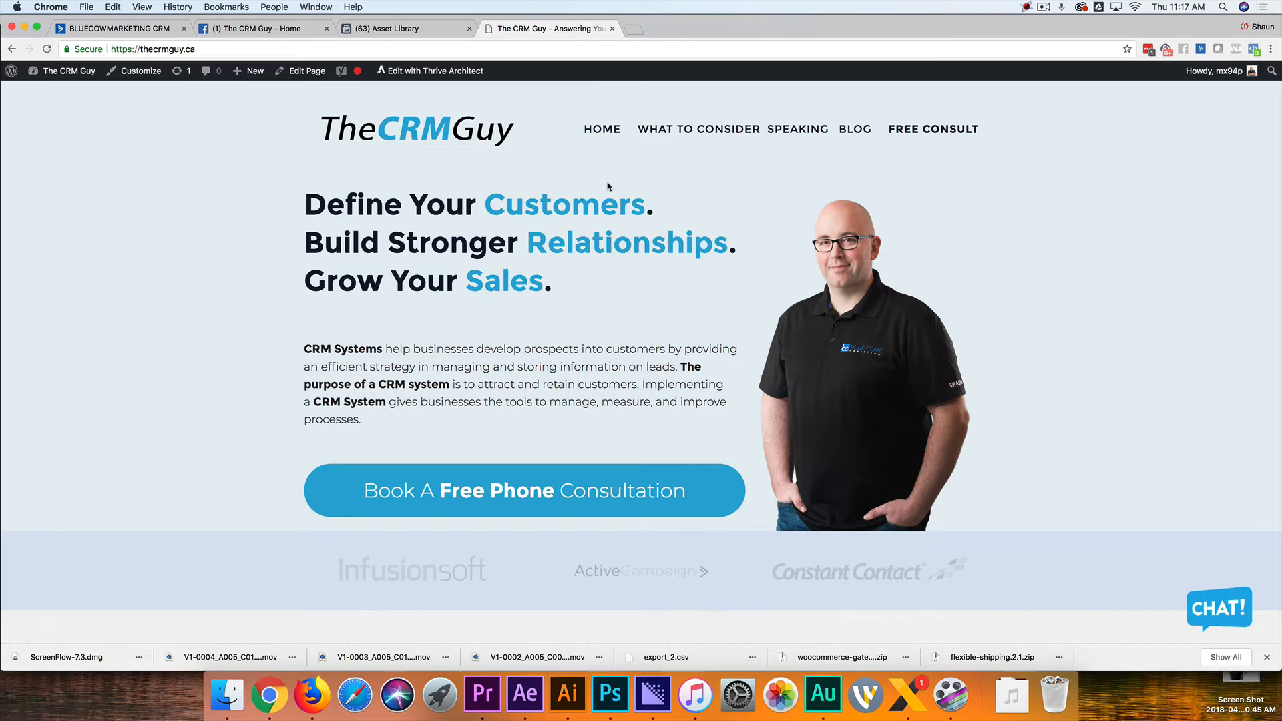
pyautogui.moveTo(696, 143)
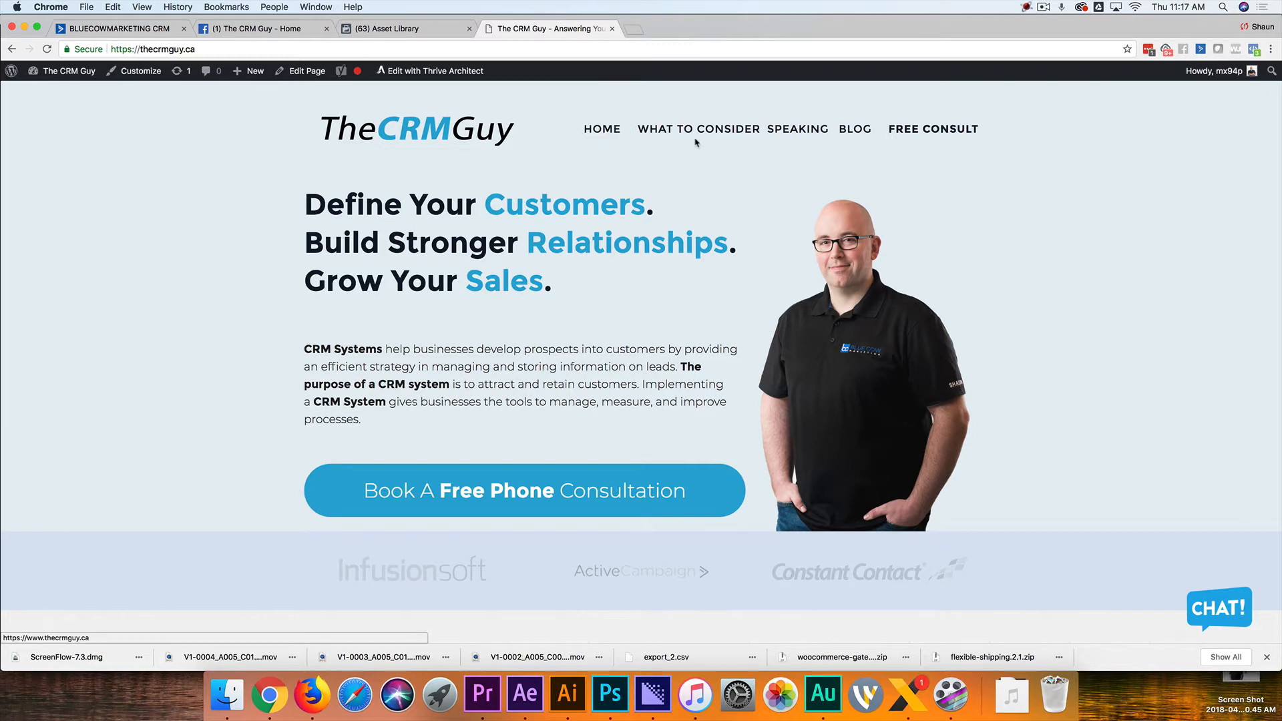
pyautogui.click(698, 128)
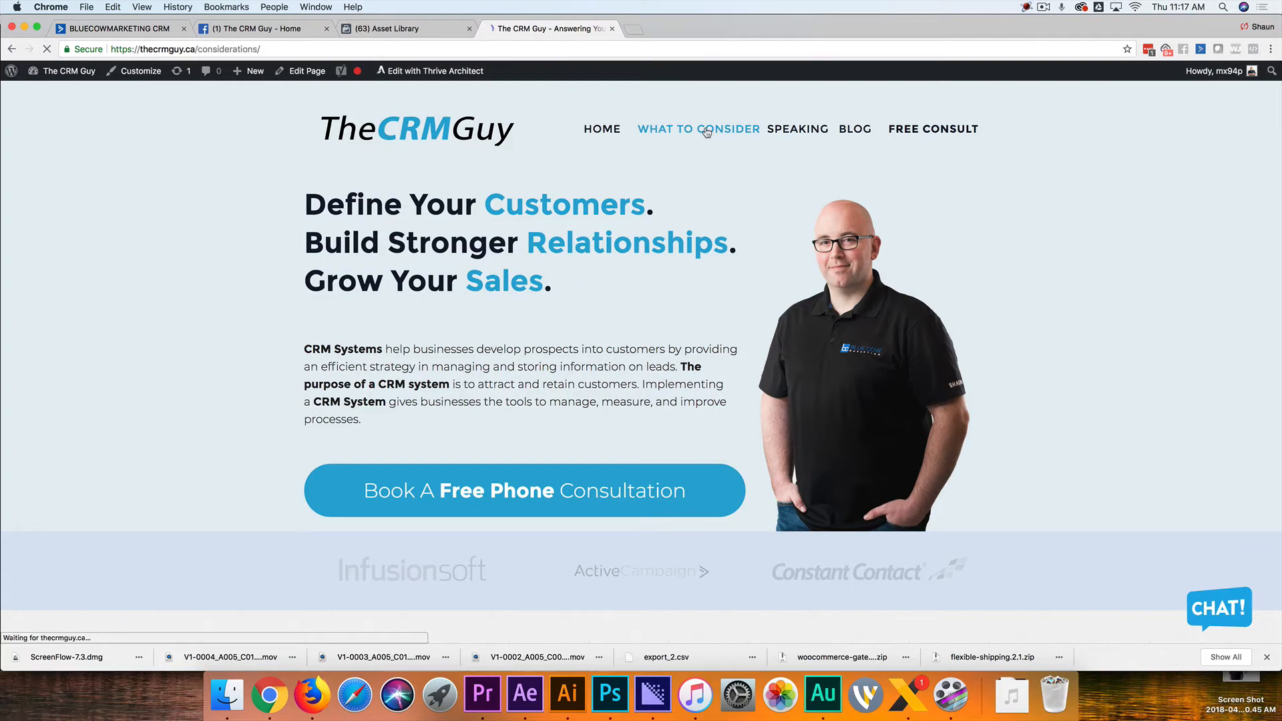
pyautogui.click(697, 128)
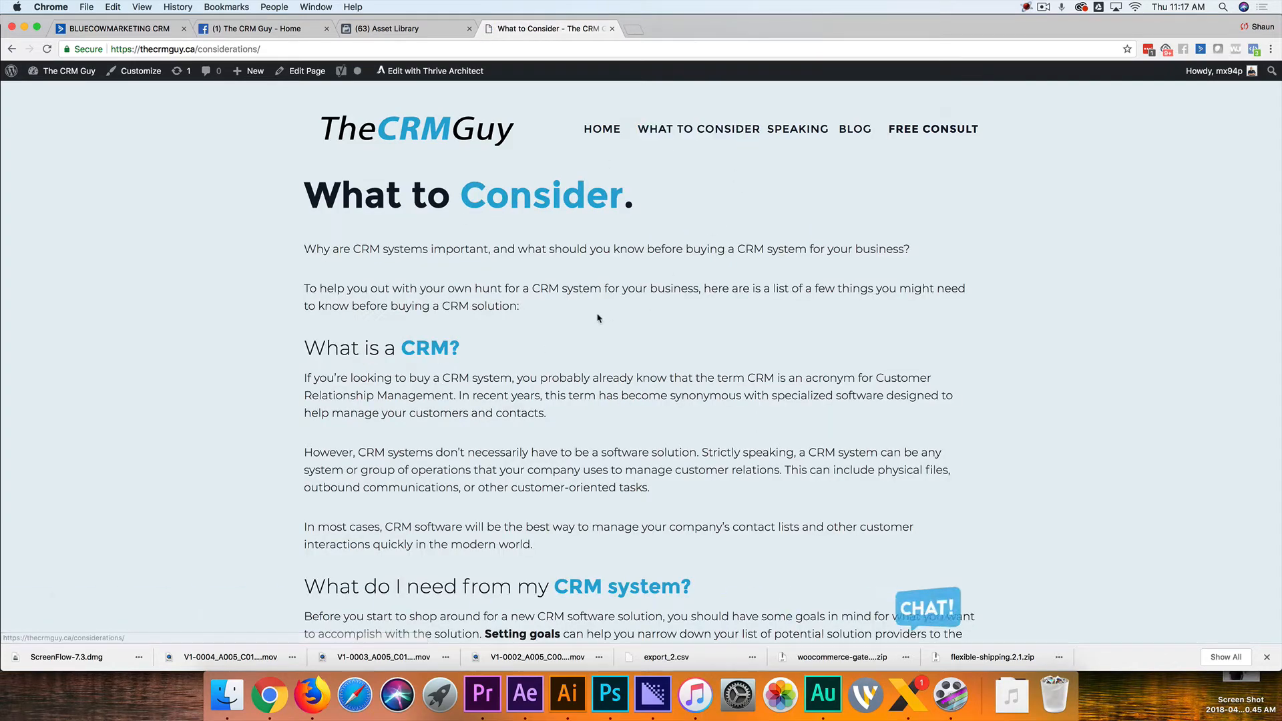
pyautogui.scroll(-3)
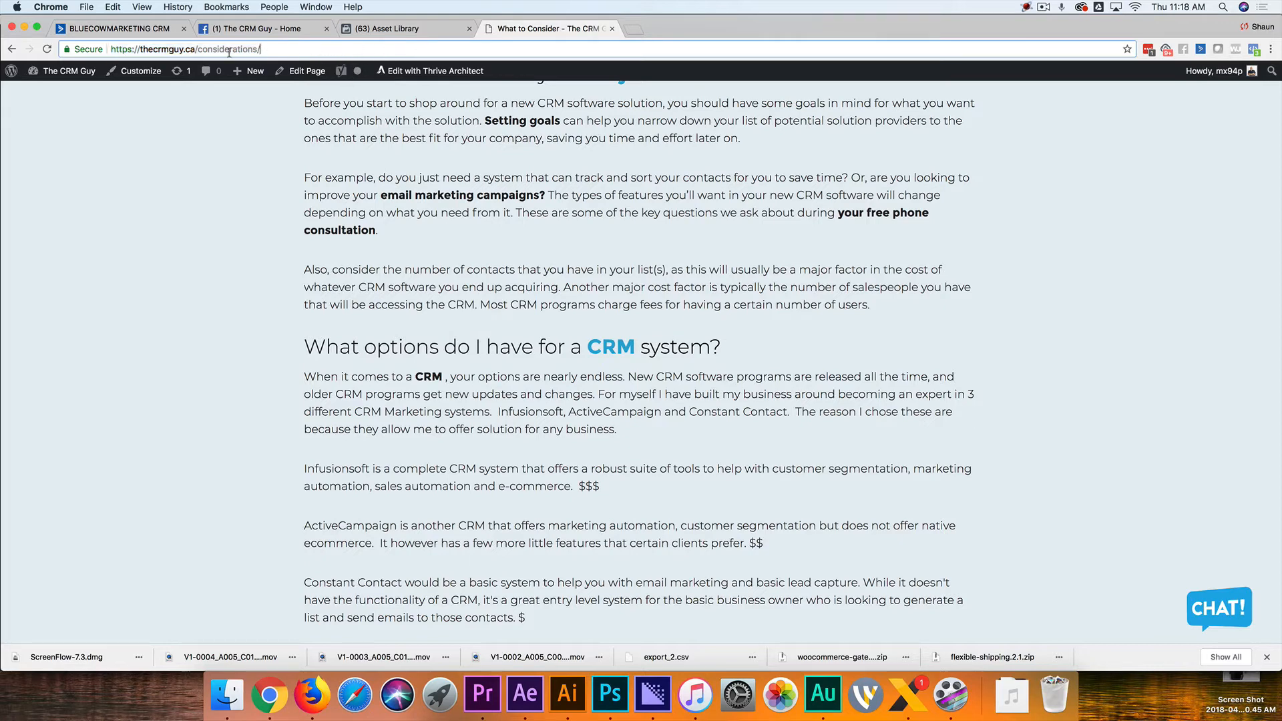
pyautogui.doubleClick(206, 49)
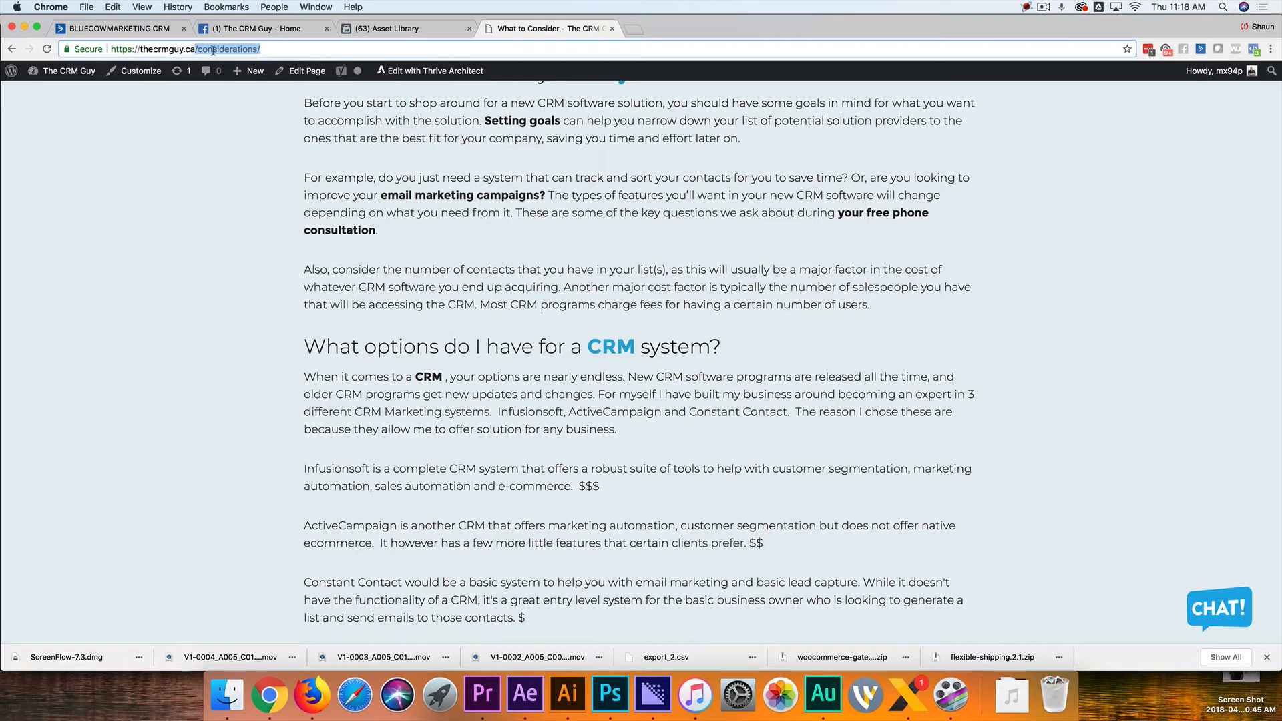
pyautogui.click(400, 29)
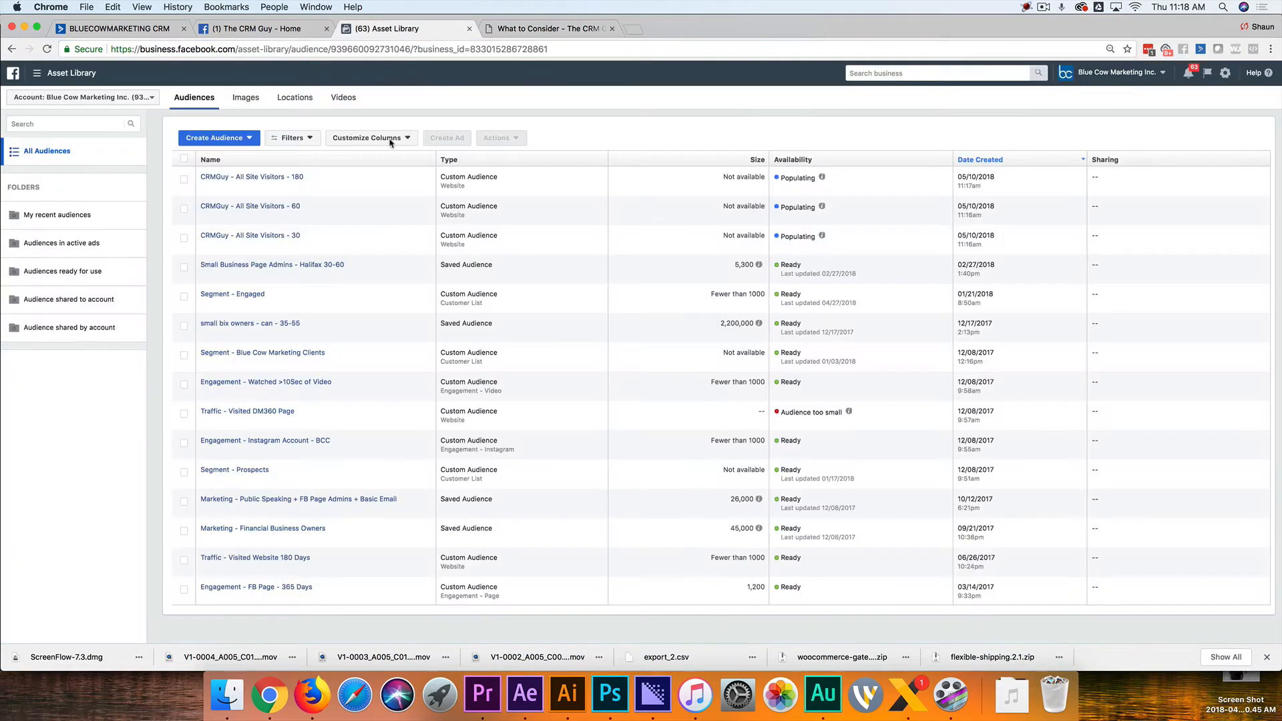
# Start a website-traffic audience for URLs containing /considerations/ and adjust its number of days
pyautogui.click(215, 137)
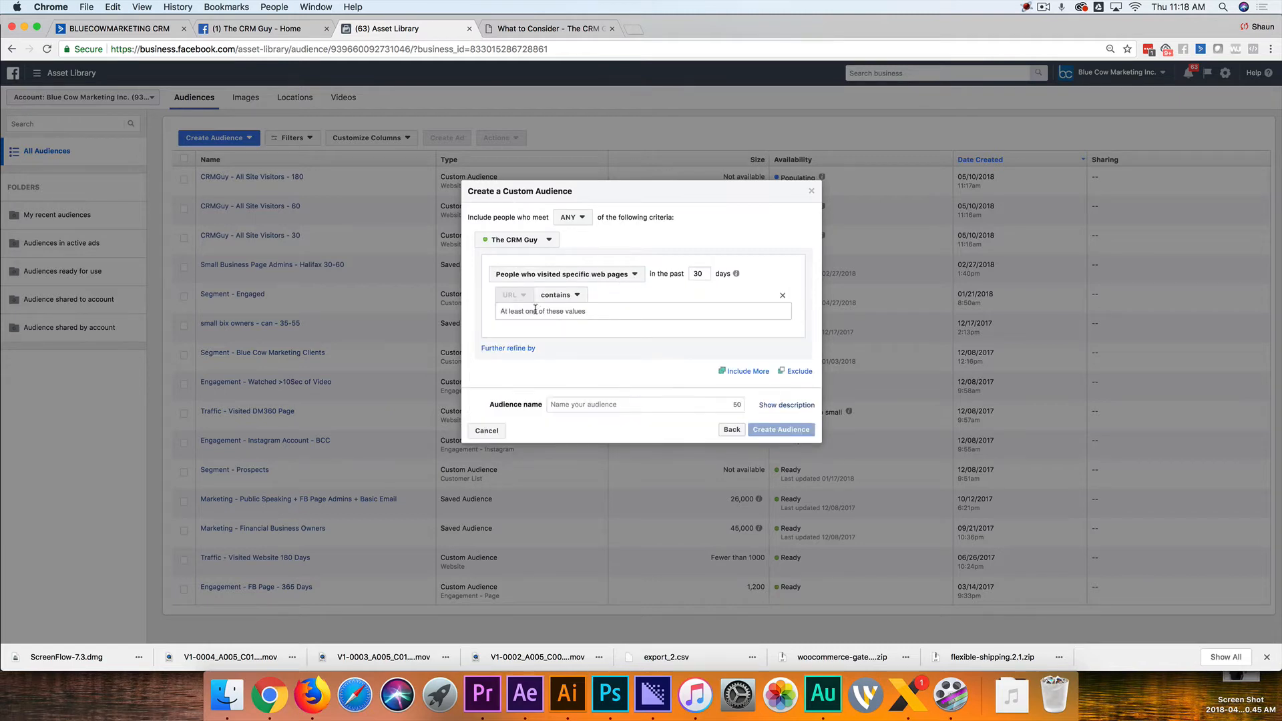
pyautogui.write('/considerations/')
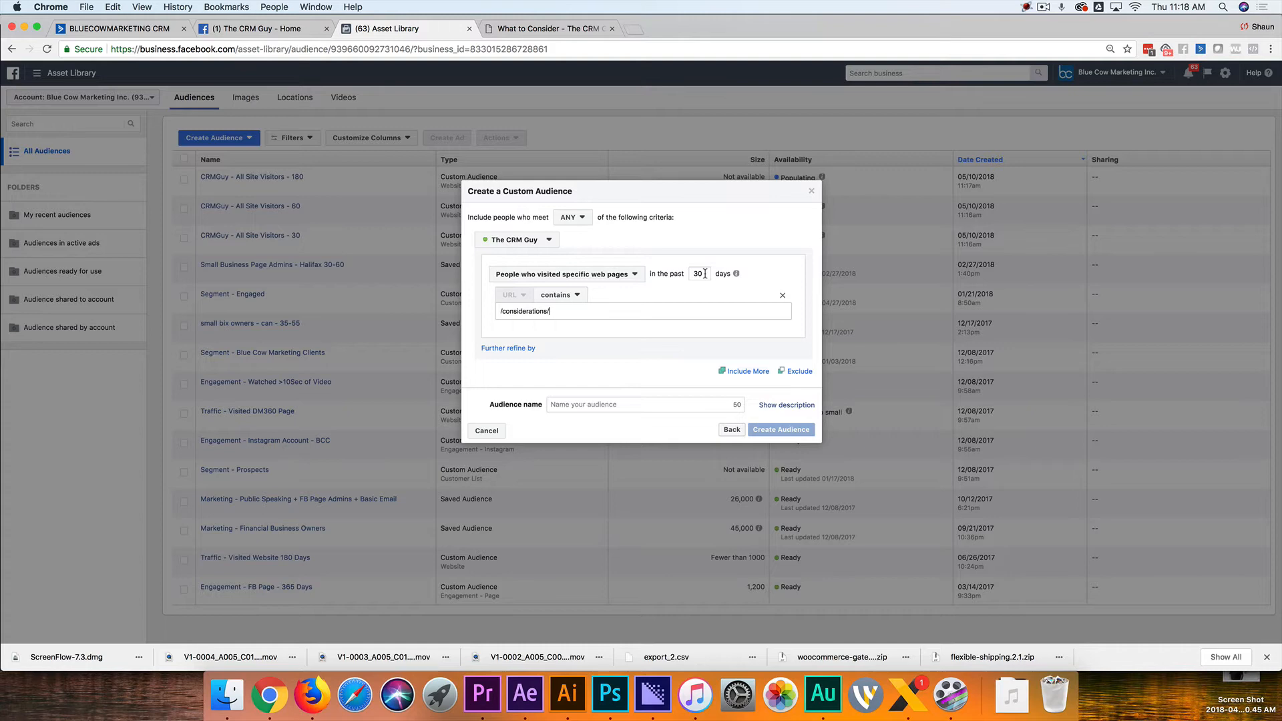
pyautogui.click(779, 429)
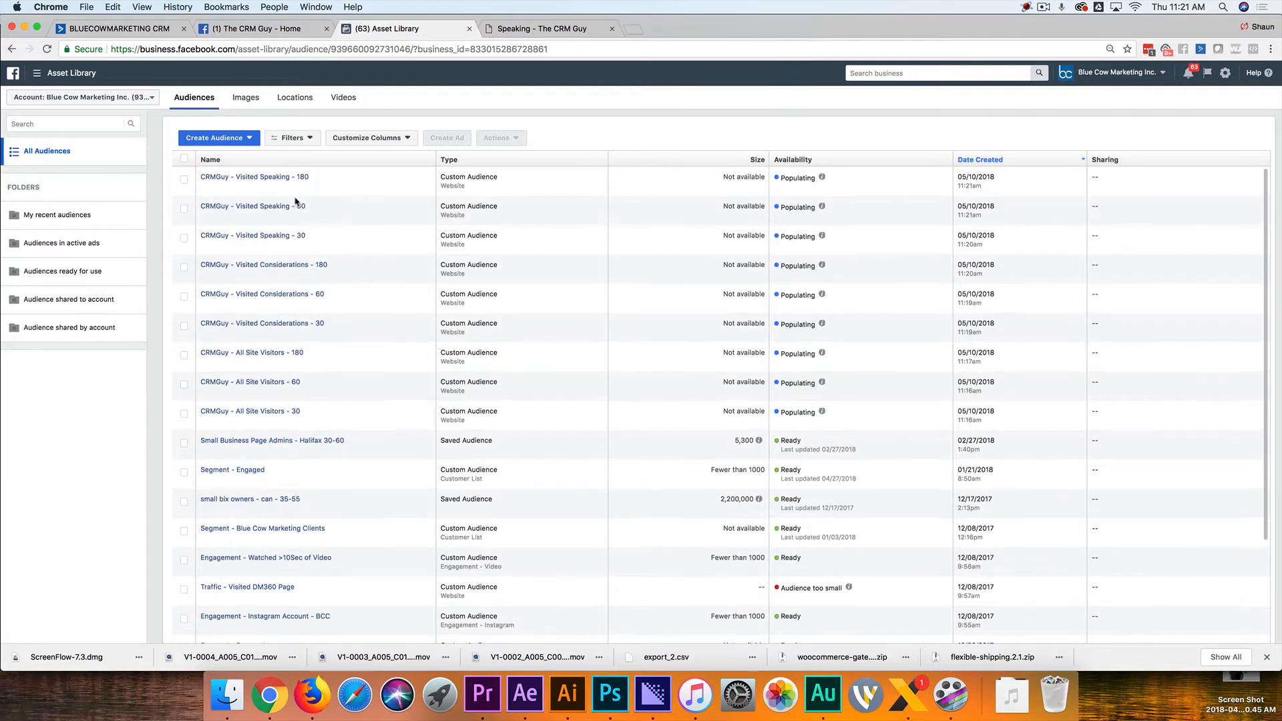
pyautogui.scroll(-3)
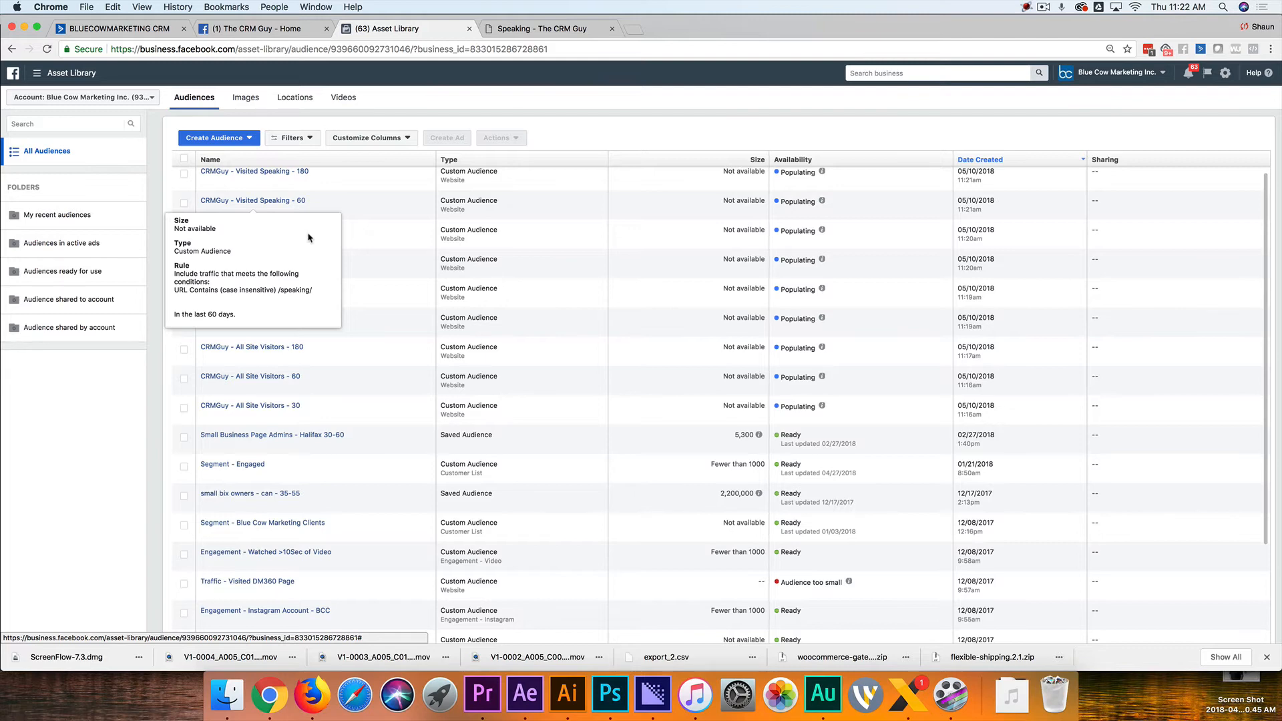
pyautogui.moveTo(315, 200)
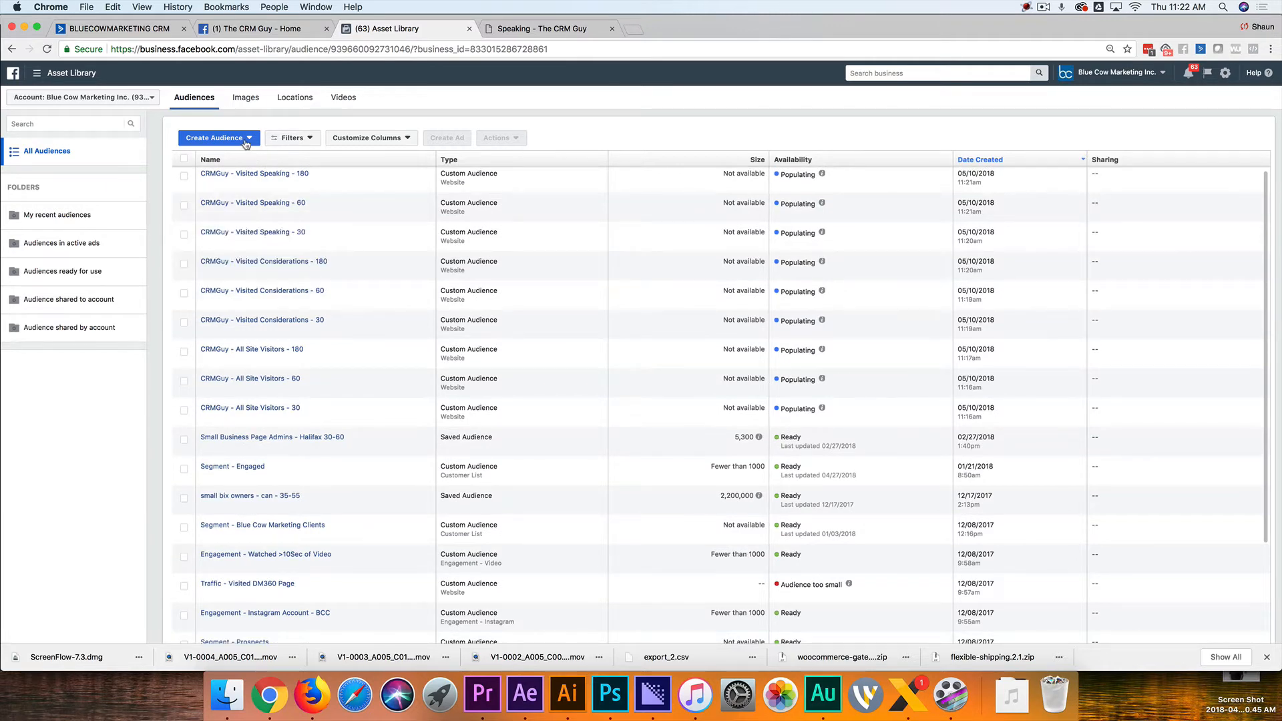
# Create 'Social - CRMGuy - Engaged - 365' from The CRM Guy Page engagement over 365 days
pyautogui.click(216, 138)
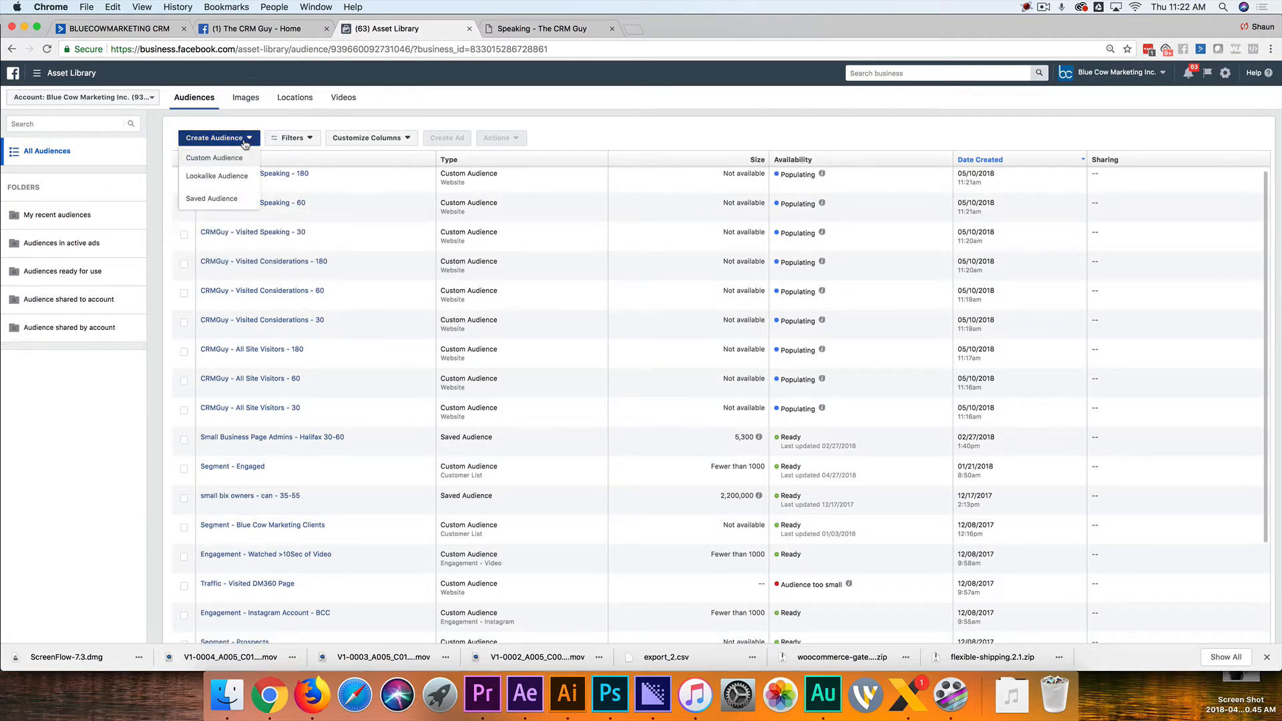
pyautogui.click(215, 157)
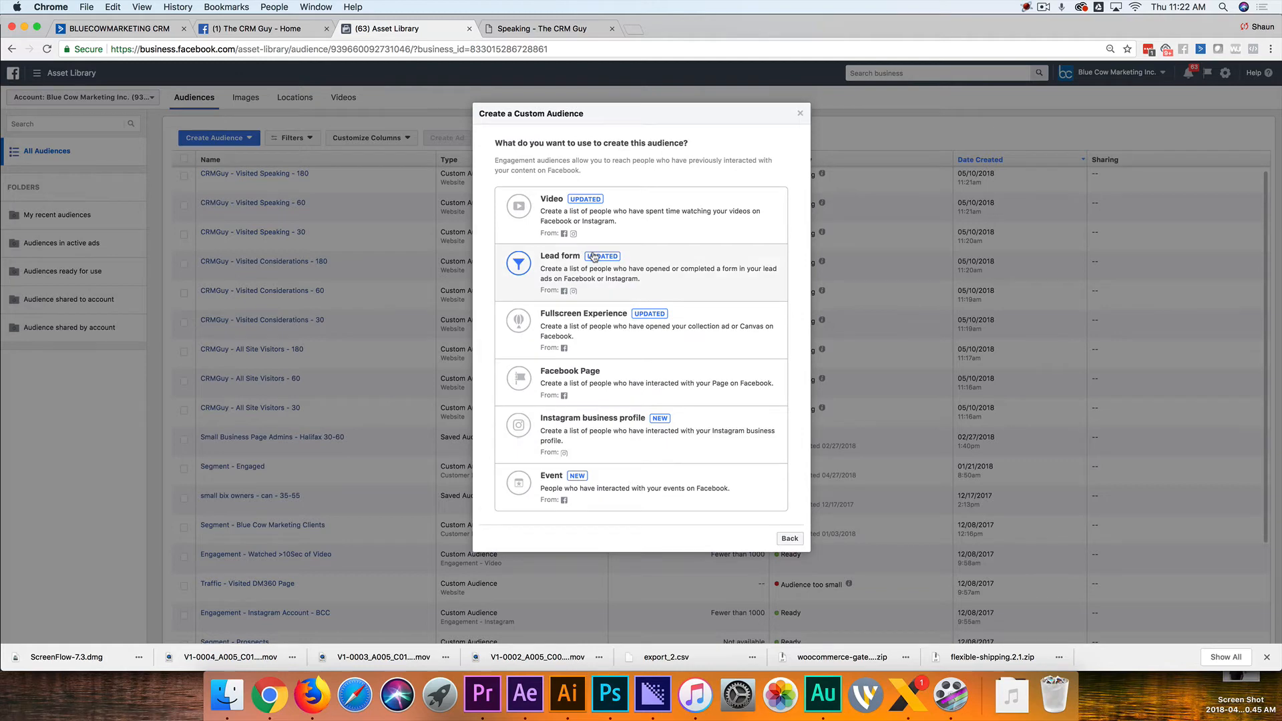
pyautogui.moveTo(592, 257)
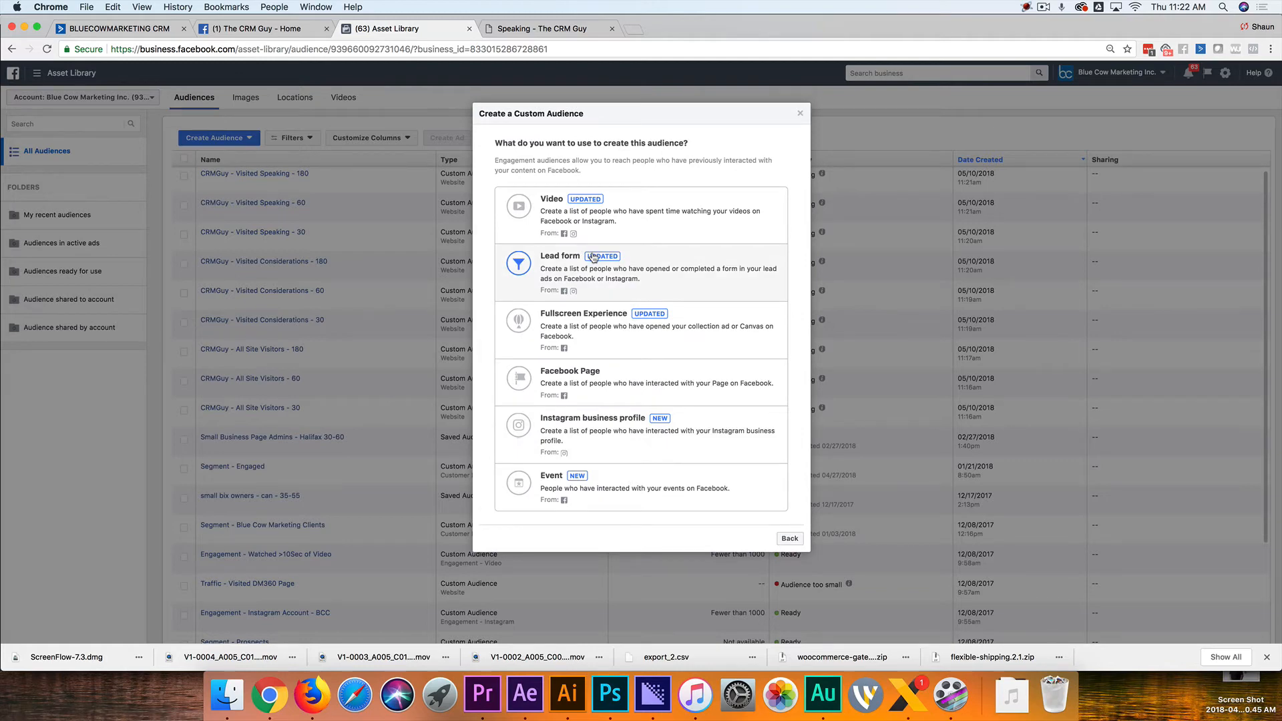
pyautogui.moveTo(612, 394)
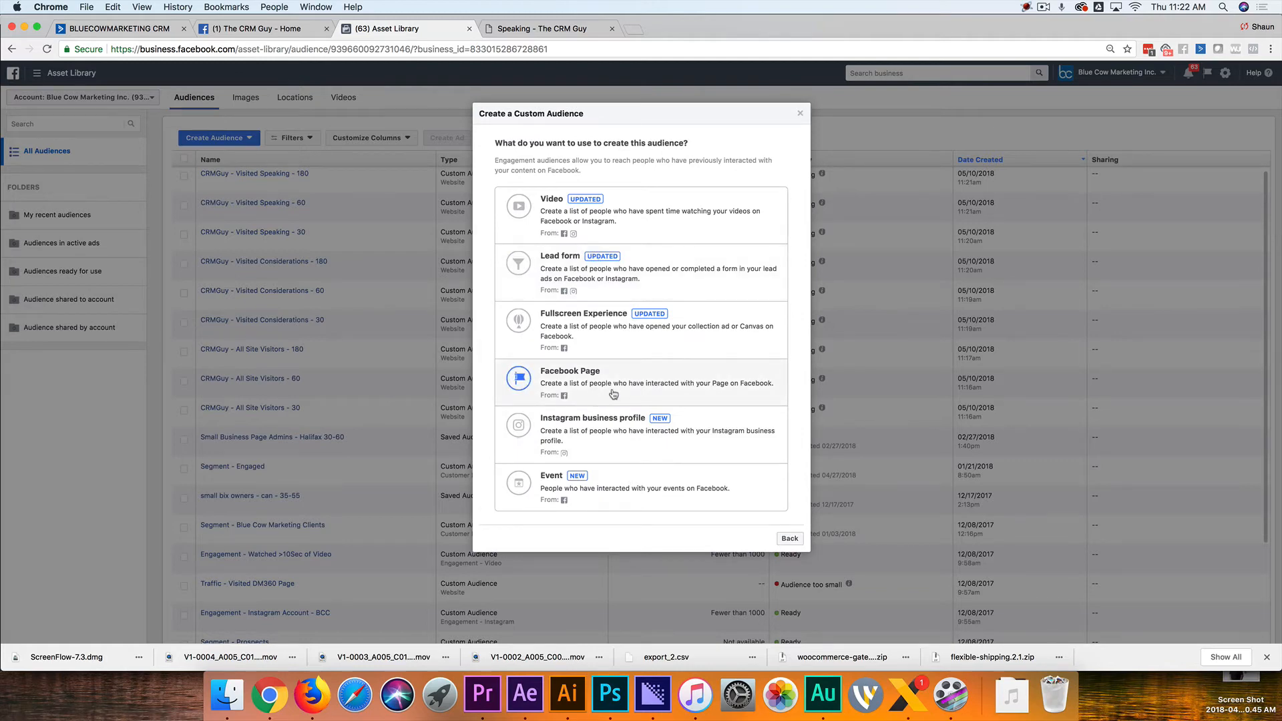
pyautogui.moveTo(619, 393)
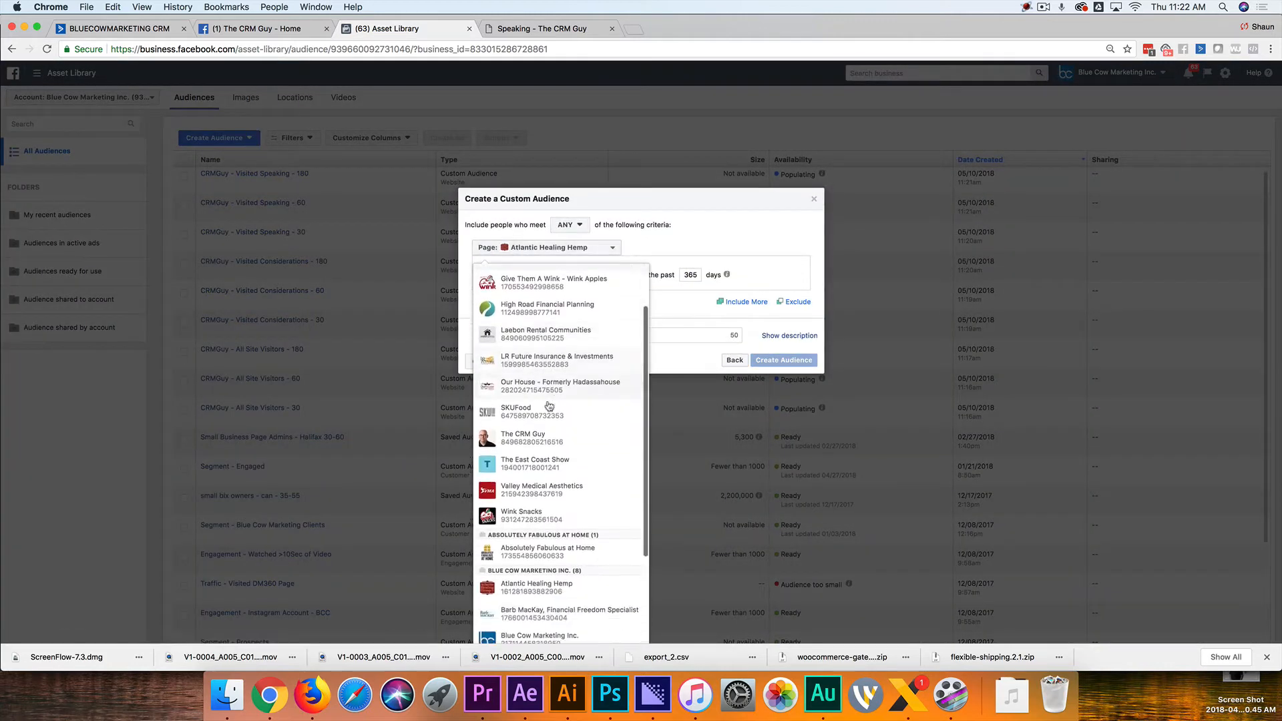
pyautogui.click(523, 433)
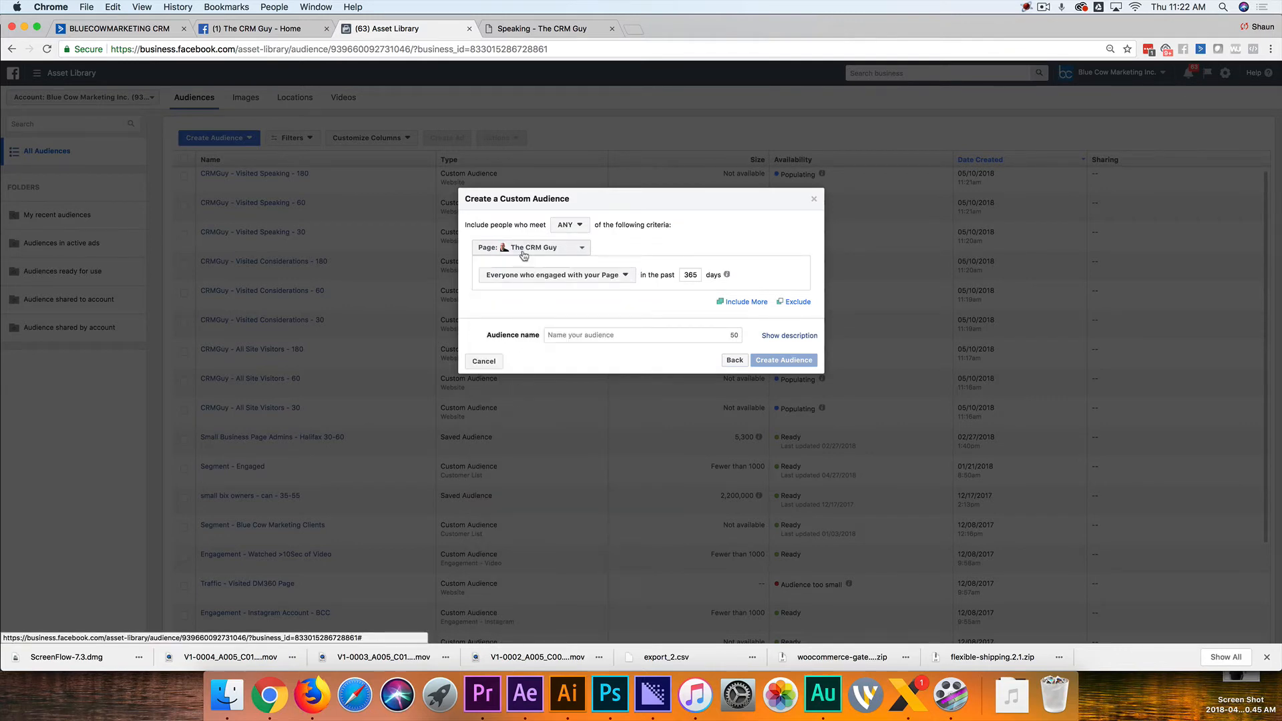
pyautogui.moveTo(507, 278)
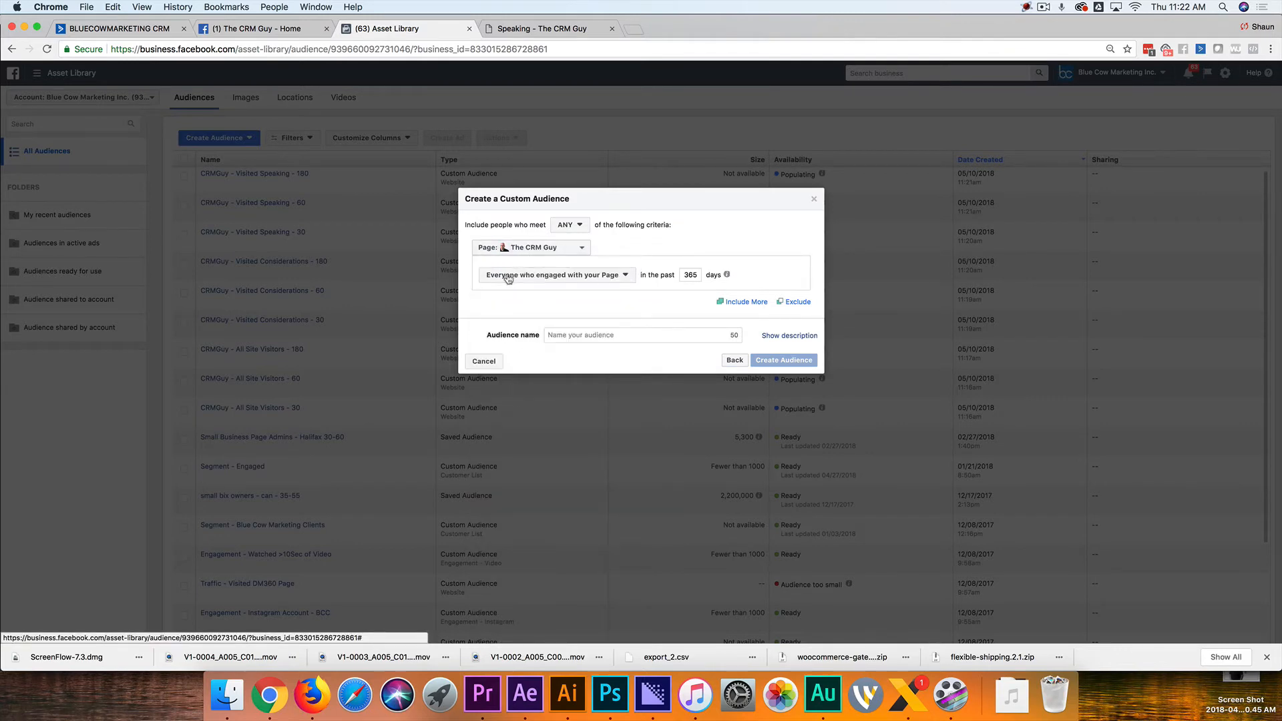
pyautogui.moveTo(684, 280)
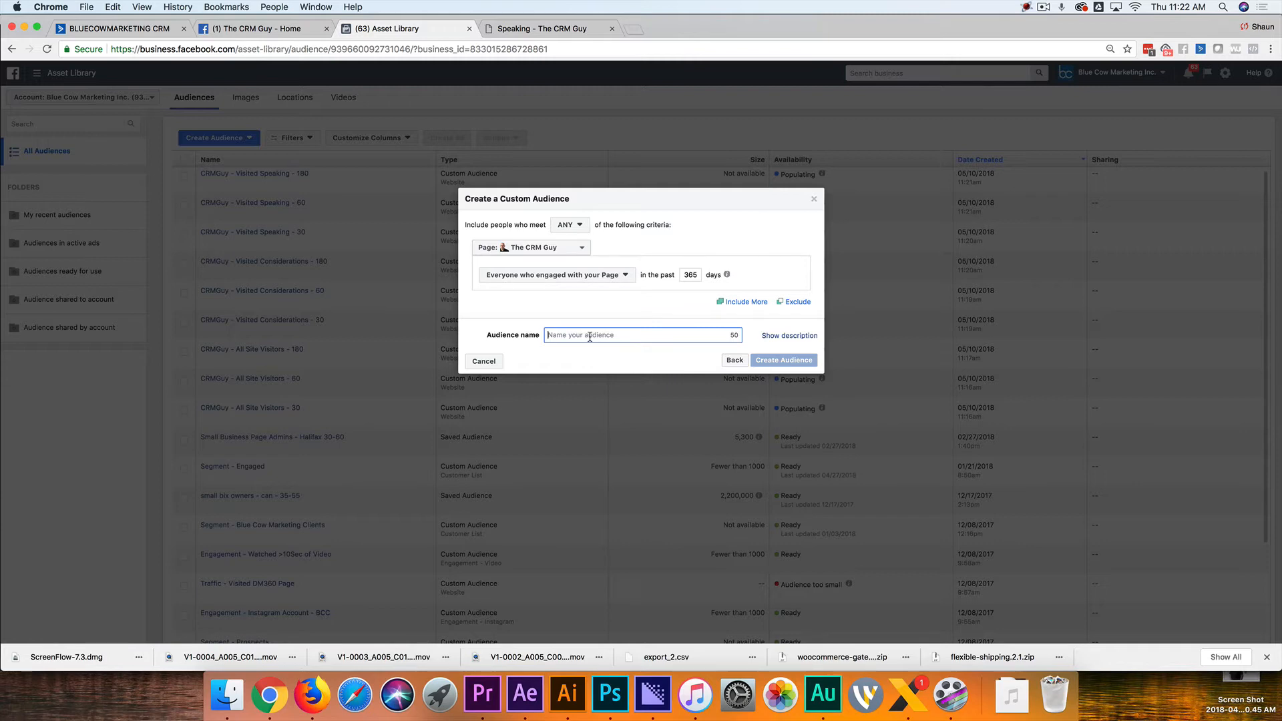
pyautogui.write('SOC')
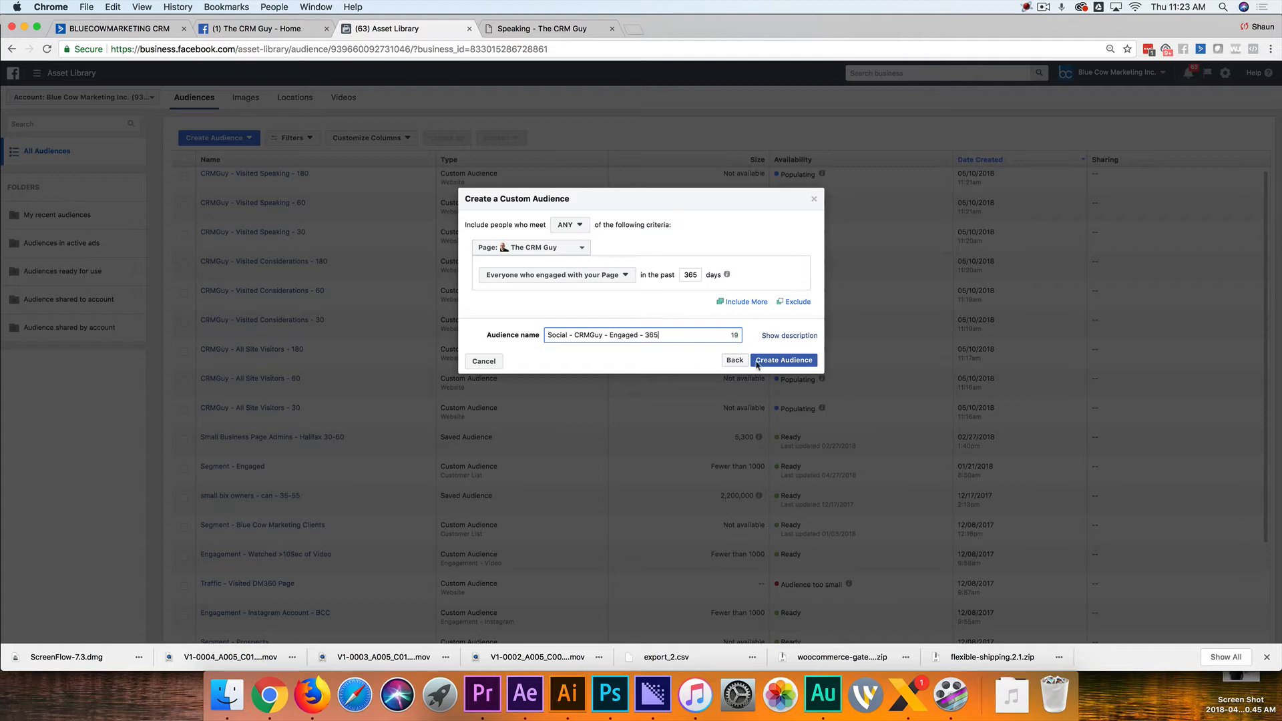
pyautogui.click(783, 360)
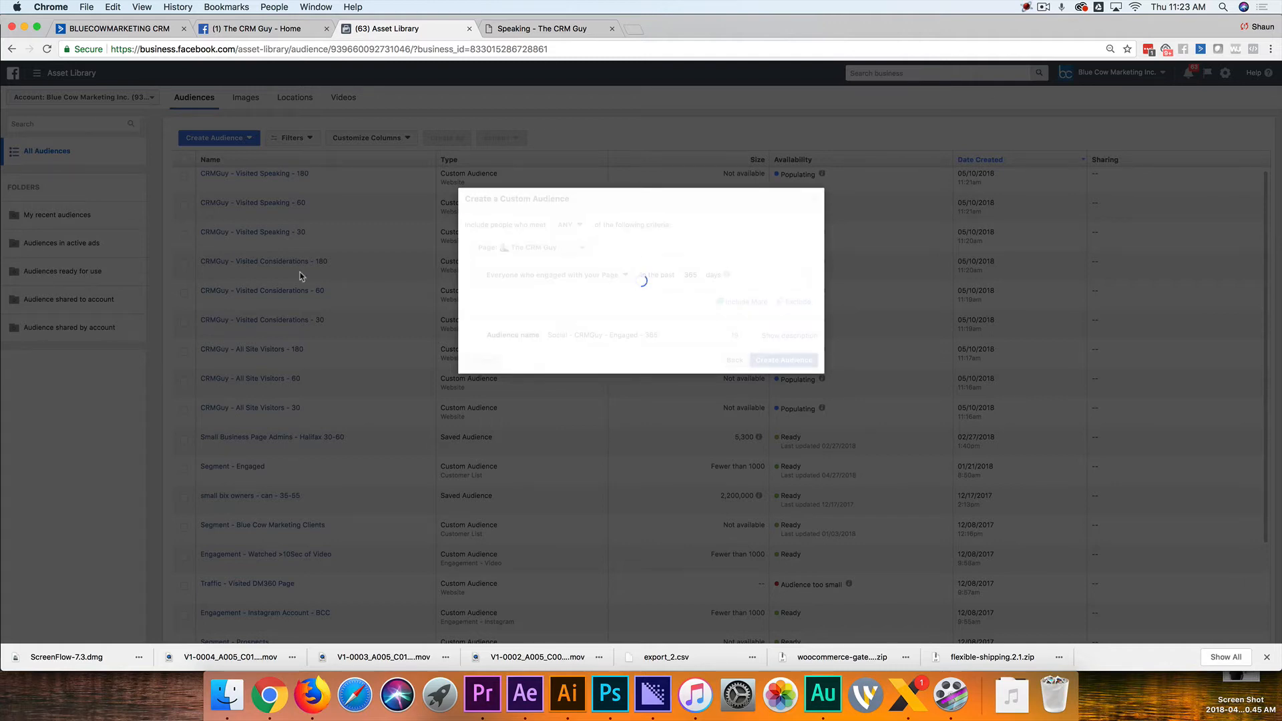
pyautogui.click(782, 360)
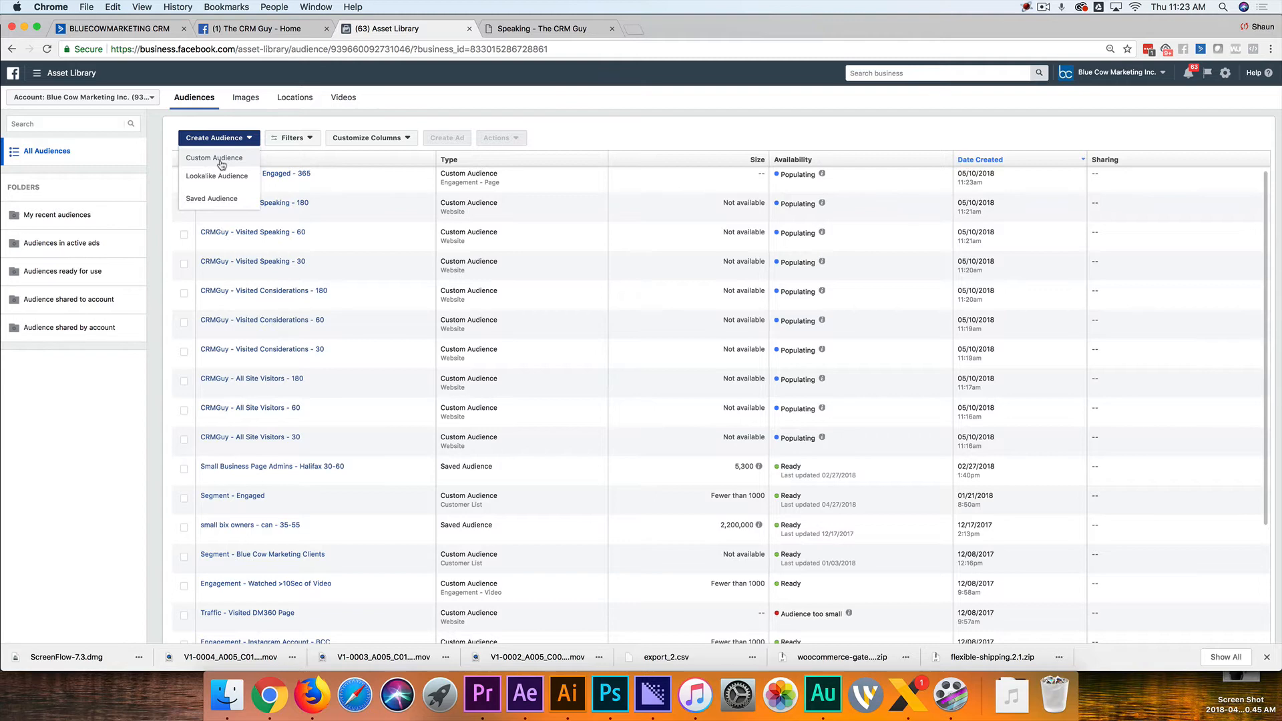
pyautogui.moveTo(222, 163)
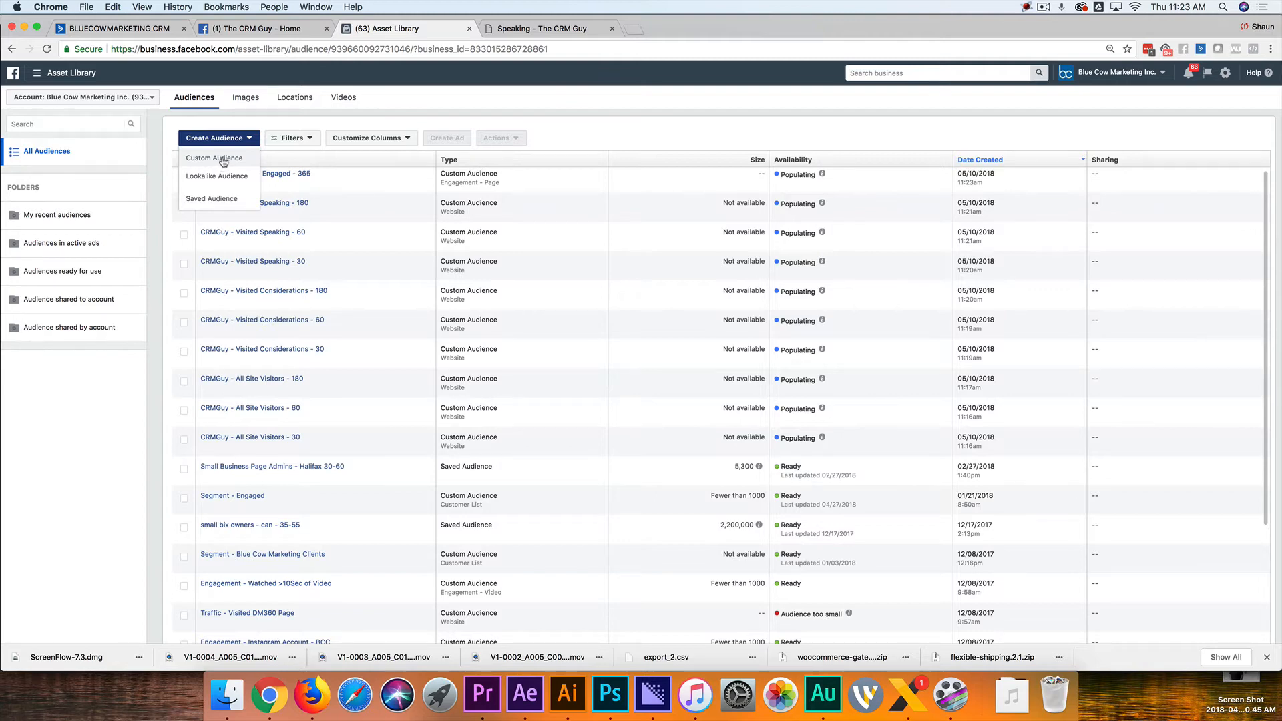
# Start a Facebook Page engagement custom audience with a 15-day window
pyautogui.click(215, 158)
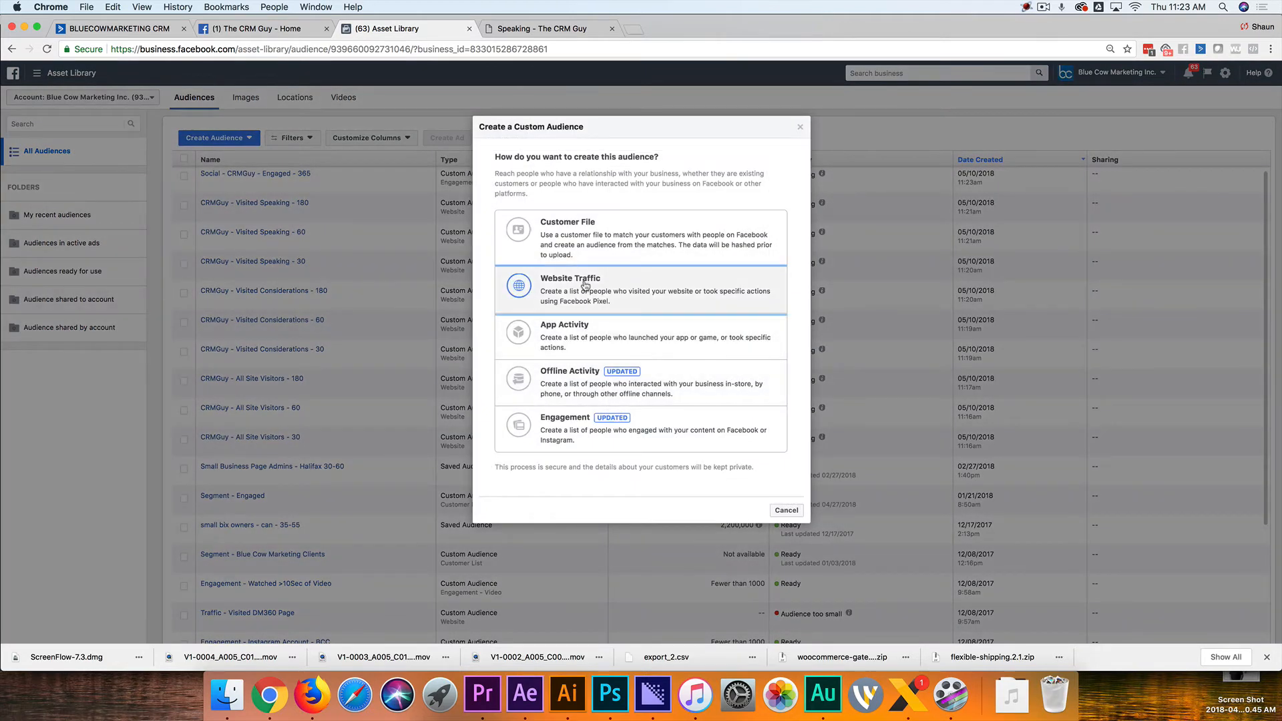
pyautogui.click(570, 278)
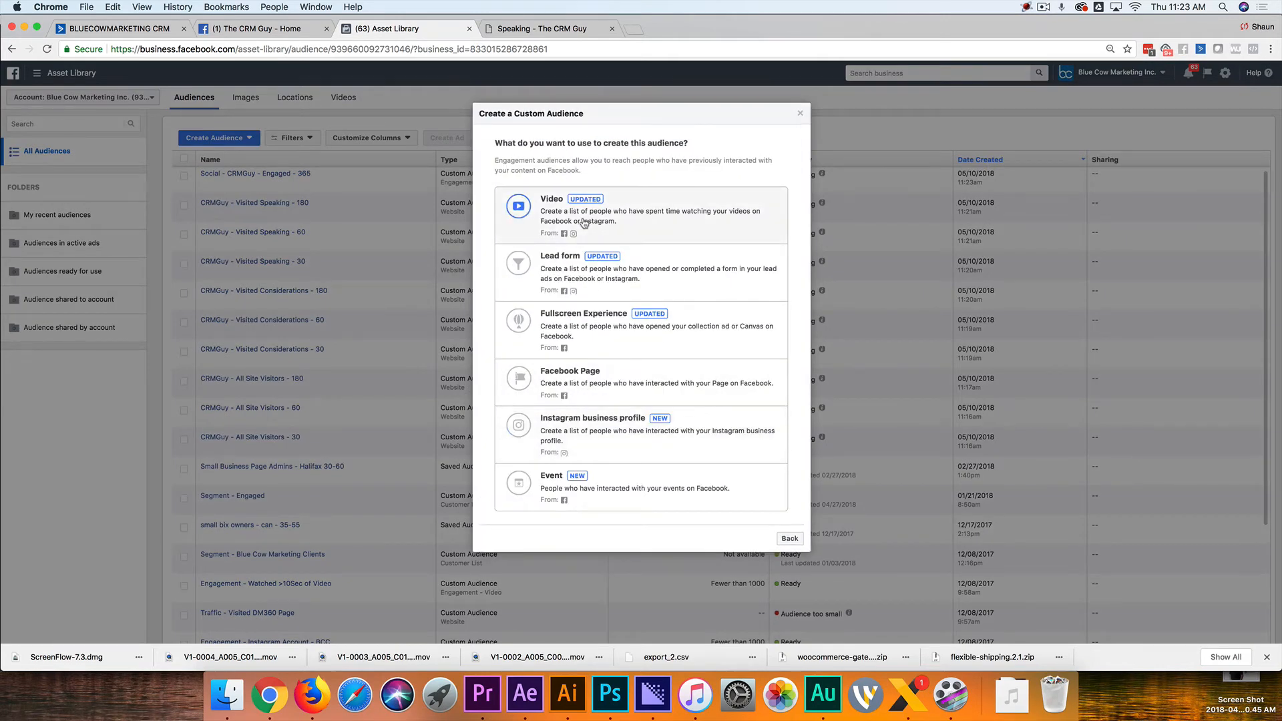
pyautogui.moveTo(567, 382)
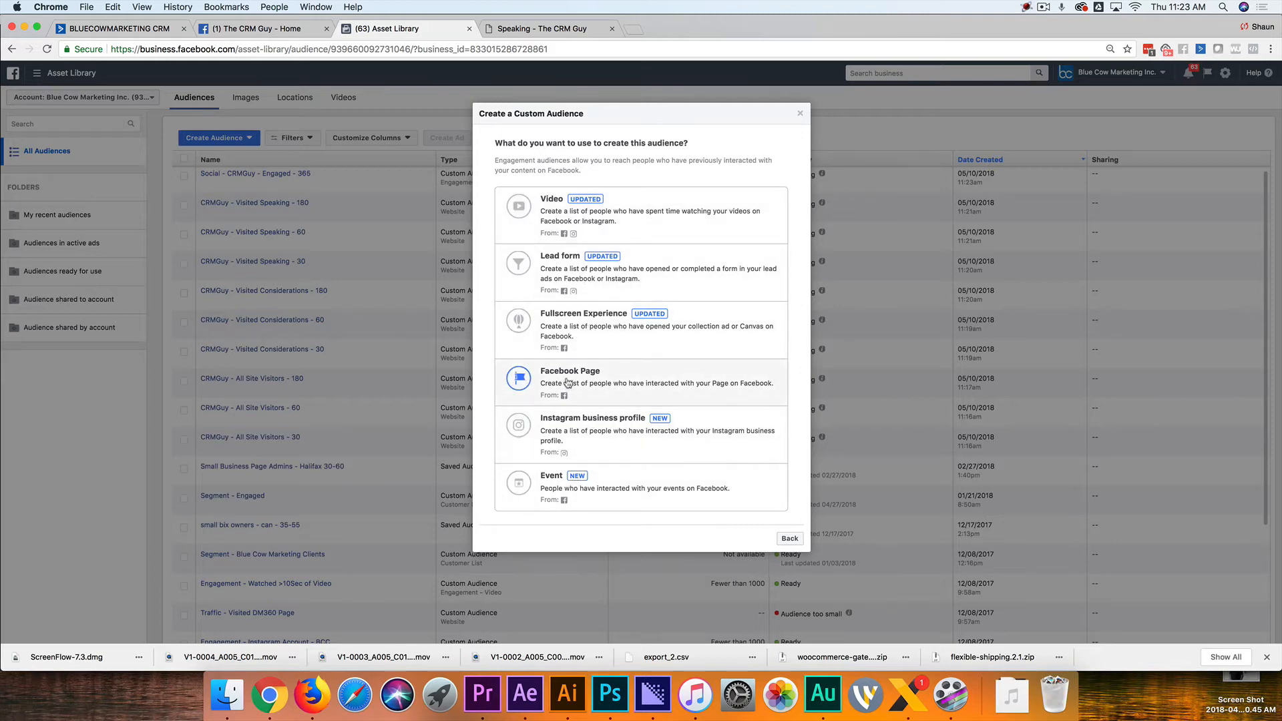
pyautogui.click(569, 371)
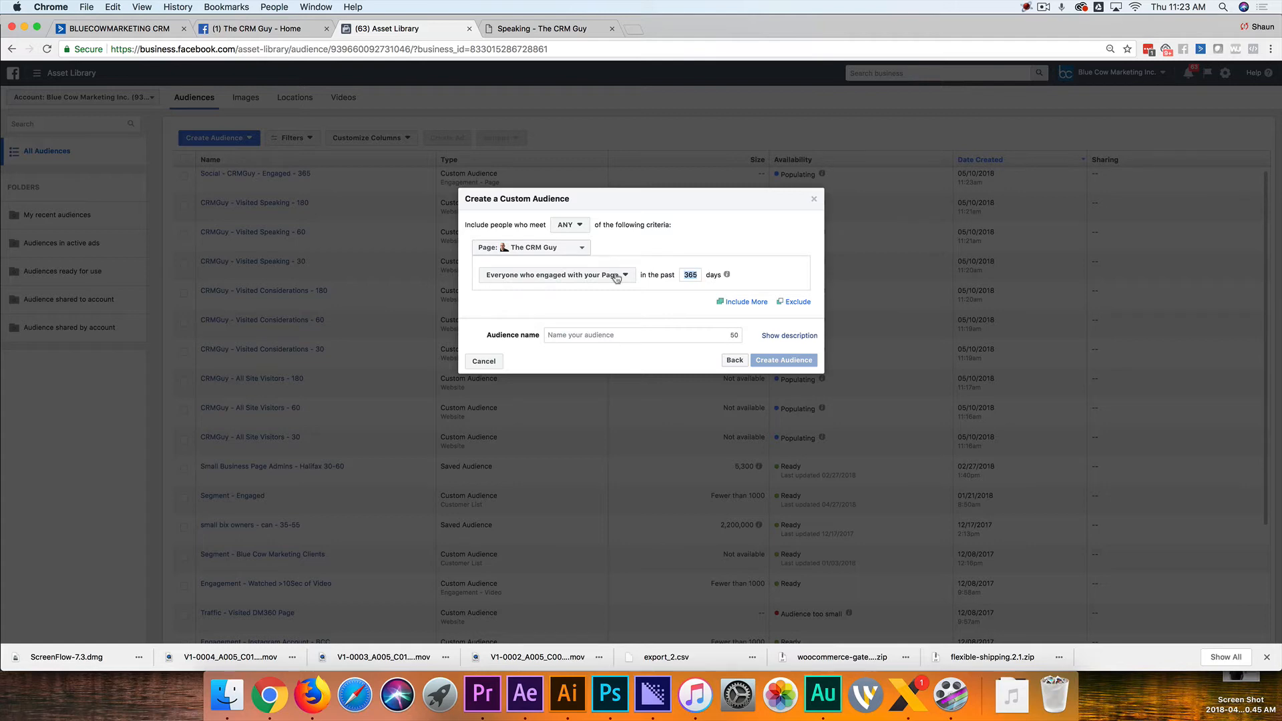
pyautogui.write('15')
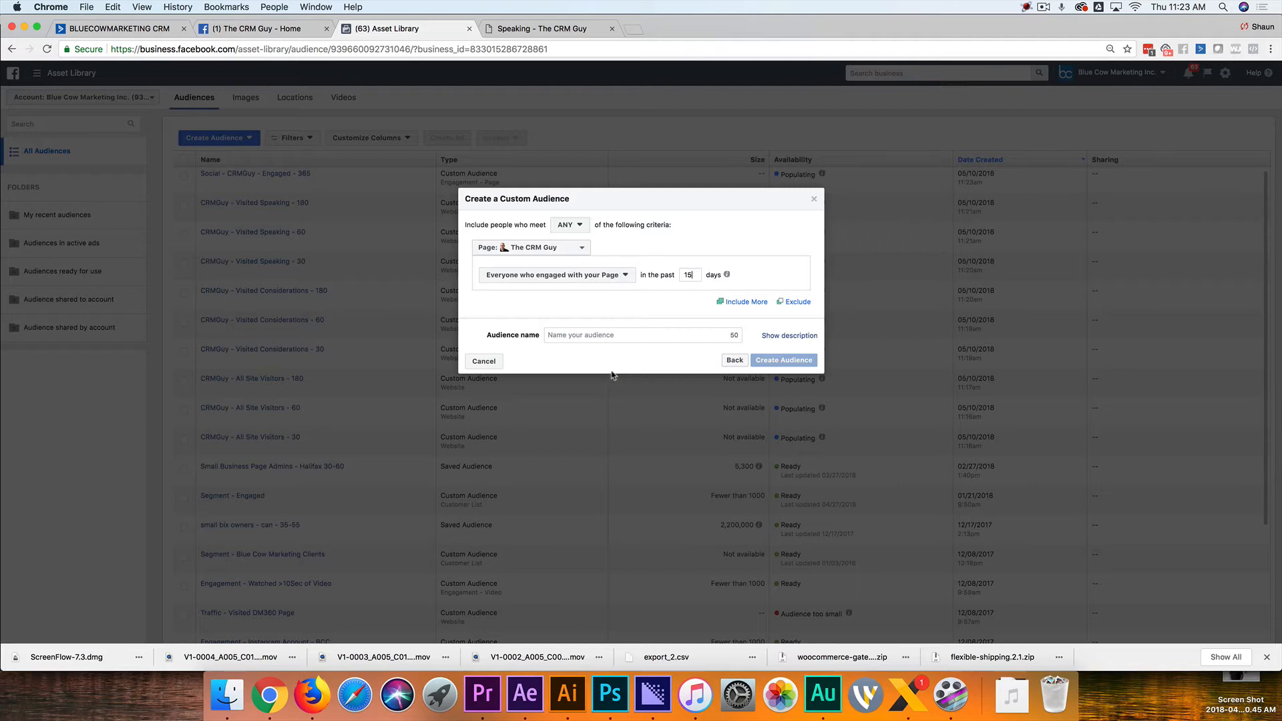
# Name the audience 'FB - CRMGuy - Engaged - 30' and create it
pyautogui.click(643, 335)
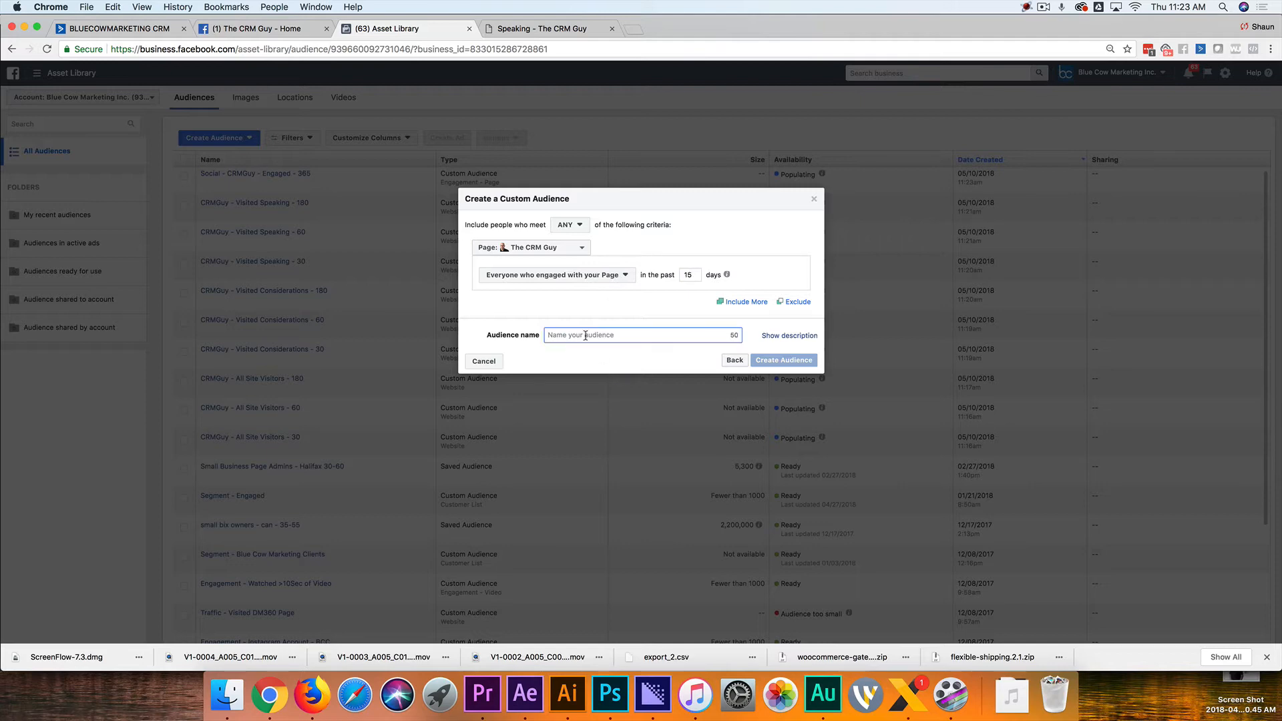
pyautogui.write('C')
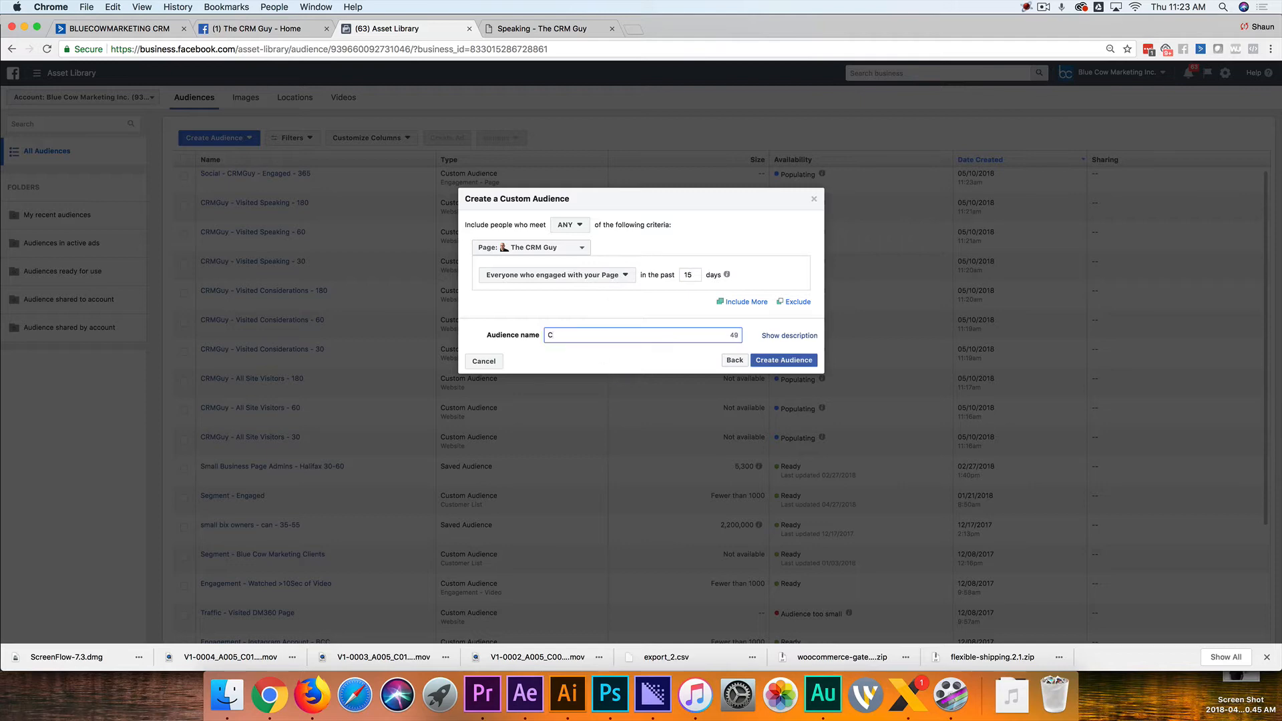
pyautogui.write('Social -')
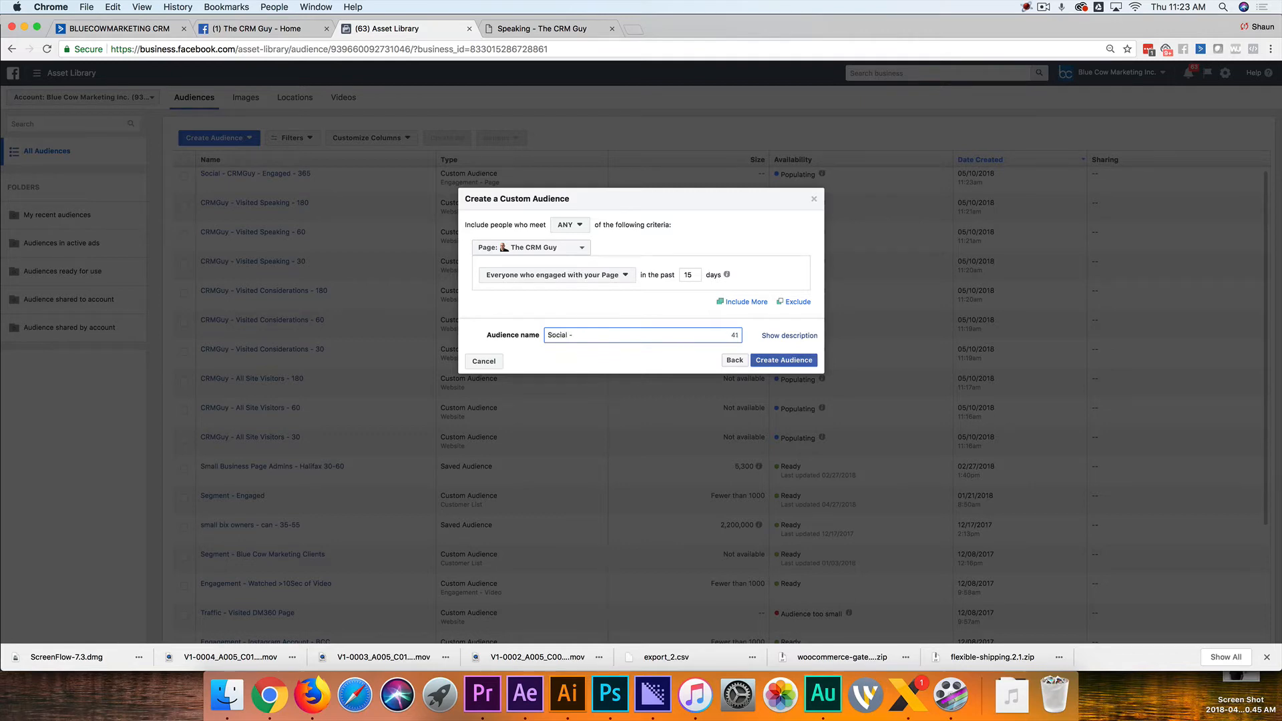
pyautogui.write('CRMGuy - Engaged')
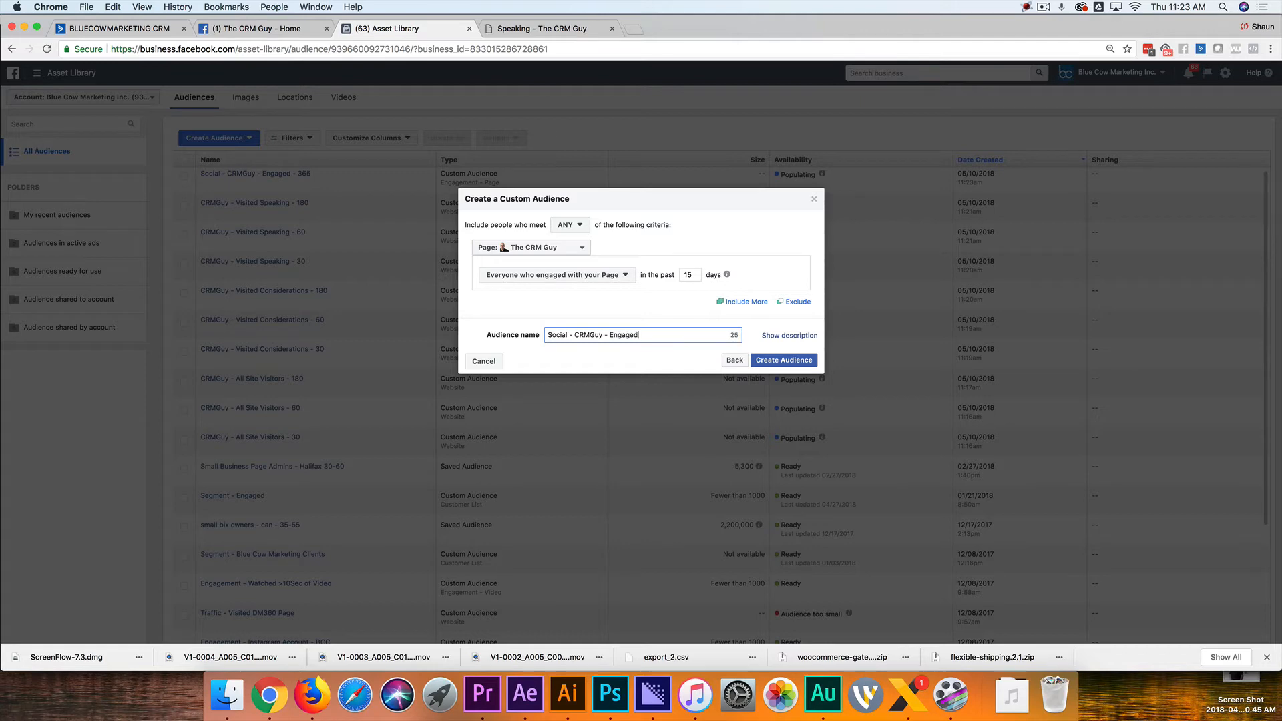
pyautogui.write('- 30')
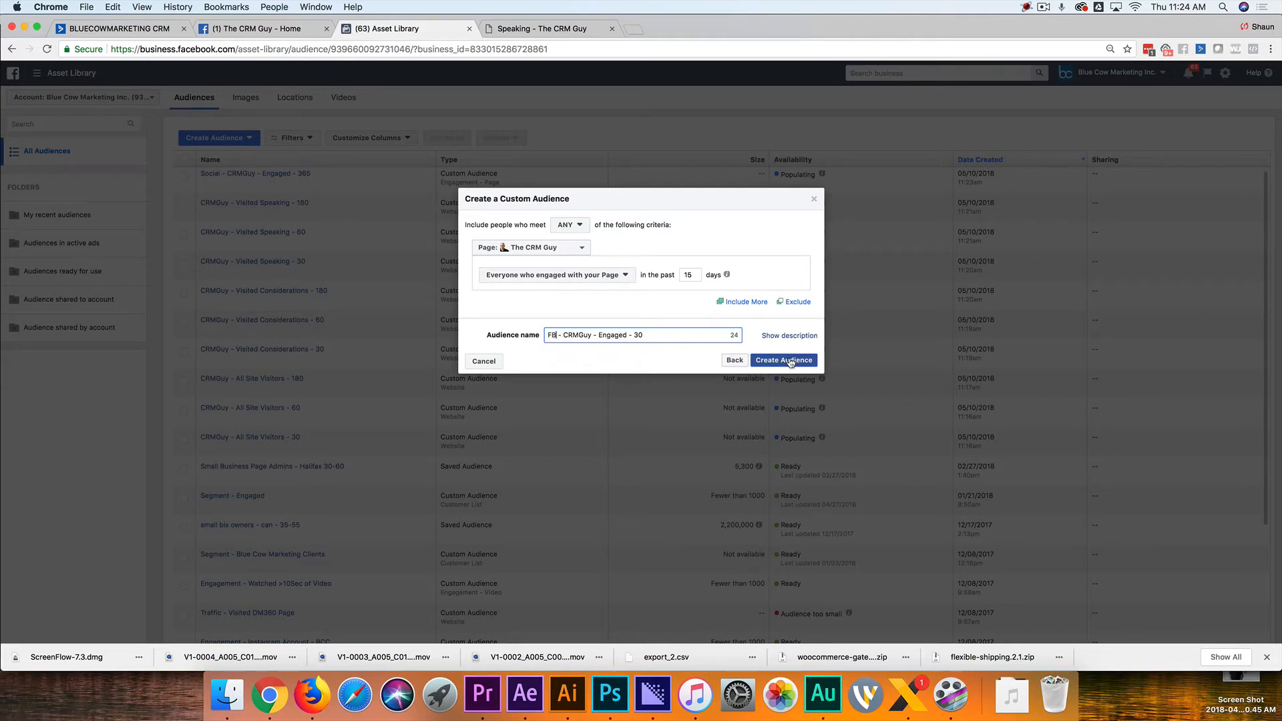
pyautogui.click(783, 361)
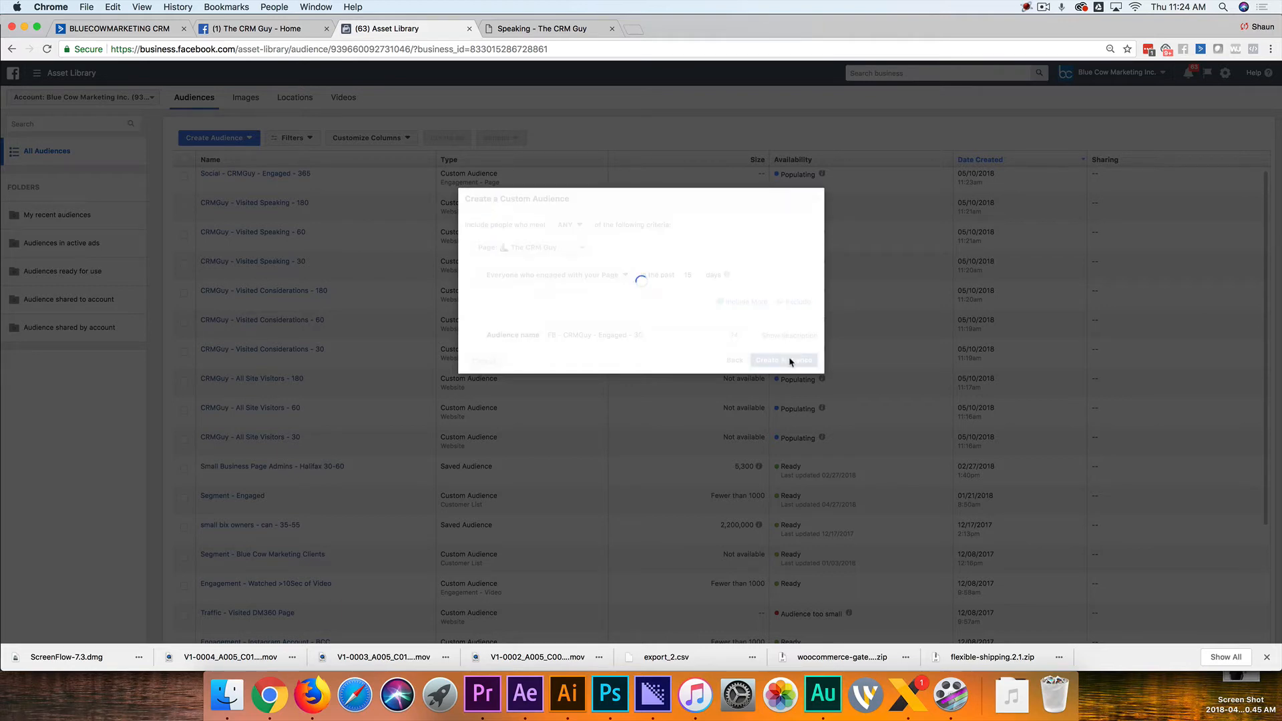
pyautogui.click(783, 360)
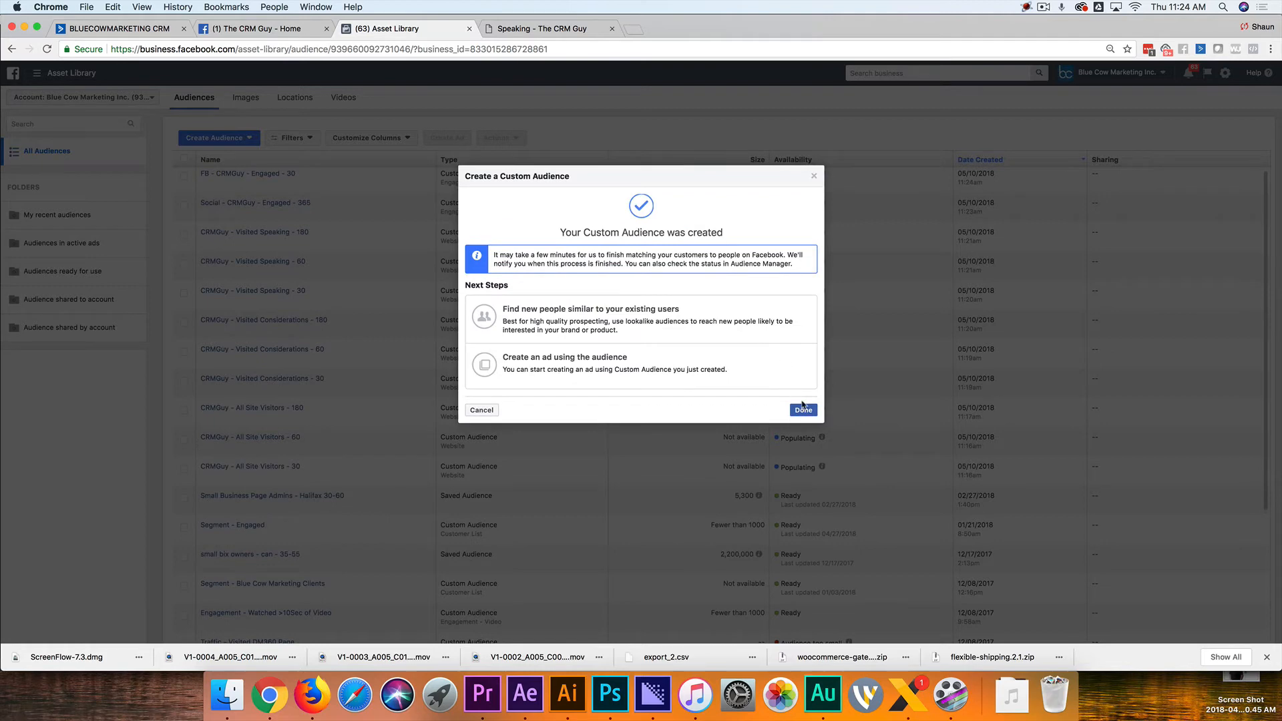
# Rename the 'Social - CRMGuy - Engaged - 365' audience to 'FB - CRMGuy - Engaged - 365'
pyautogui.click(802, 409)
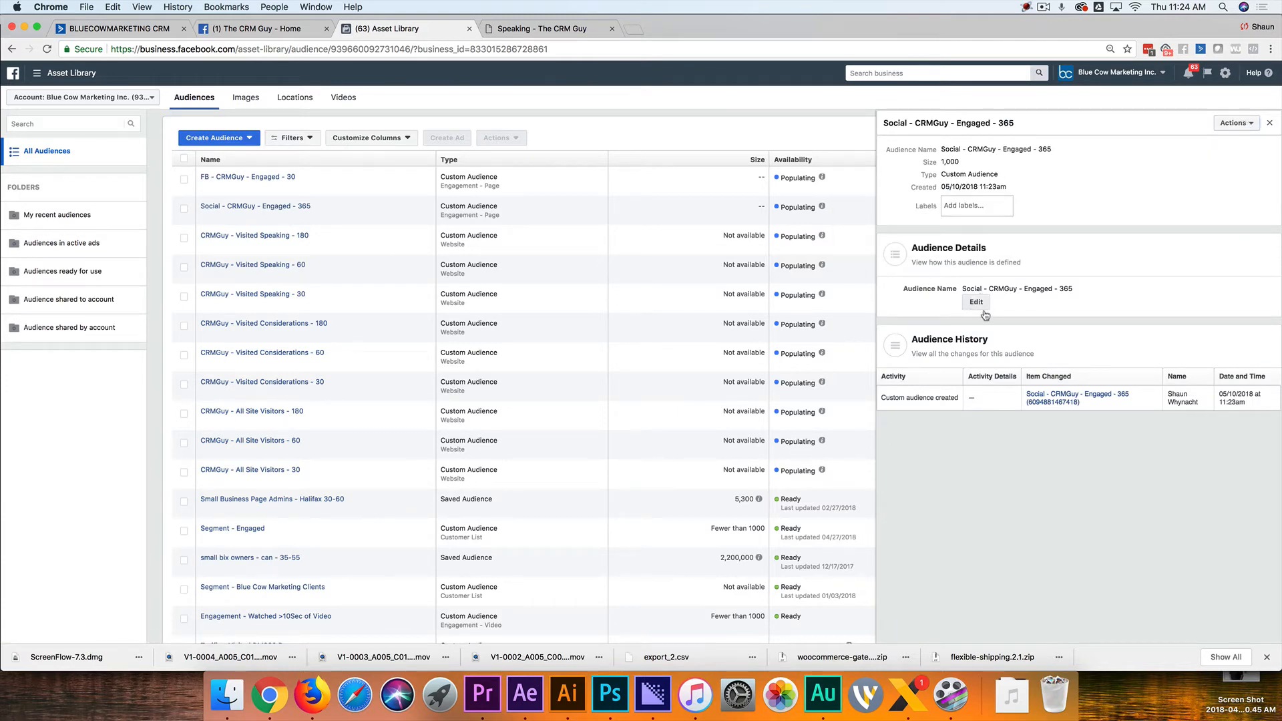
pyautogui.click(975, 301)
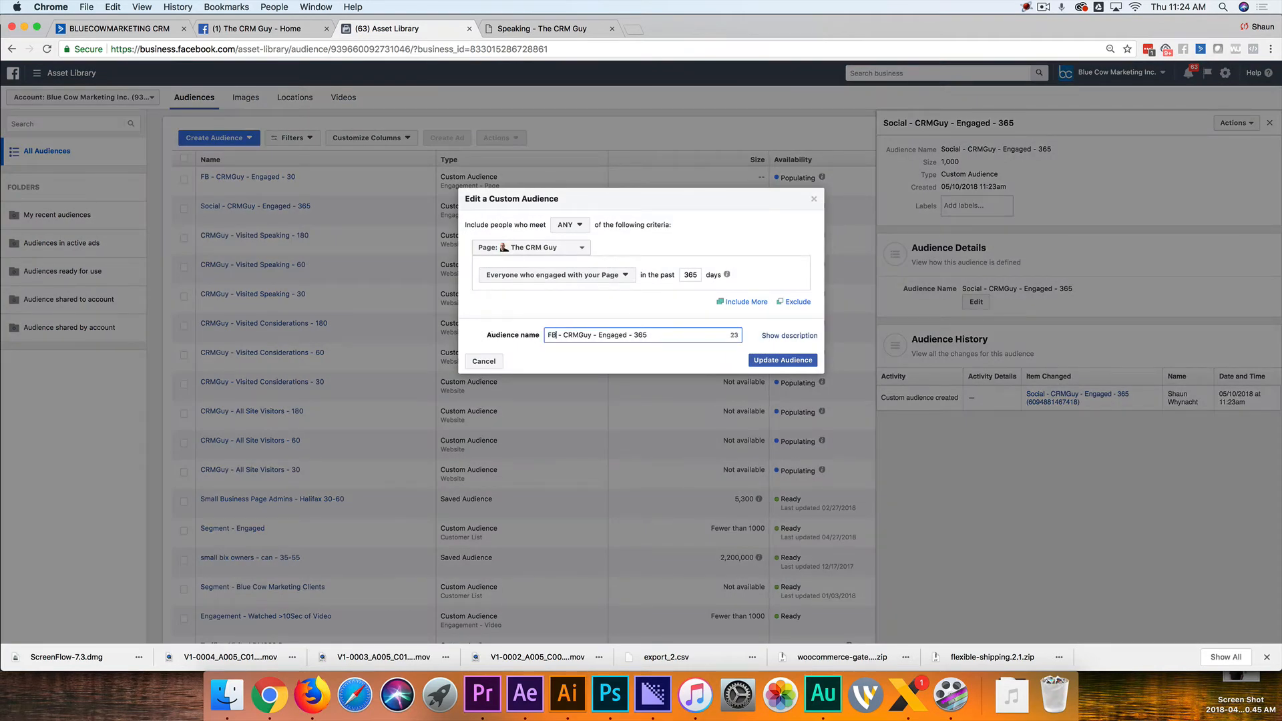
pyautogui.click(782, 360)
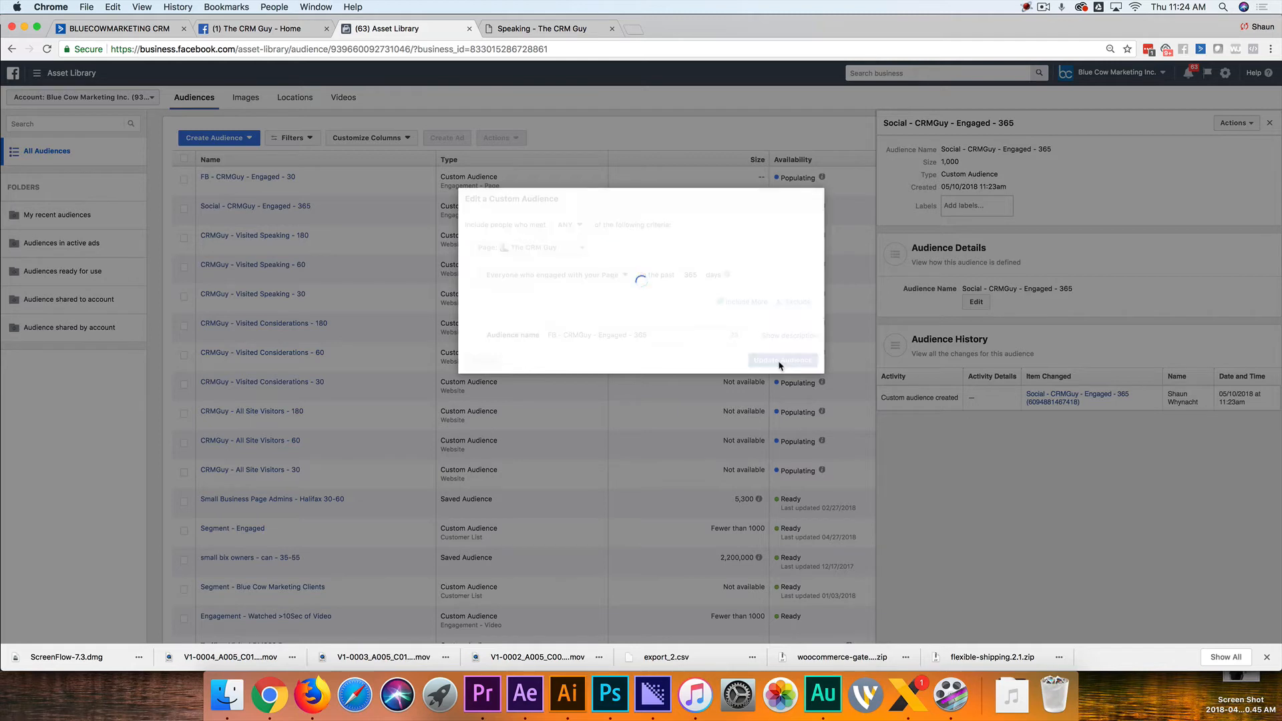
pyautogui.click(781, 361)
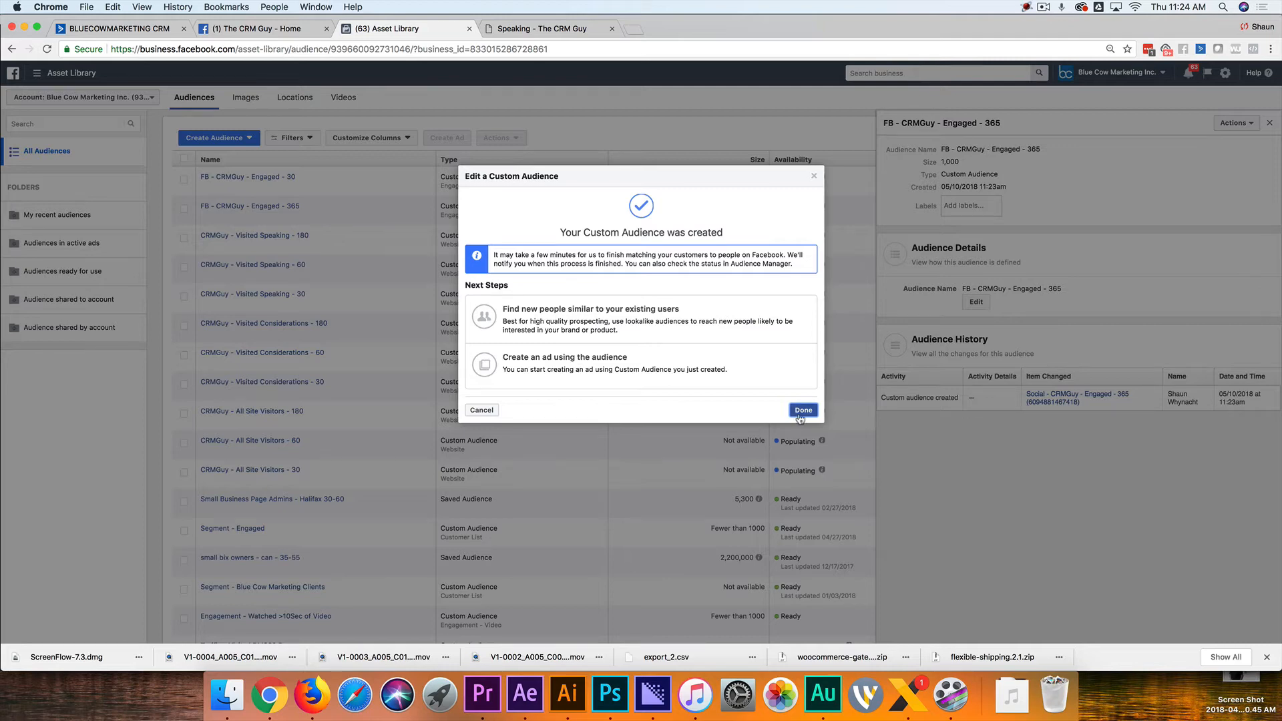
pyautogui.click(802, 410)
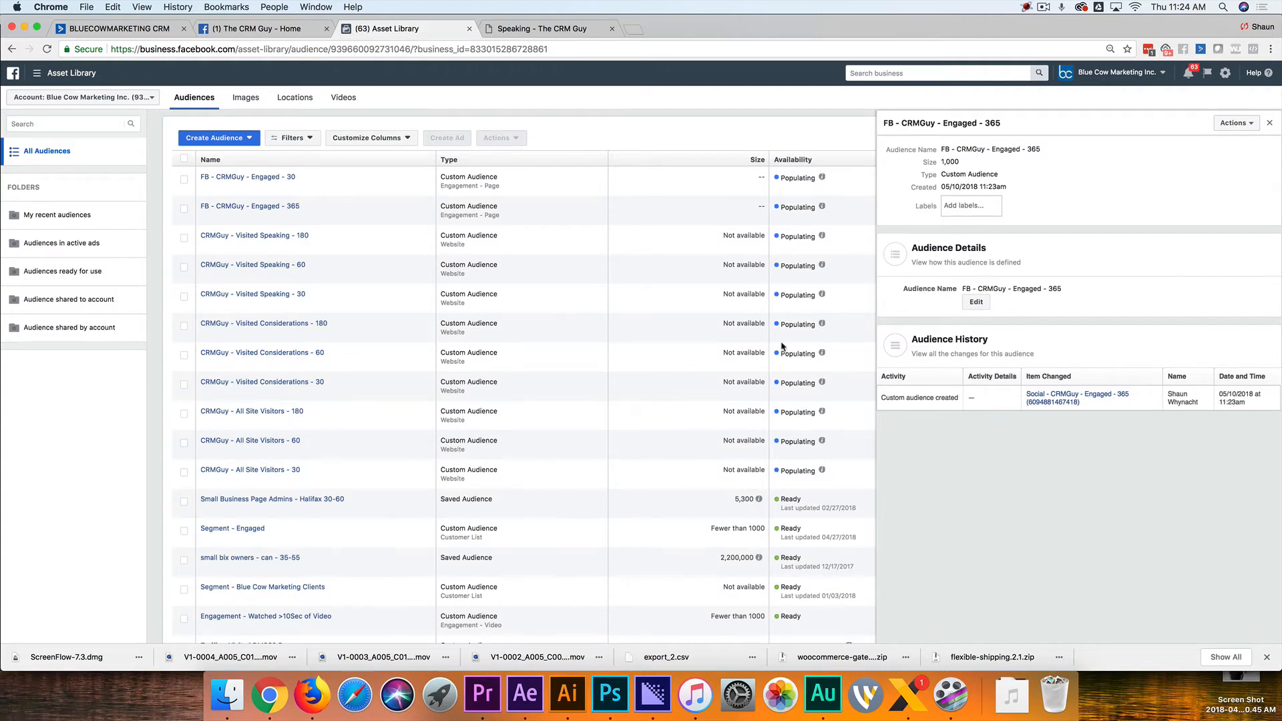
pyautogui.moveTo(783, 347)
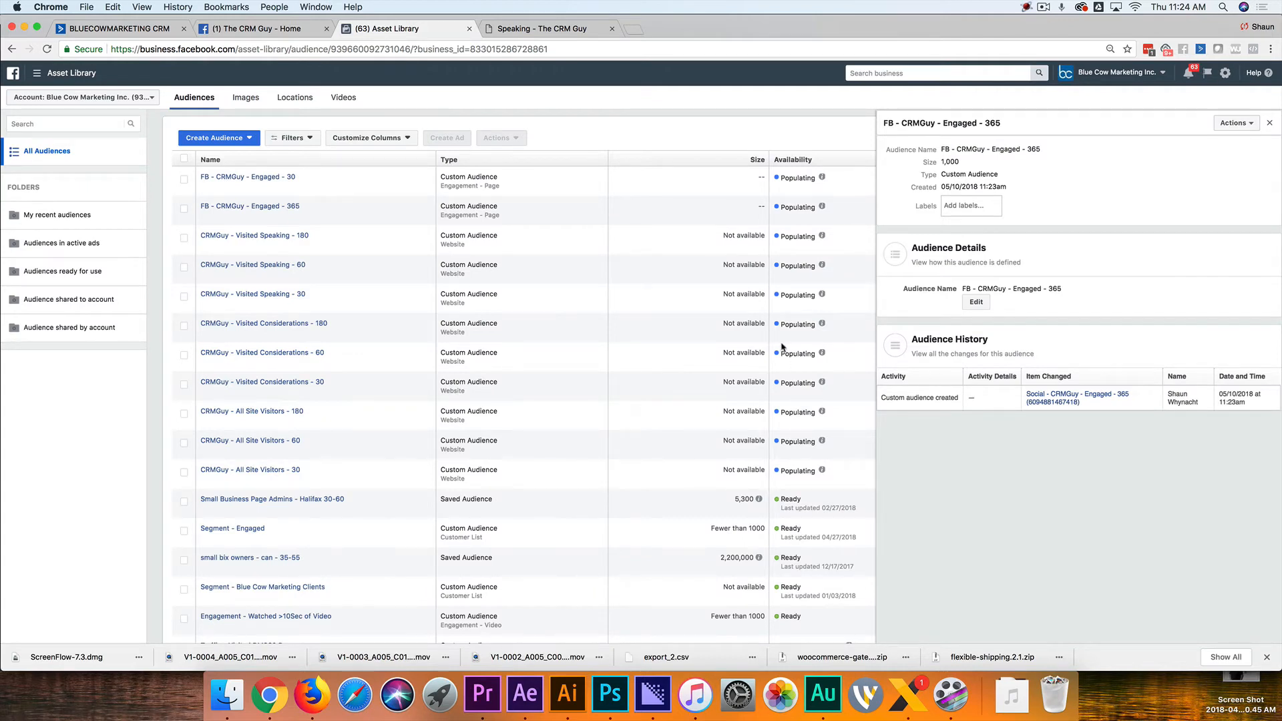
pyautogui.moveTo(249, 205)
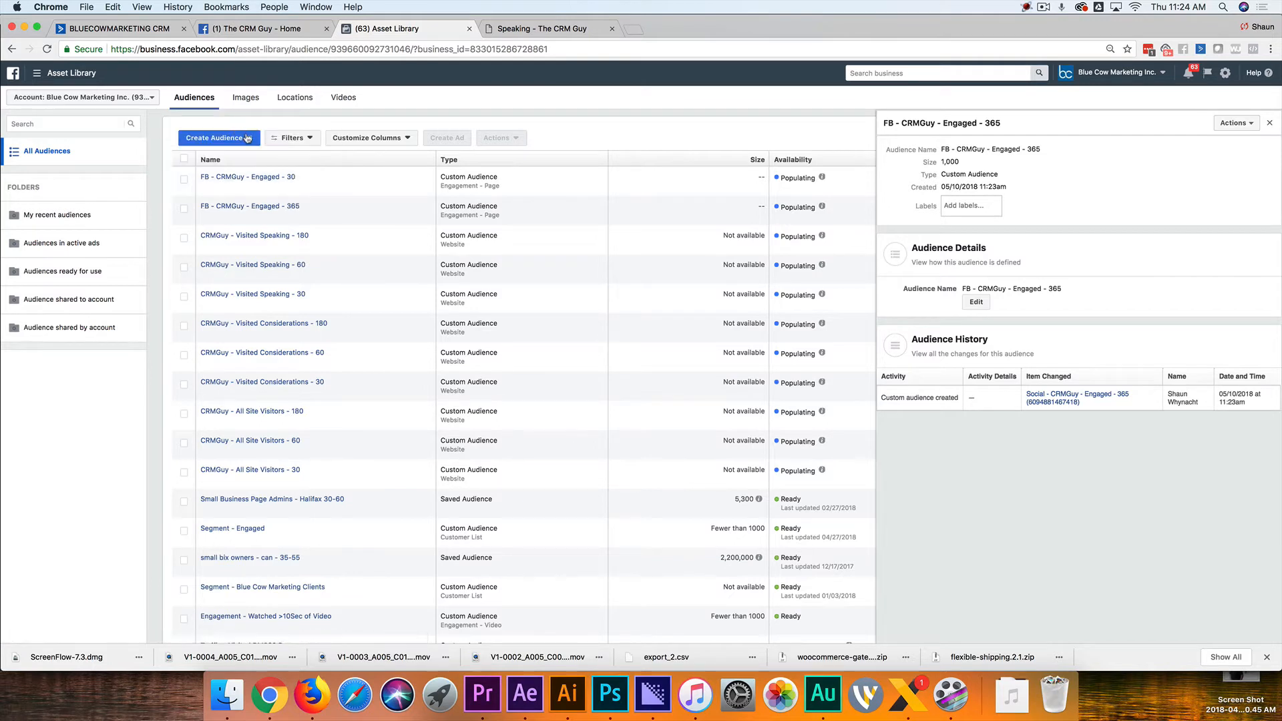
# Change the audience name 'FB - CRMGuy - Engaged - 30' to end in 15 instead of 30
pyautogui.click(217, 138)
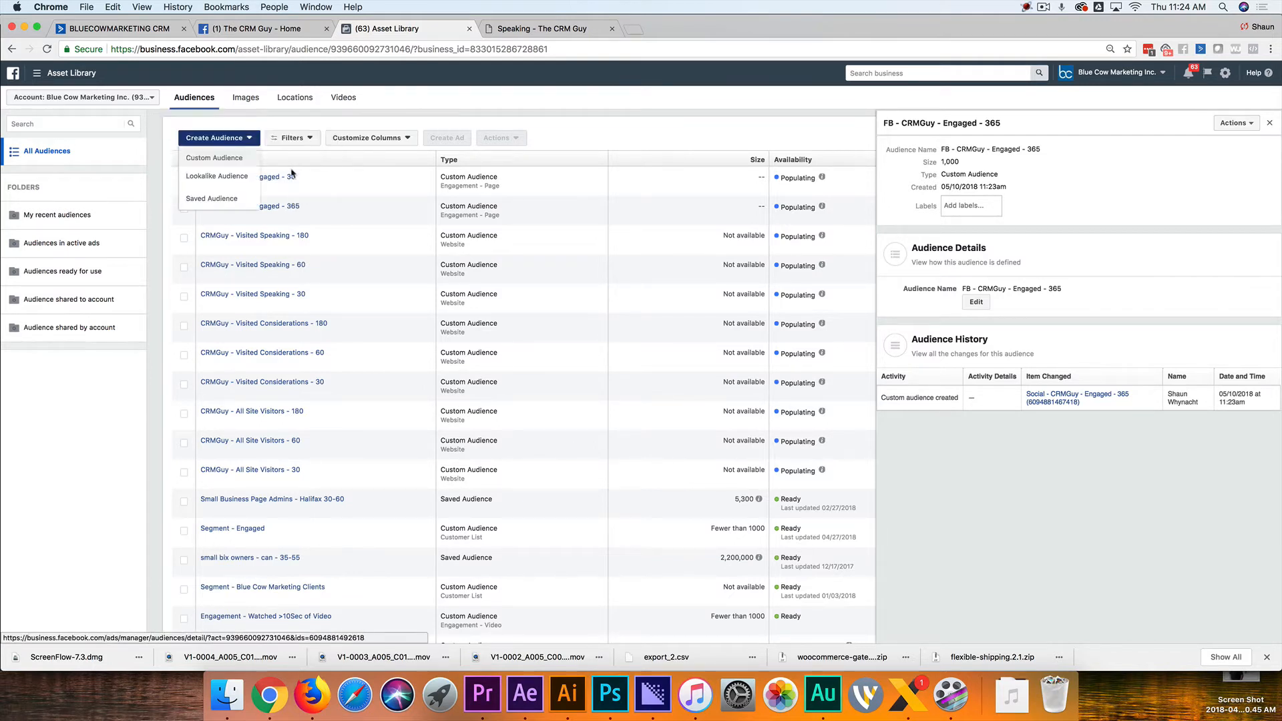
pyautogui.click(596, 136)
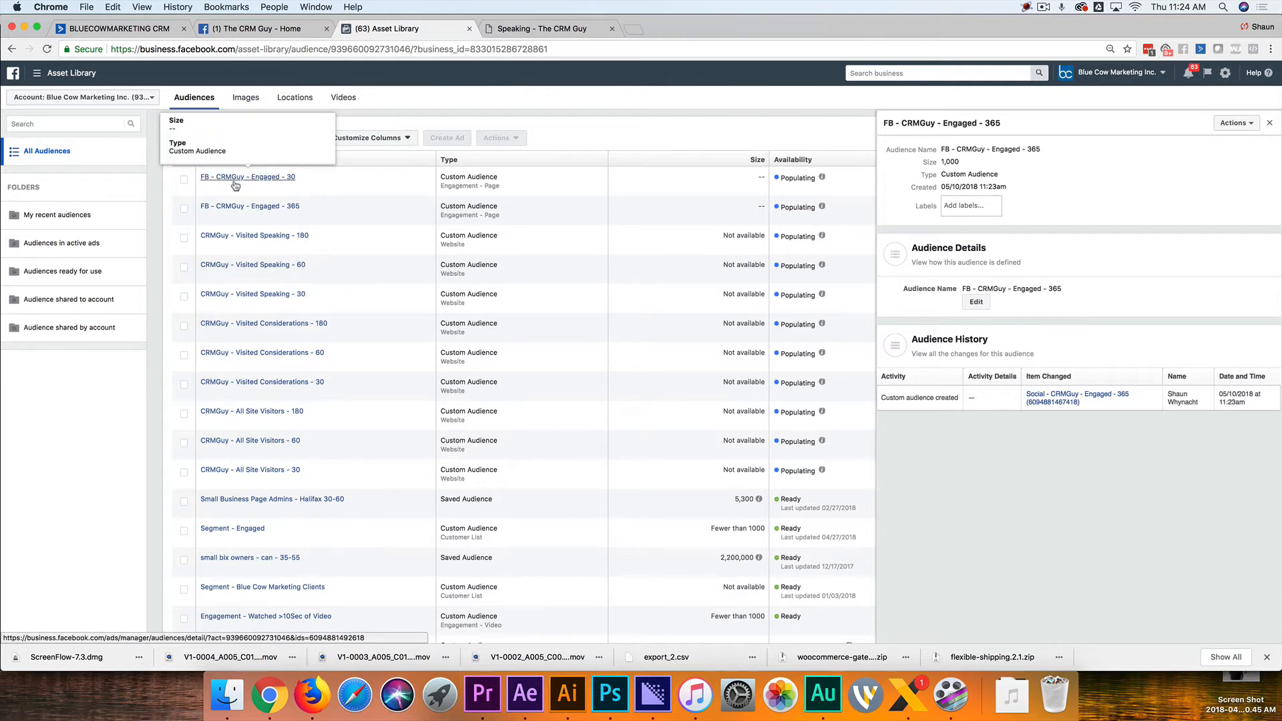
pyautogui.moveTo(262, 182)
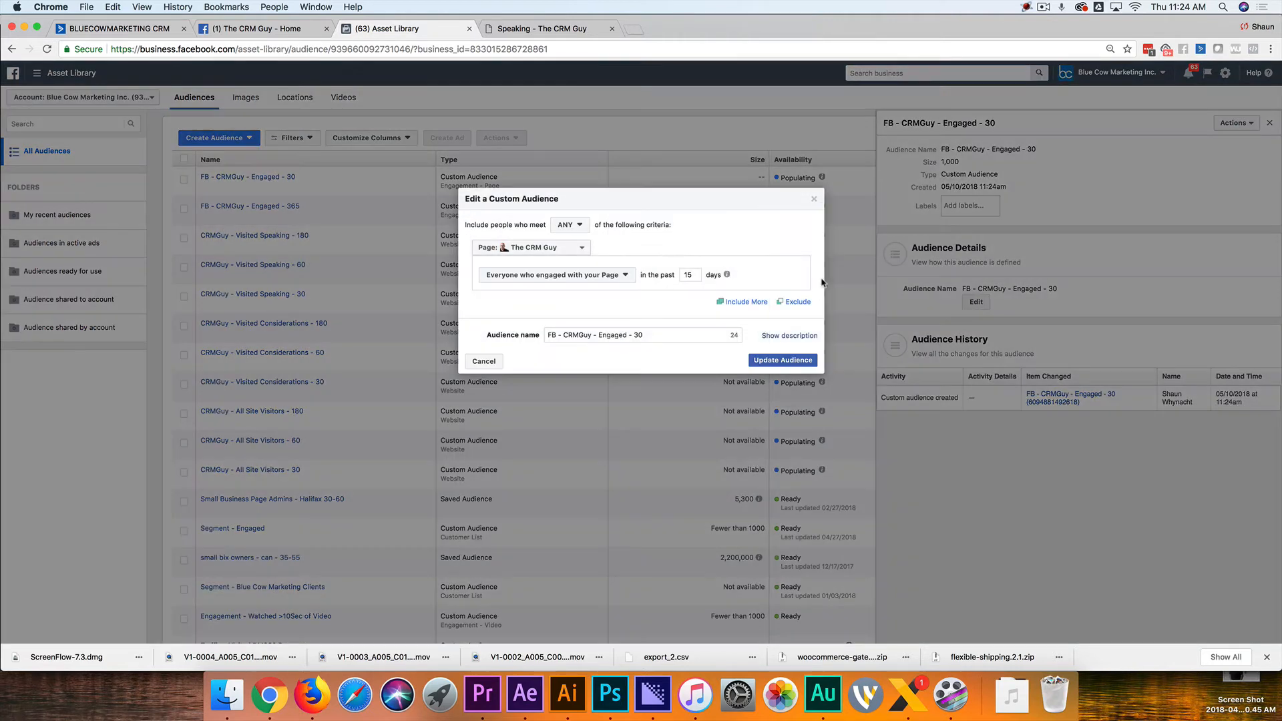
pyautogui.click(633, 335)
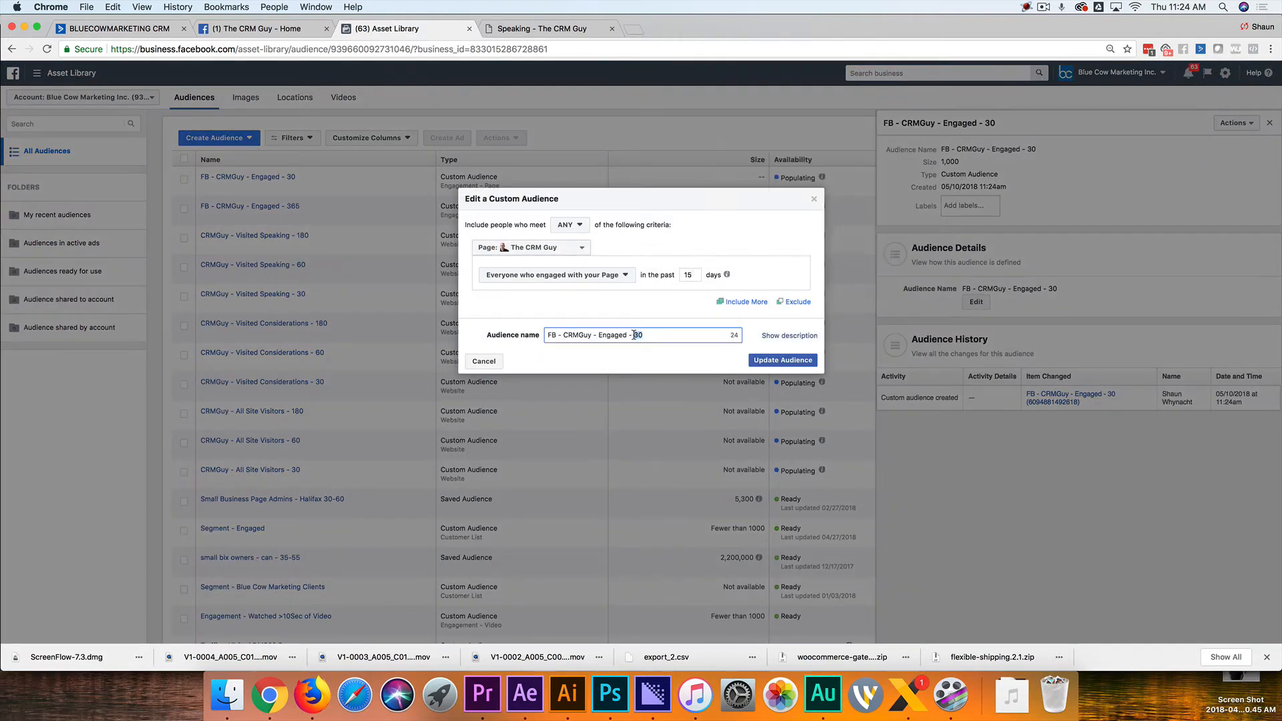
pyautogui.click(780, 360)
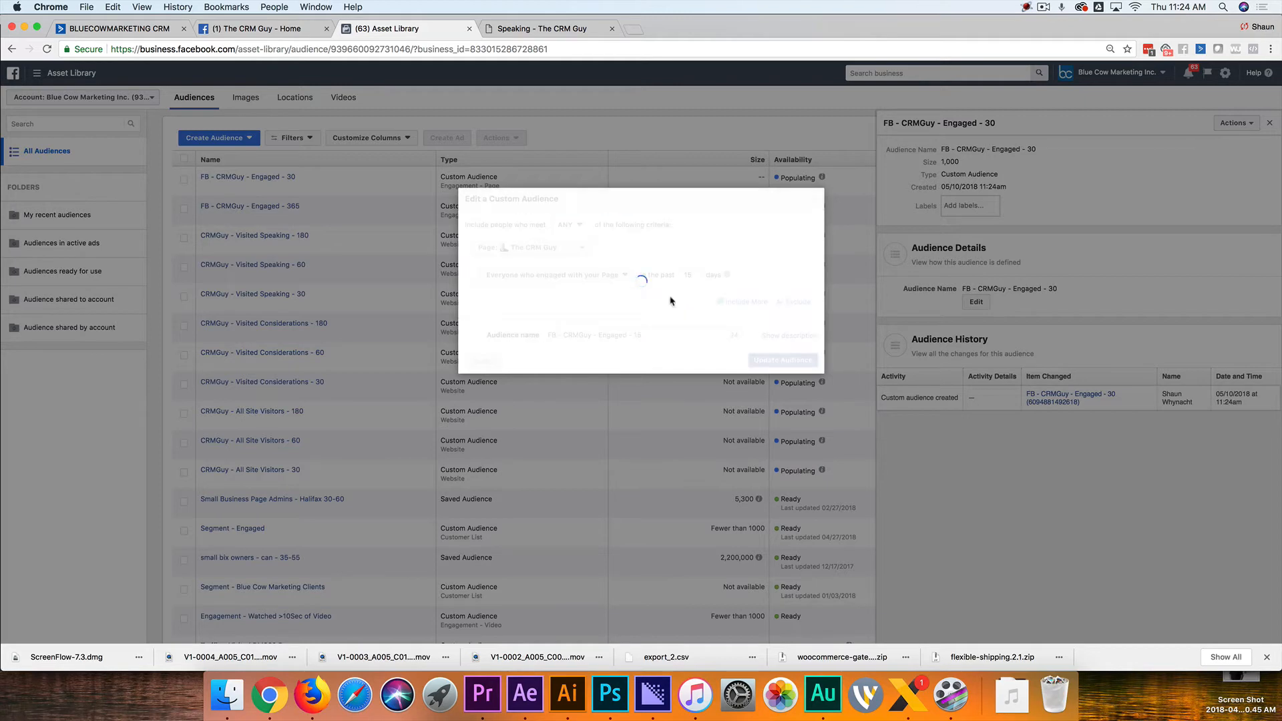
pyautogui.click(782, 360)
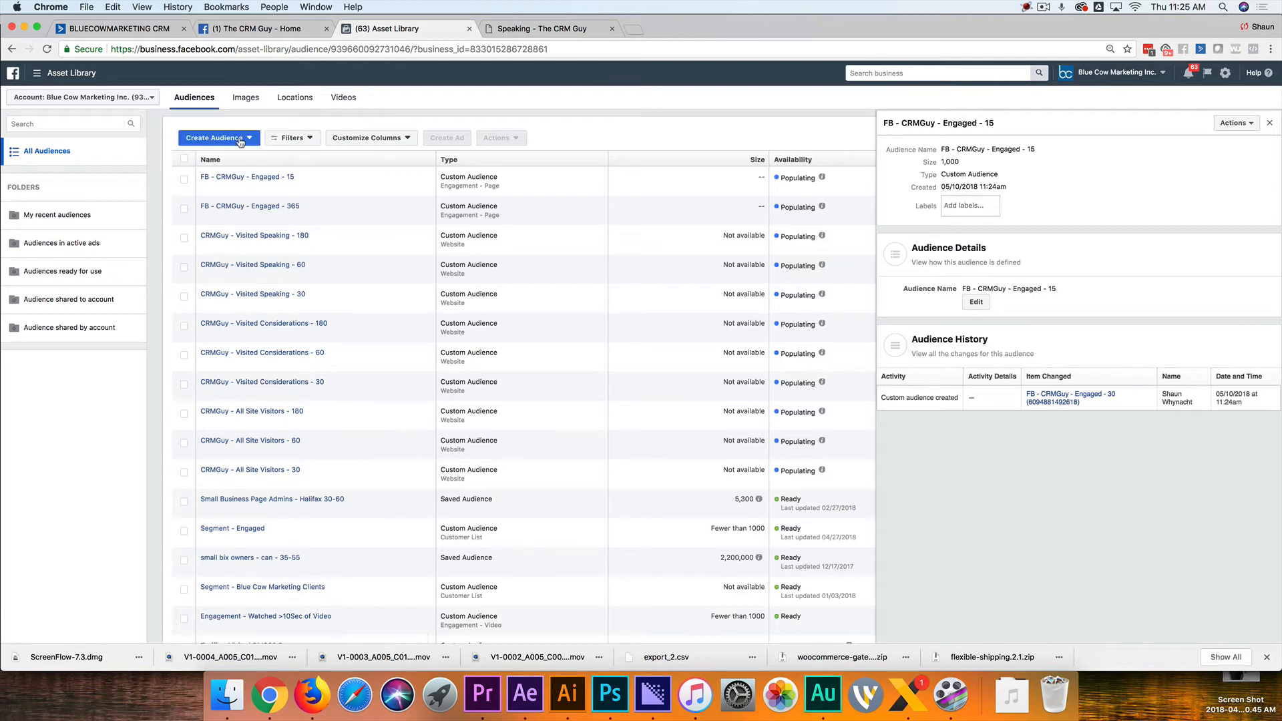
# Create 'FB - CRMGuy - Visited - 365' from anyone who visited The CRM Guy Page
pyautogui.click(215, 138)
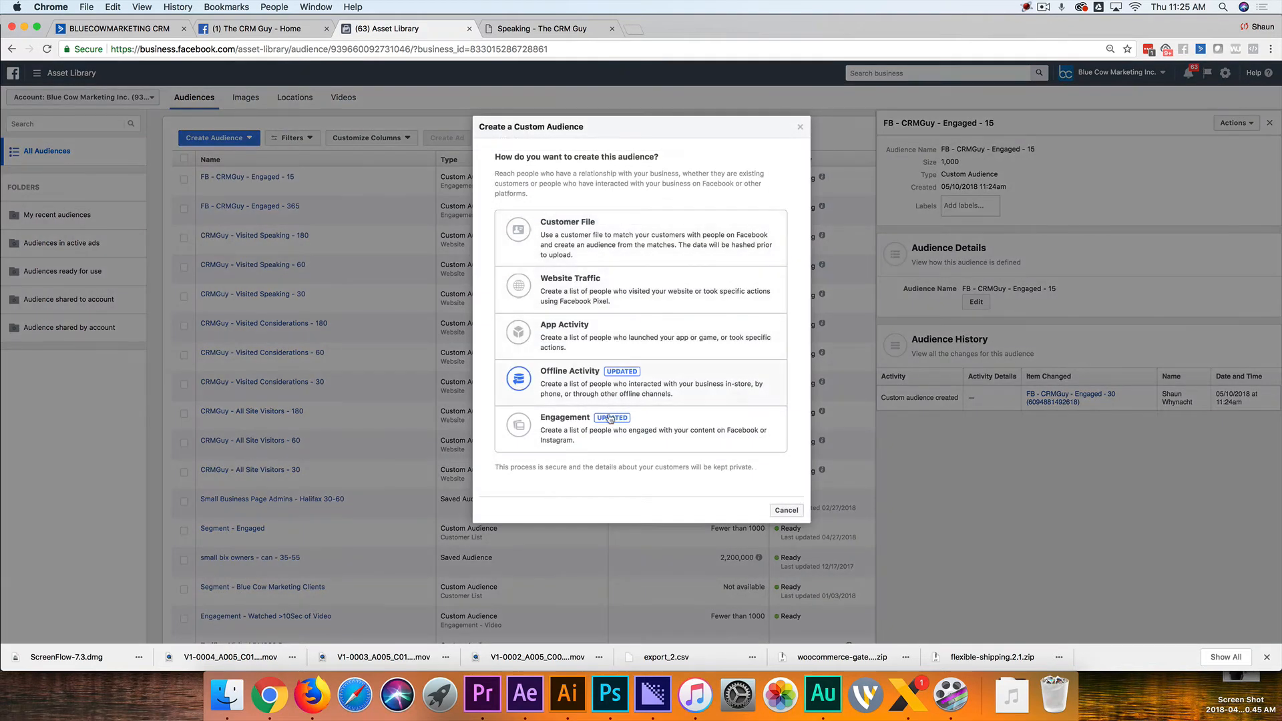
pyautogui.click(564, 417)
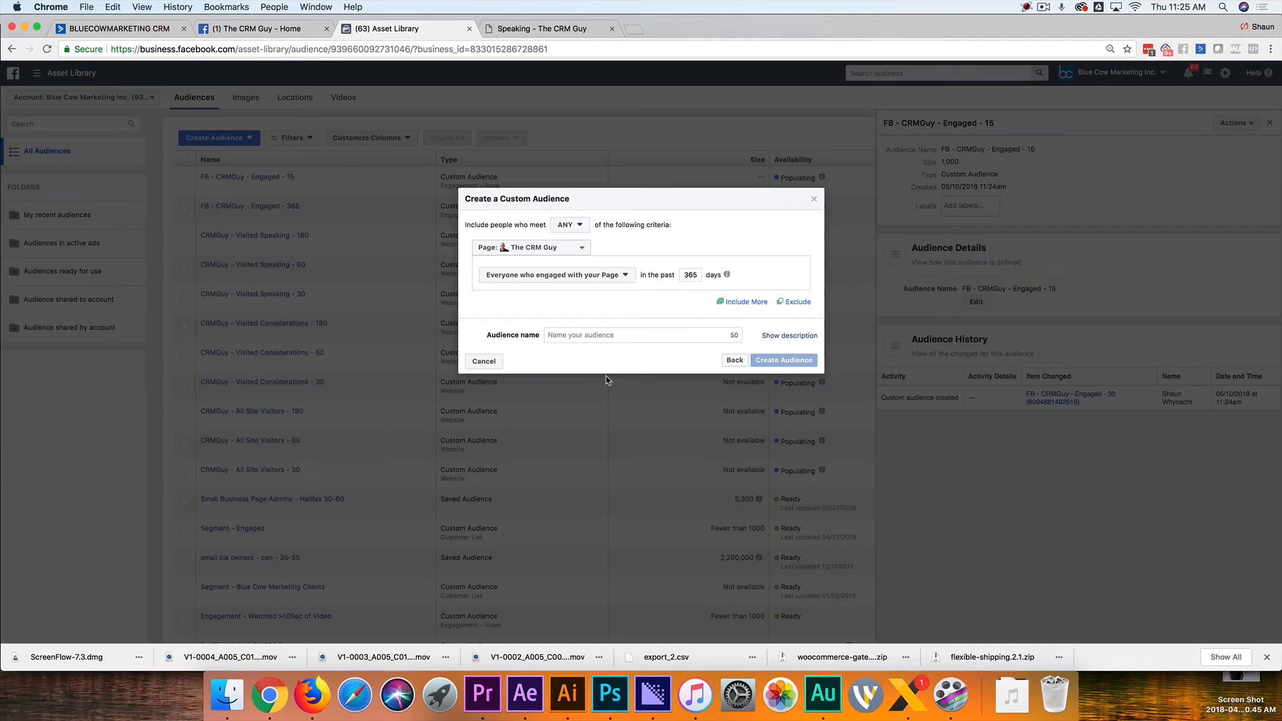
pyautogui.click(555, 273)
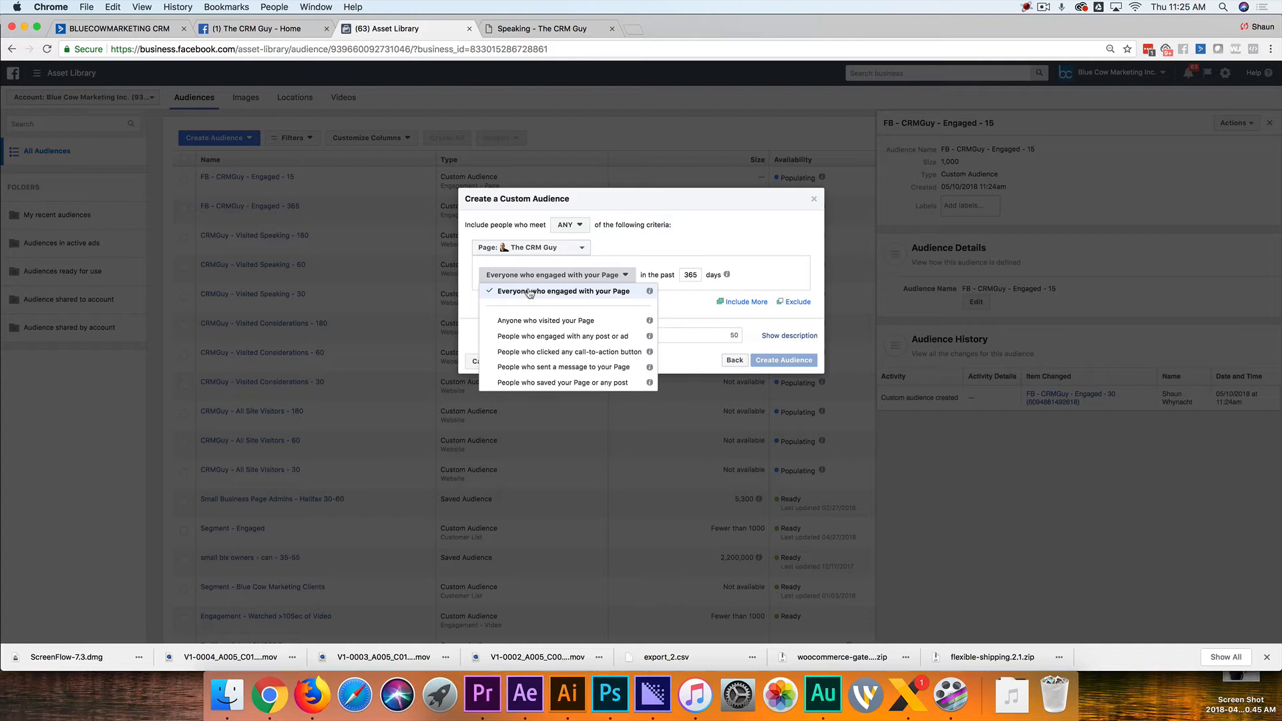
pyautogui.moveTo(528, 321)
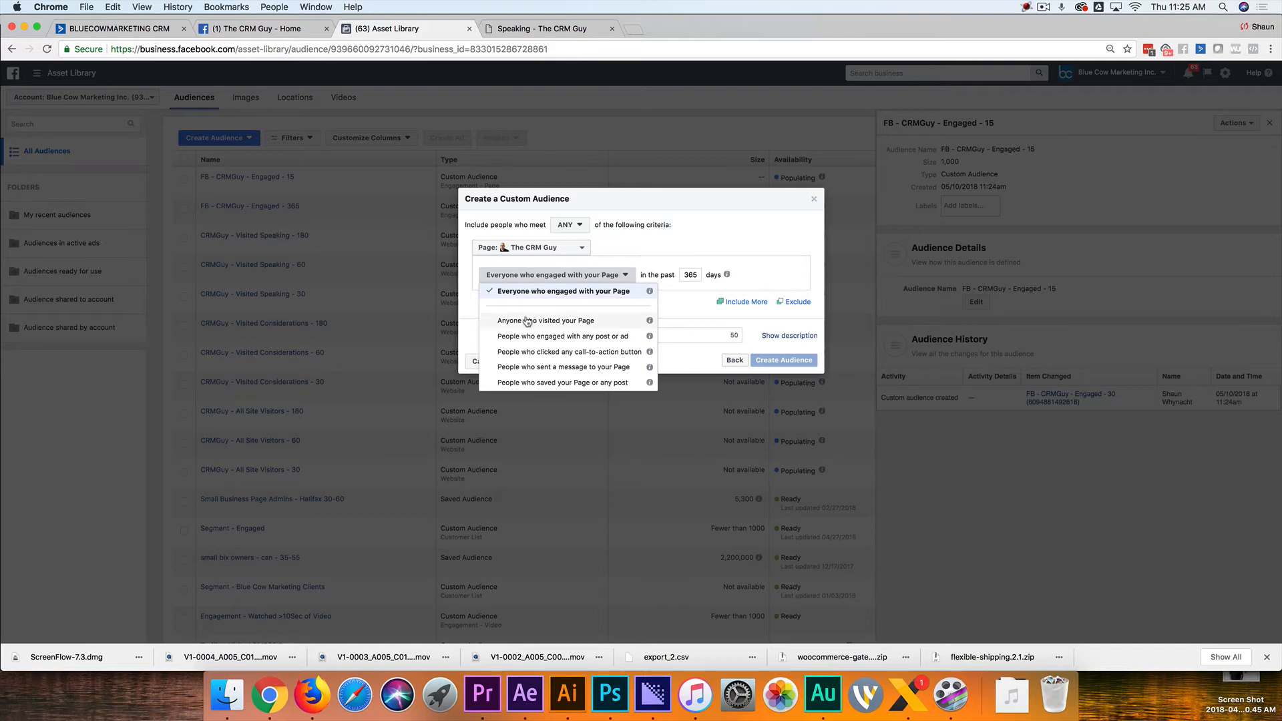
pyautogui.moveTo(525, 324)
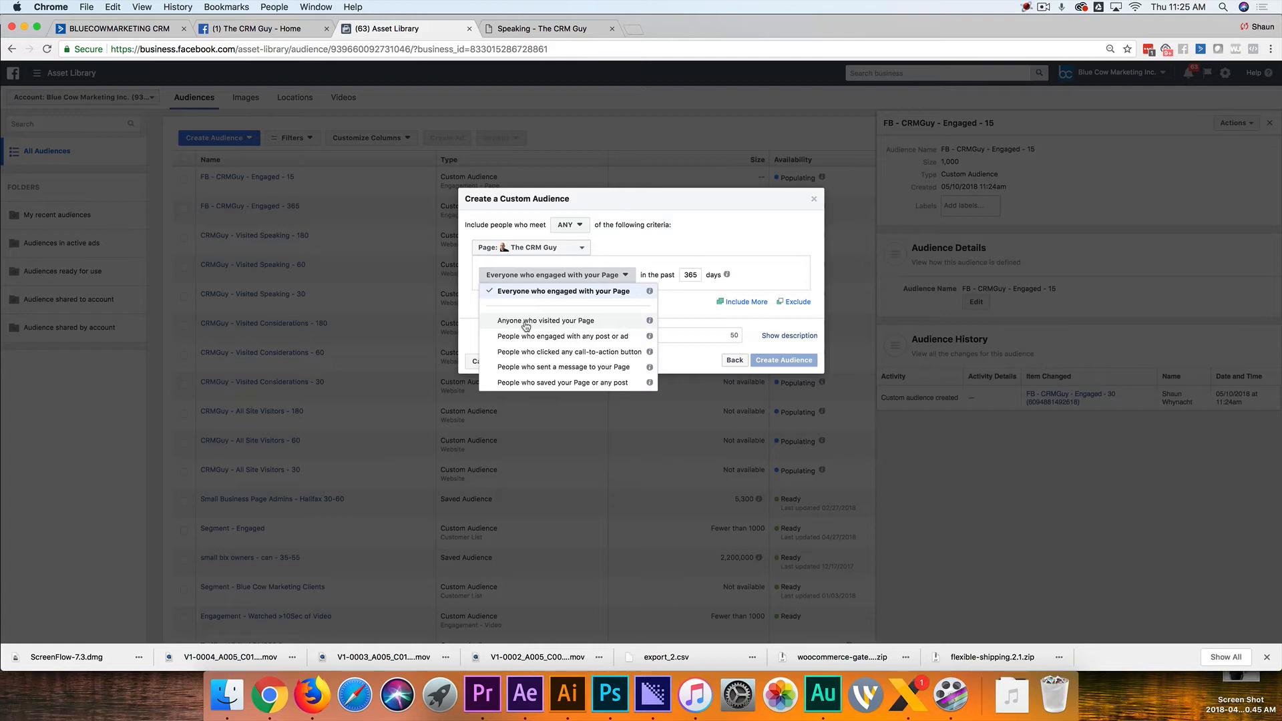
pyautogui.click(545, 320)
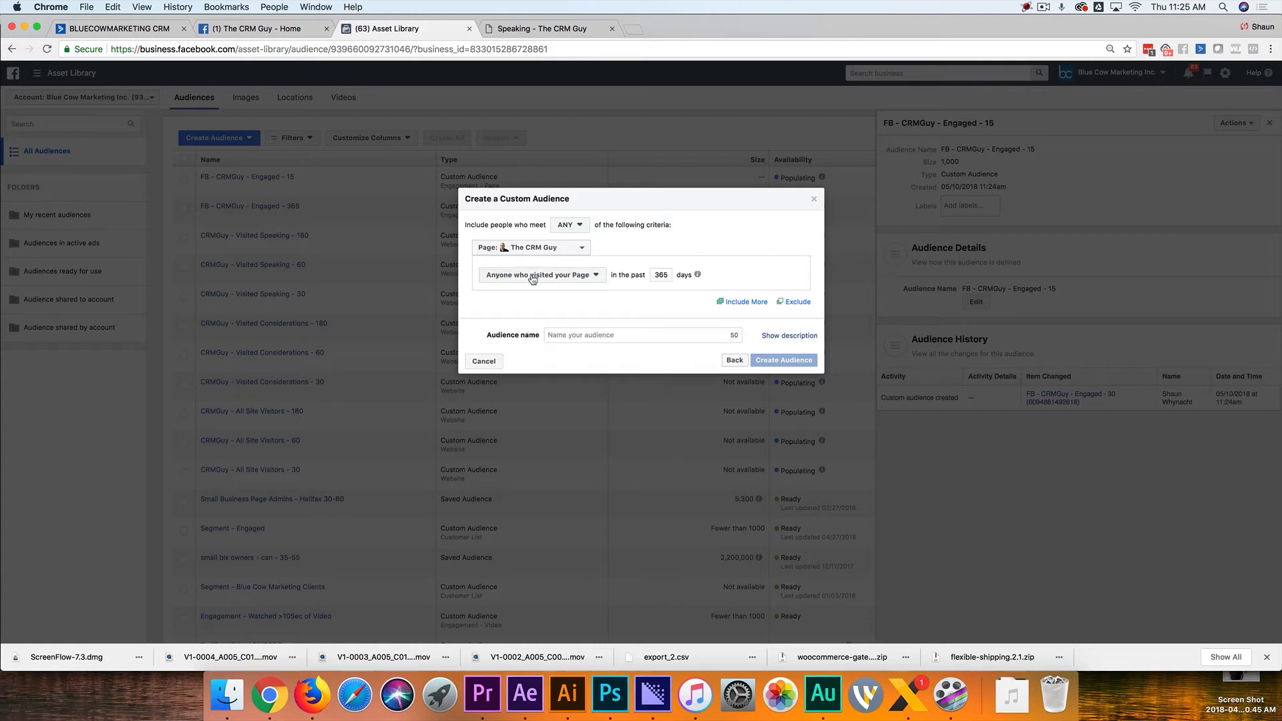
pyautogui.click(642, 334)
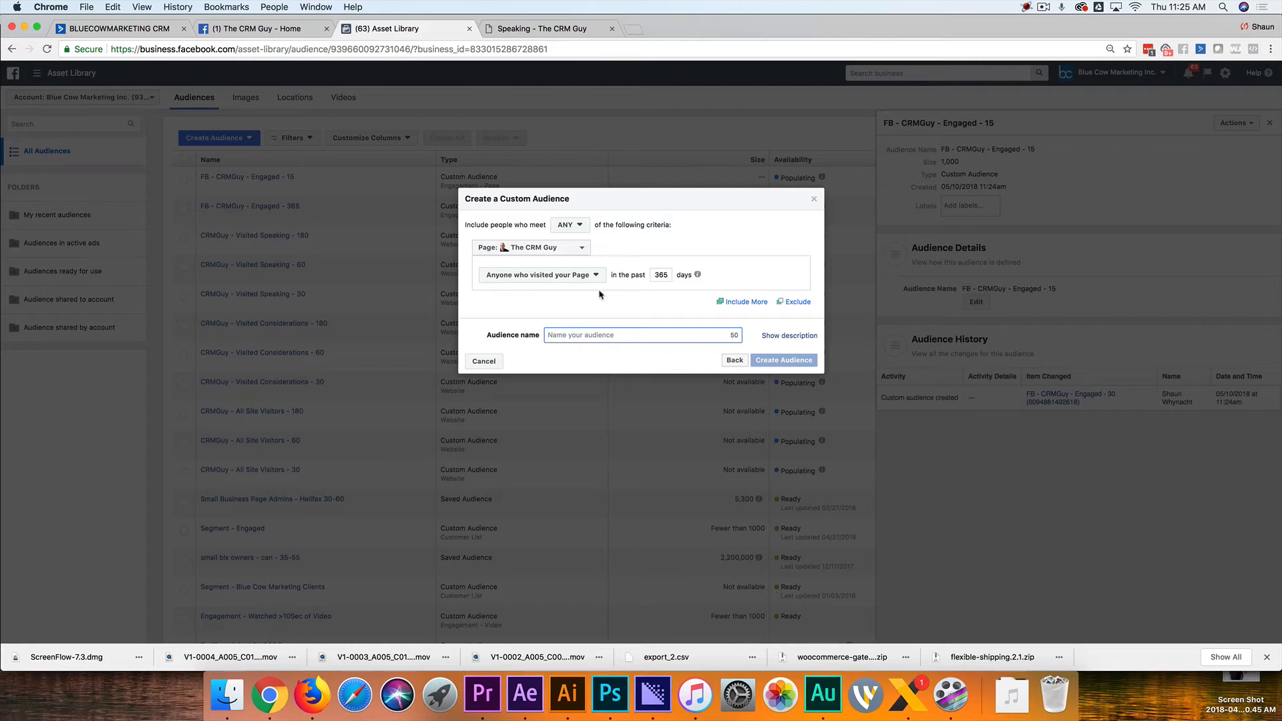
pyautogui.write('FB - CRM')
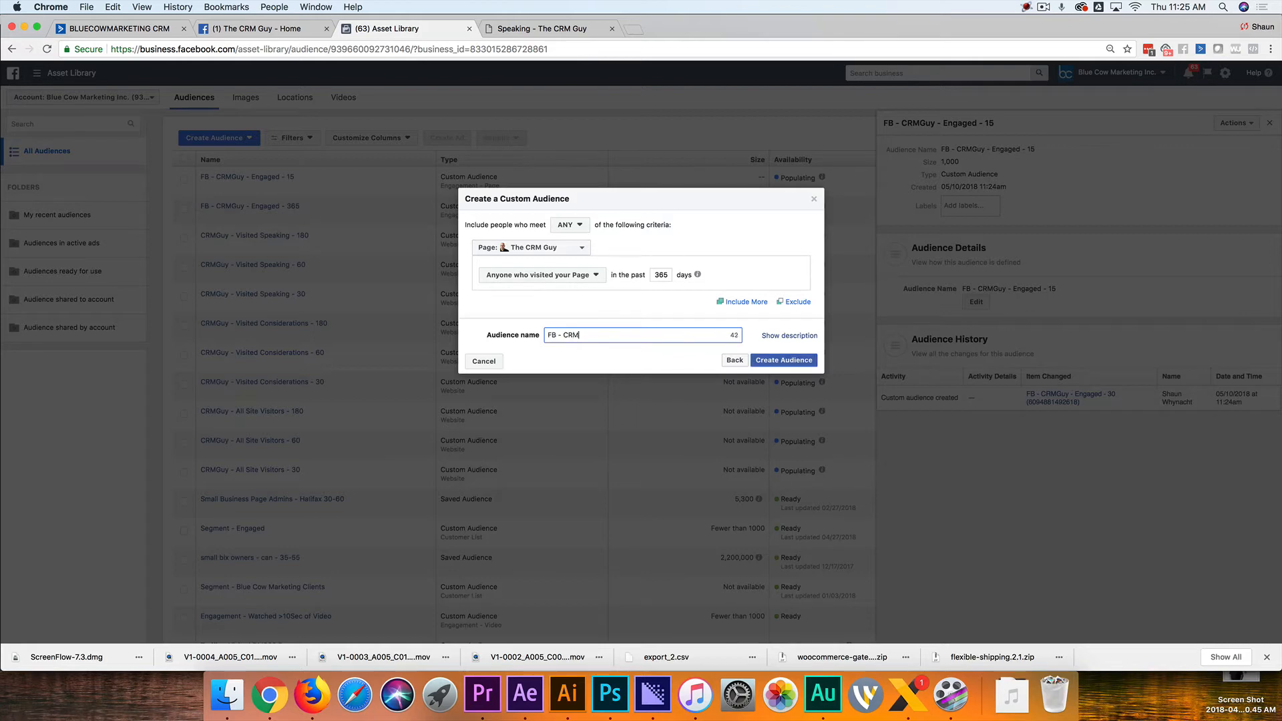
pyautogui.write('G')
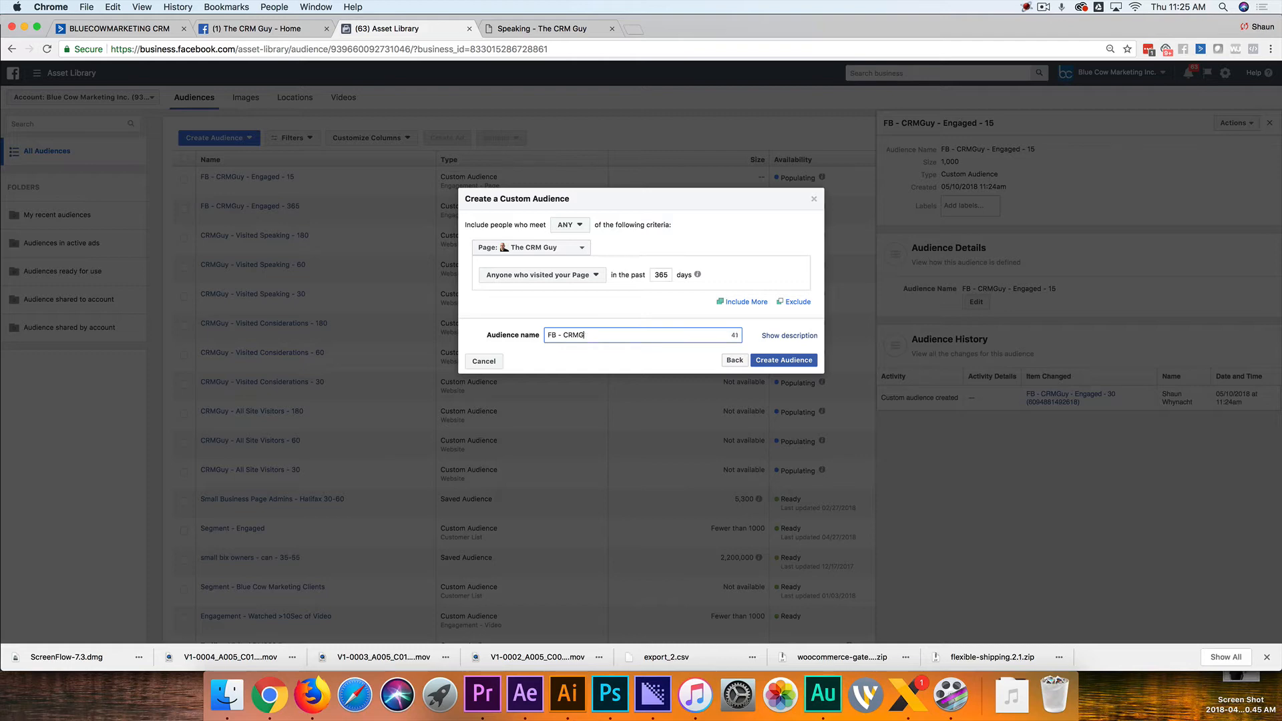
pyautogui.press('Backspace')
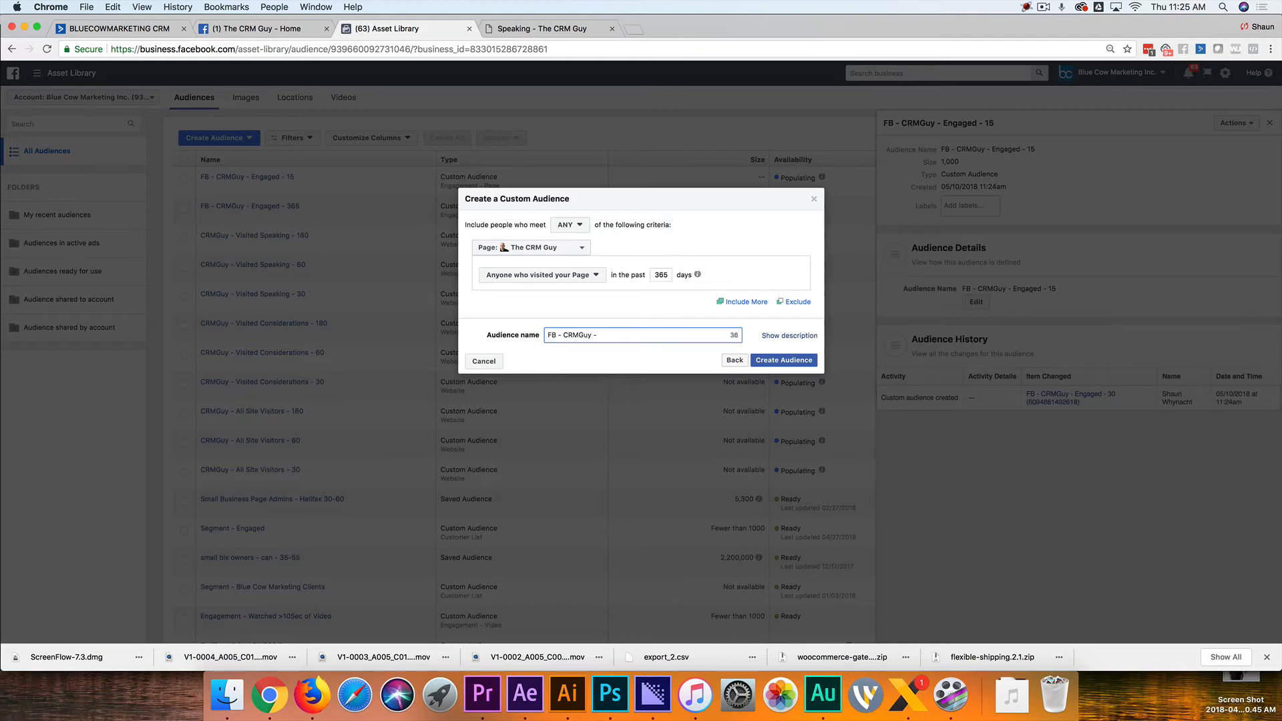
pyautogui.write('Visited -')
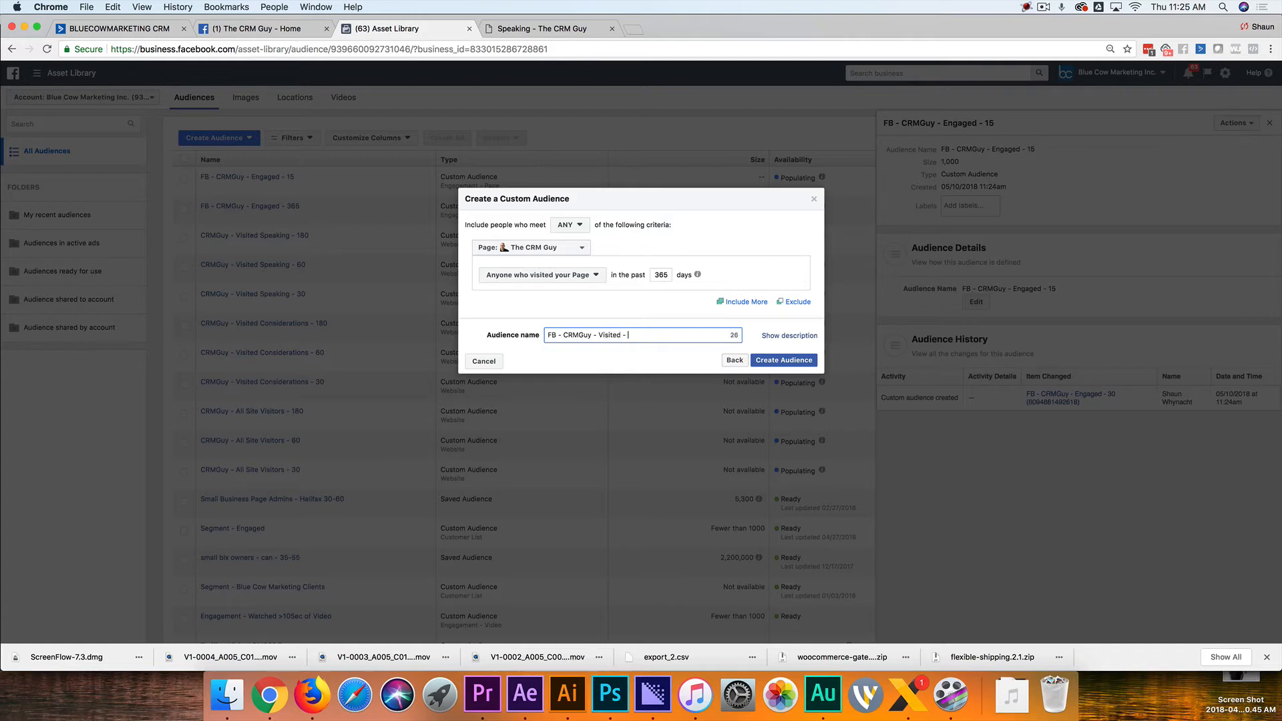
pyautogui.write('365')
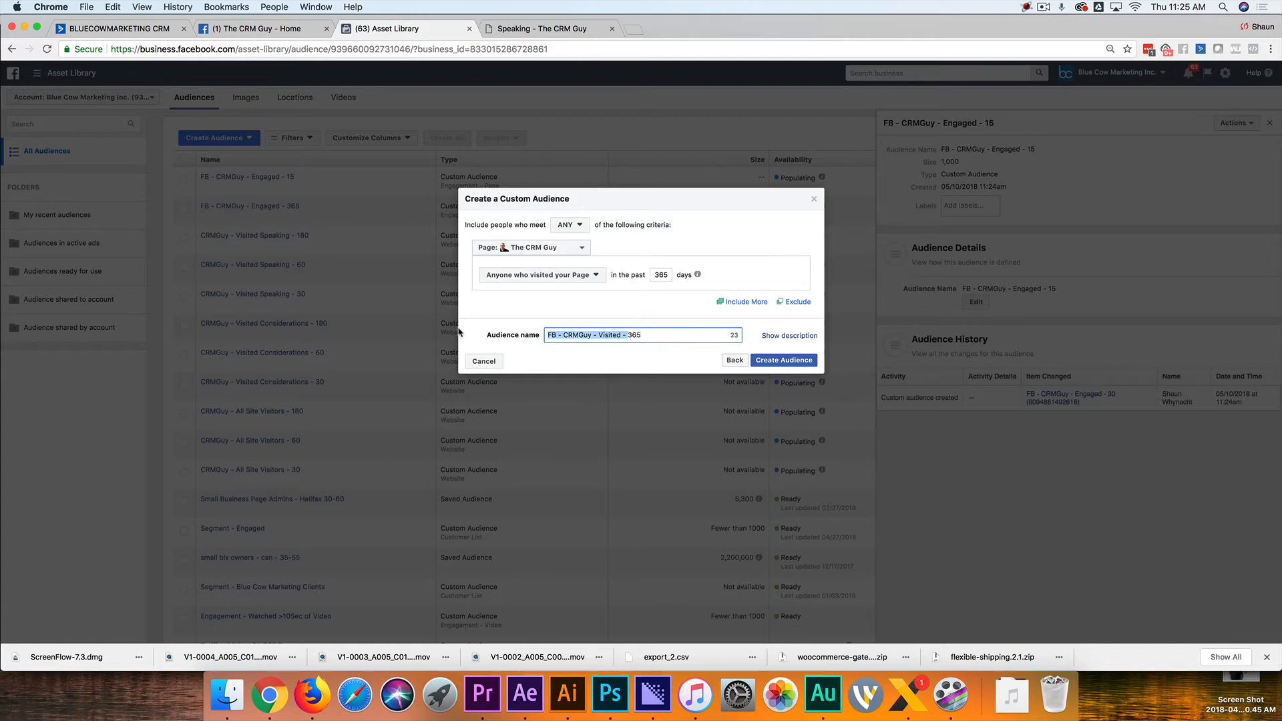
pyautogui.click(782, 359)
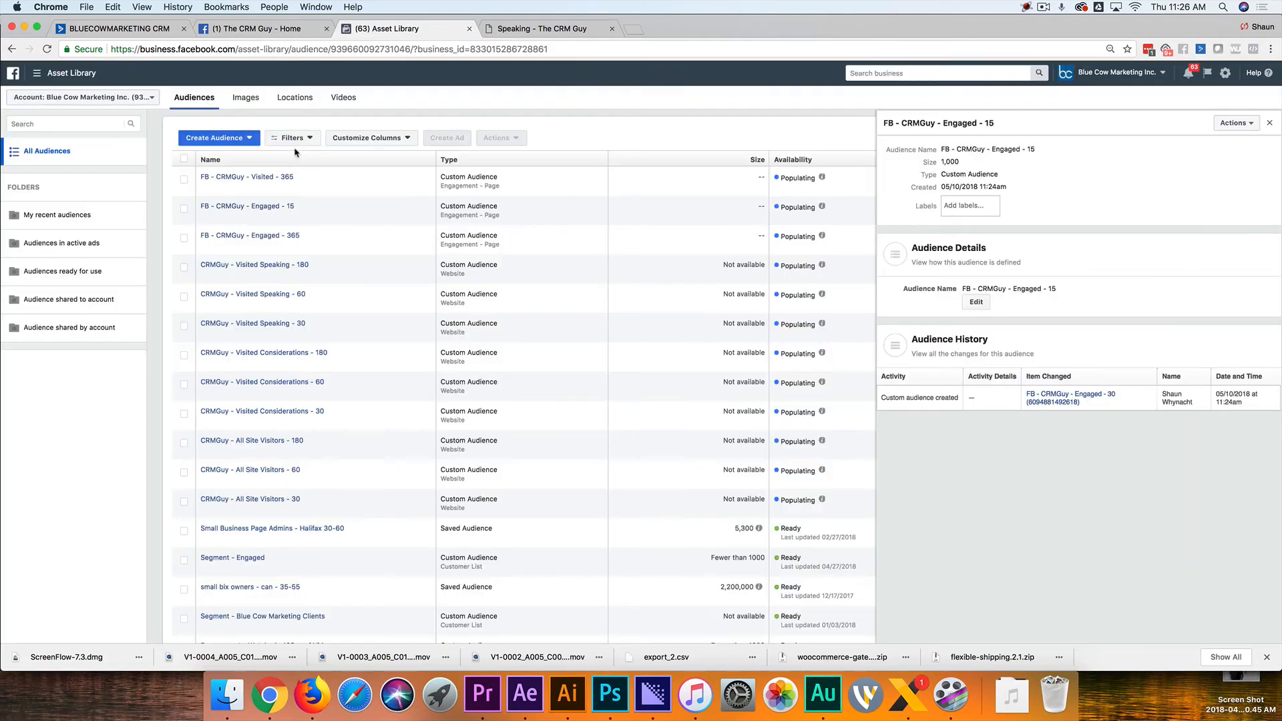
# Create 'FB - CRMGuy - Visited - 15' from Page visitors in the last 15 days
pyautogui.click(215, 138)
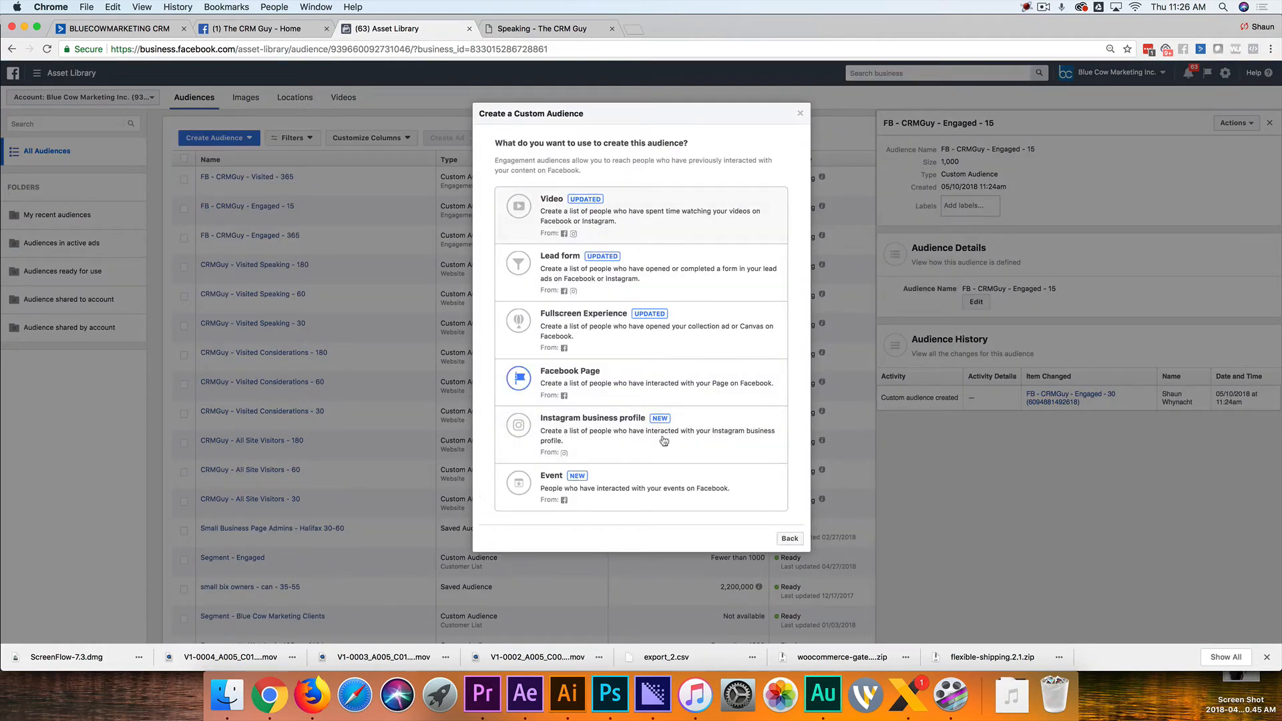
pyautogui.click(570, 370)
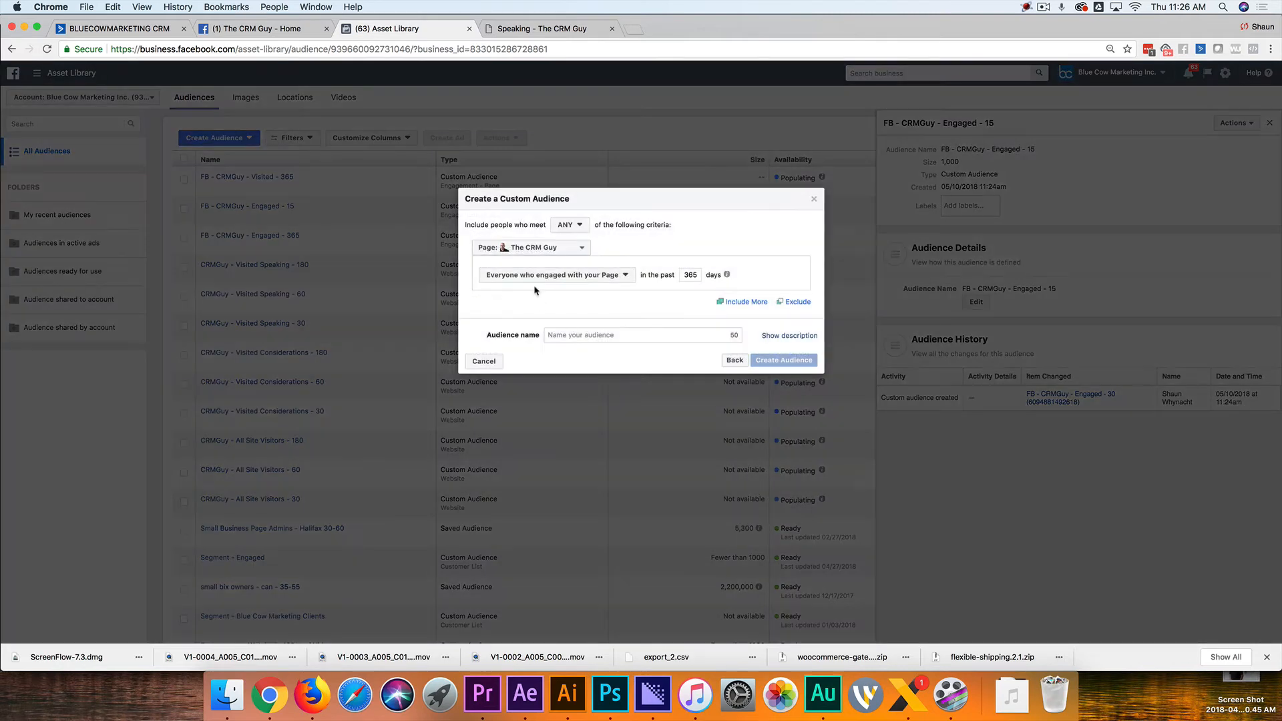
pyautogui.click(554, 274)
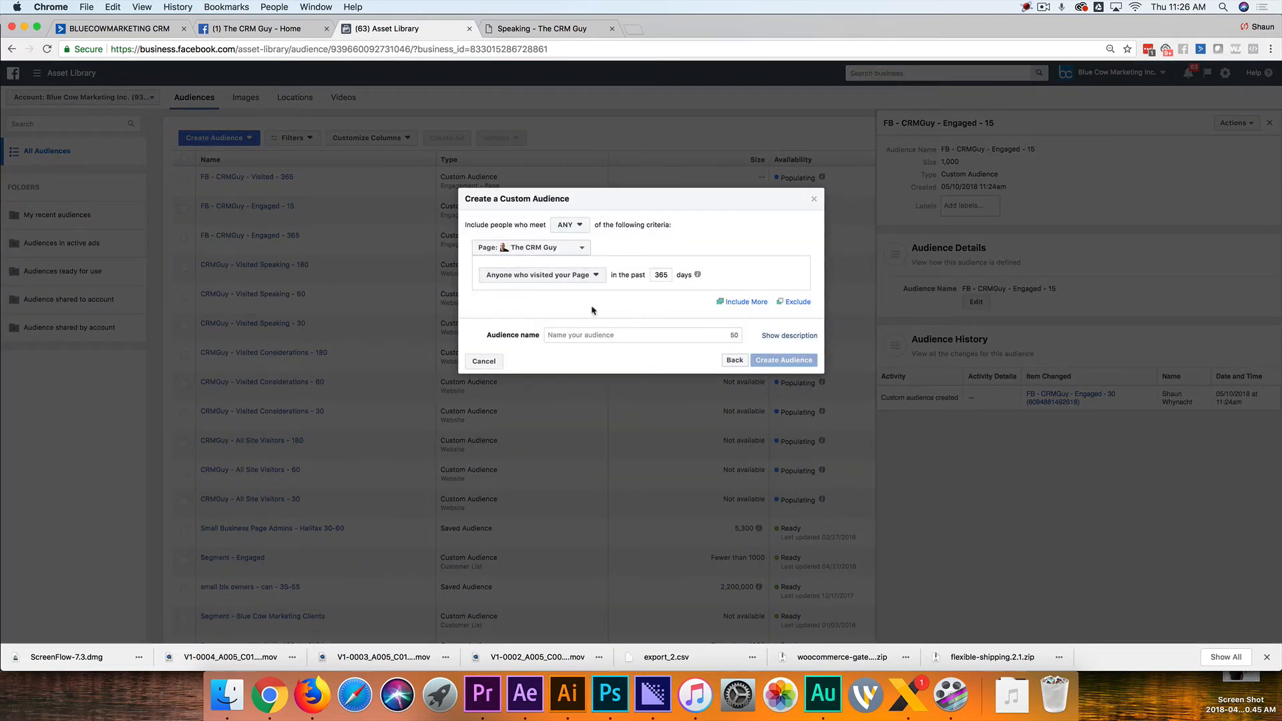
pyautogui.write('15')
pyautogui.write('FB - CRMGuy - Visited -')
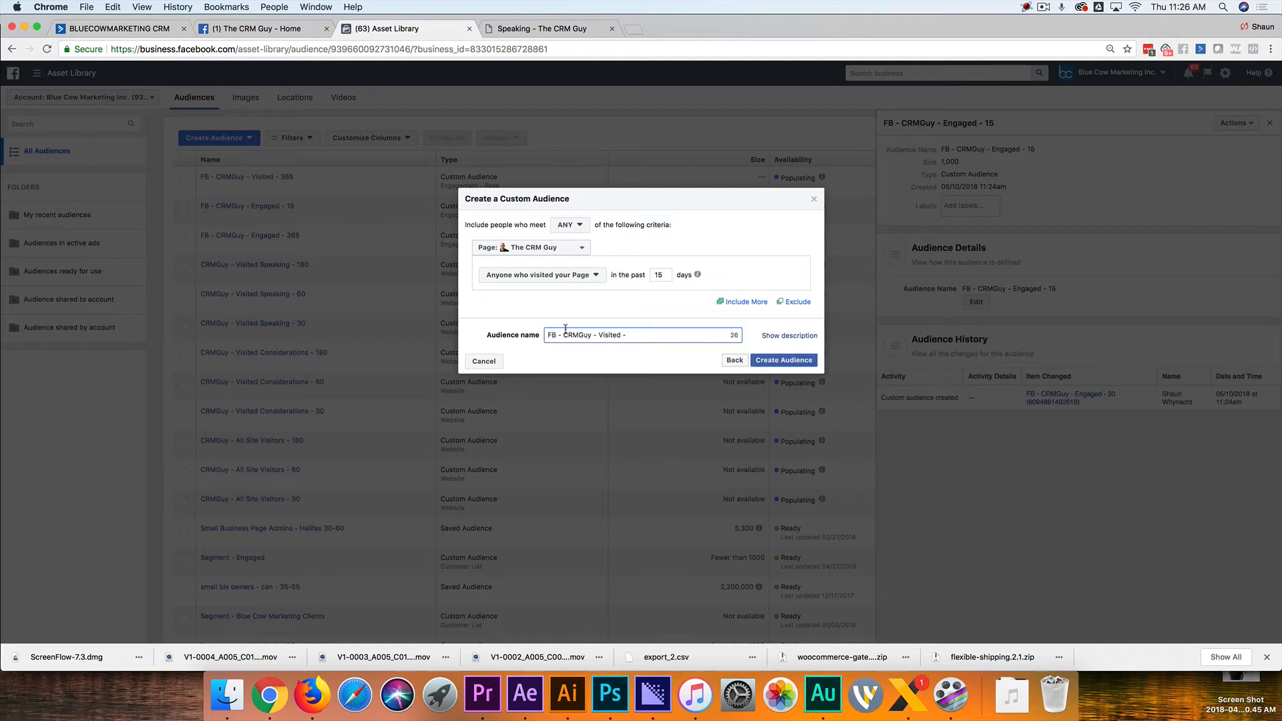
pyautogui.write('15')
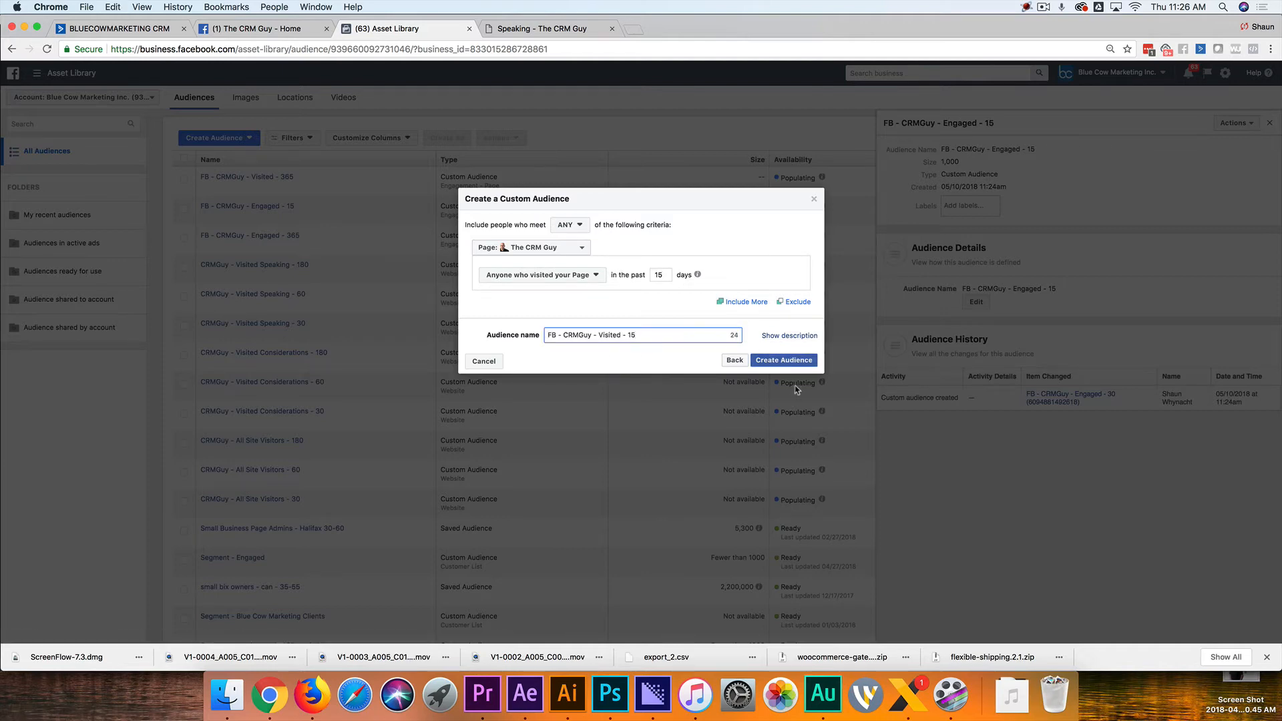
pyautogui.click(782, 360)
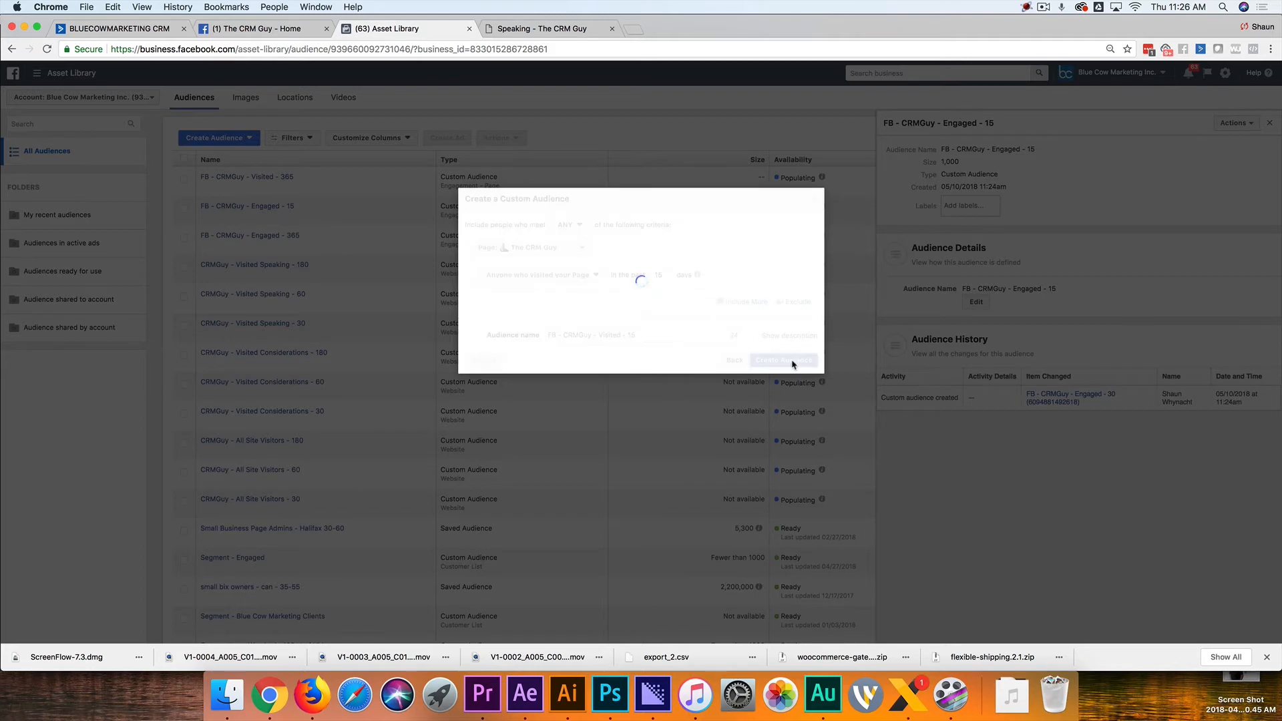
pyautogui.click(782, 360)
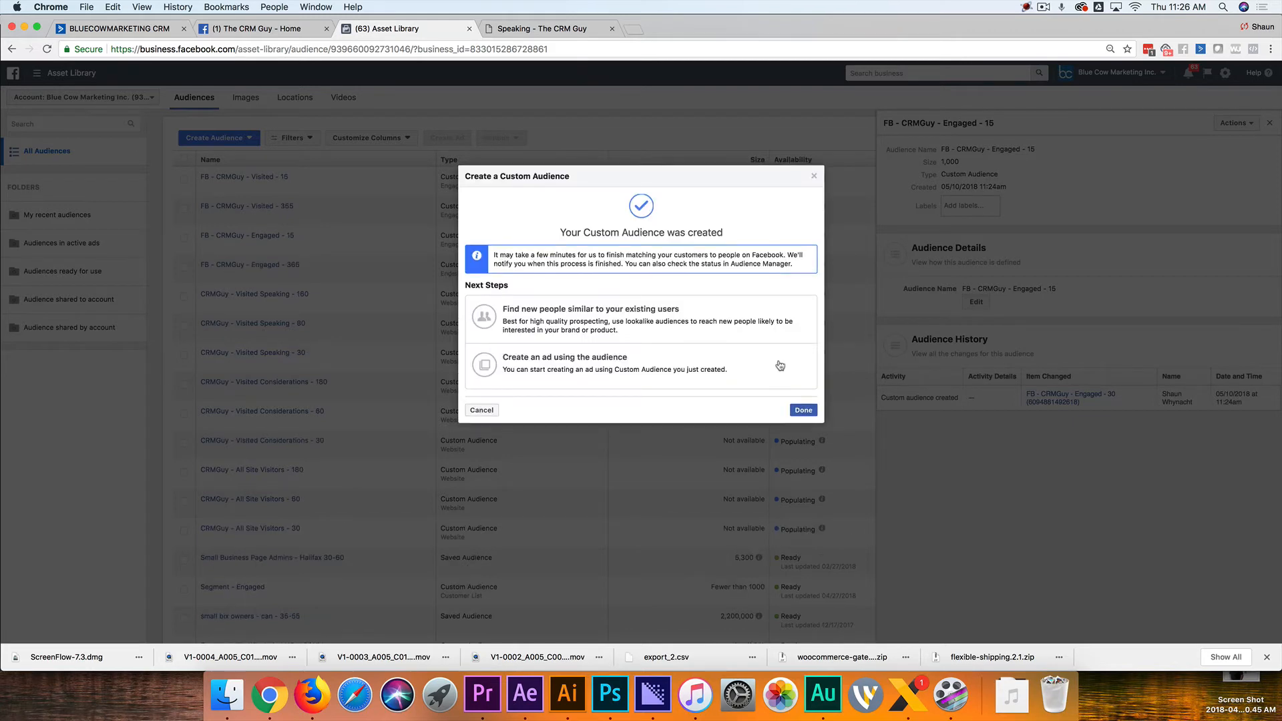
pyautogui.click(218, 138)
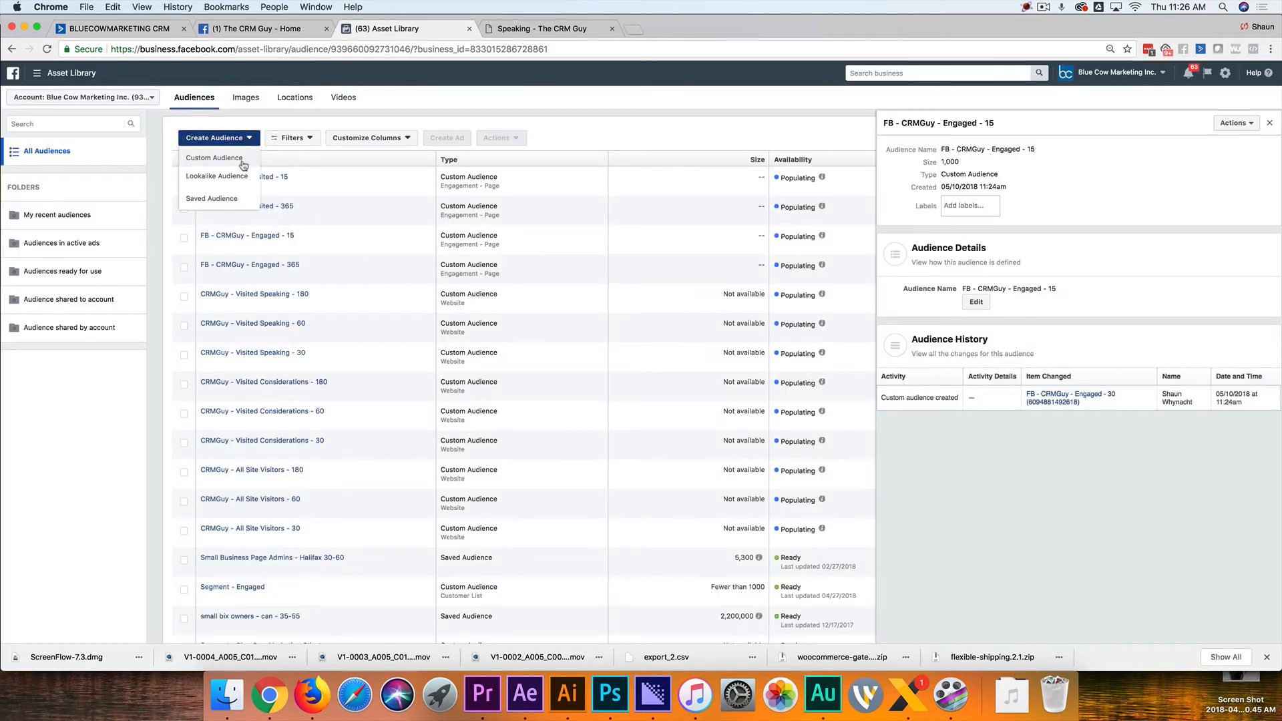
# Browse the Facebook Page engagement criteria without creating anything, then go back to audience sources
pyautogui.click(215, 158)
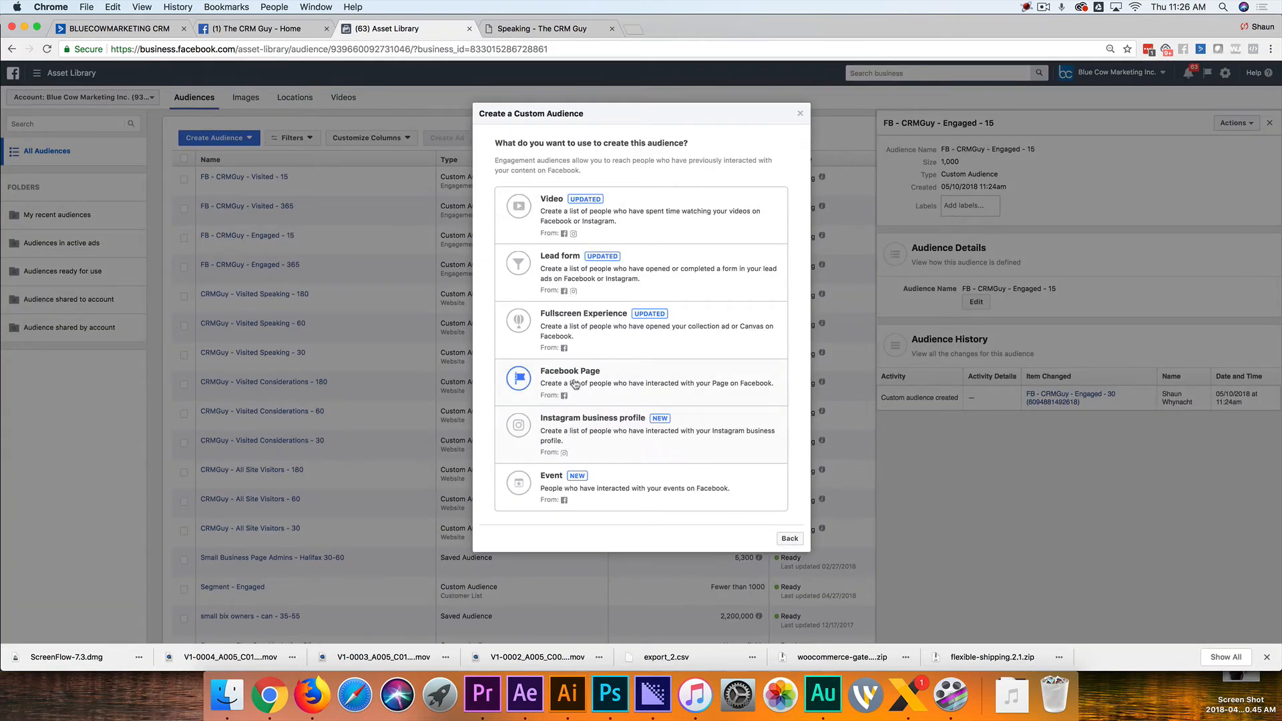
pyautogui.click(569, 376)
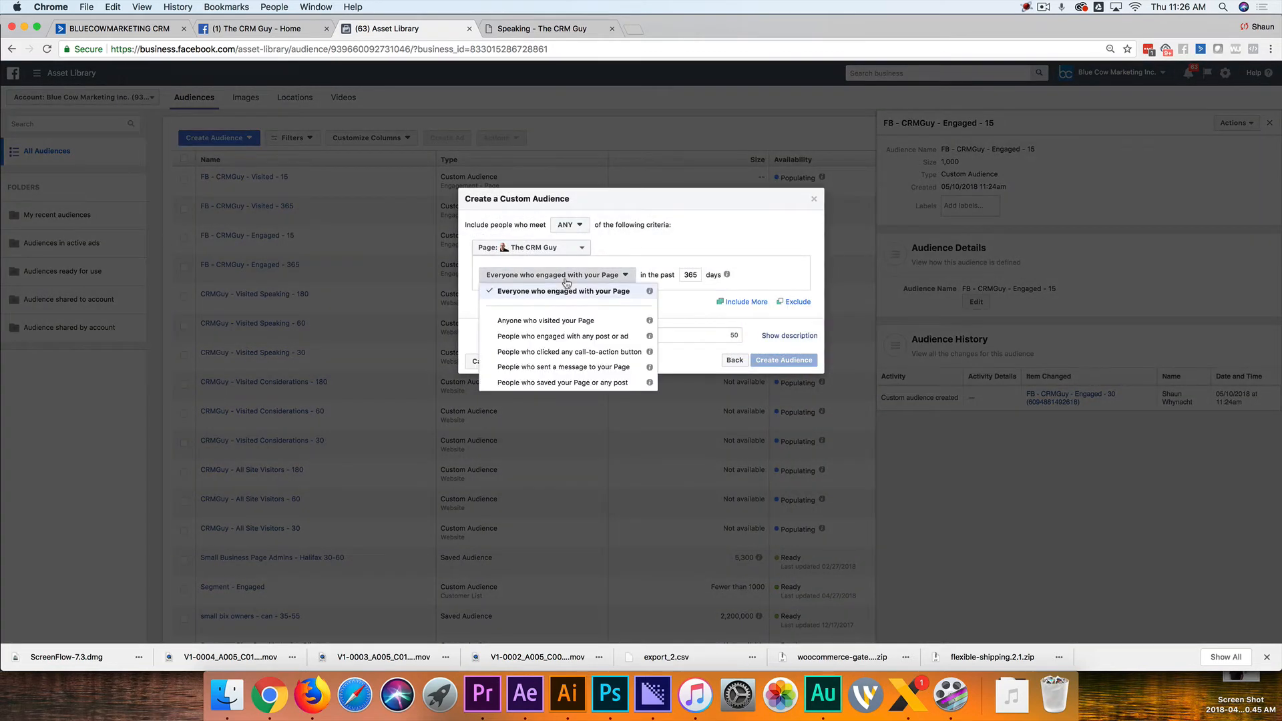
pyautogui.moveTo(562, 336)
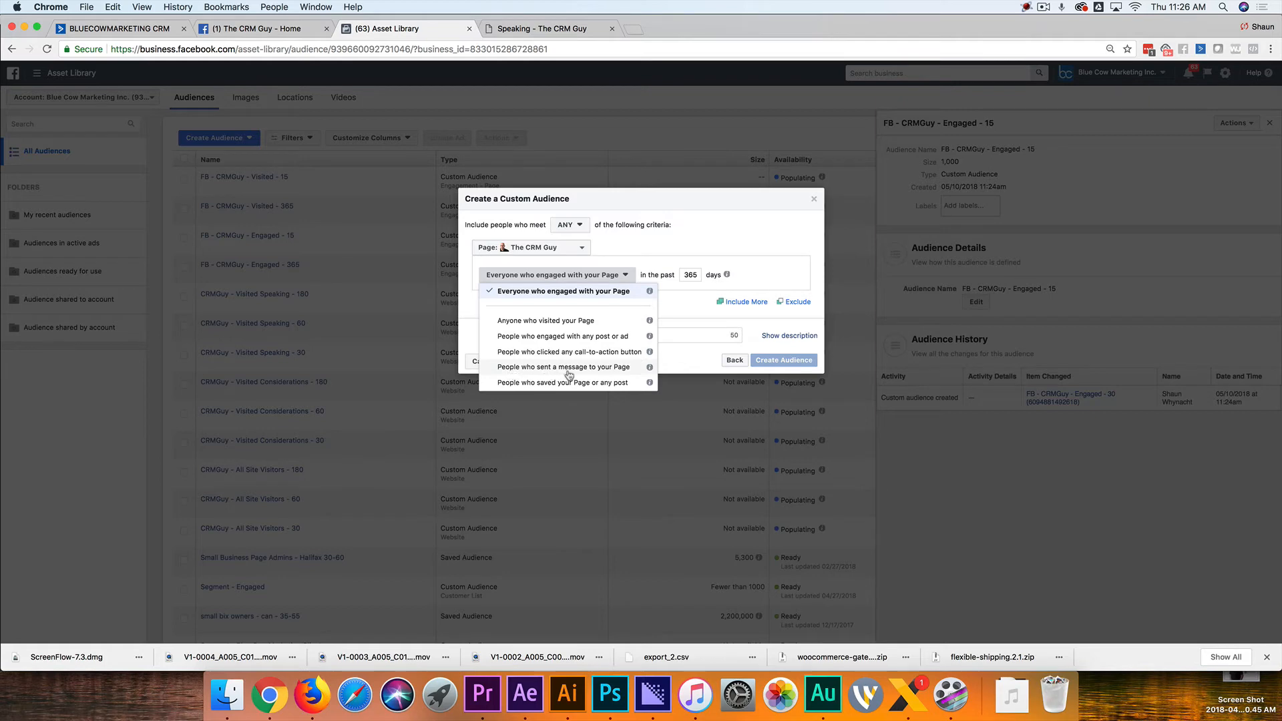
pyautogui.moveTo(536, 386)
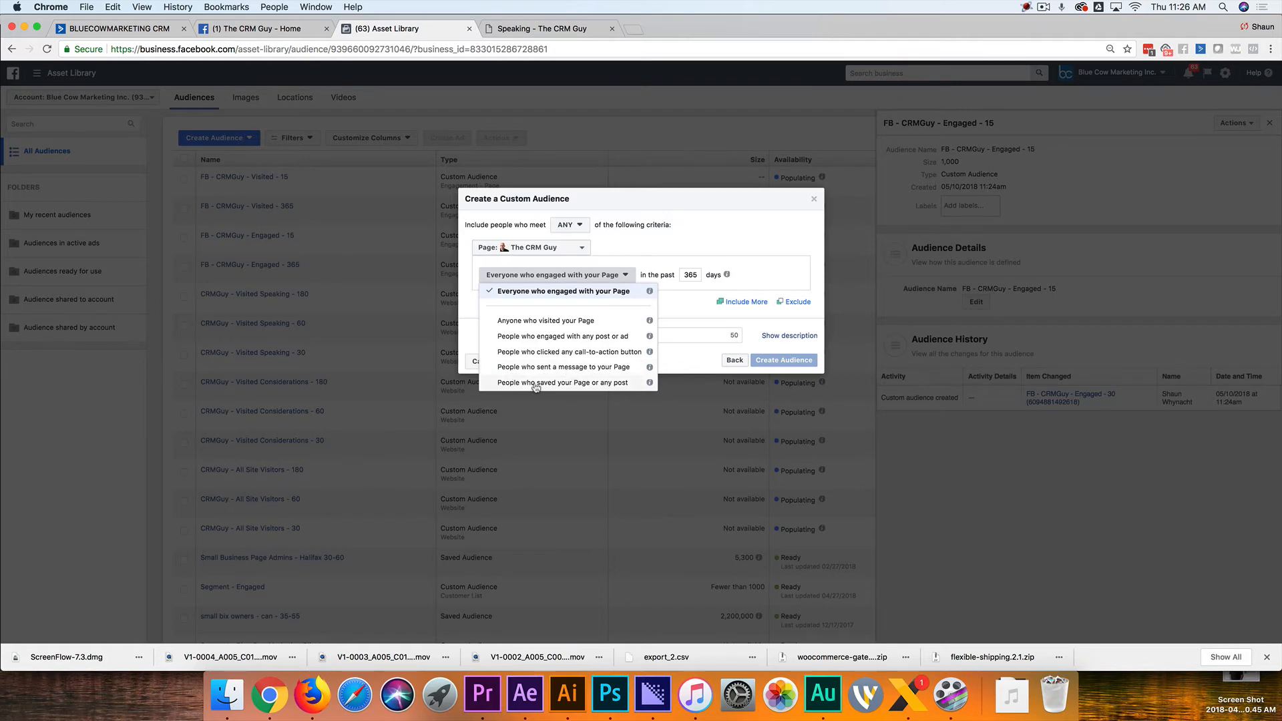
pyautogui.moveTo(605, 391)
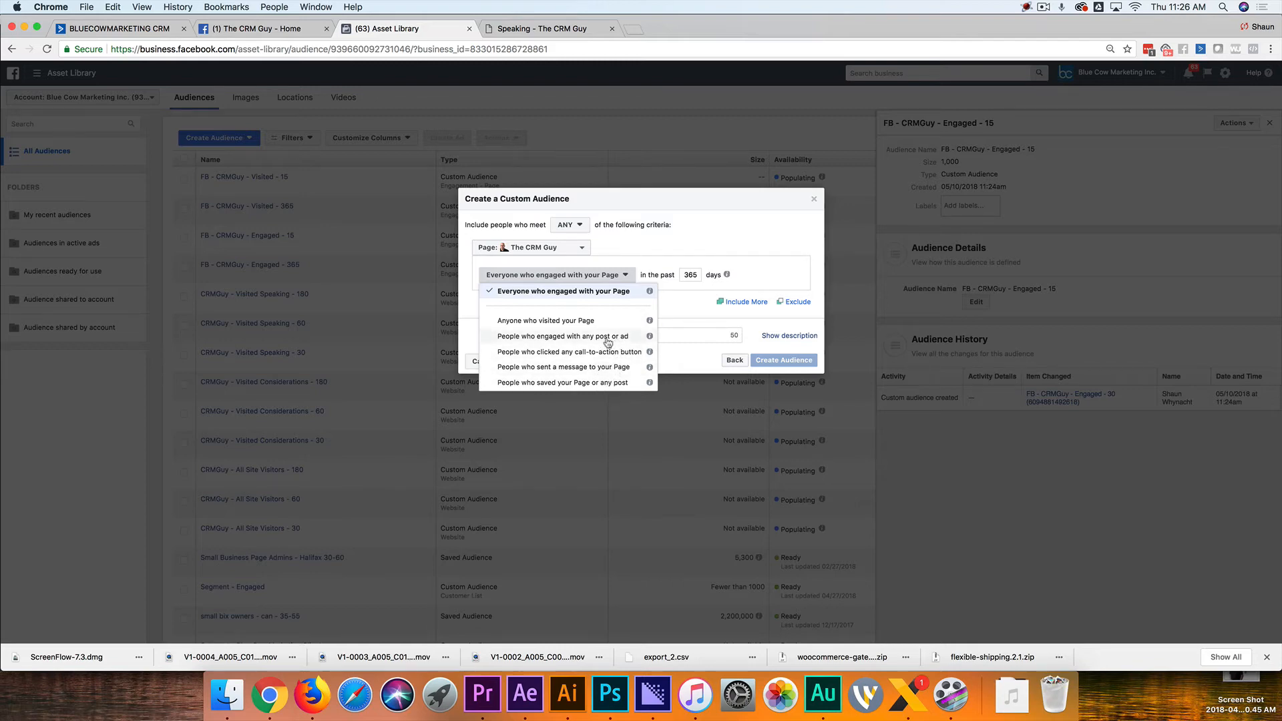
pyautogui.moveTo(563, 367)
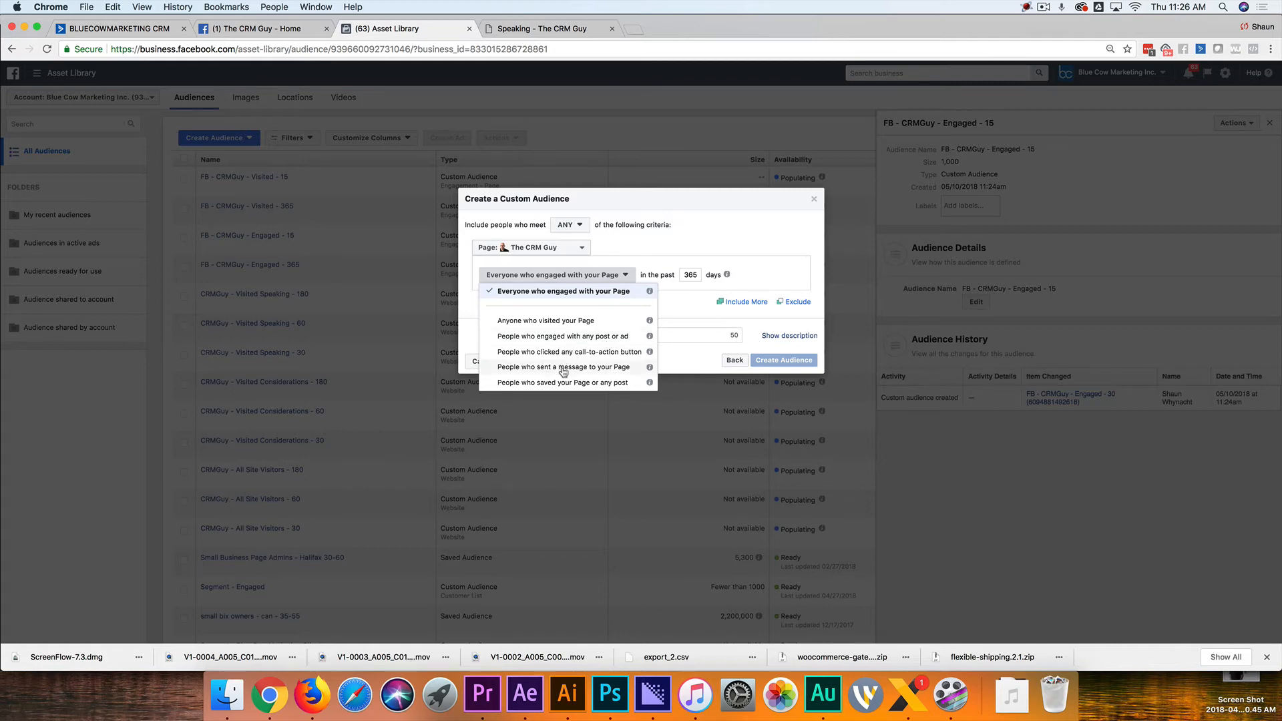
pyautogui.moveTo(562, 372)
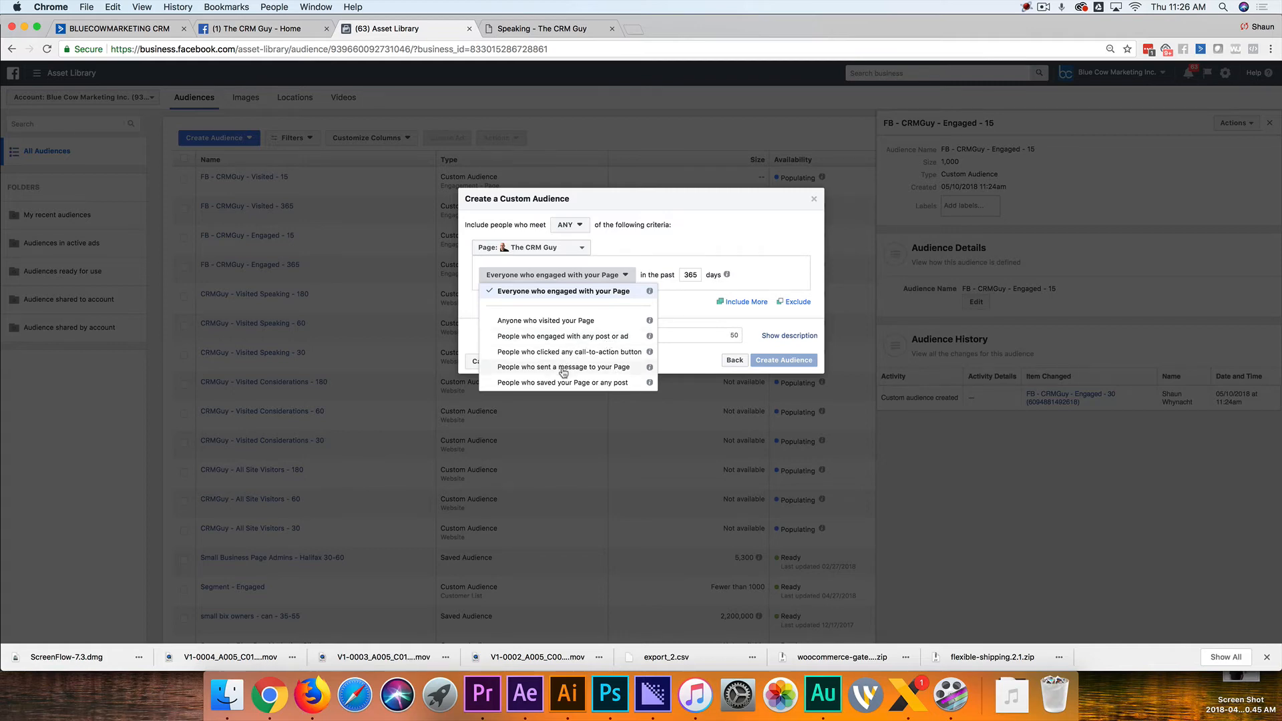
pyautogui.click(561, 291)
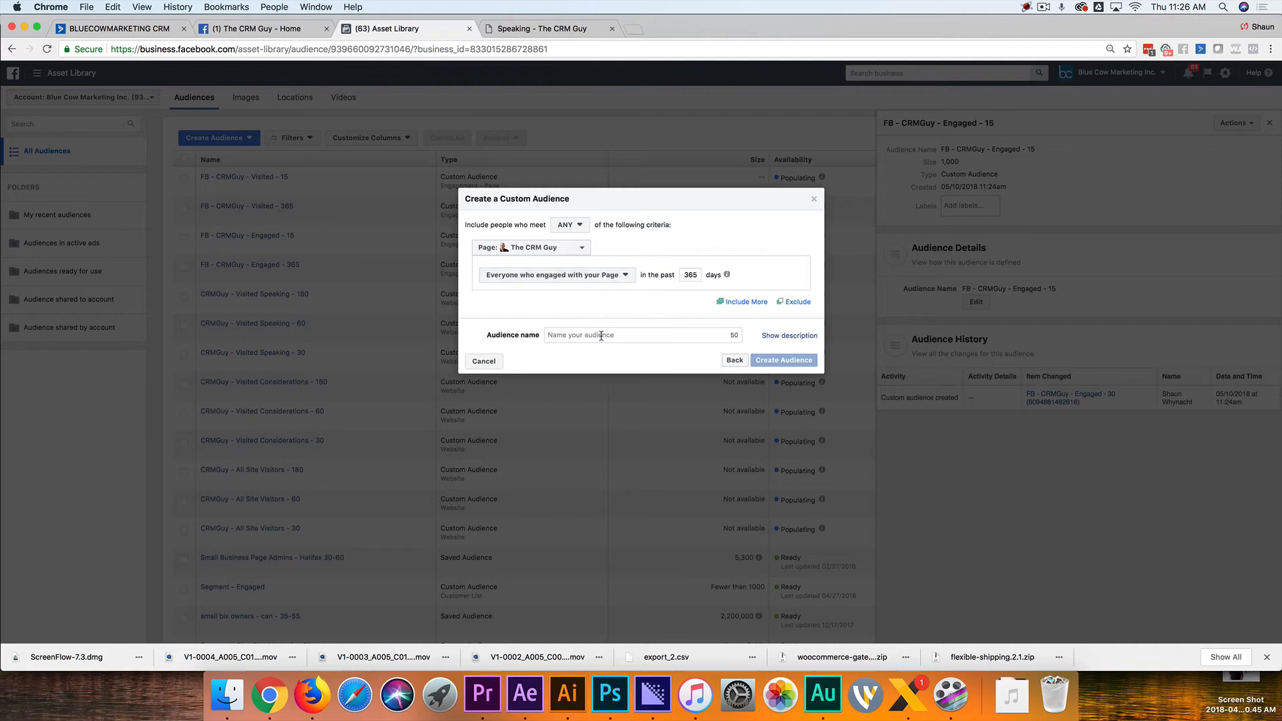
pyautogui.click(733, 360)
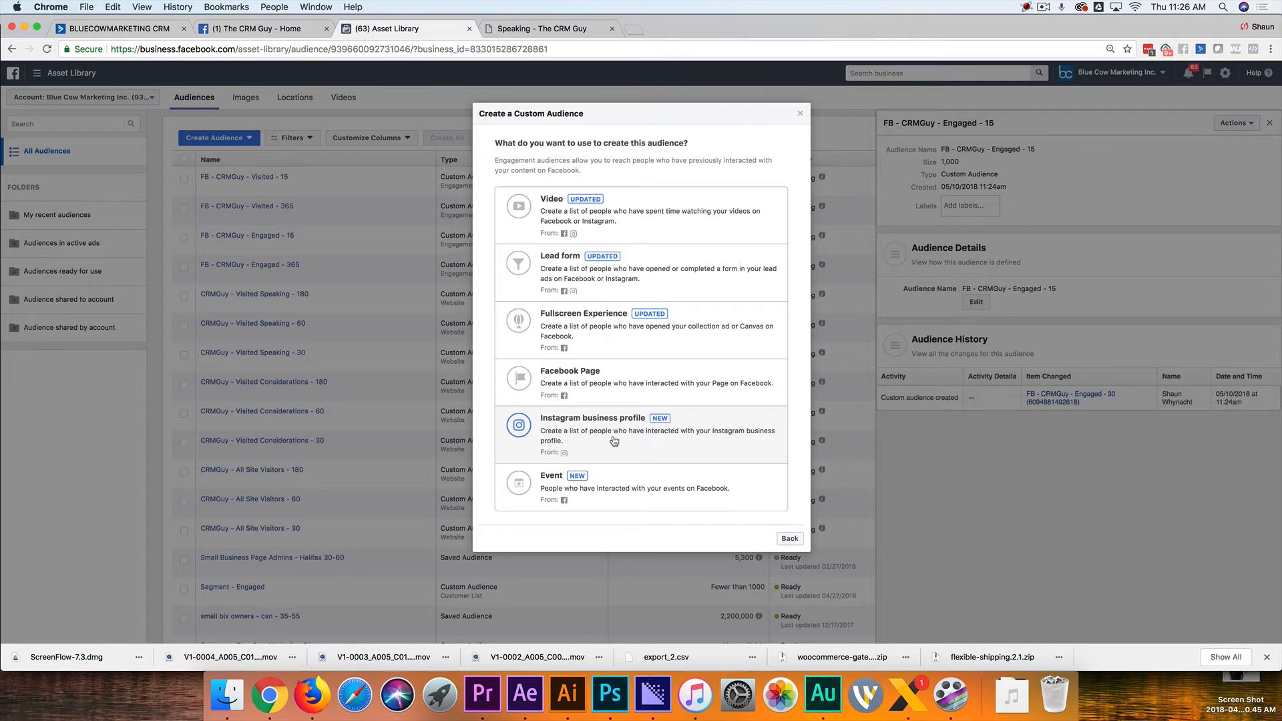
pyautogui.moveTo(561, 438)
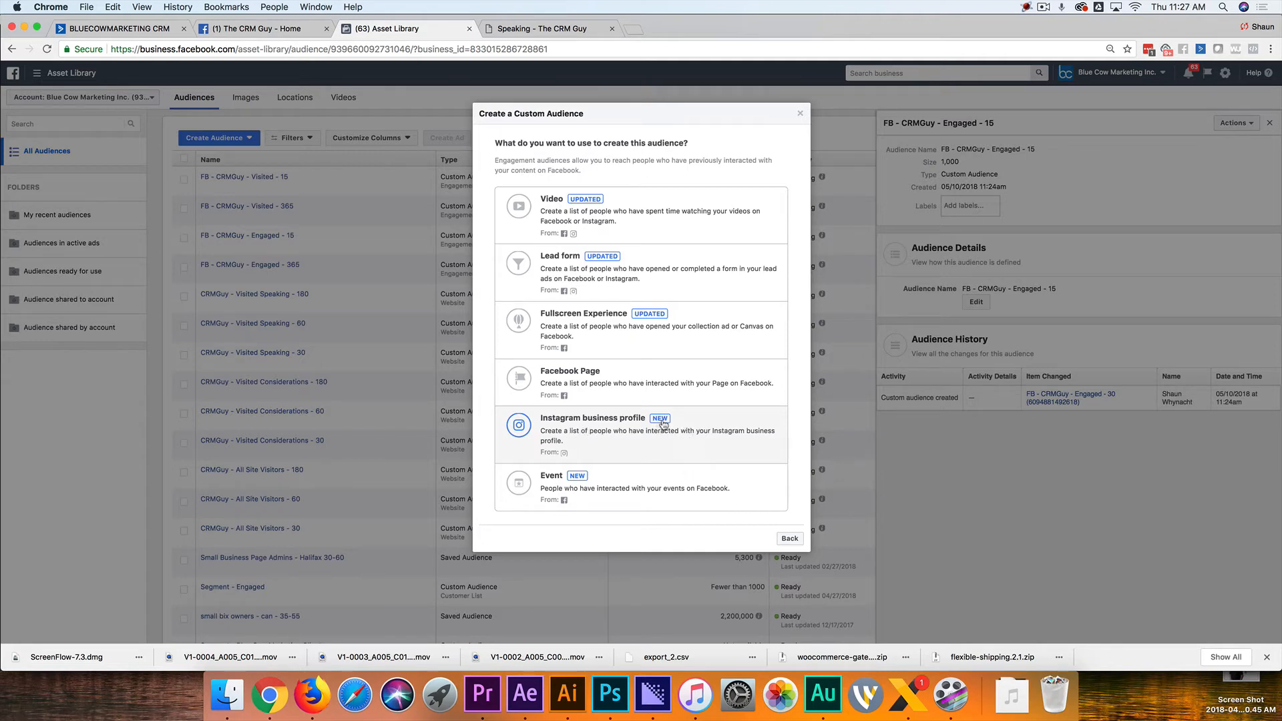
pyautogui.moveTo(564, 439)
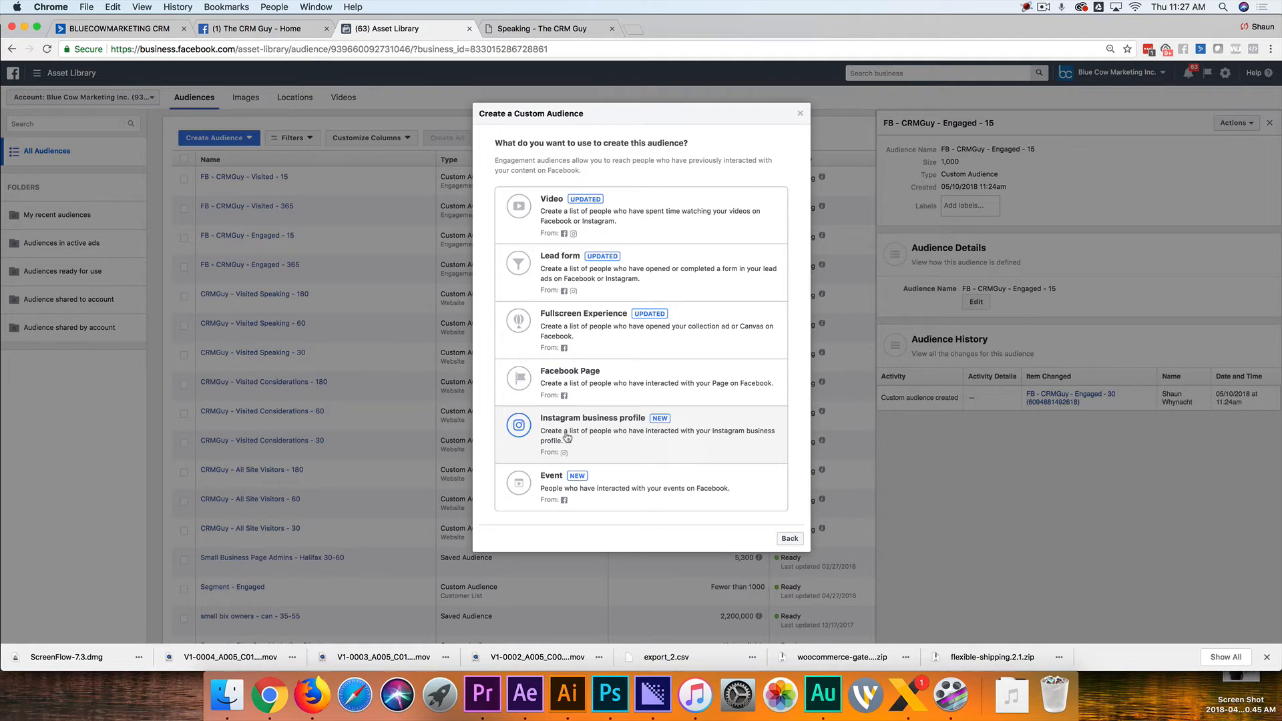
# Create 'INSTA - CRMGuy - Engaged - 365' from engagement with the thecrmguy Instagram profile
pyautogui.click(569, 370)
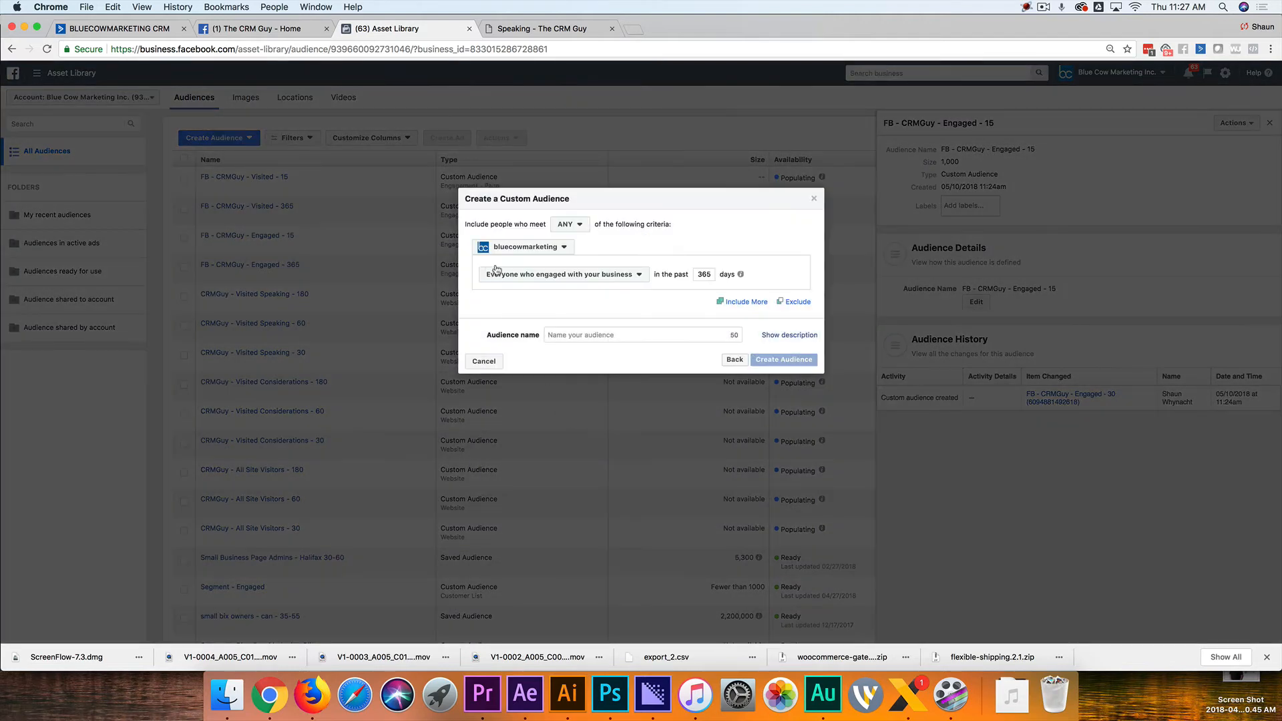
pyautogui.click(522, 246)
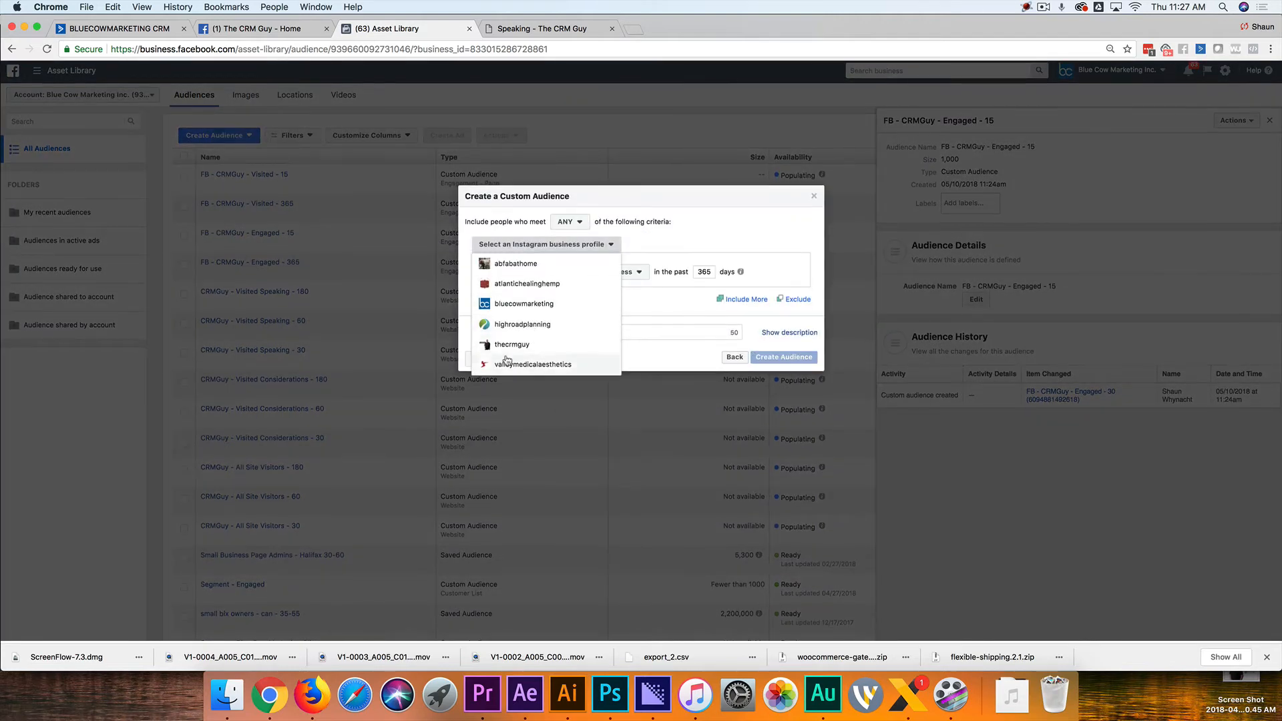
pyautogui.click(510, 345)
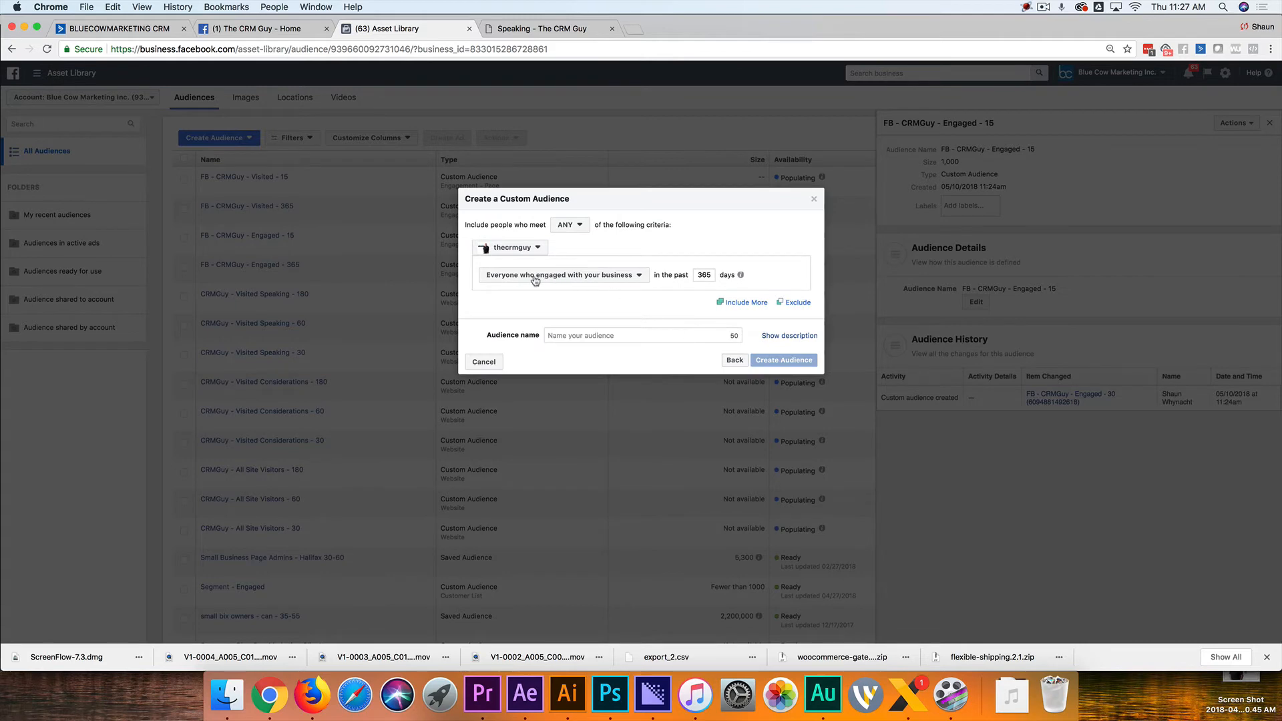
pyautogui.click(642, 335)
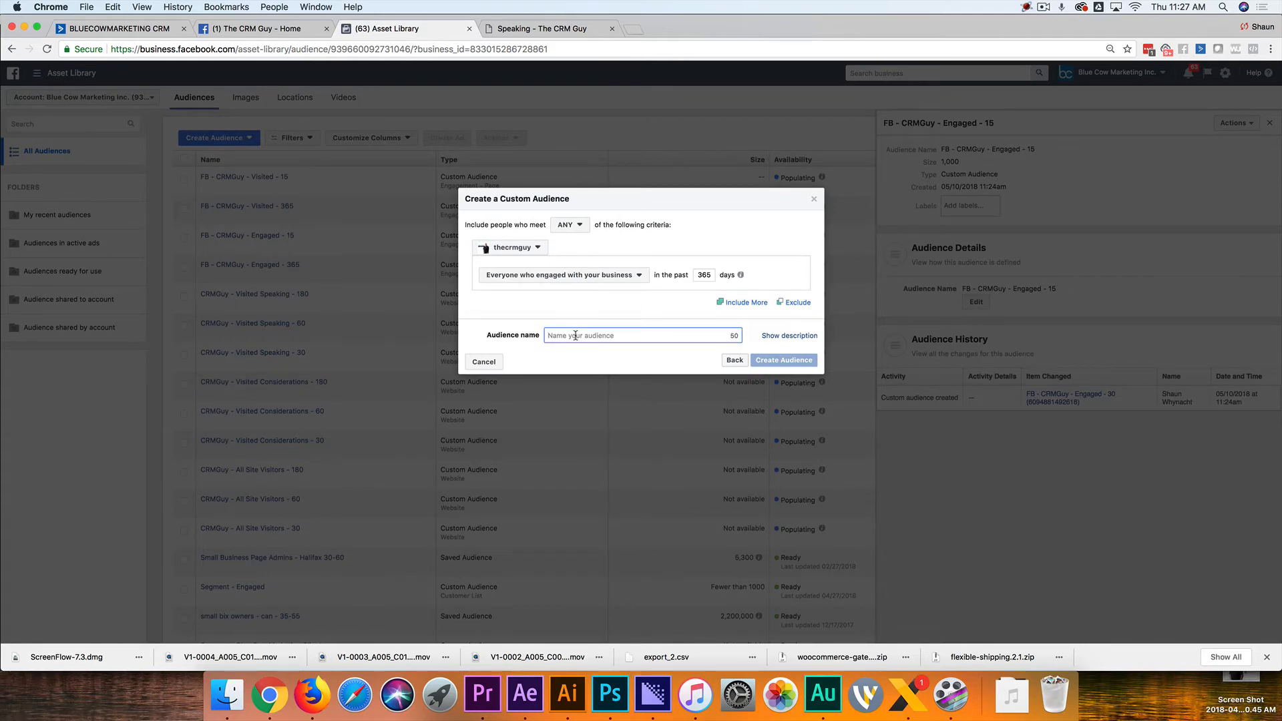
pyautogui.write('INSTA - CRMGuy - Engaged')
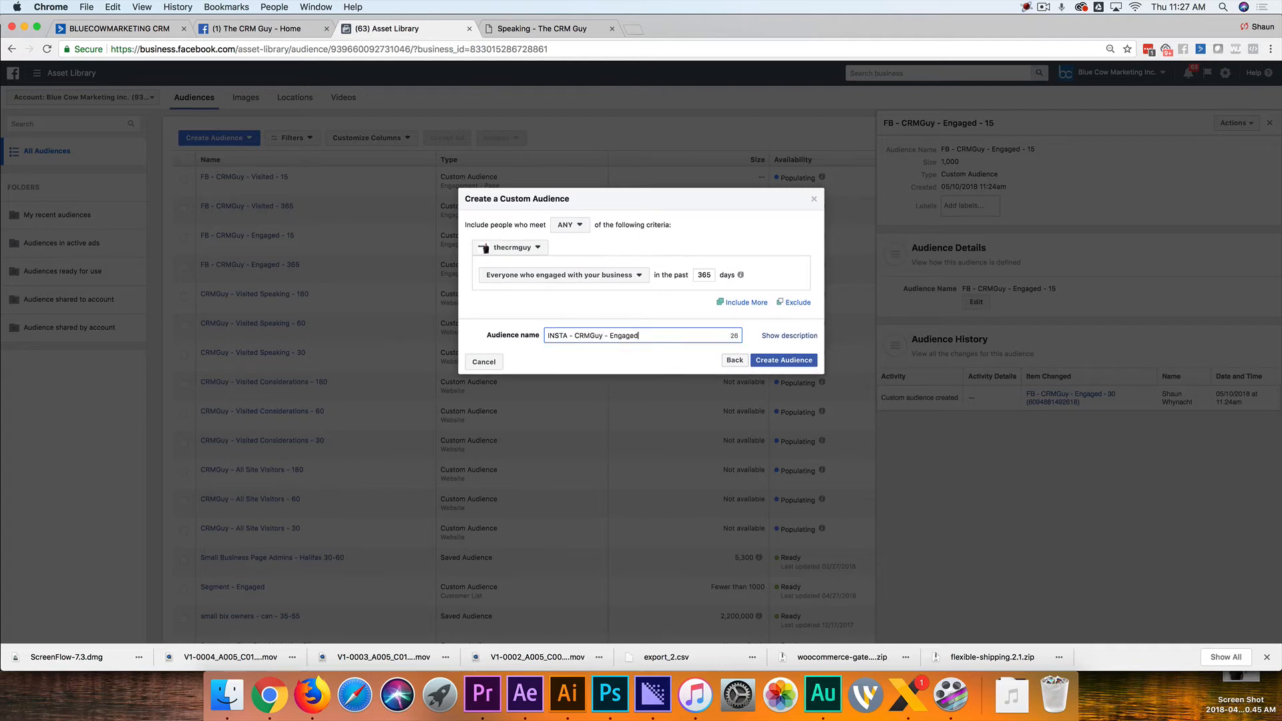
pyautogui.write('- 365')
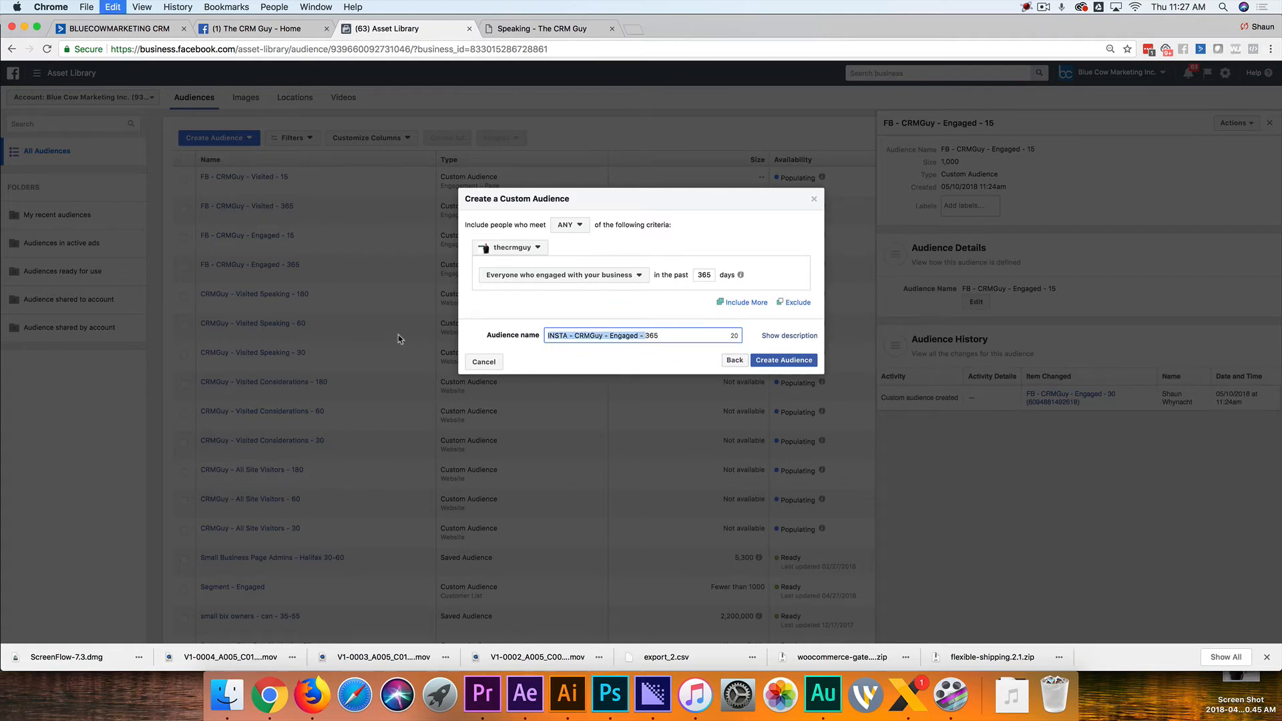
pyautogui.click(782, 359)
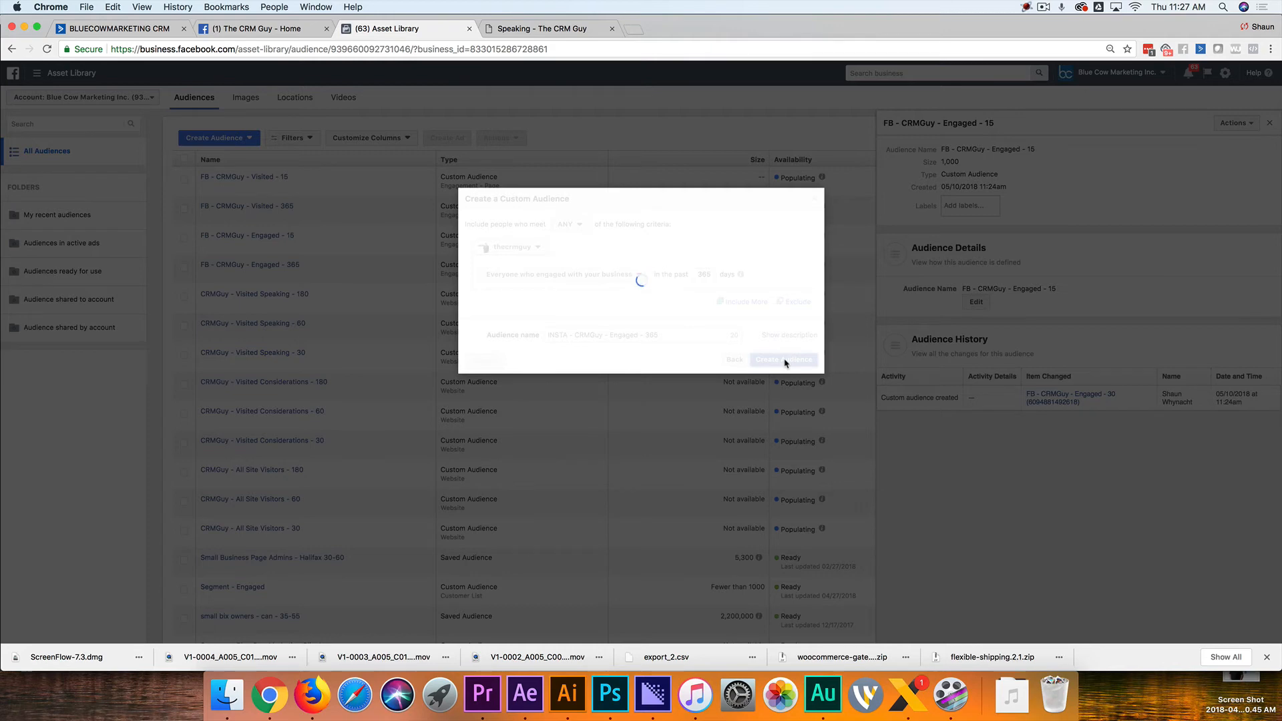
pyautogui.click(782, 360)
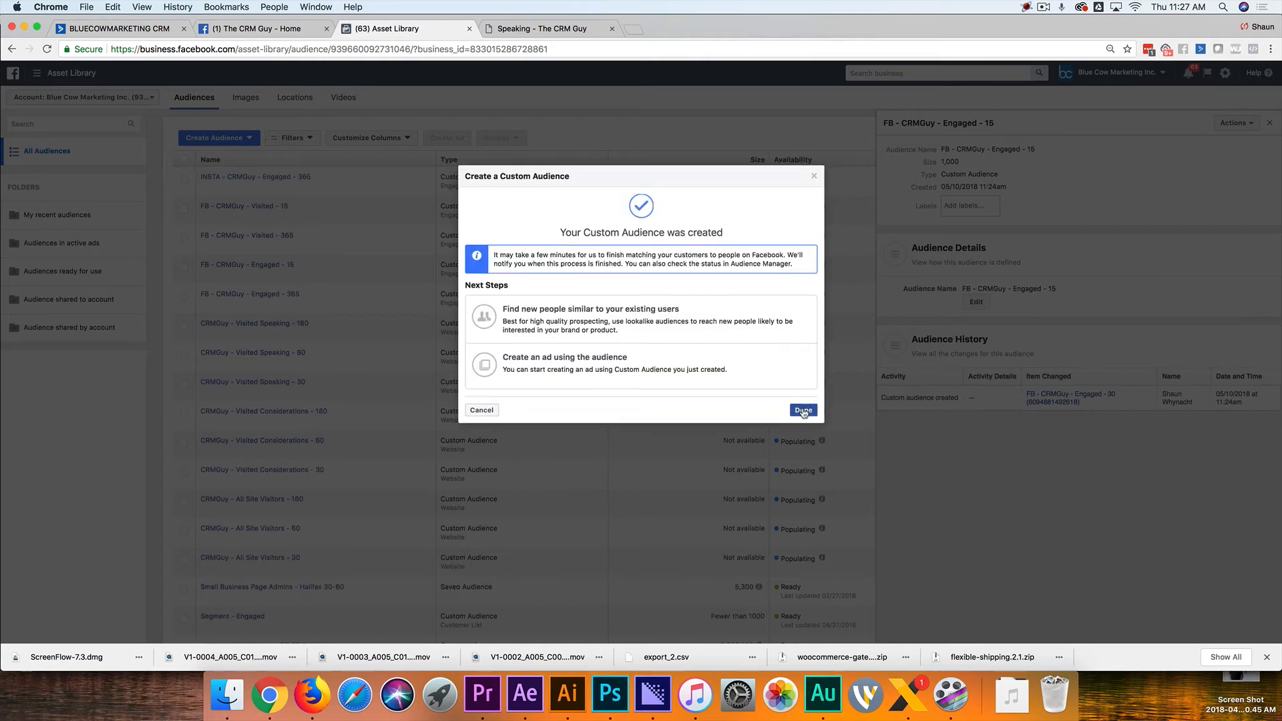
pyautogui.click(802, 409)
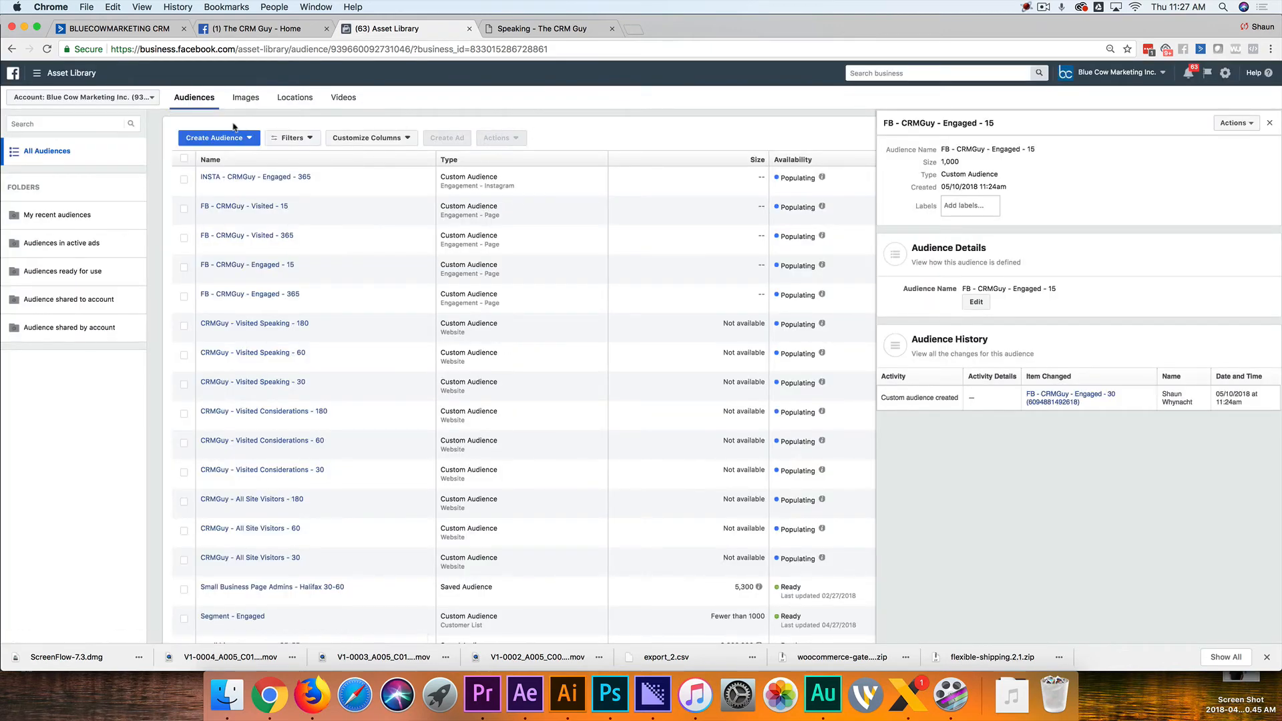
# Create 'INSTA - CRMGuy - Engaged - 15' from thecrmguy profile engagement over 15 days
pyautogui.click(218, 137)
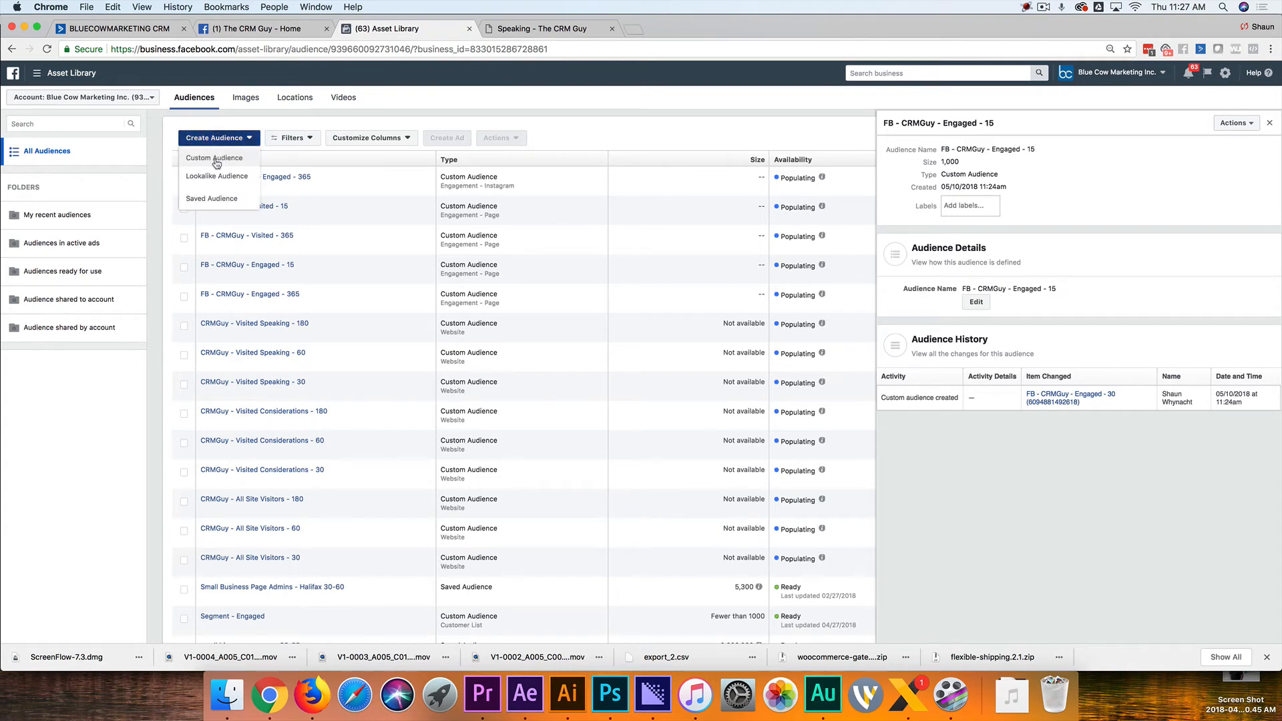
pyautogui.click(214, 157)
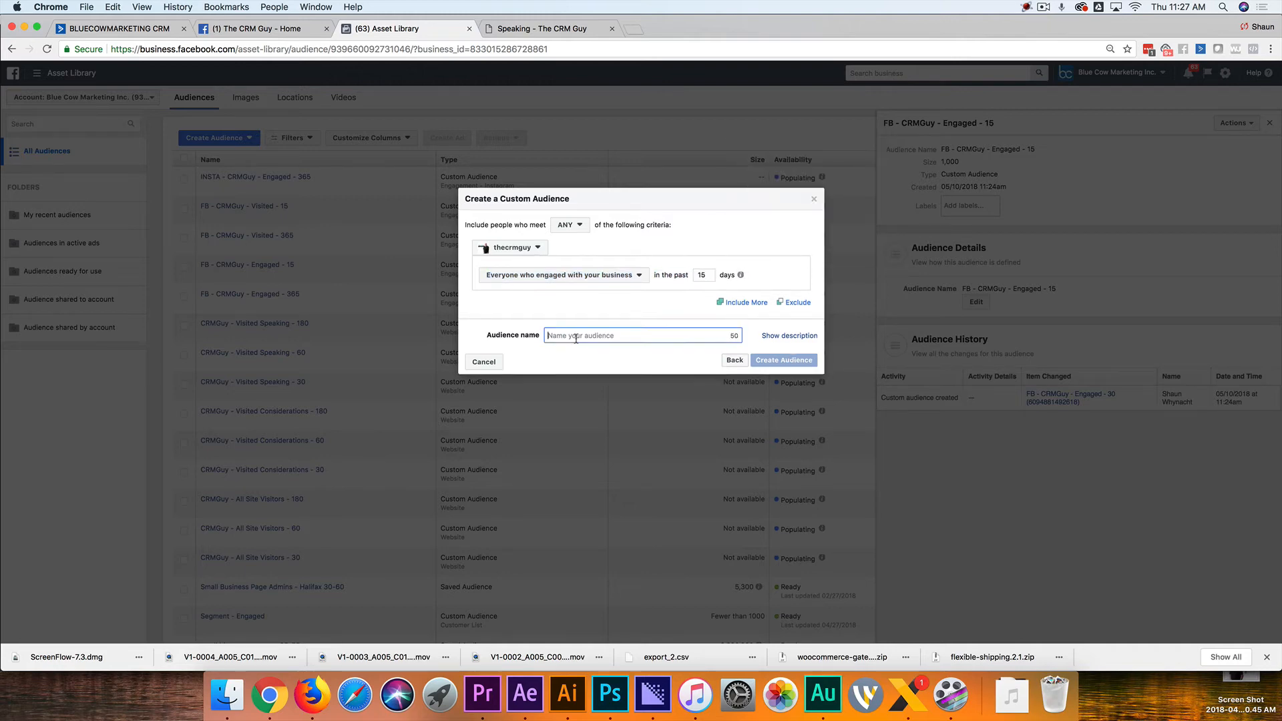
pyautogui.write('INSTA - CRMGuy - Engaged - 15')
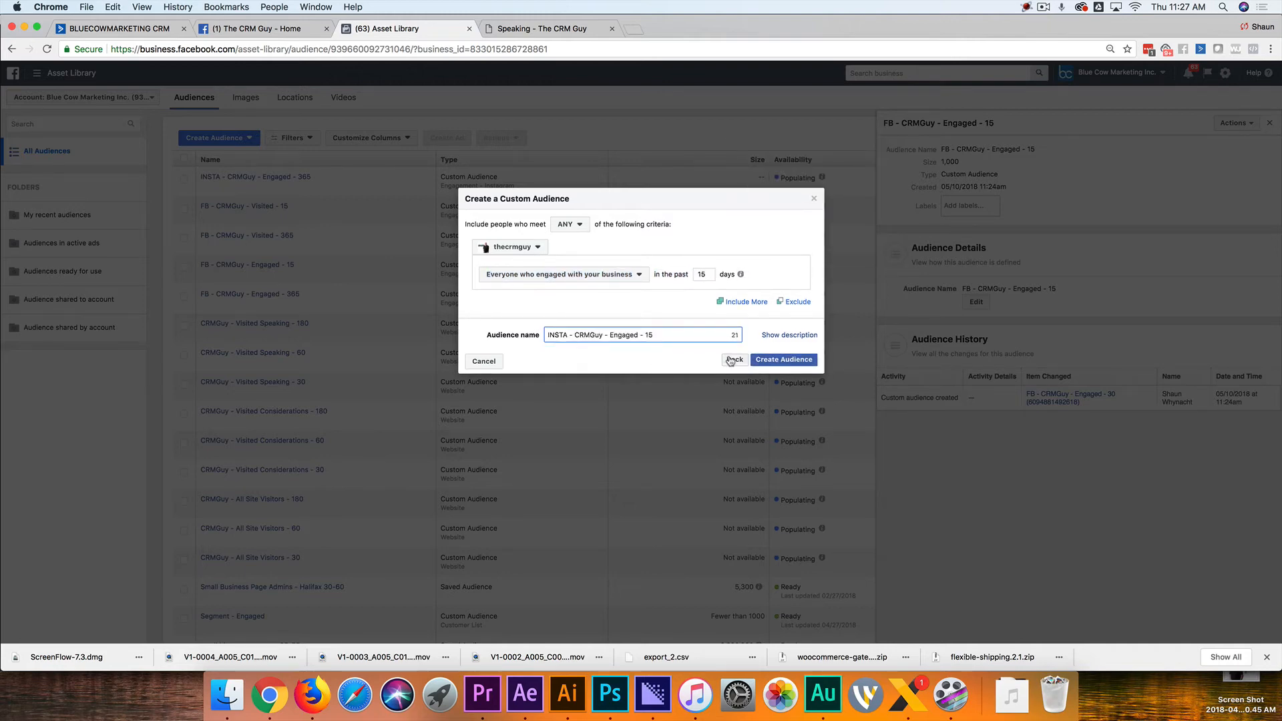
pyautogui.click(782, 360)
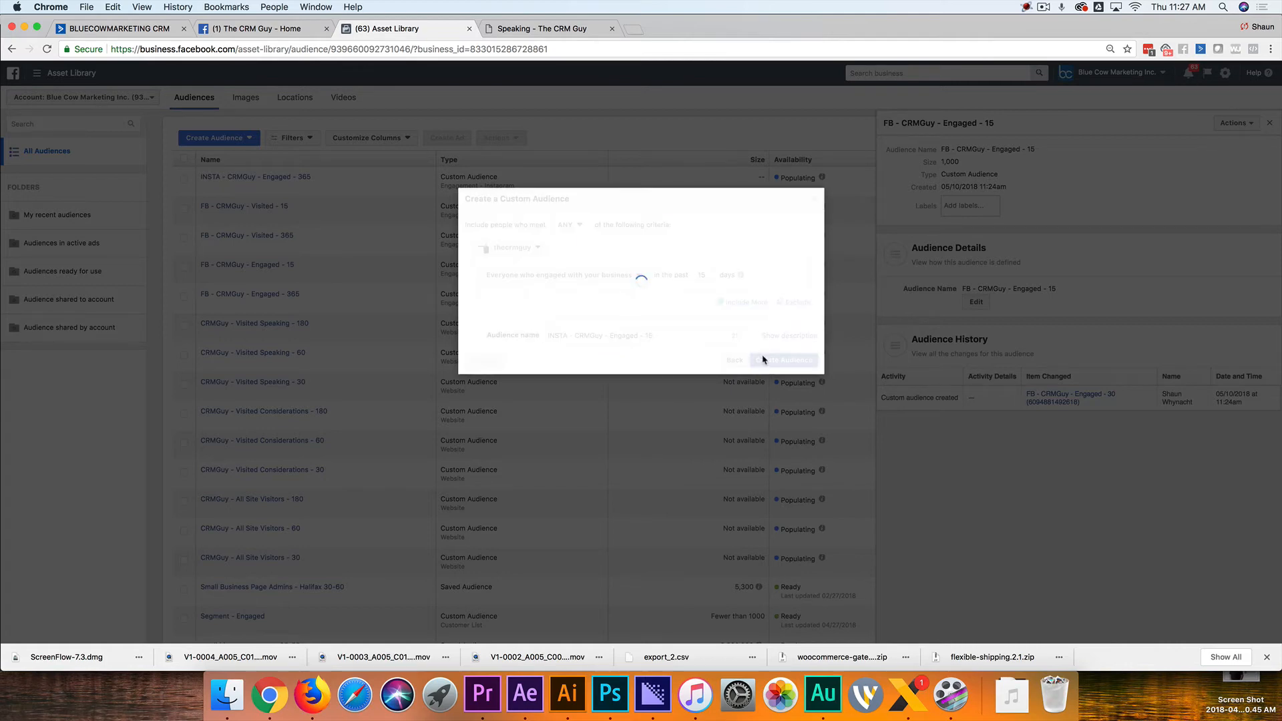
pyautogui.click(782, 360)
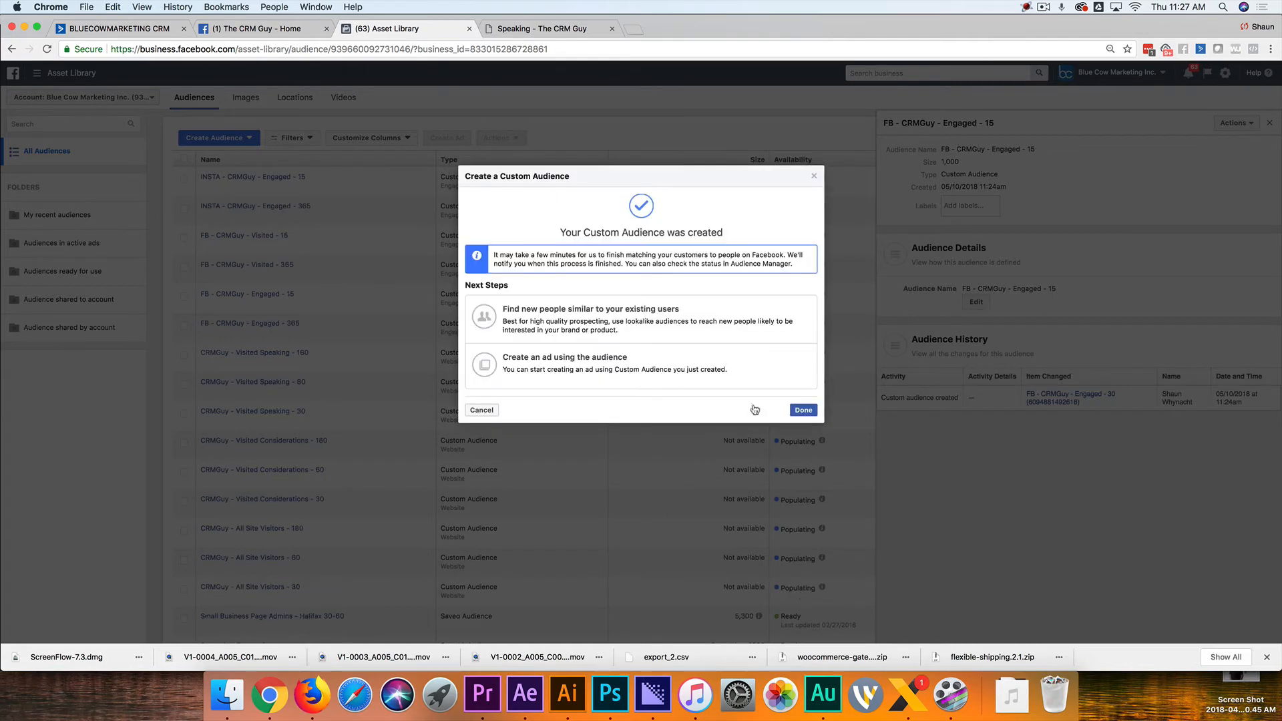
pyautogui.click(802, 410)
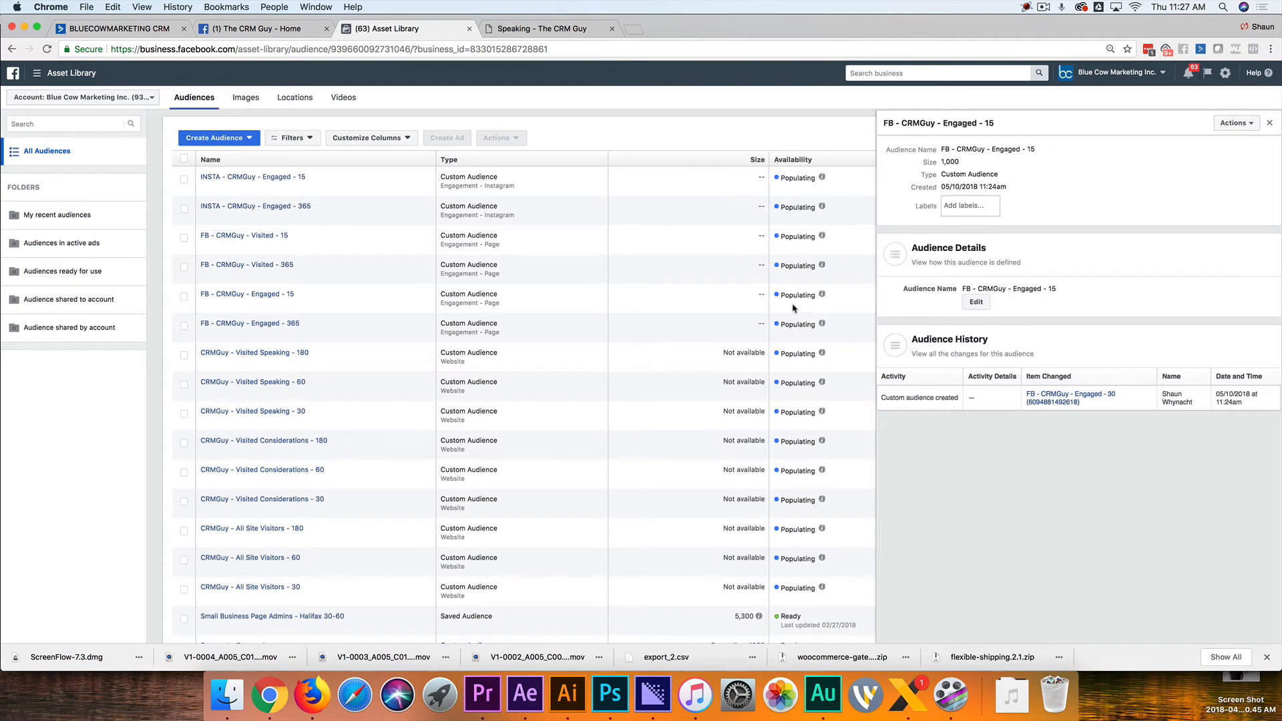
pyautogui.scroll(-3)
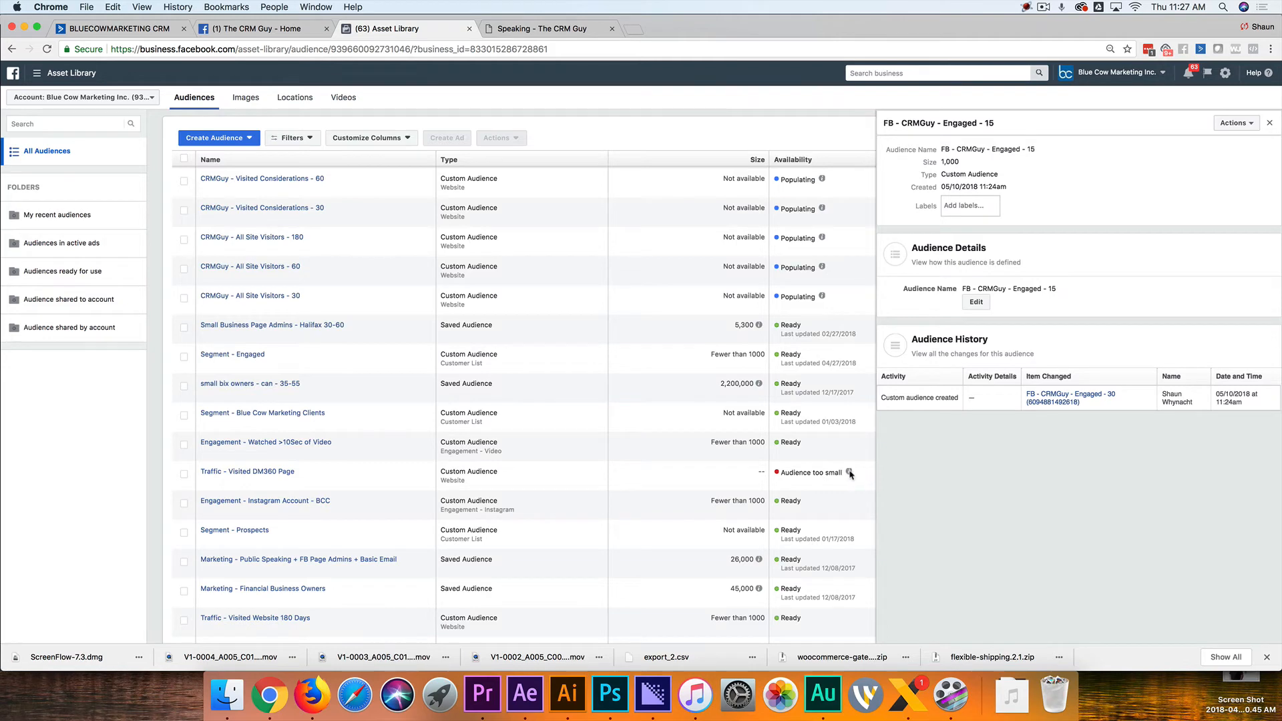
pyautogui.moveTo(849, 474)
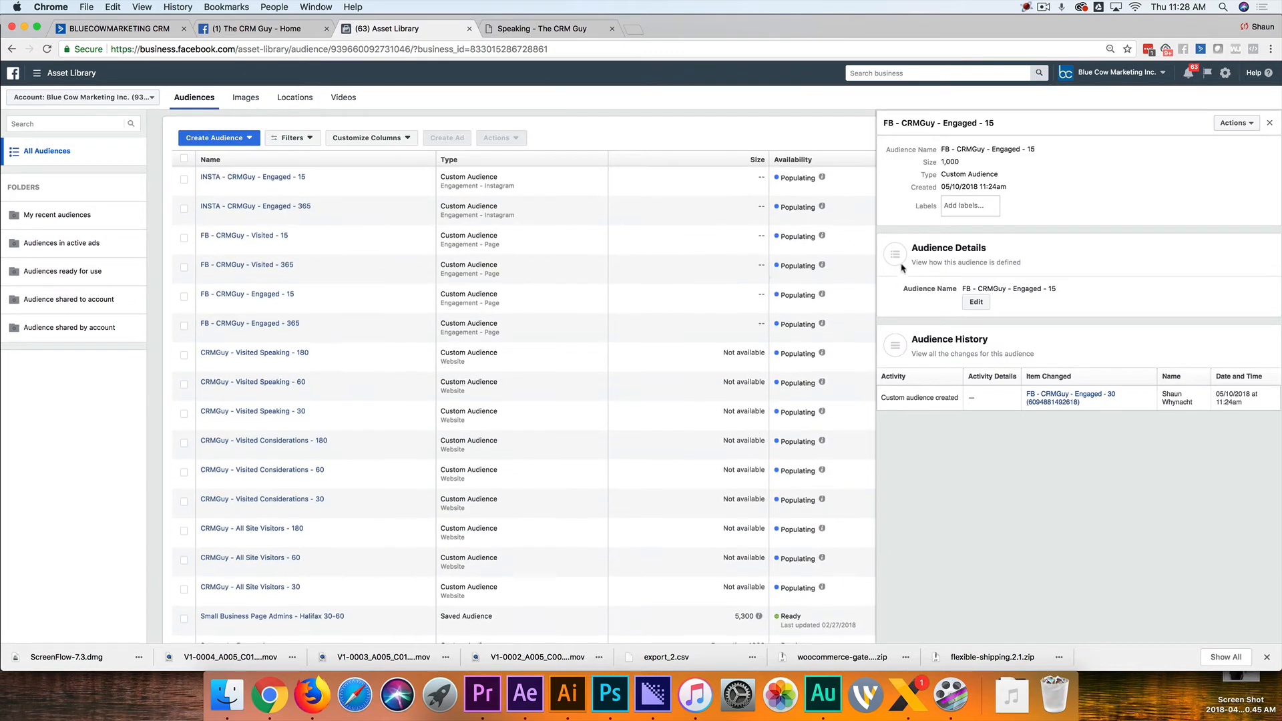
pyautogui.moveTo(739, 157)
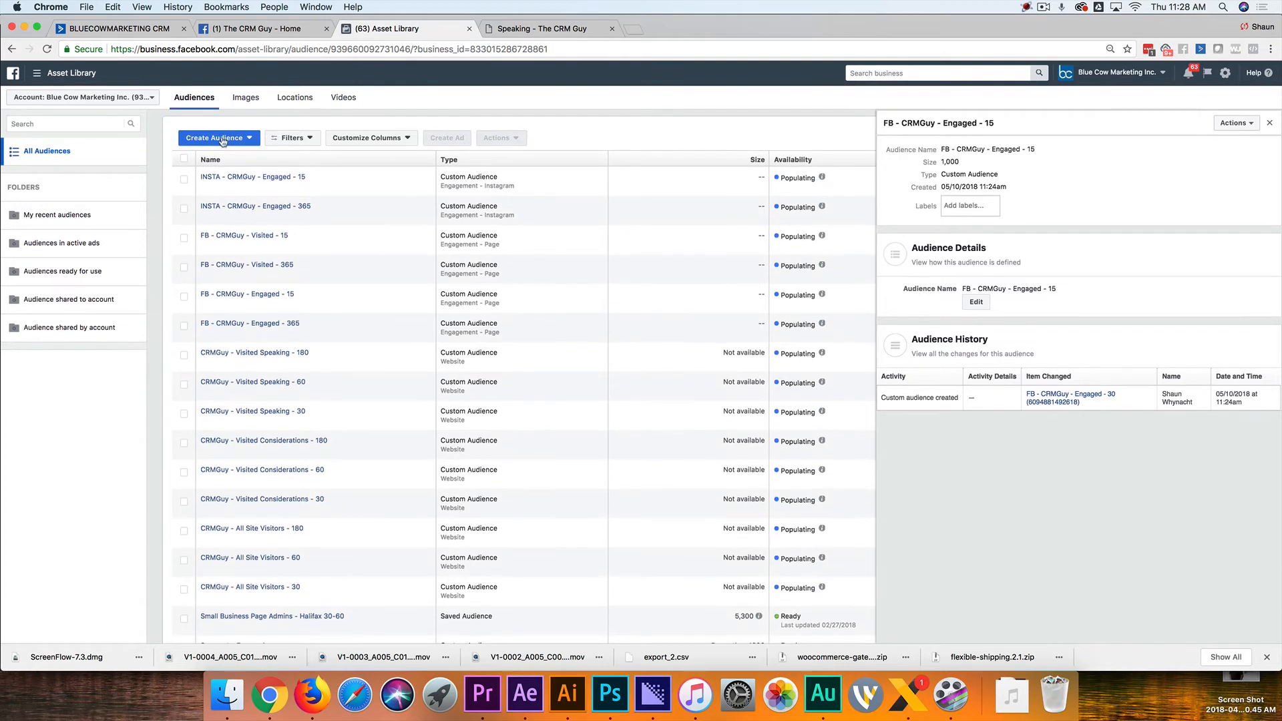
# Try an Offline Activity audience, find no event sets, and back out to other sources
pyautogui.click(215, 137)
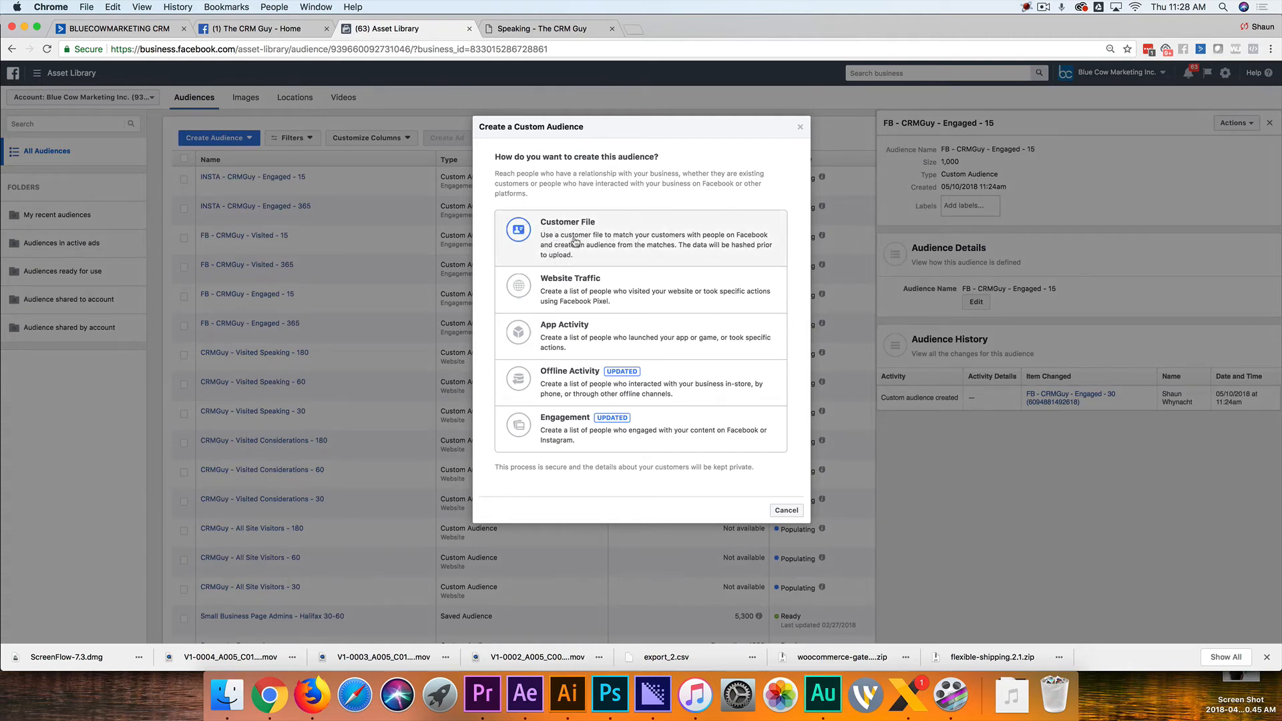
pyautogui.moveTo(579, 242)
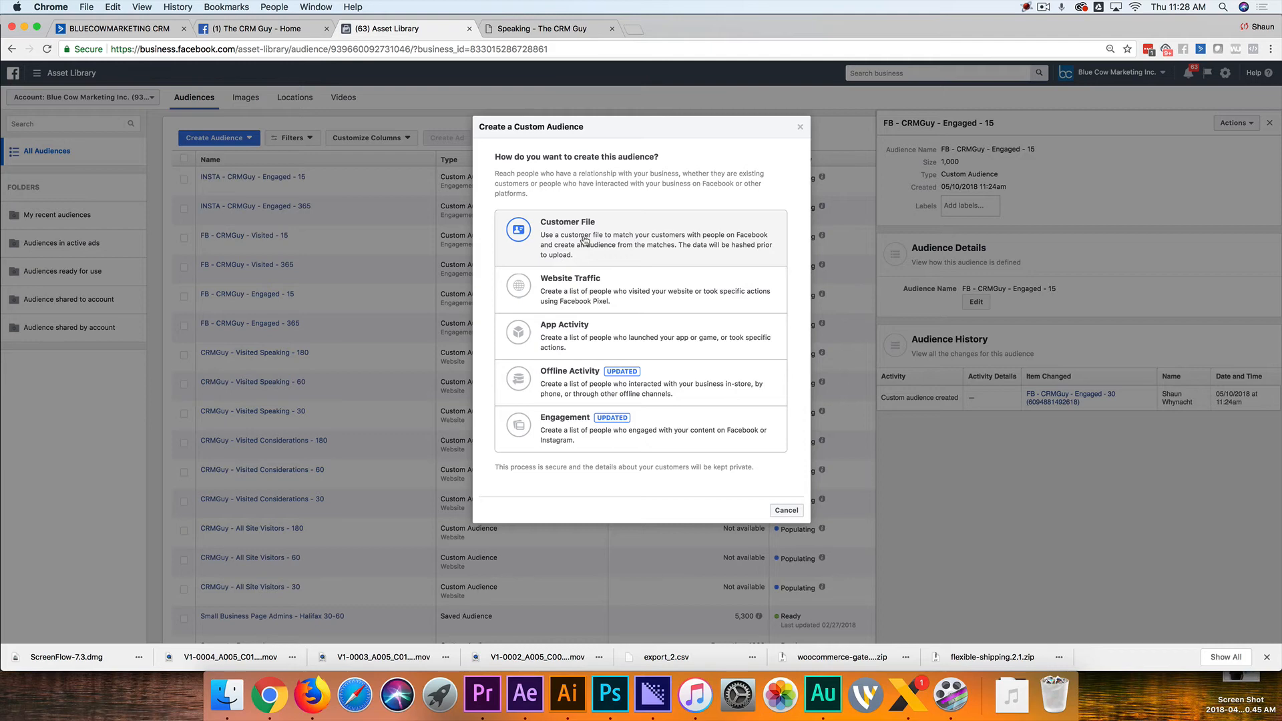
pyautogui.moveTo(575, 294)
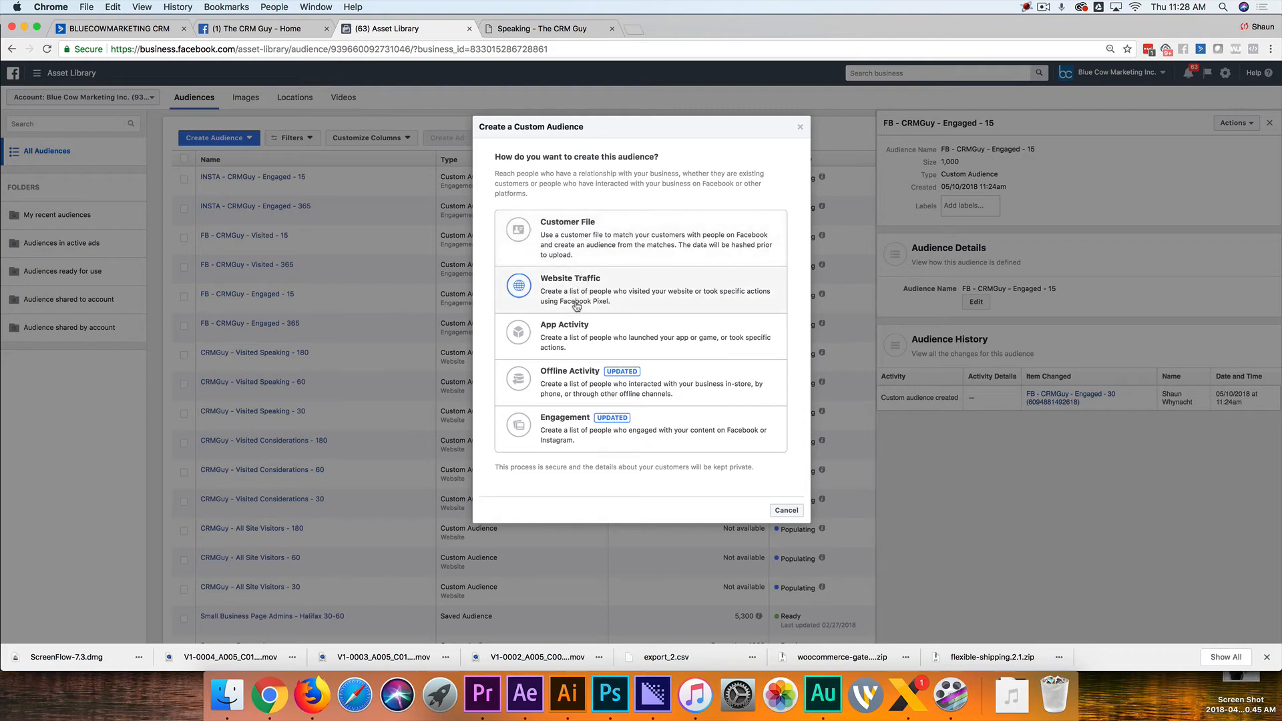
pyautogui.moveTo(590, 395)
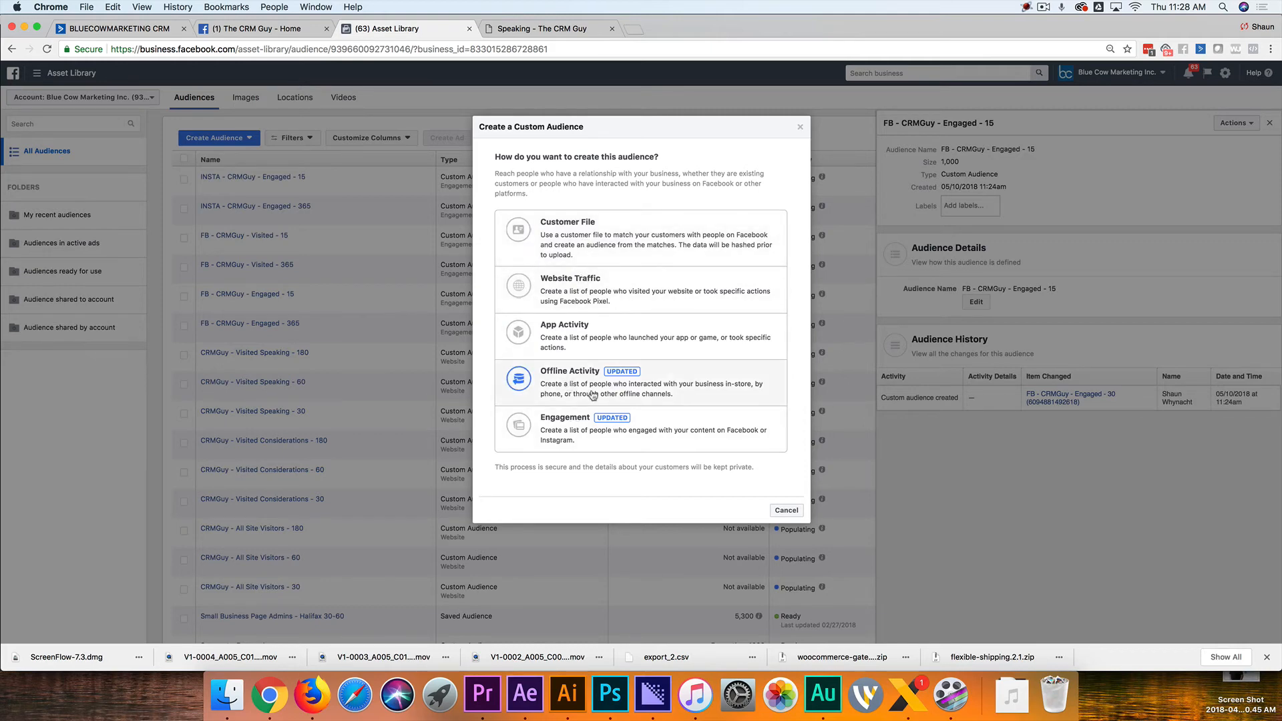
pyautogui.moveTo(597, 396)
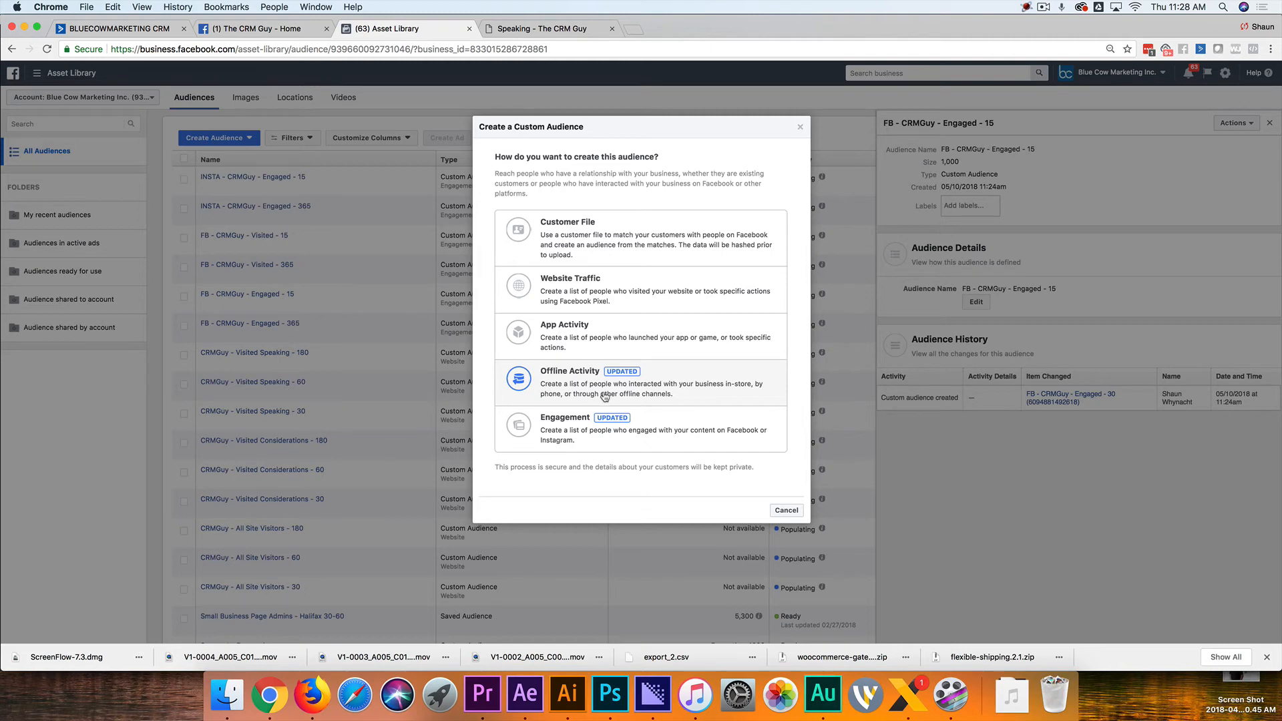
pyautogui.click(784, 509)
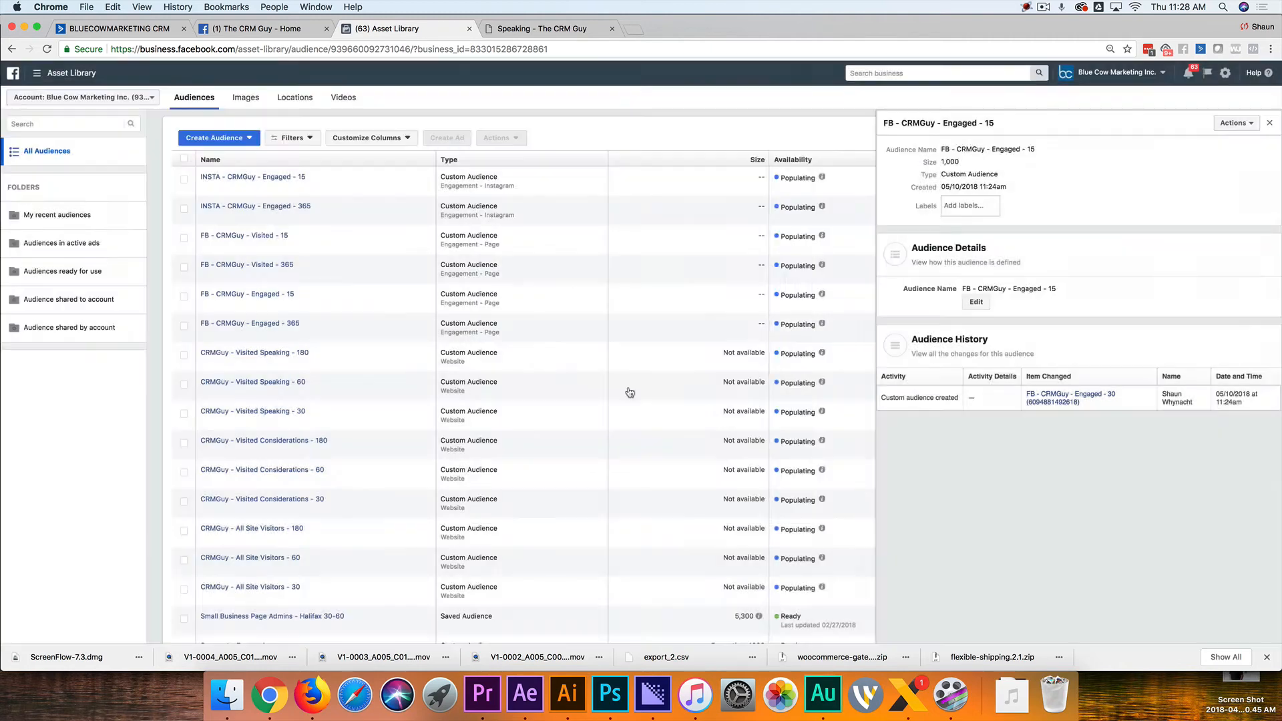
pyautogui.click(214, 138)
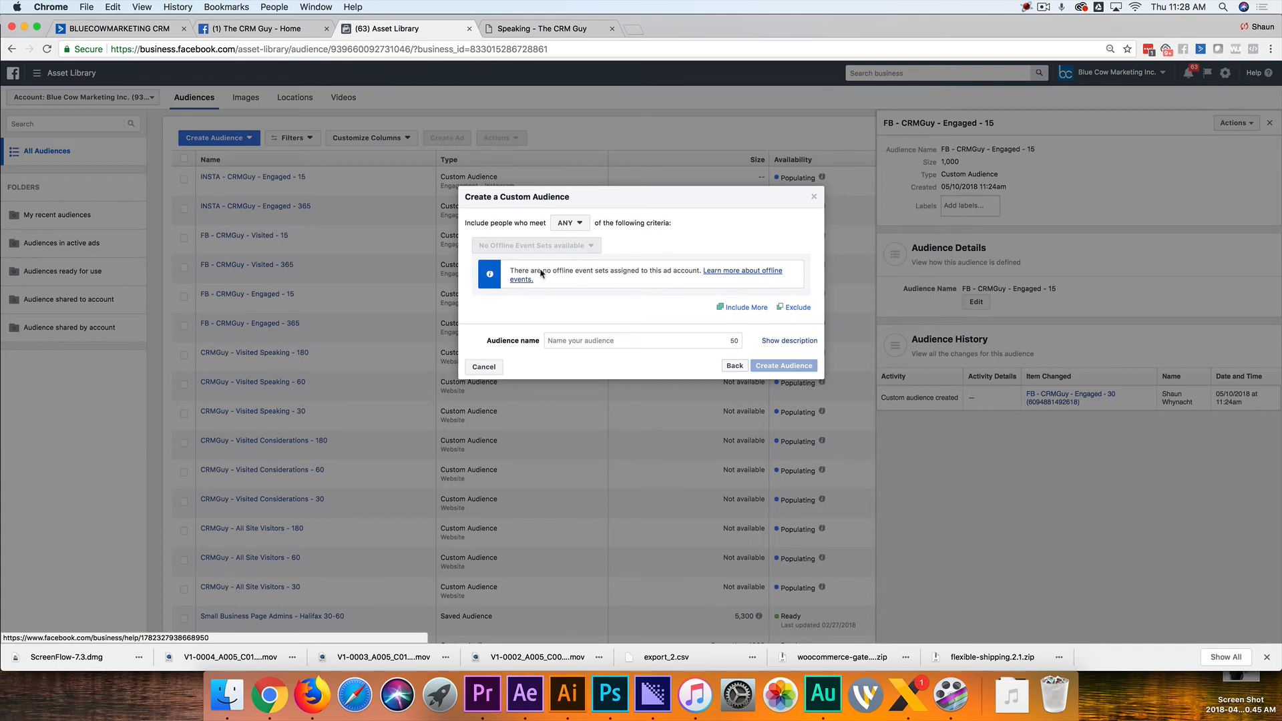
pyautogui.moveTo(780, 288)
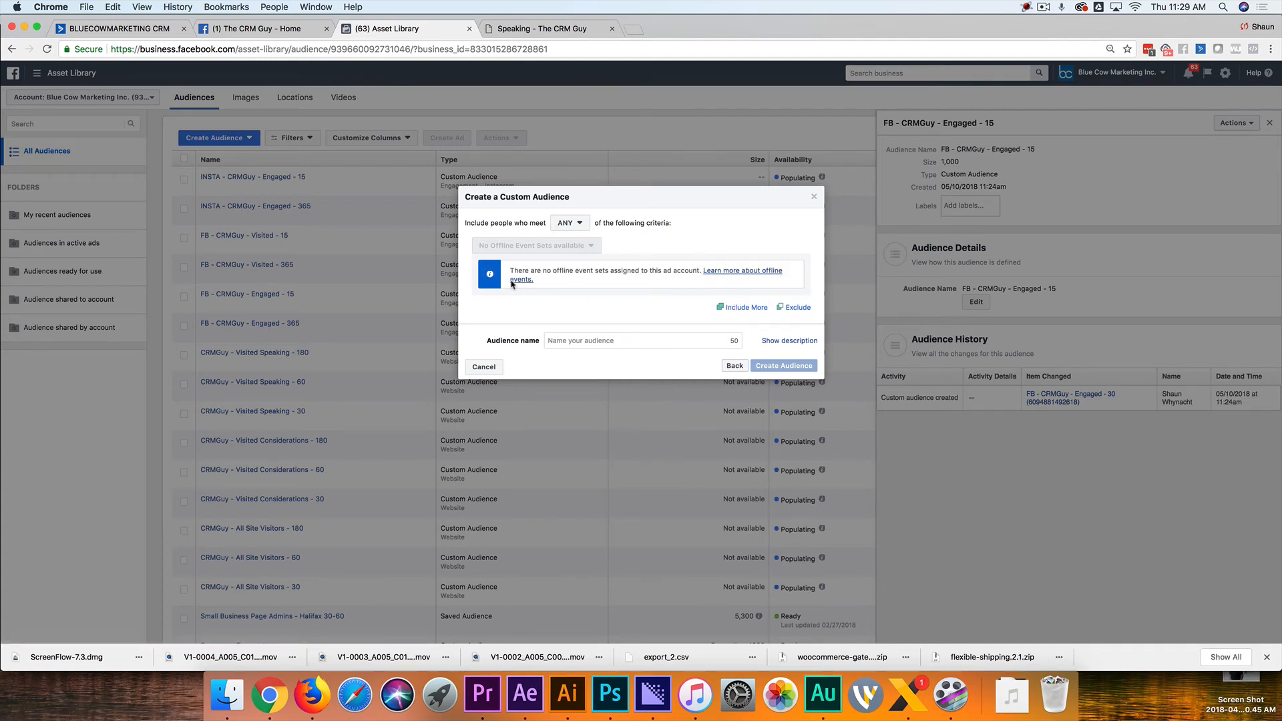
pyautogui.click(734, 365)
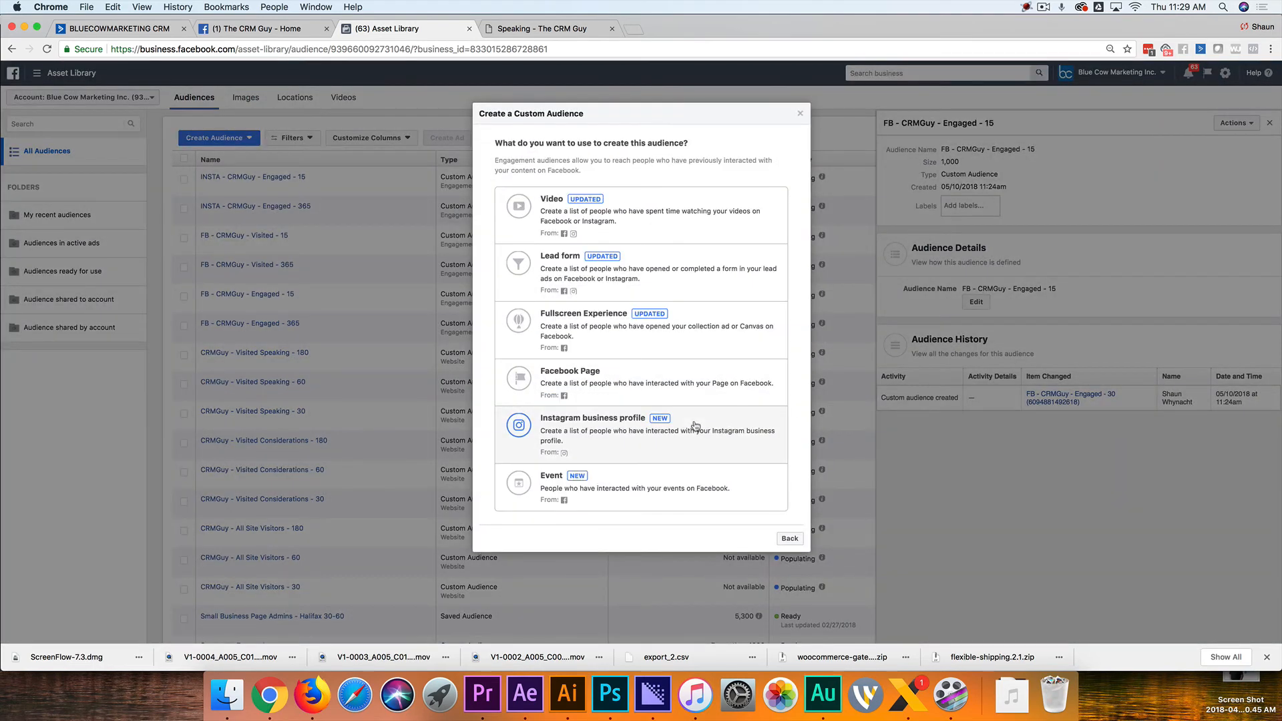
pyautogui.moveTo(544, 256)
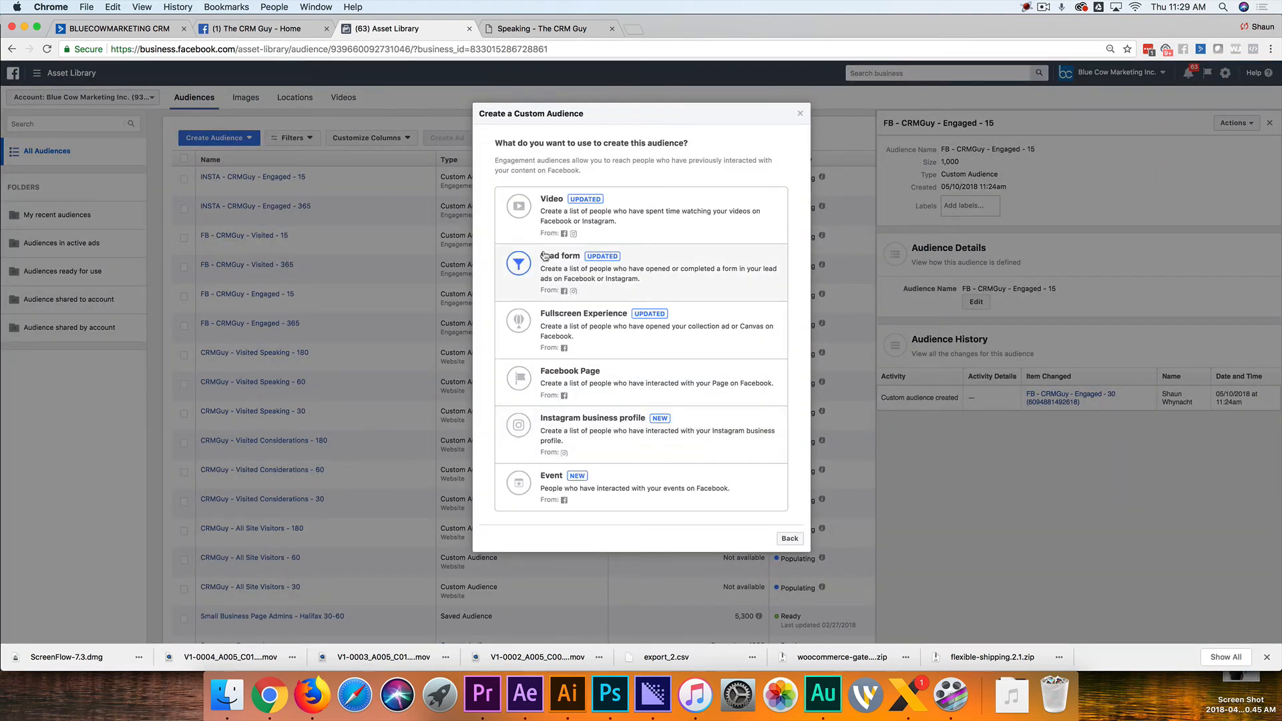
pyautogui.moveTo(626, 278)
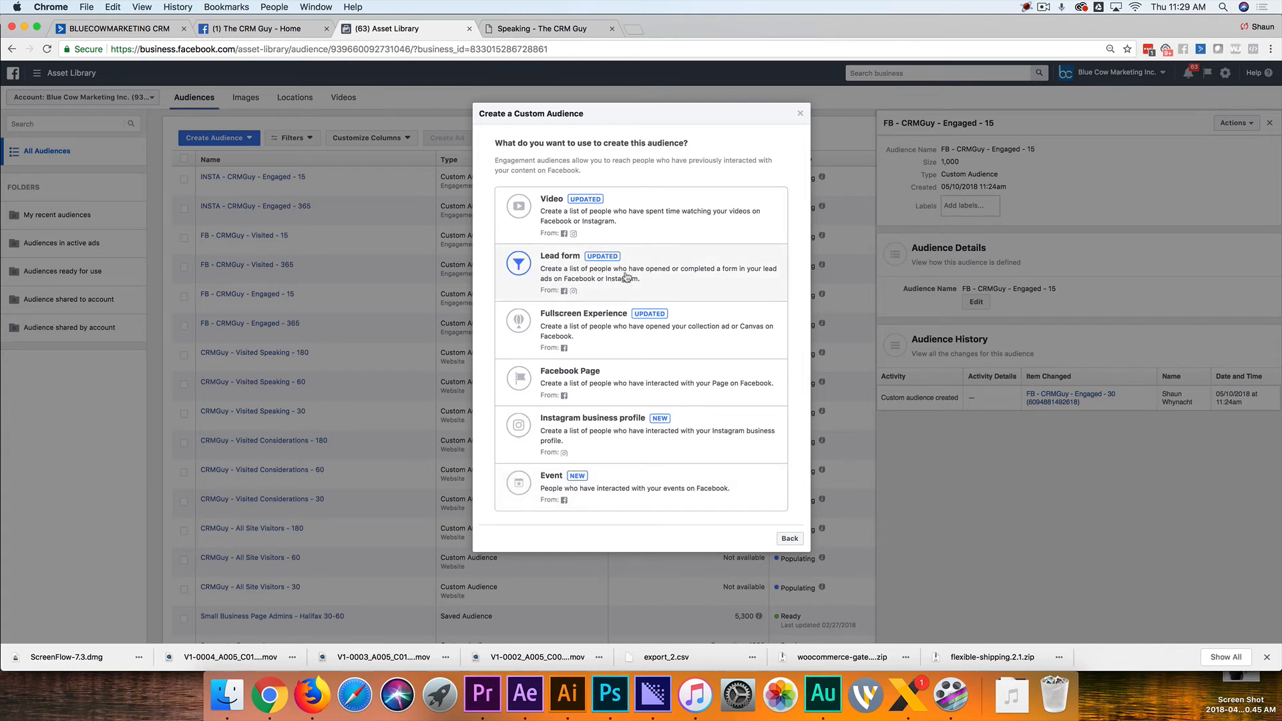
pyautogui.moveTo(612, 321)
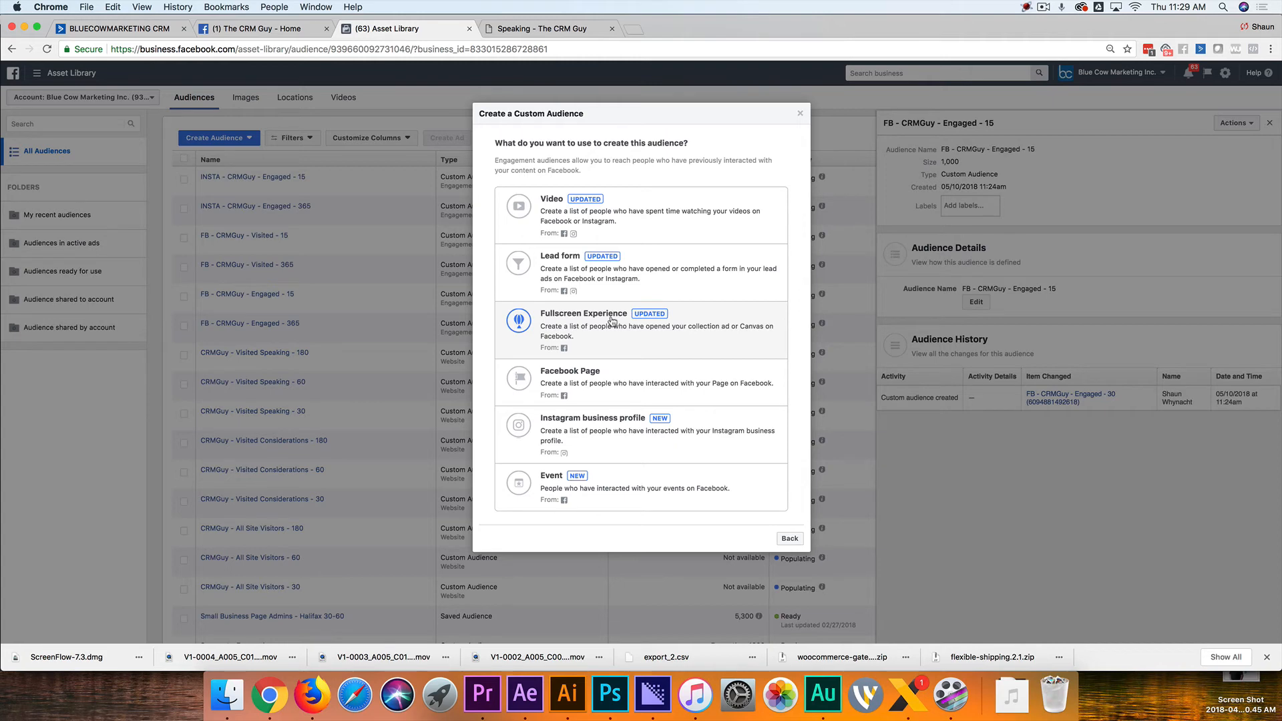
pyautogui.moveTo(718, 225)
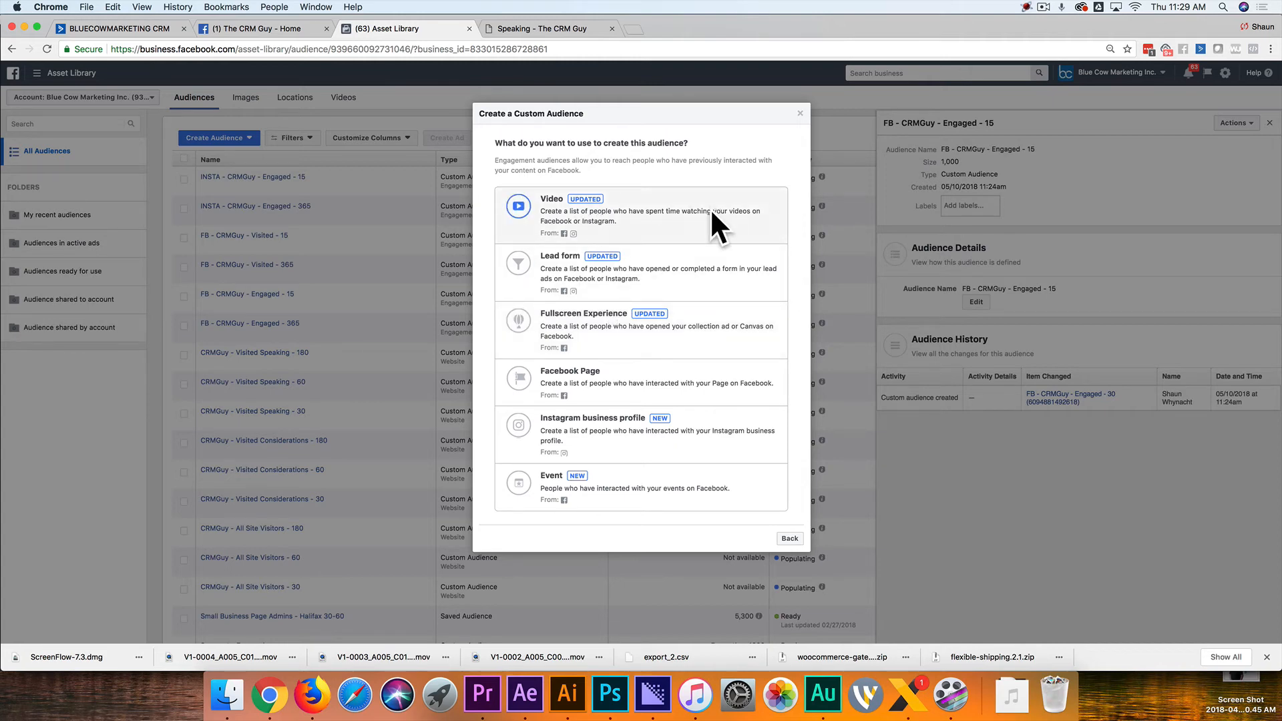
pyautogui.moveTo(705, 216)
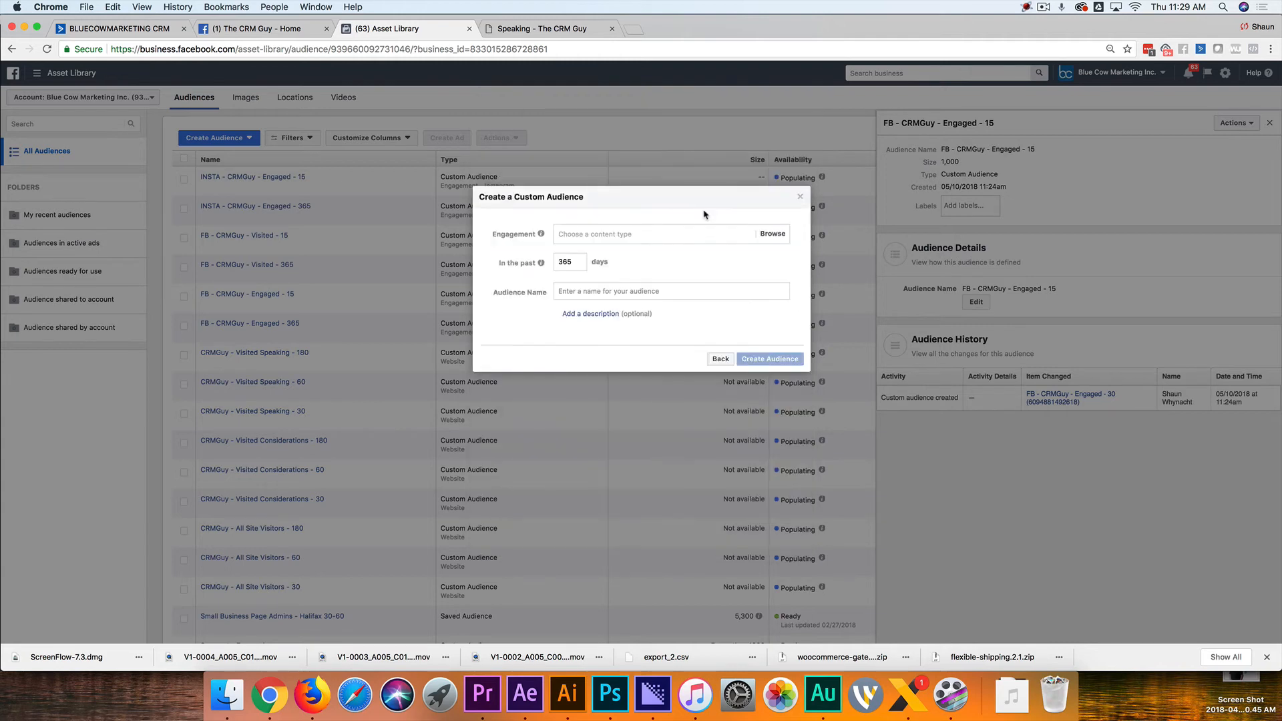
pyautogui.moveTo(601, 234)
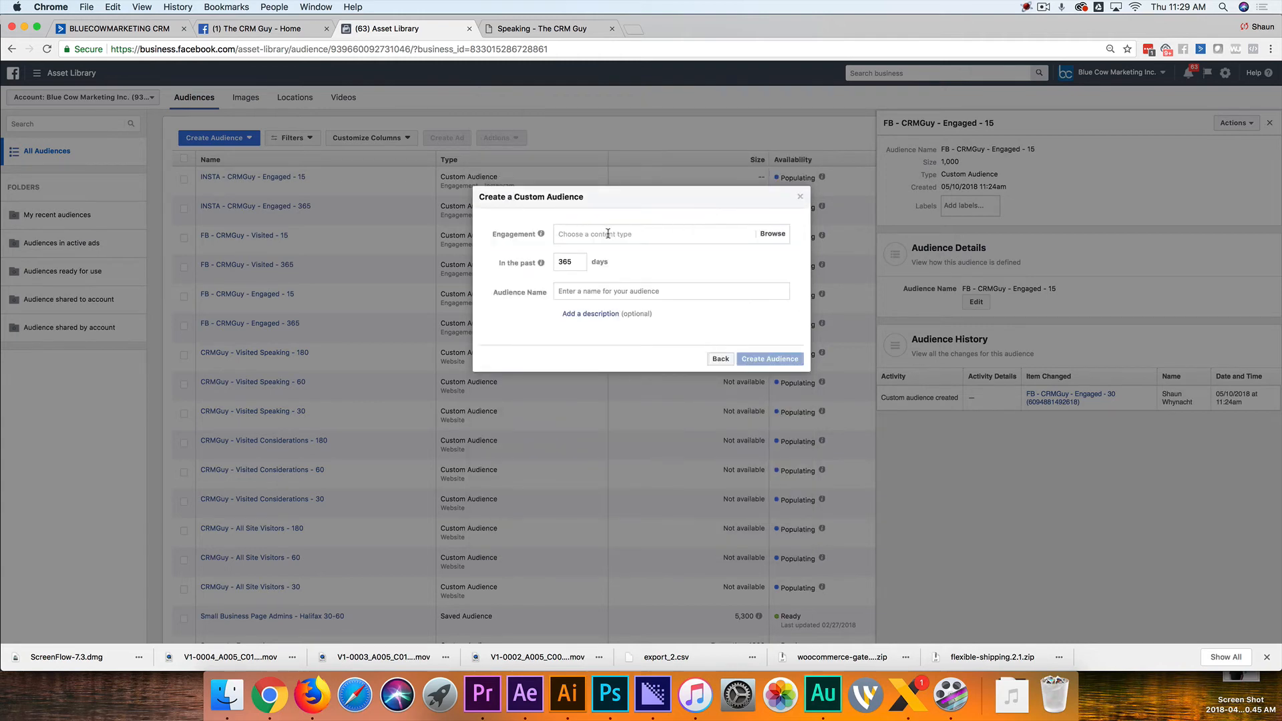
# Try a 3-second video view audience, find The CRM Guy Page has no videos, and close
pyautogui.click(652, 234)
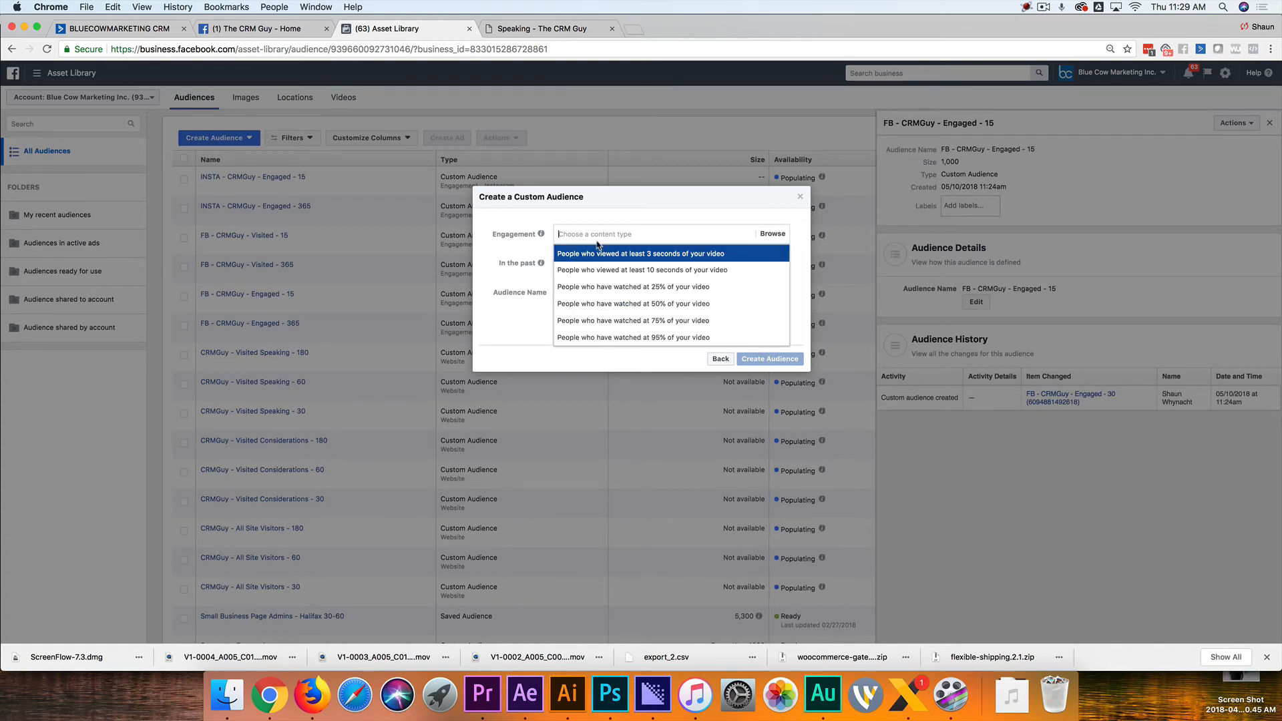
pyautogui.moveTo(599, 260)
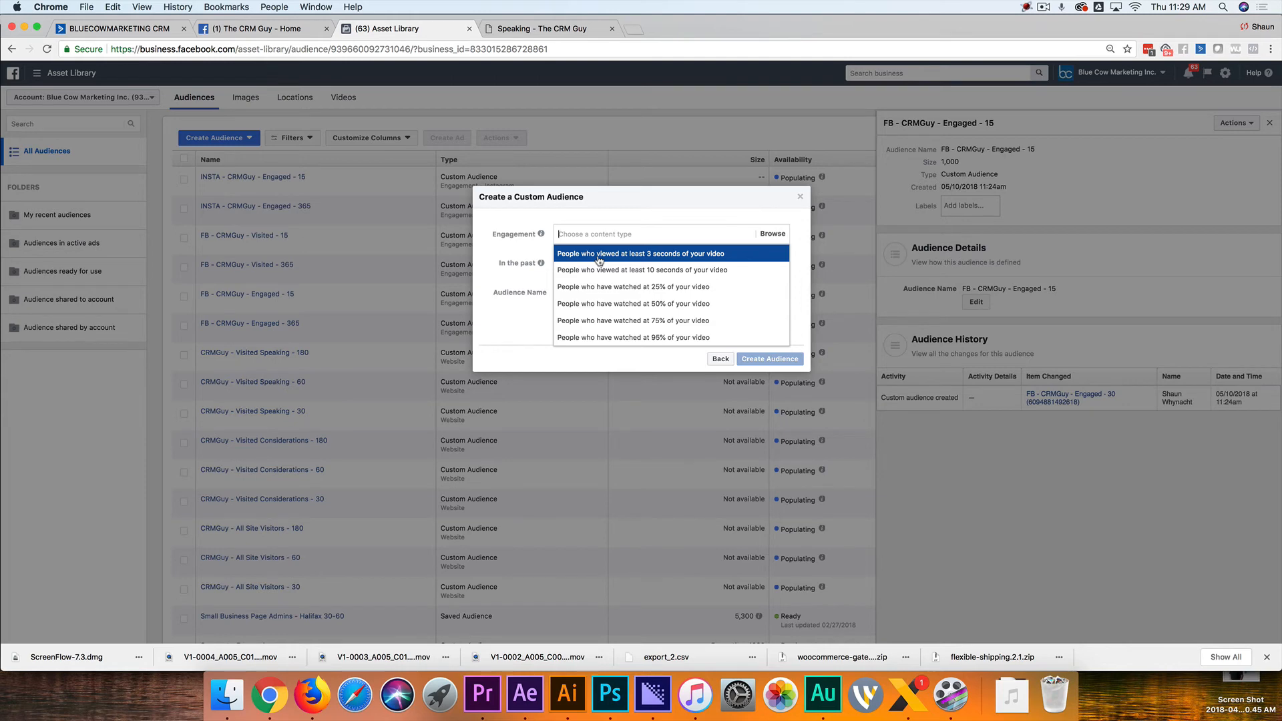
pyautogui.moveTo(592, 266)
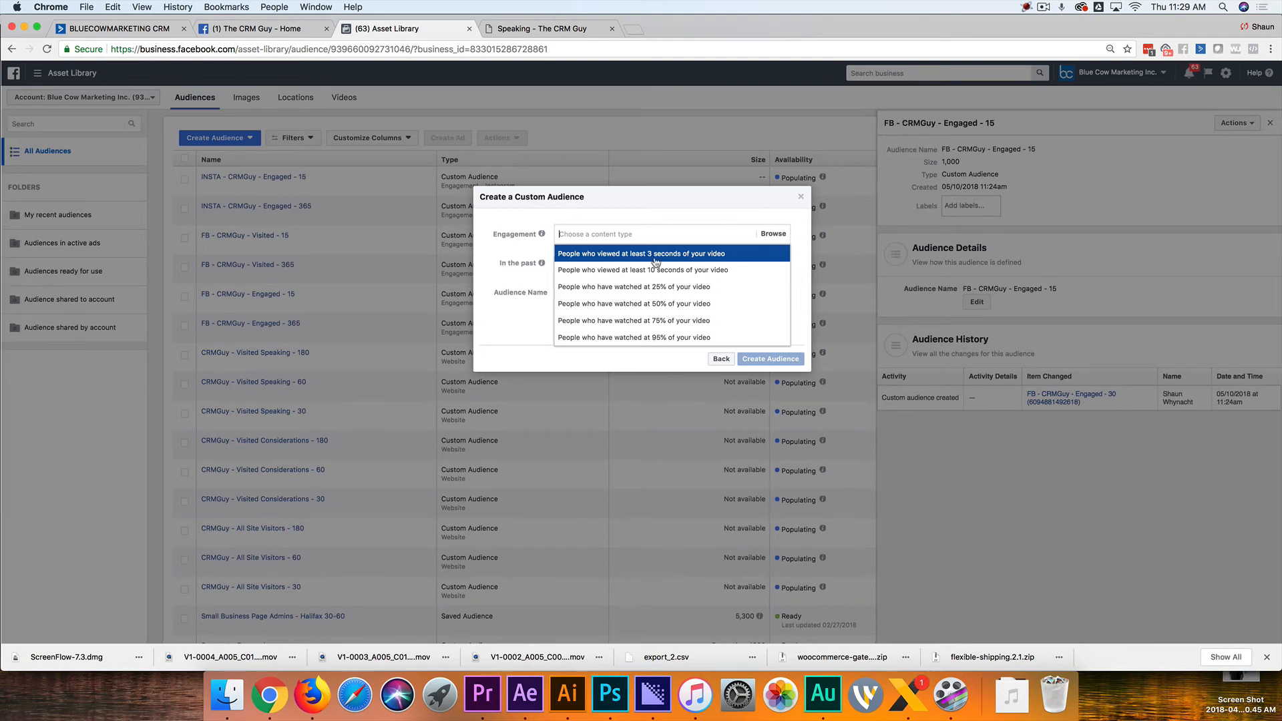
pyautogui.click(641, 254)
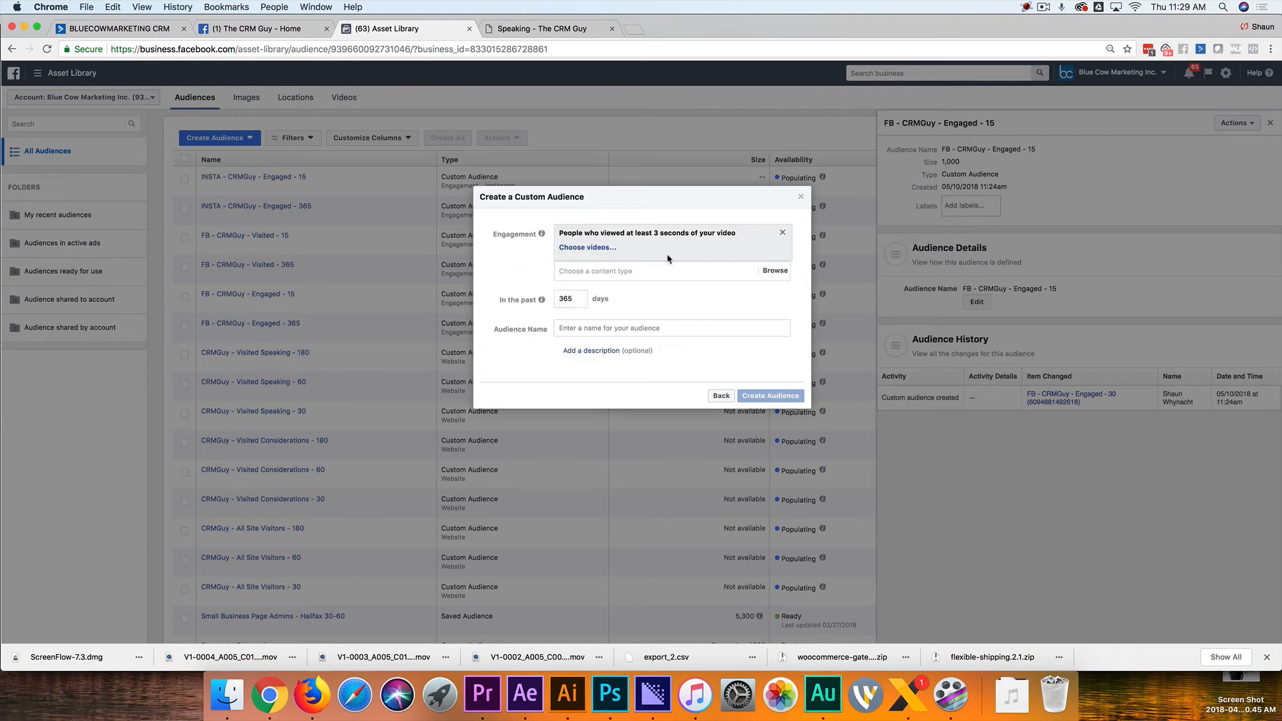
pyautogui.click(586, 247)
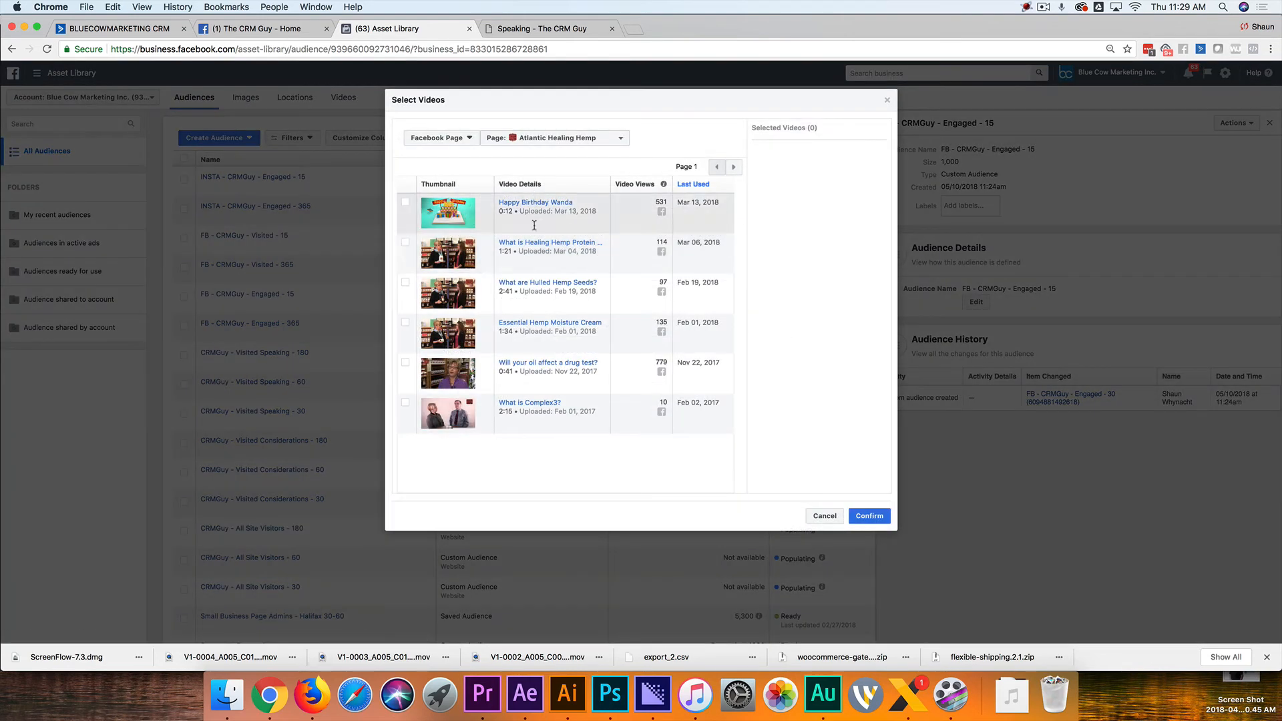
pyautogui.click(555, 138)
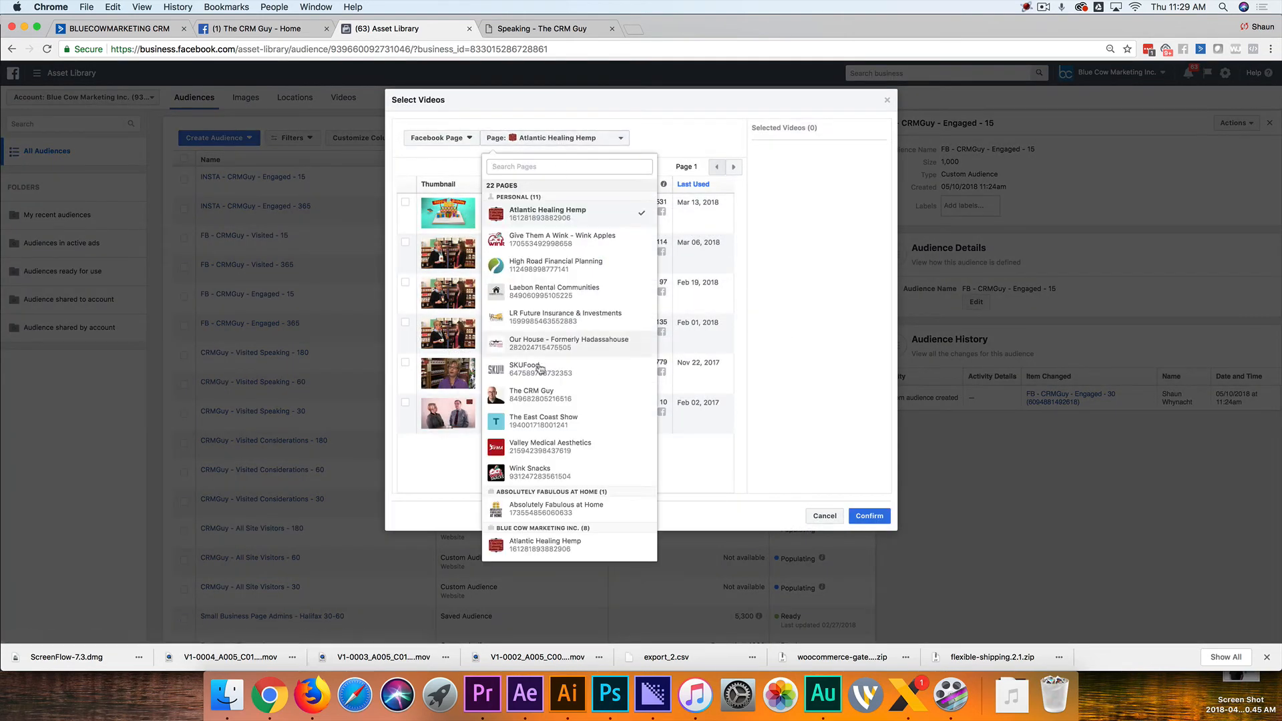
pyautogui.click(529, 393)
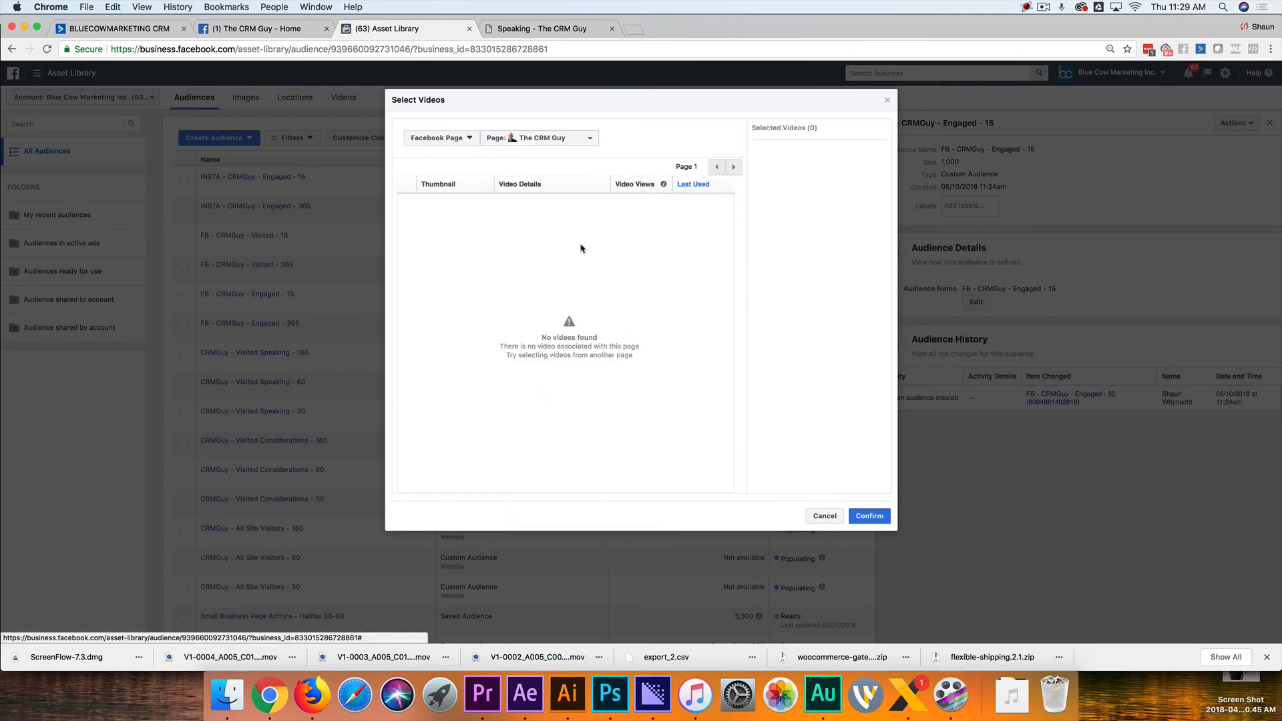
pyautogui.moveTo(835, 99)
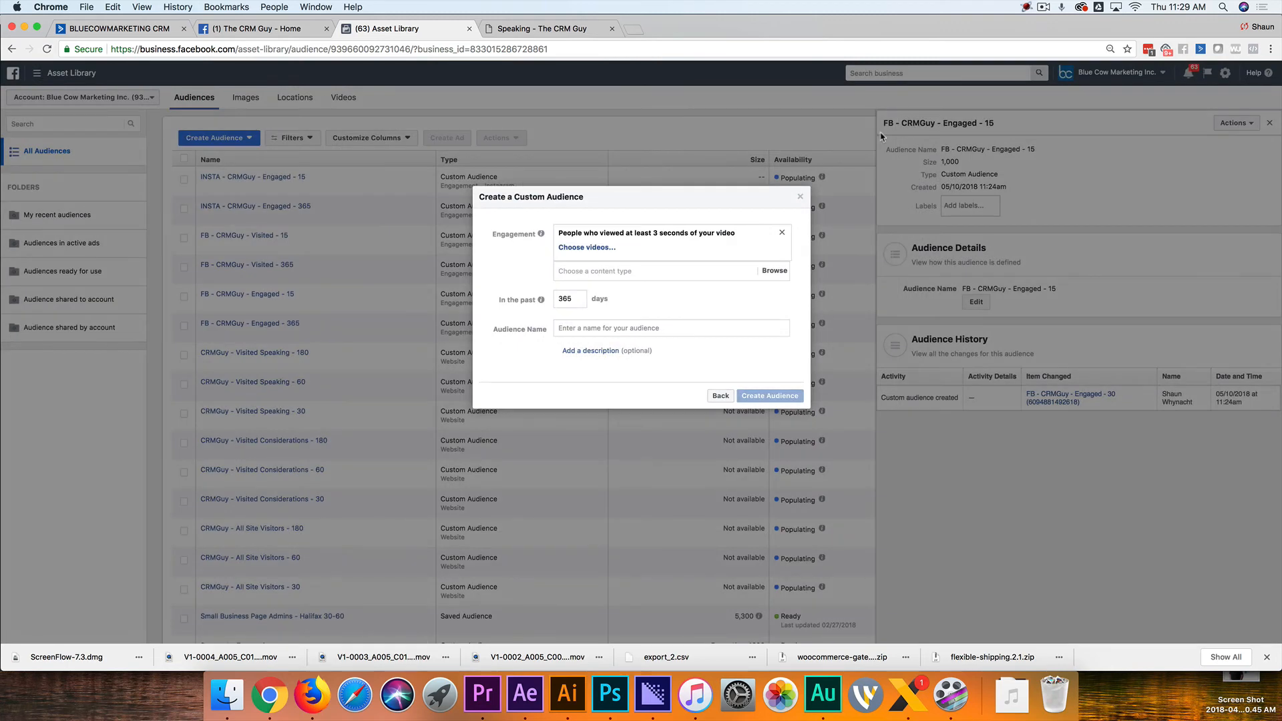
pyautogui.click(799, 197)
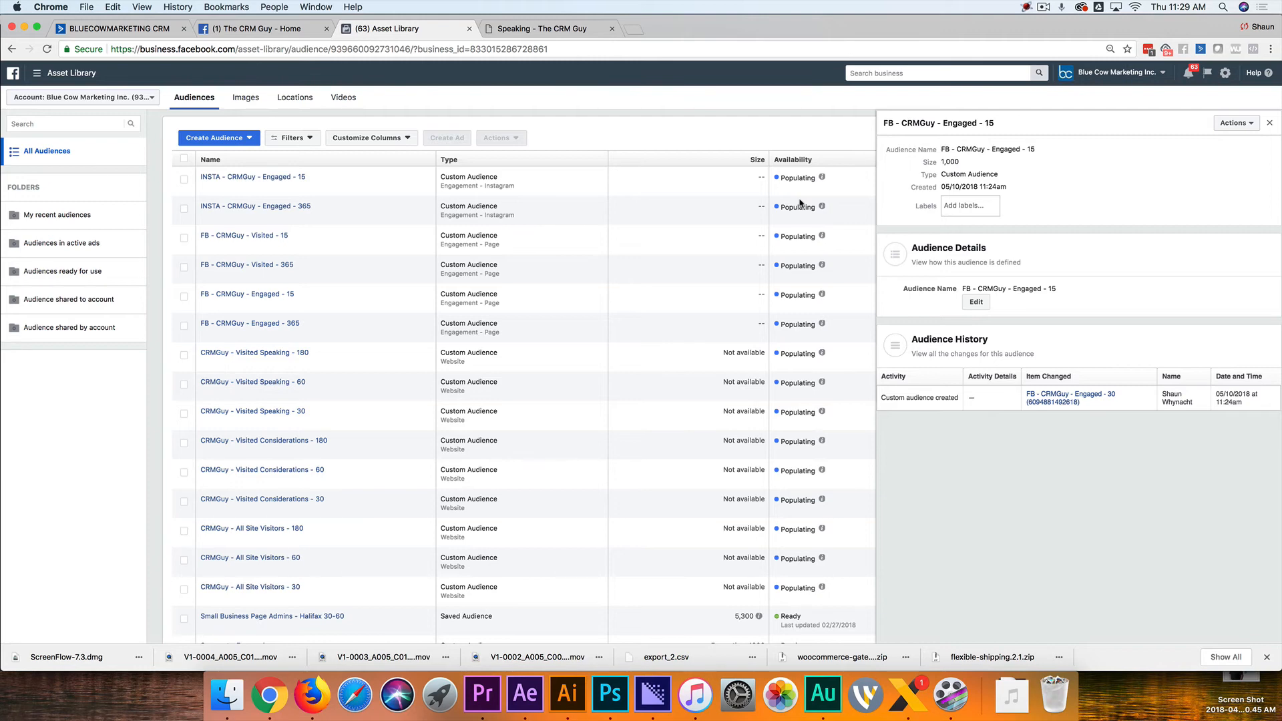
pyautogui.click(215, 137)
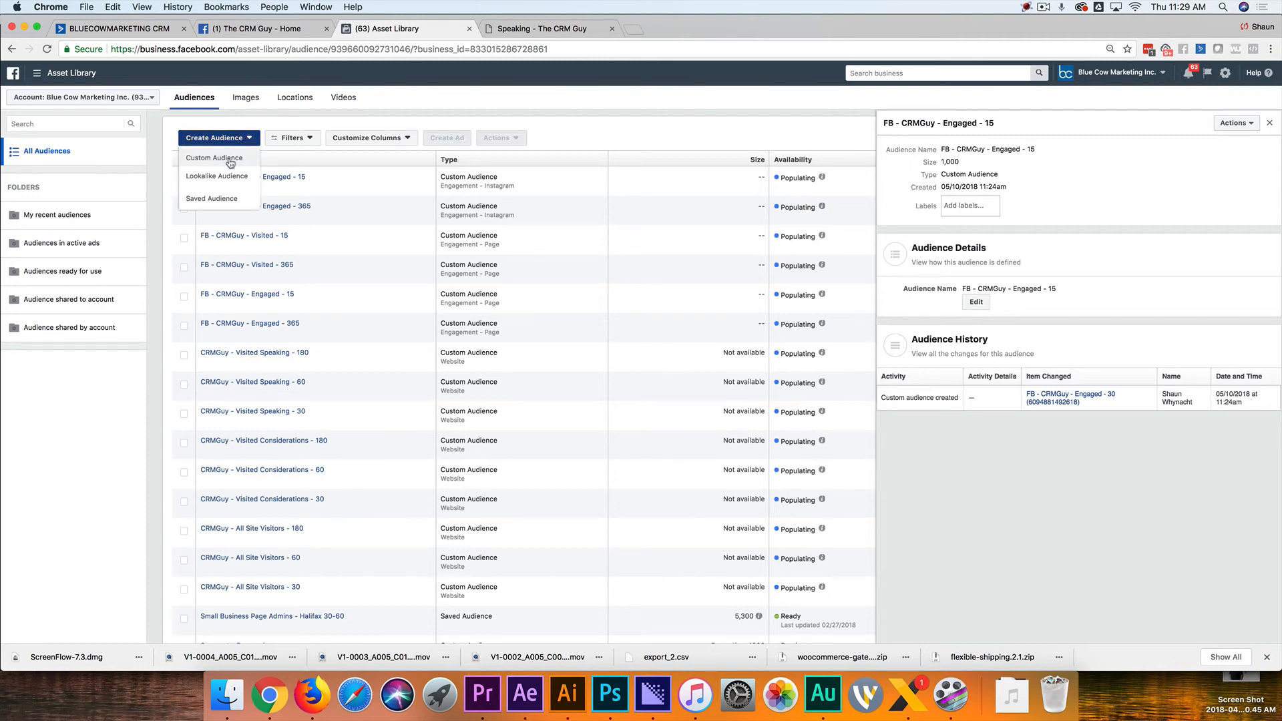
pyautogui.click(215, 158)
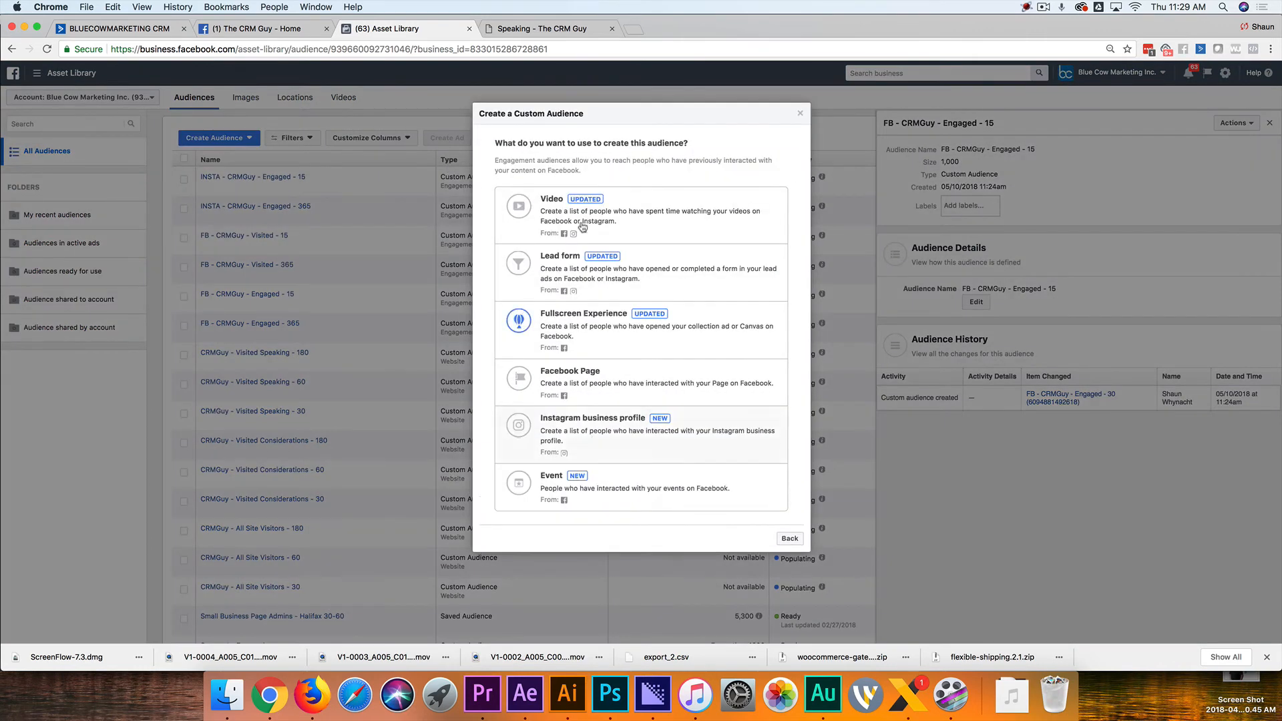
pyautogui.click(551, 199)
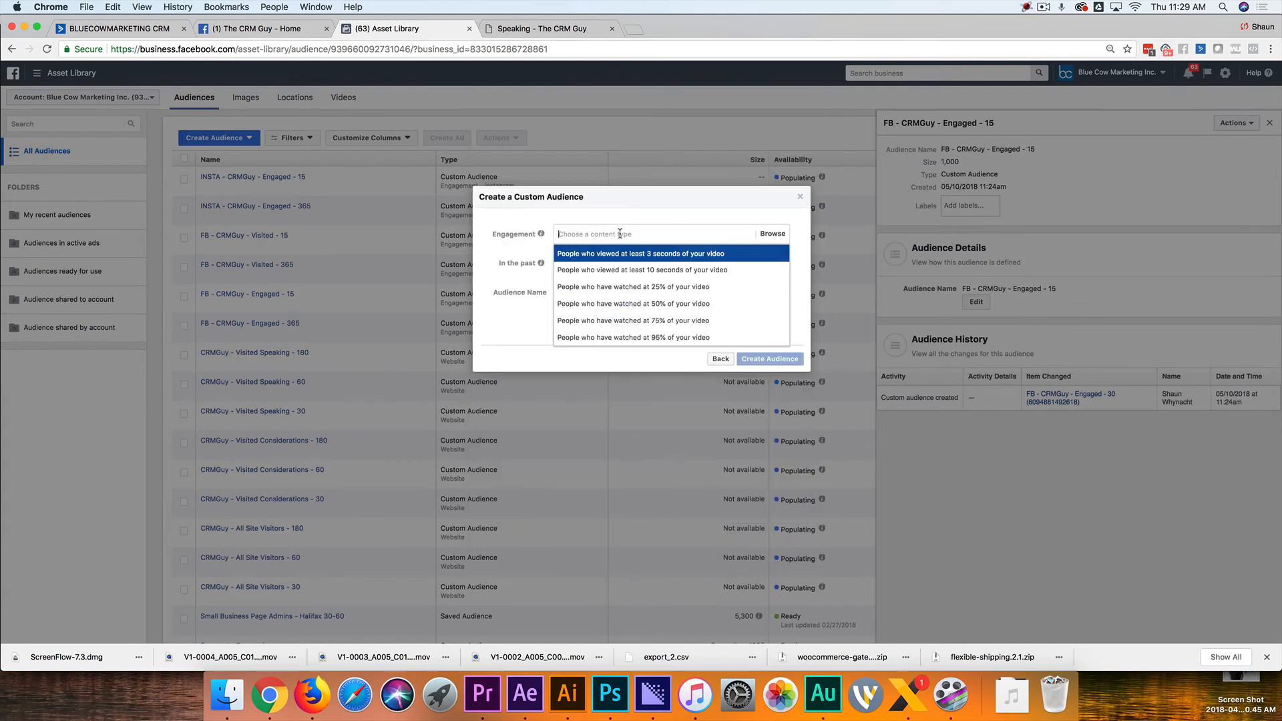
pyautogui.moveTo(645, 261)
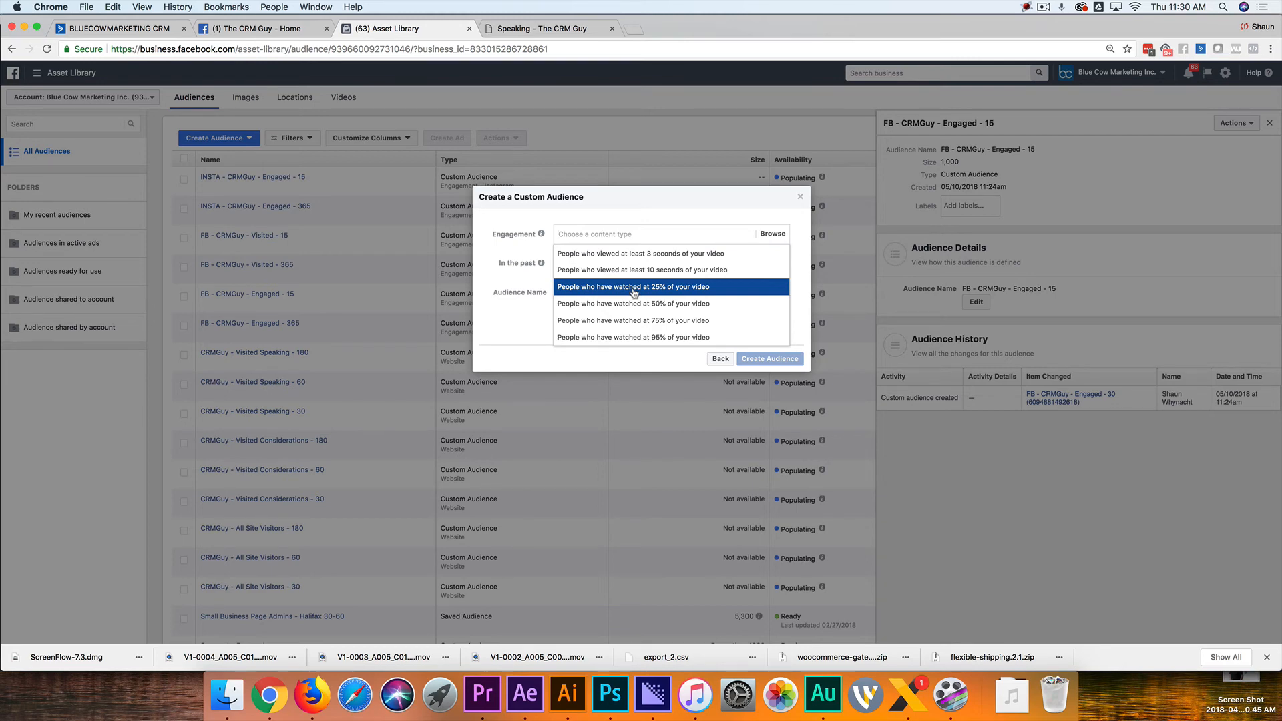
pyautogui.moveTo(649, 294)
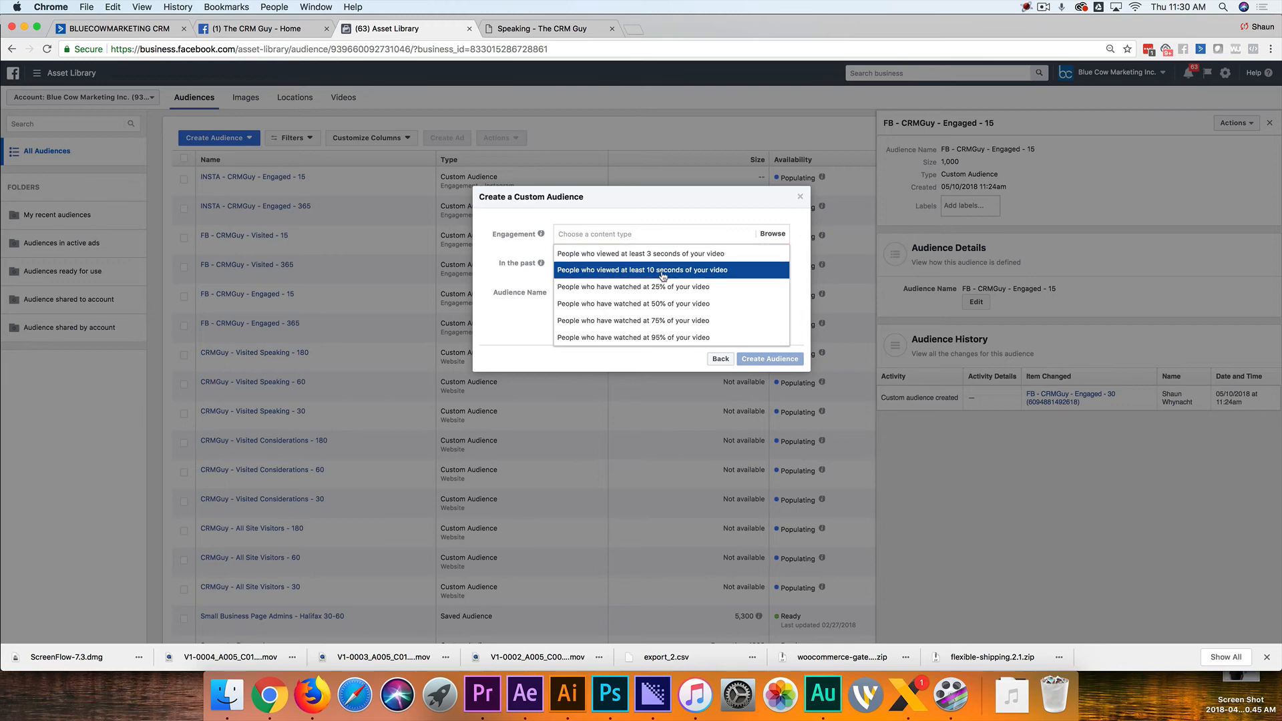
pyautogui.moveTo(662, 276)
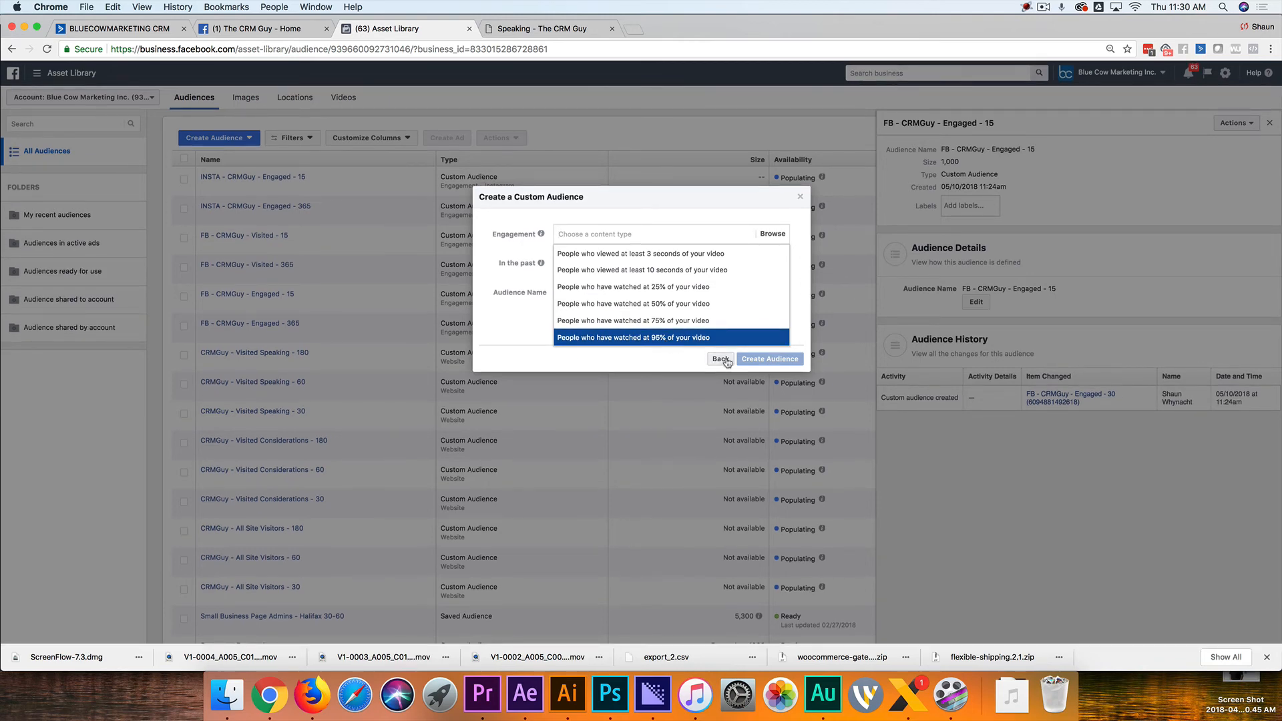
pyautogui.click(720, 358)
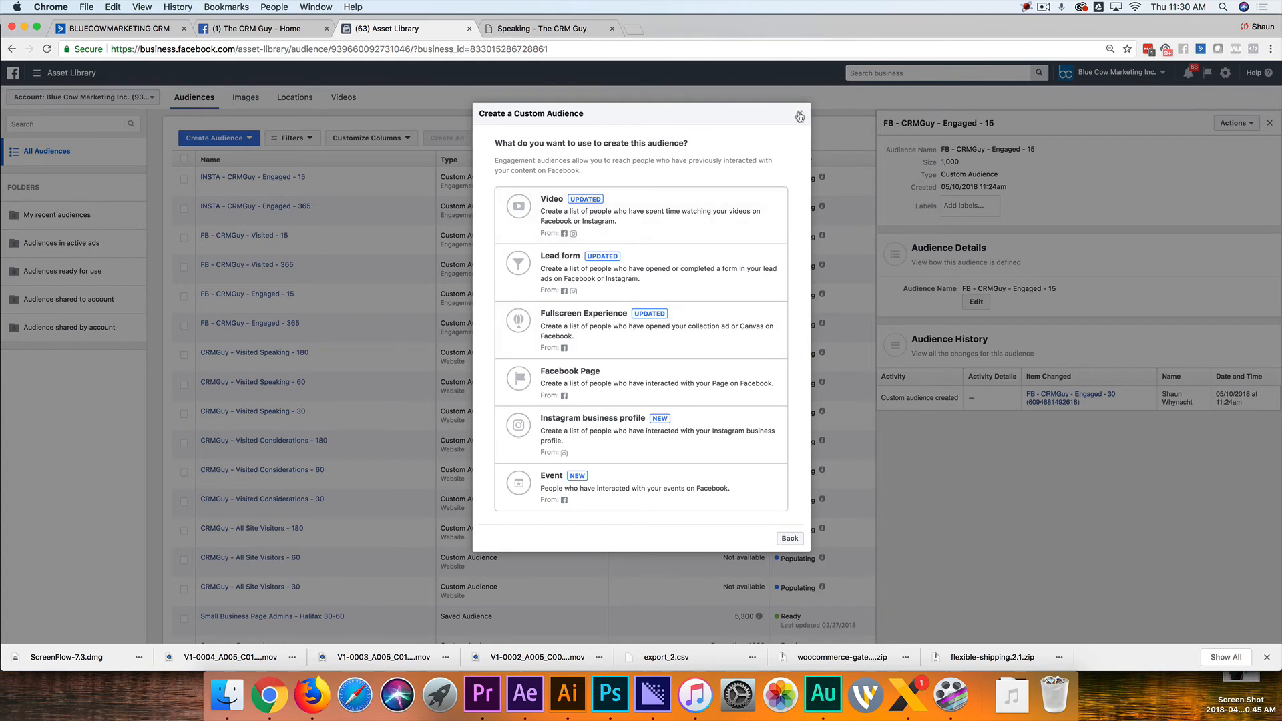
pyautogui.click(799, 116)
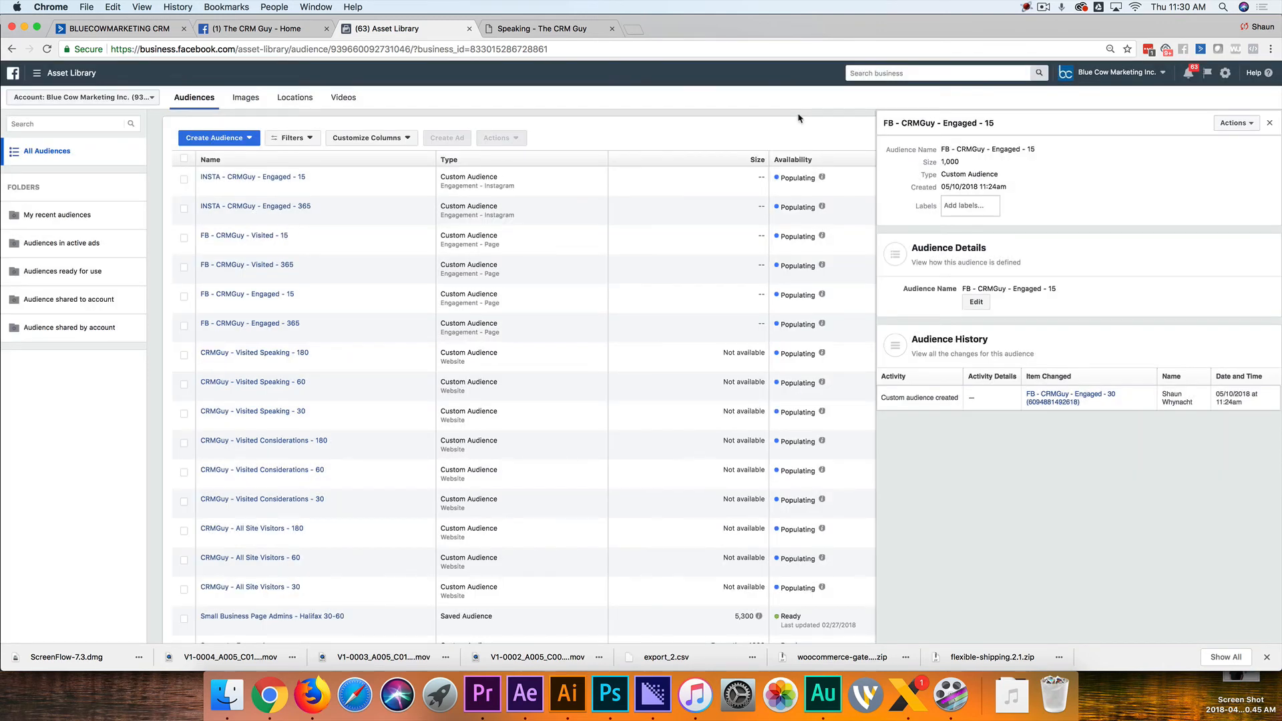
# Browse the Speaking page, scroll through What to Consider, then return to the Facebook audience list
pyautogui.click(543, 29)
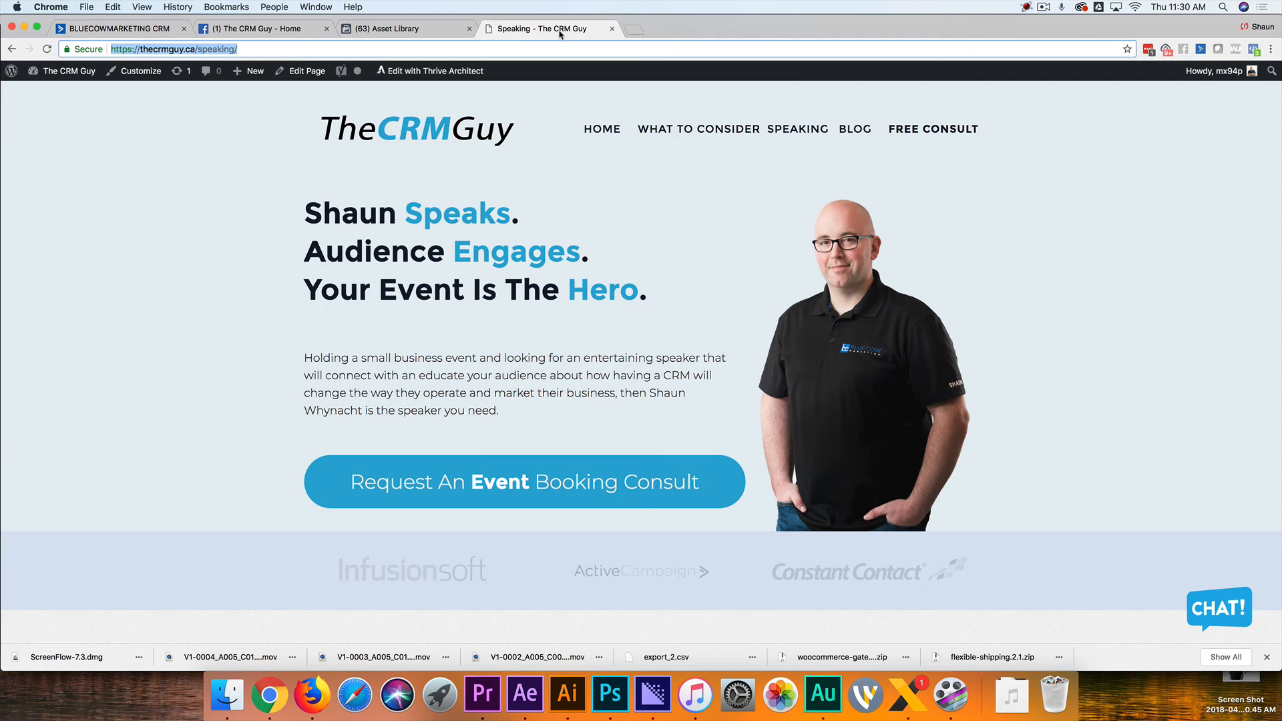
pyautogui.moveTo(705, 221)
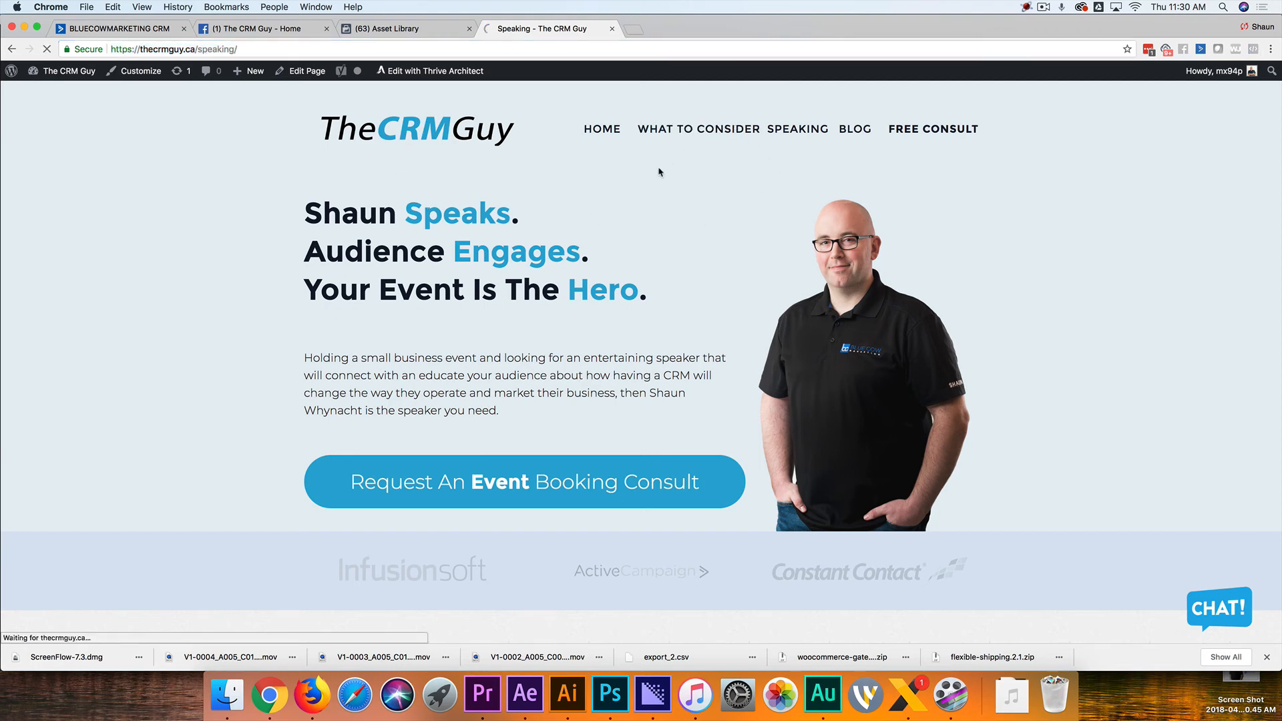
pyautogui.click(697, 128)
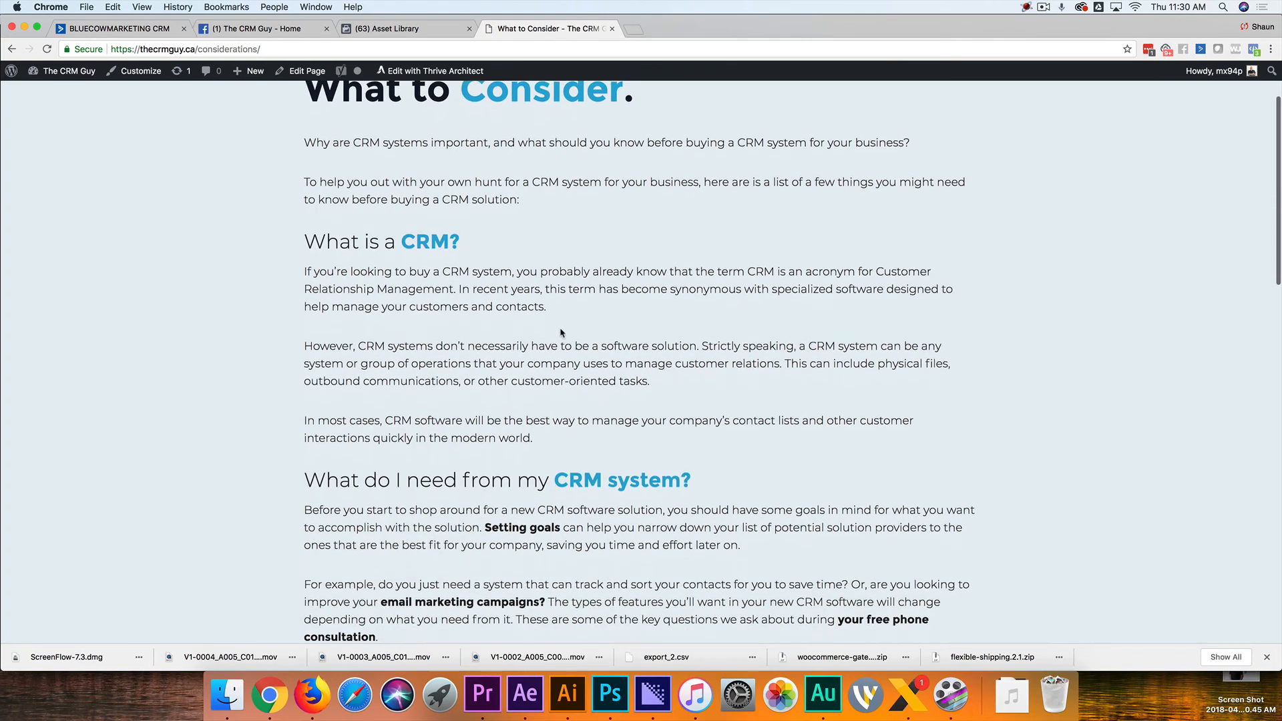
pyautogui.scroll(-3)
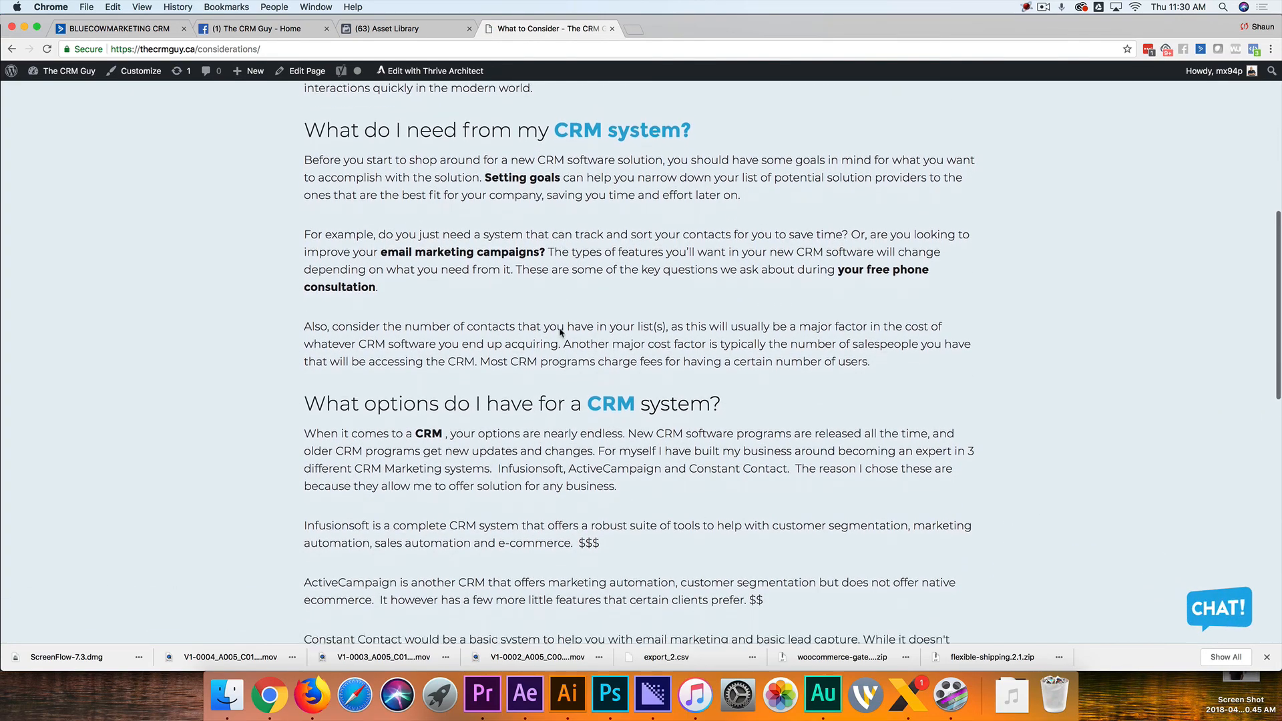
pyautogui.scroll(-3)
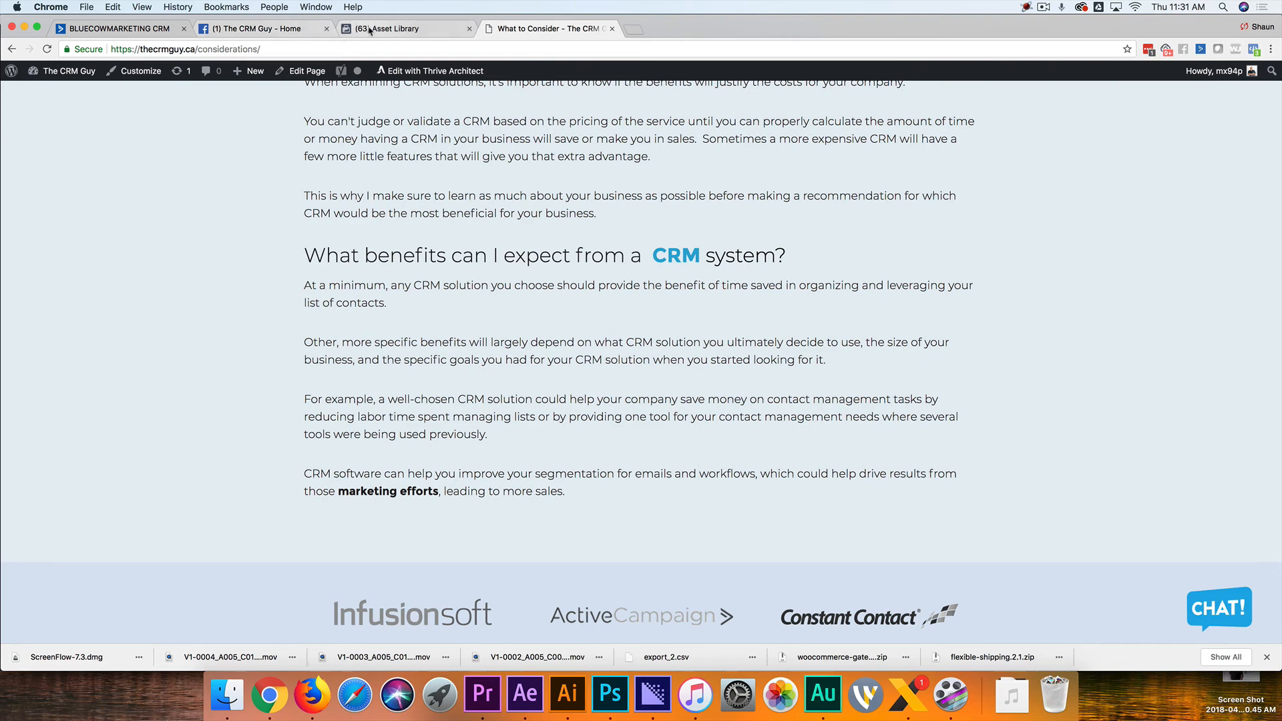
pyautogui.click(401, 28)
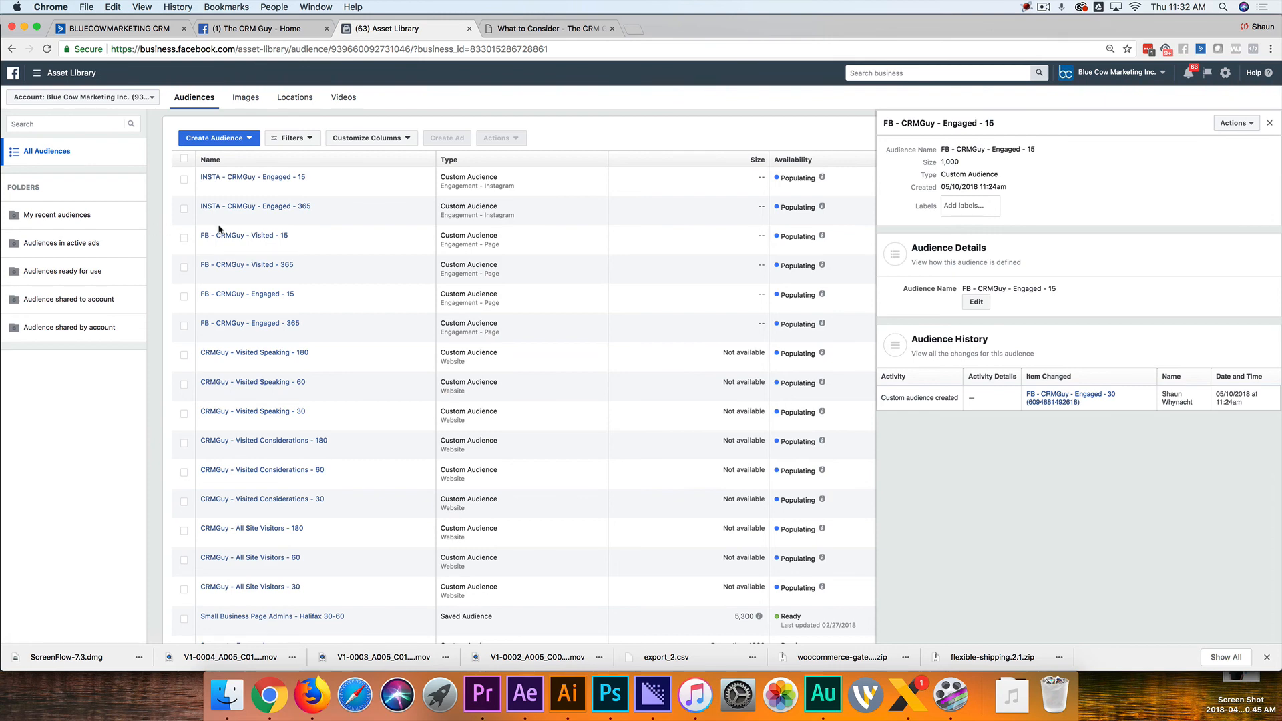
pyautogui.moveTo(319, 344)
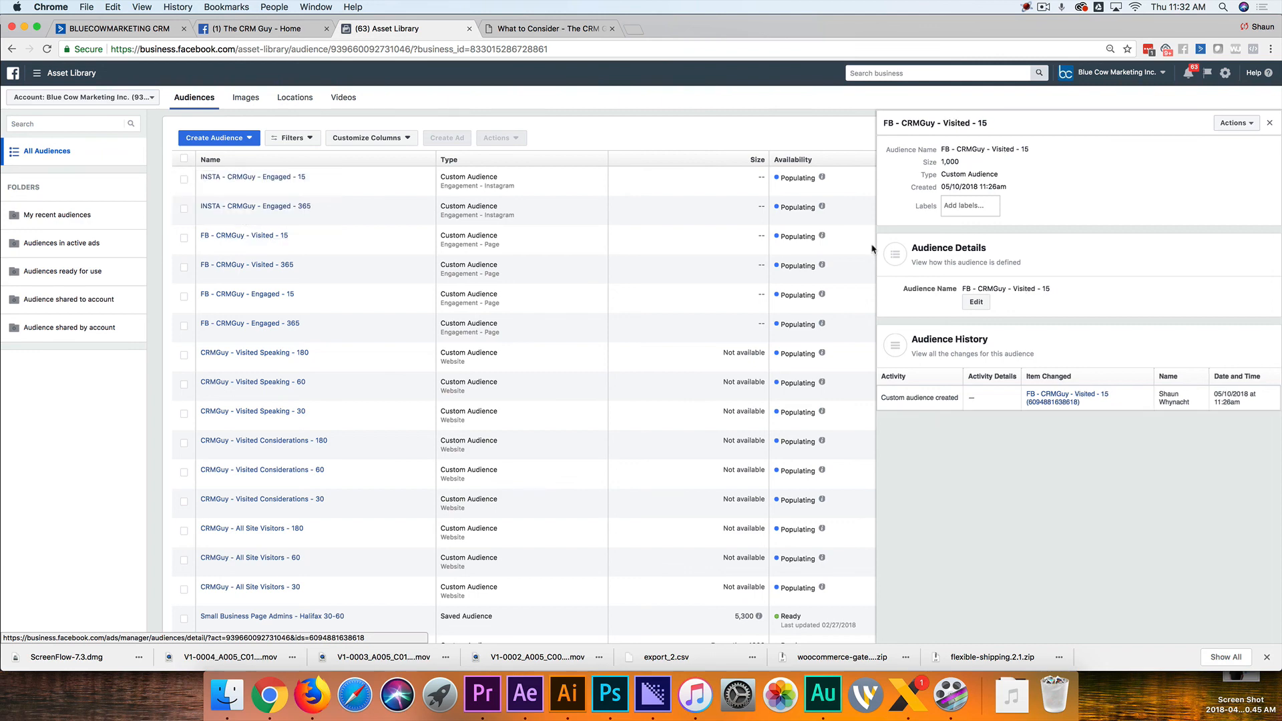
# Review the FB - CRMGuy - Visited - 15 audience definition and description without saving changes
pyautogui.click(975, 302)
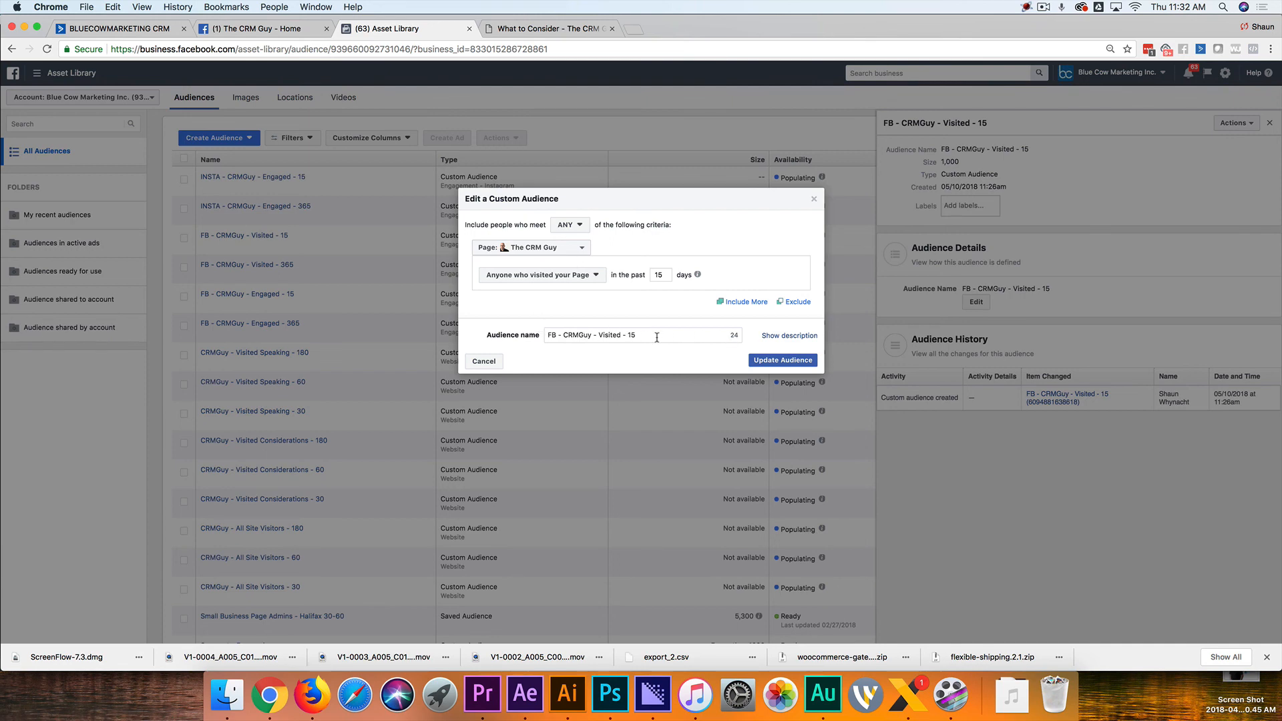
pyautogui.click(788, 335)
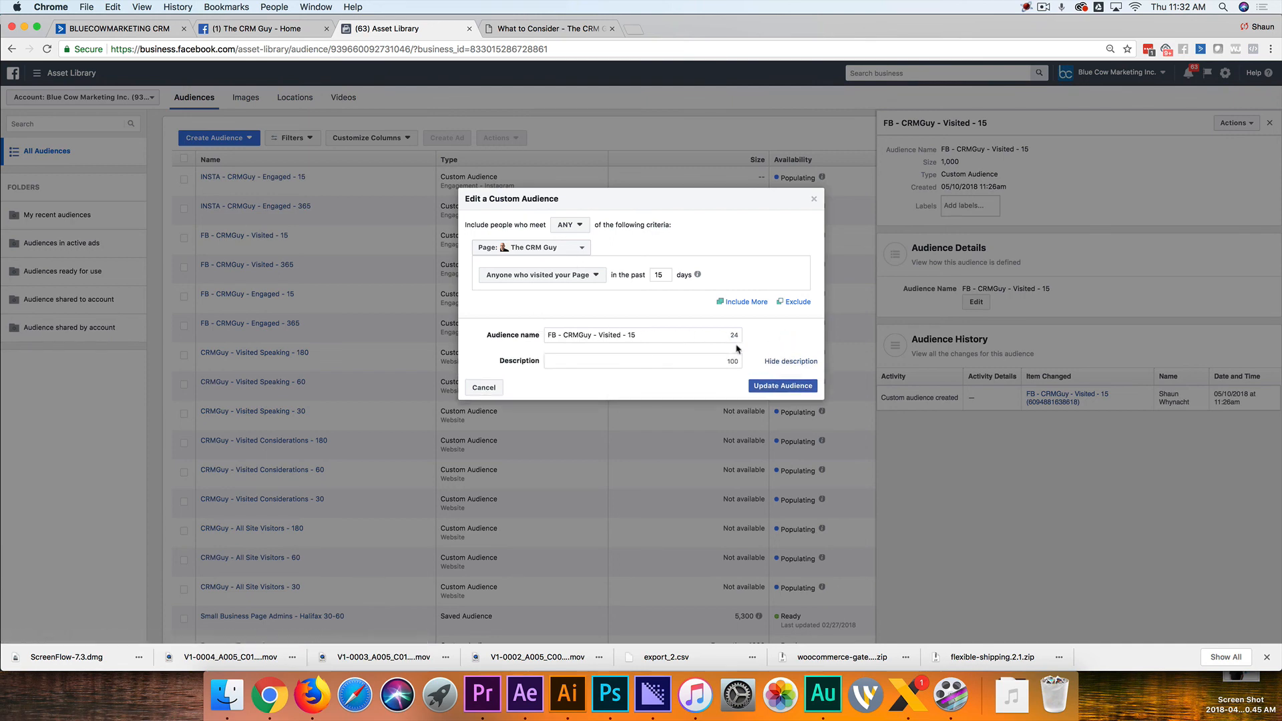
pyautogui.click(642, 361)
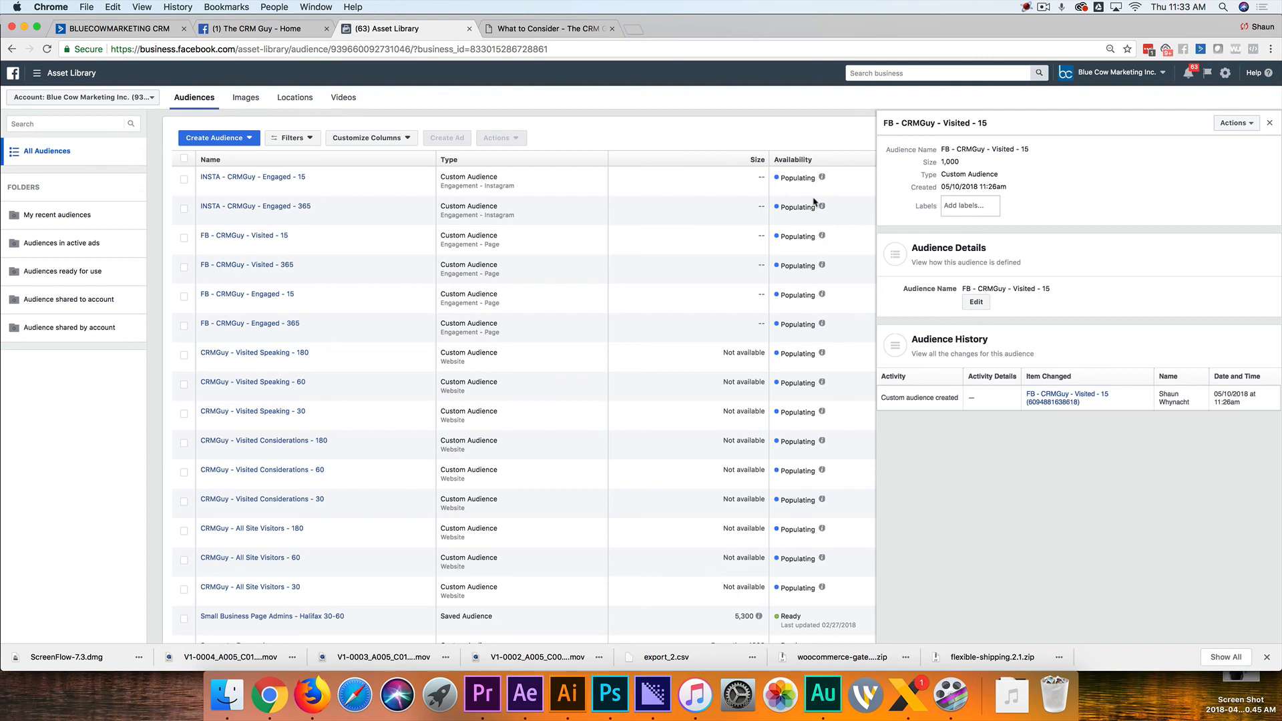
# Switch to The CRM Guy Facebook Page and view its Send Message options
pyautogui.click(546, 29)
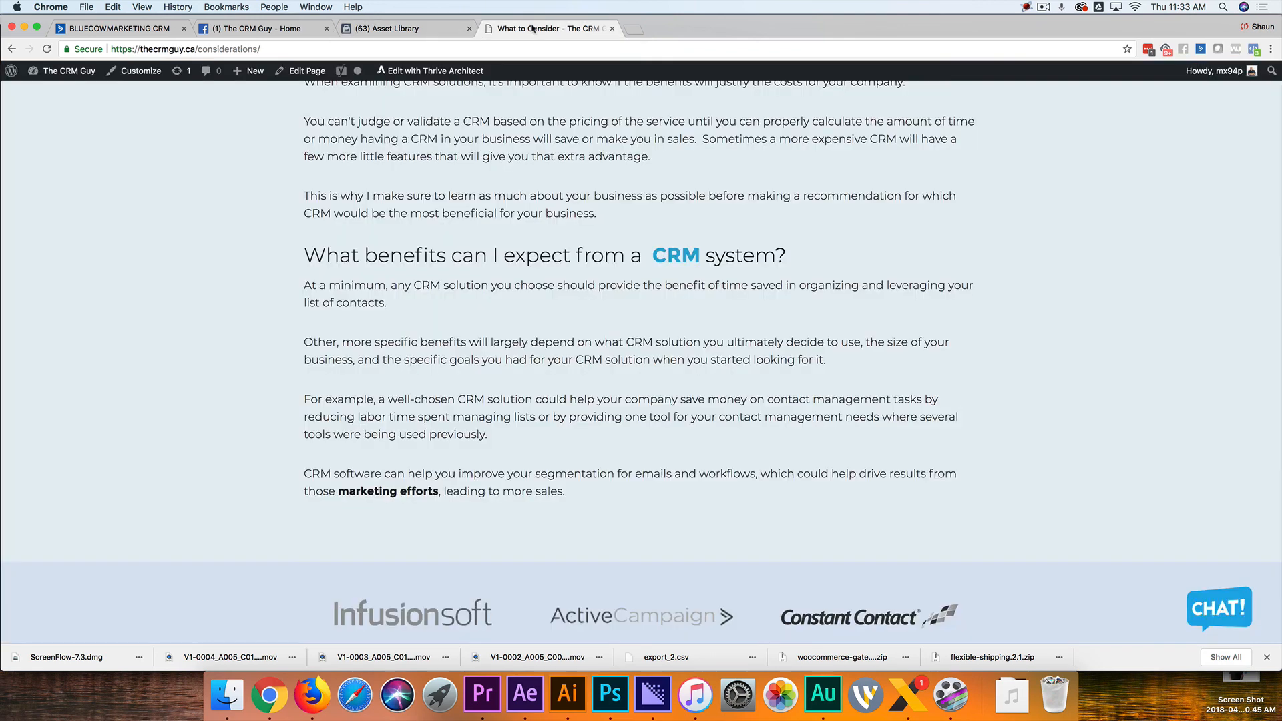
pyautogui.click(262, 28)
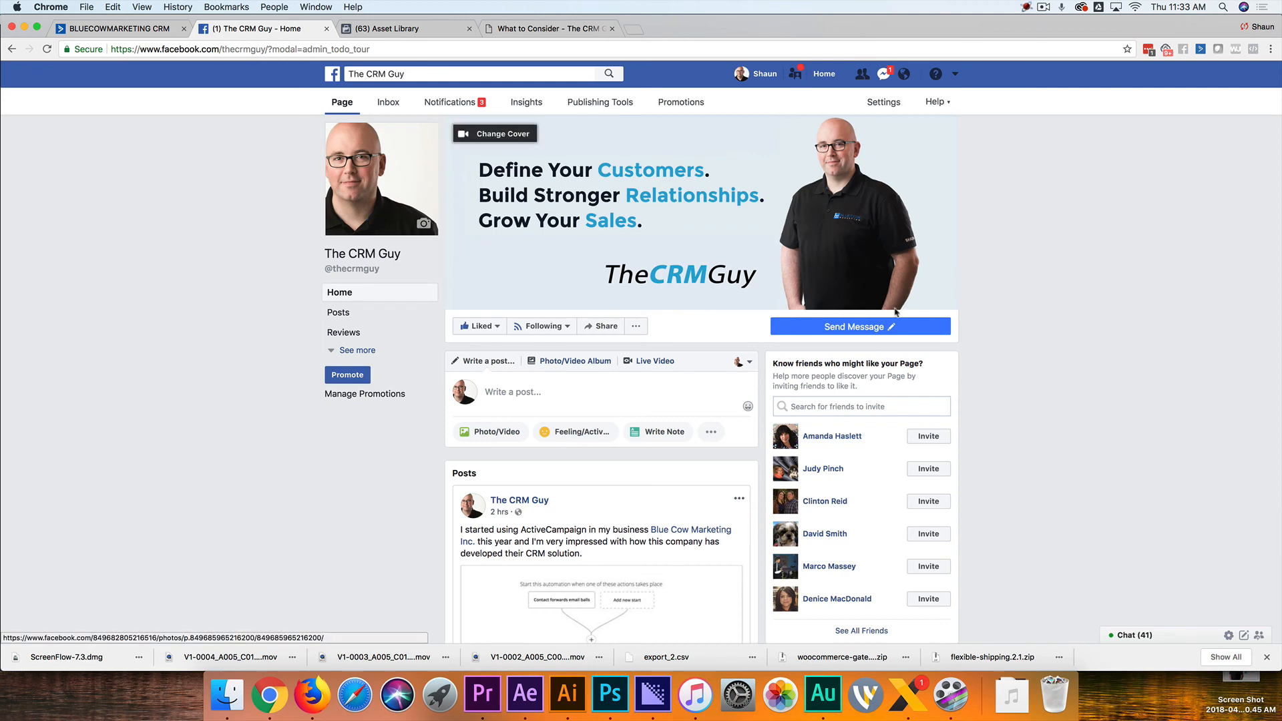
pyautogui.click(859, 326)
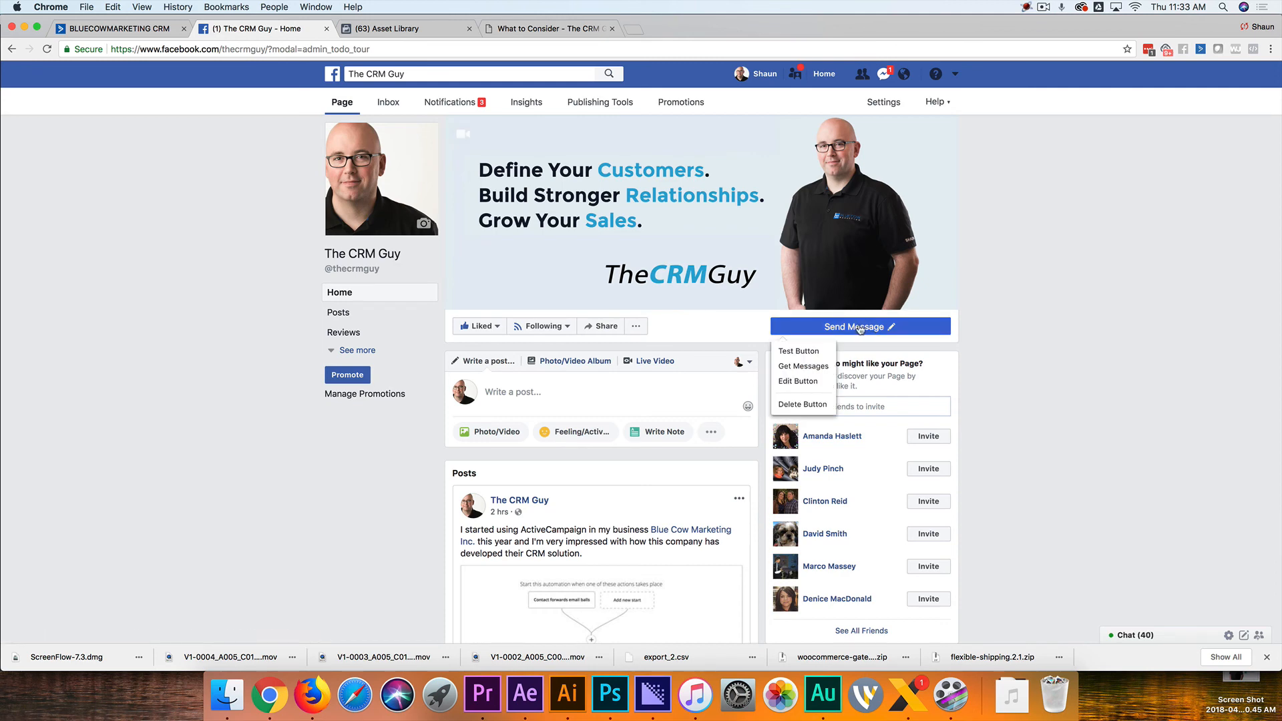